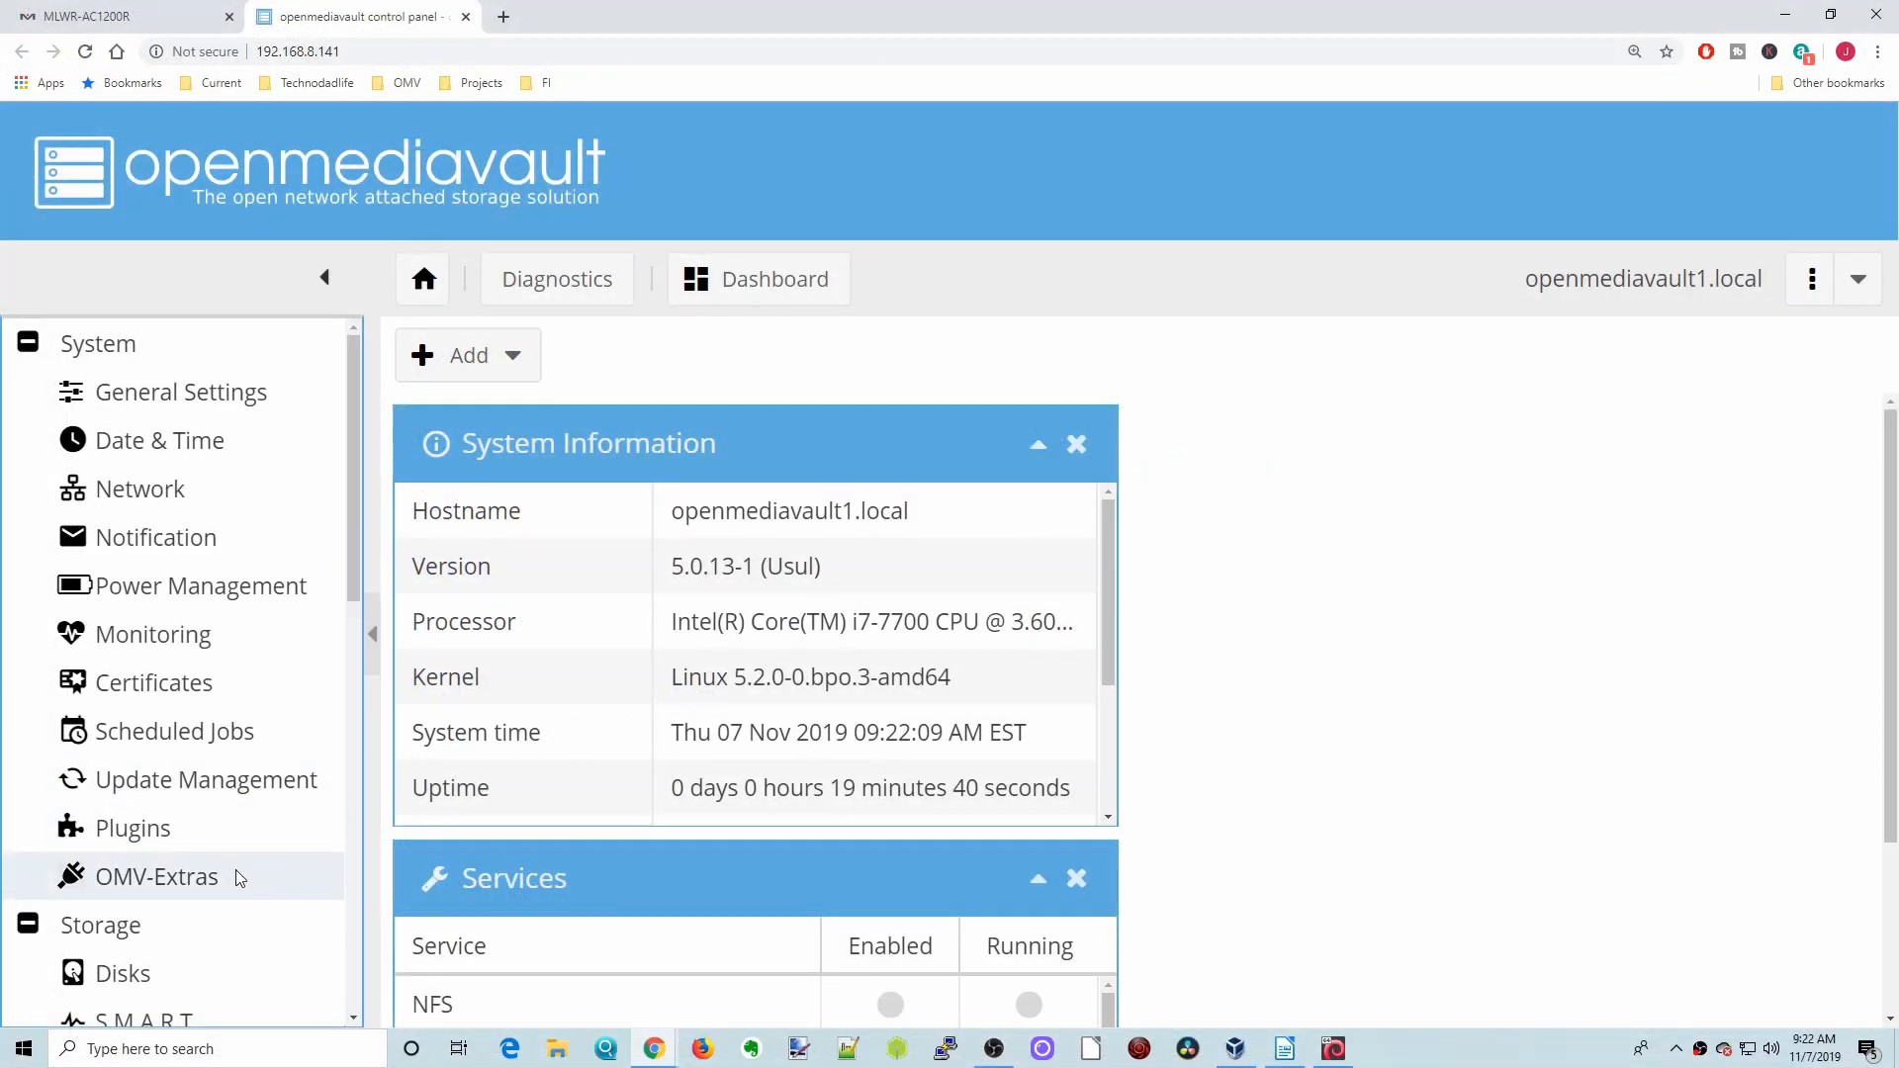
From OMV-Extras, launch the Portainer web interface showing its dashboard
click(155, 877)
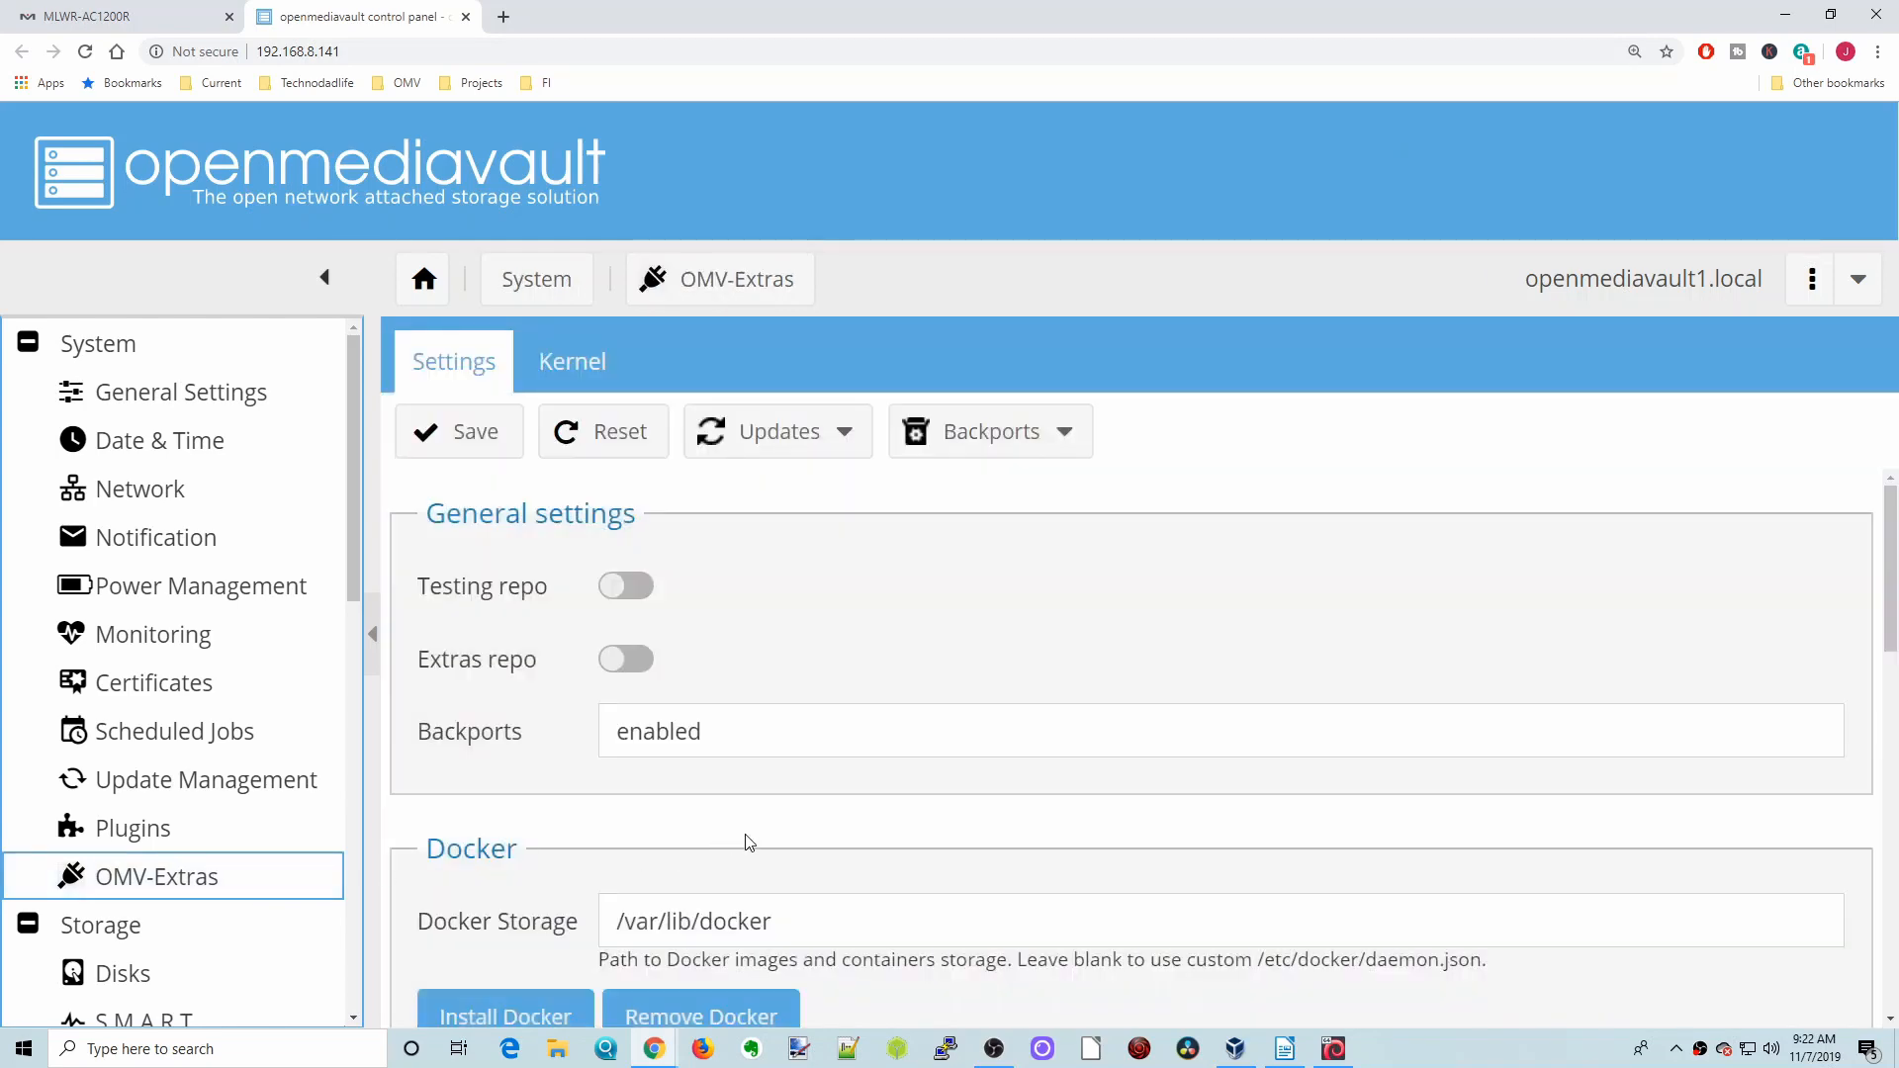
scroll(down, 3)
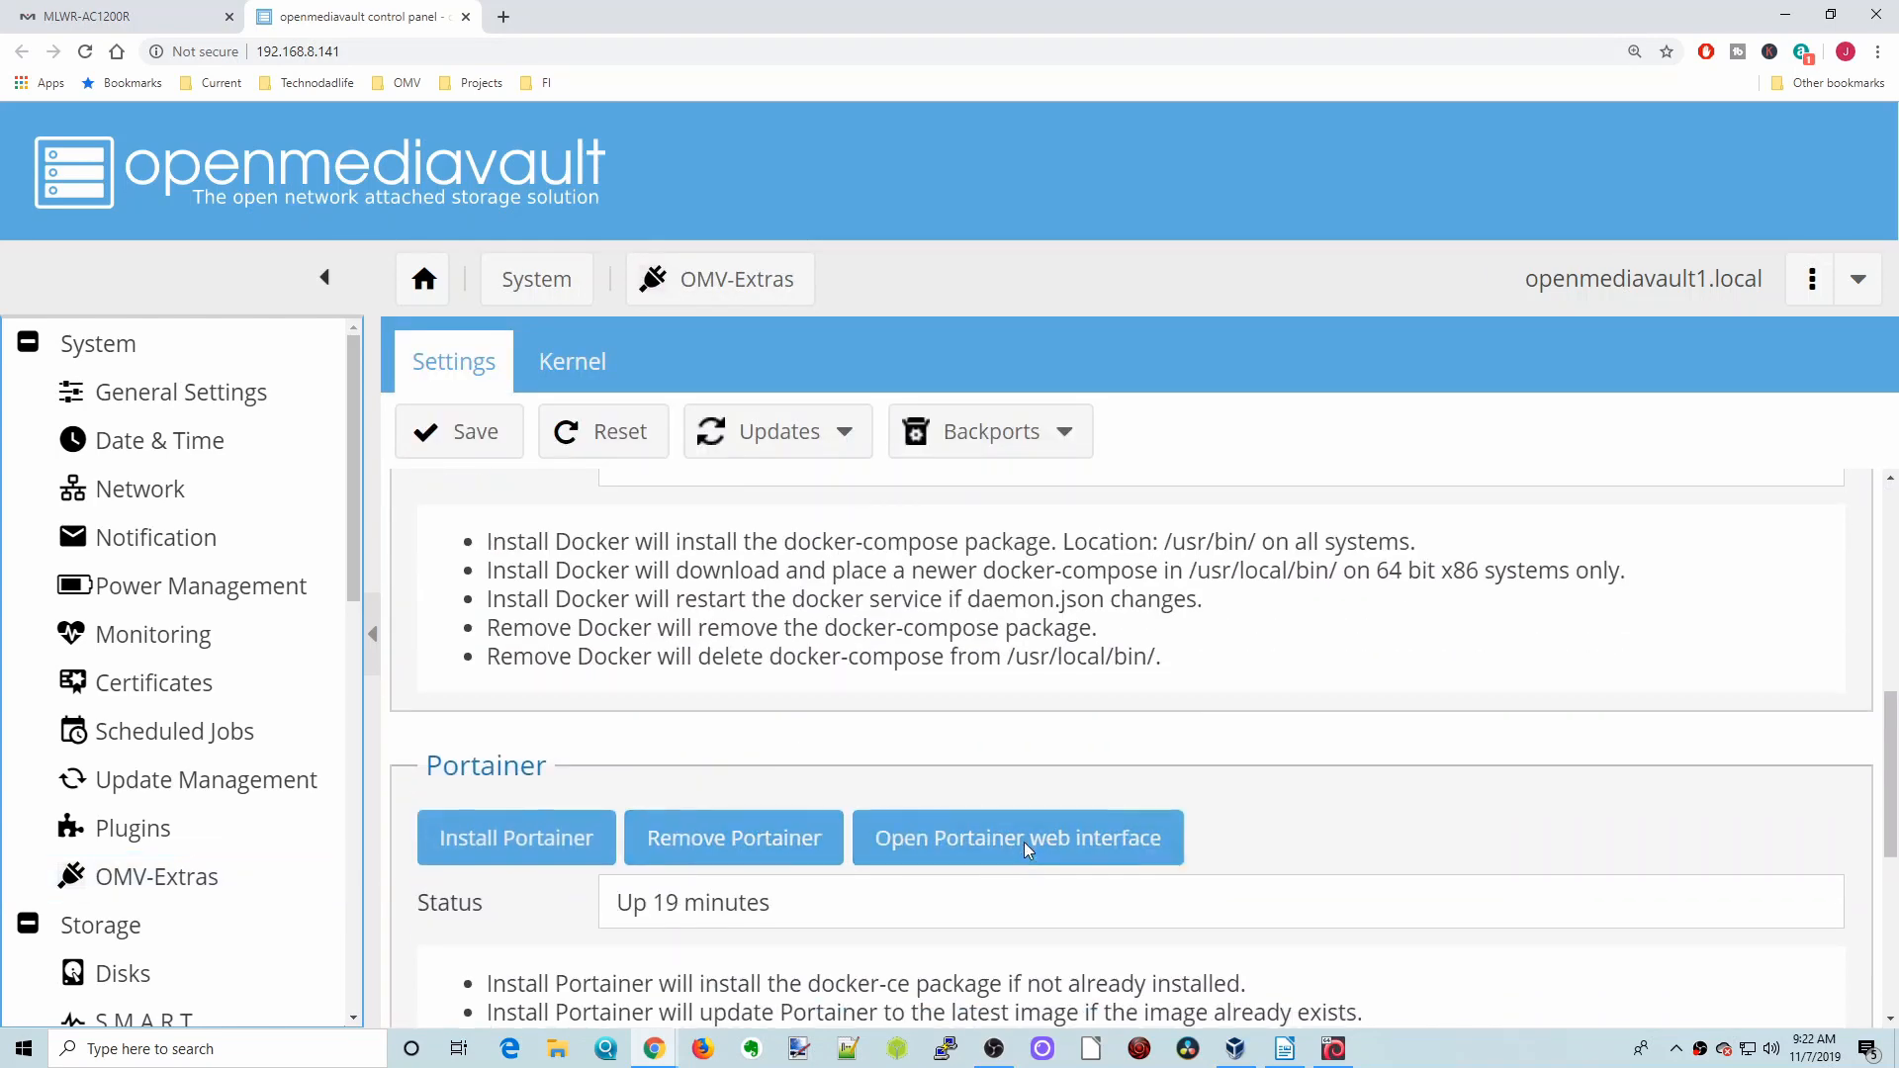
click(1015, 836)
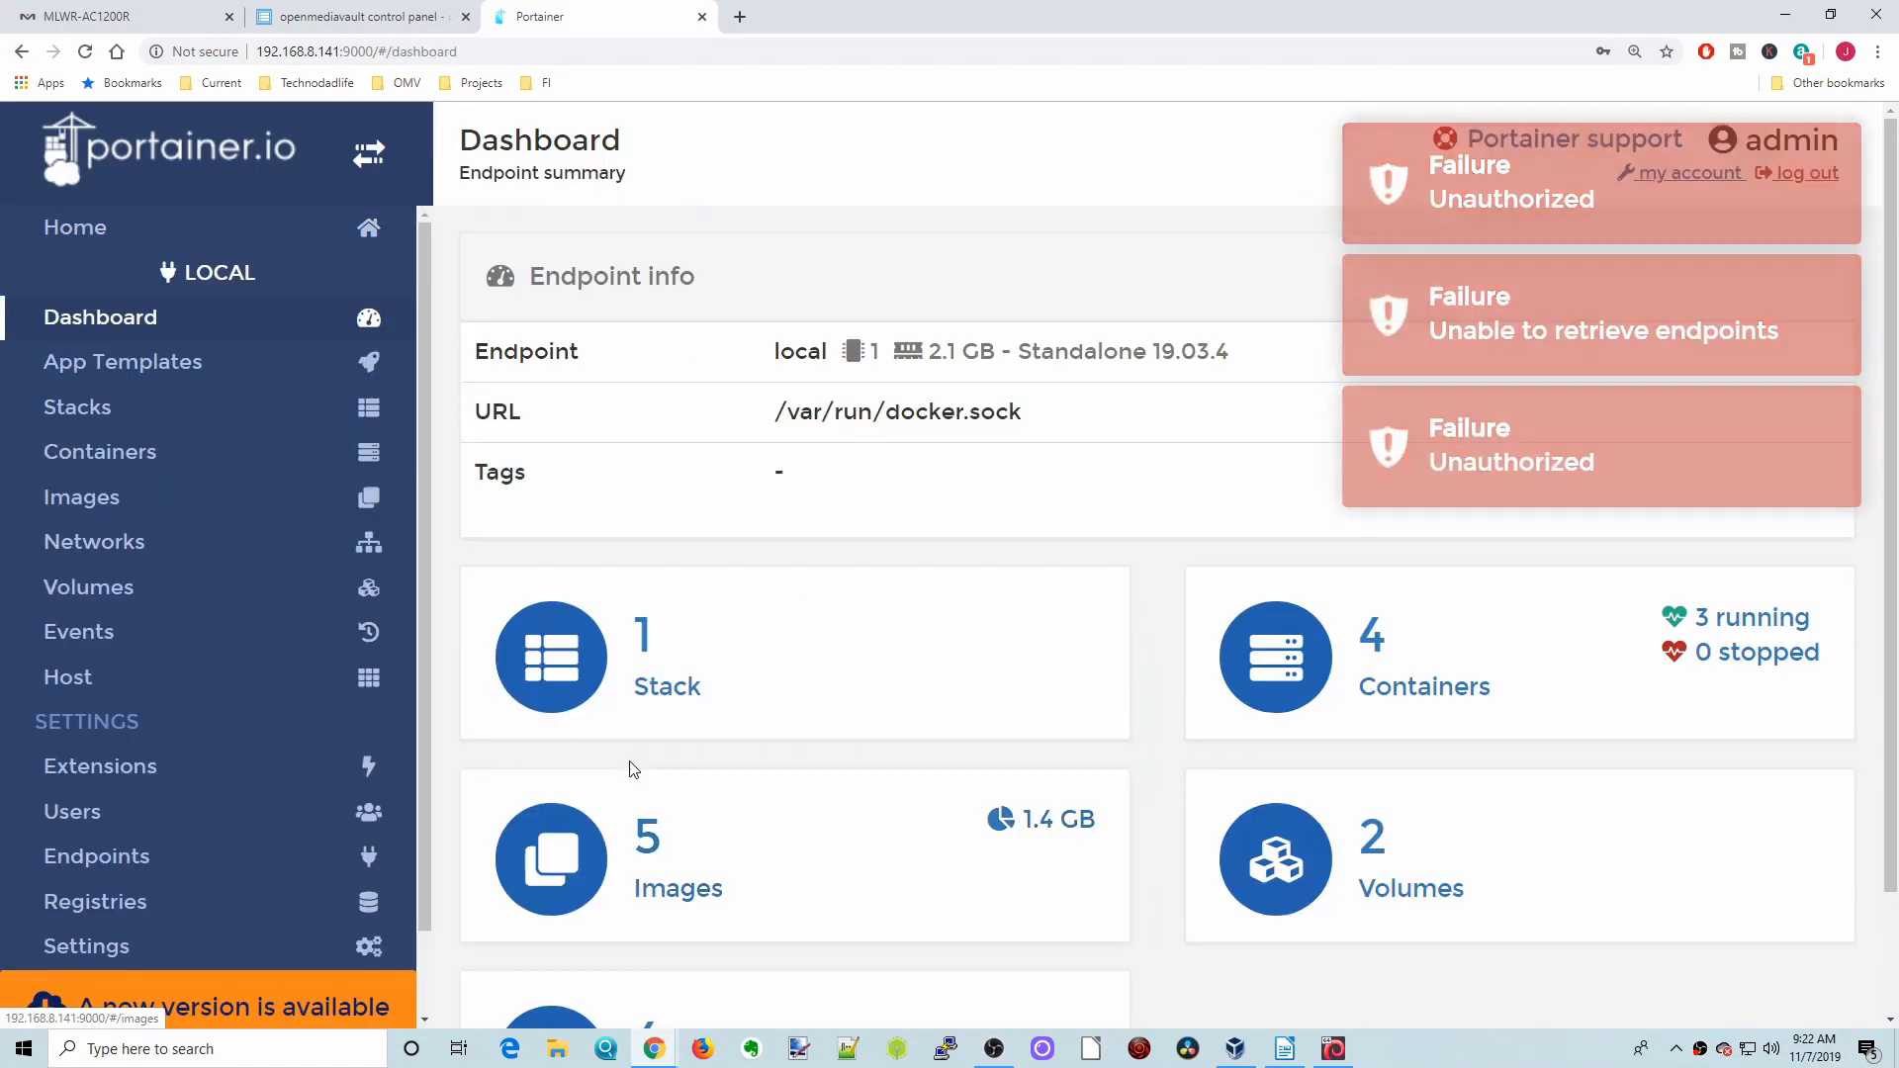
Go to the Containers list and start a new container with Add container
click(99, 451)
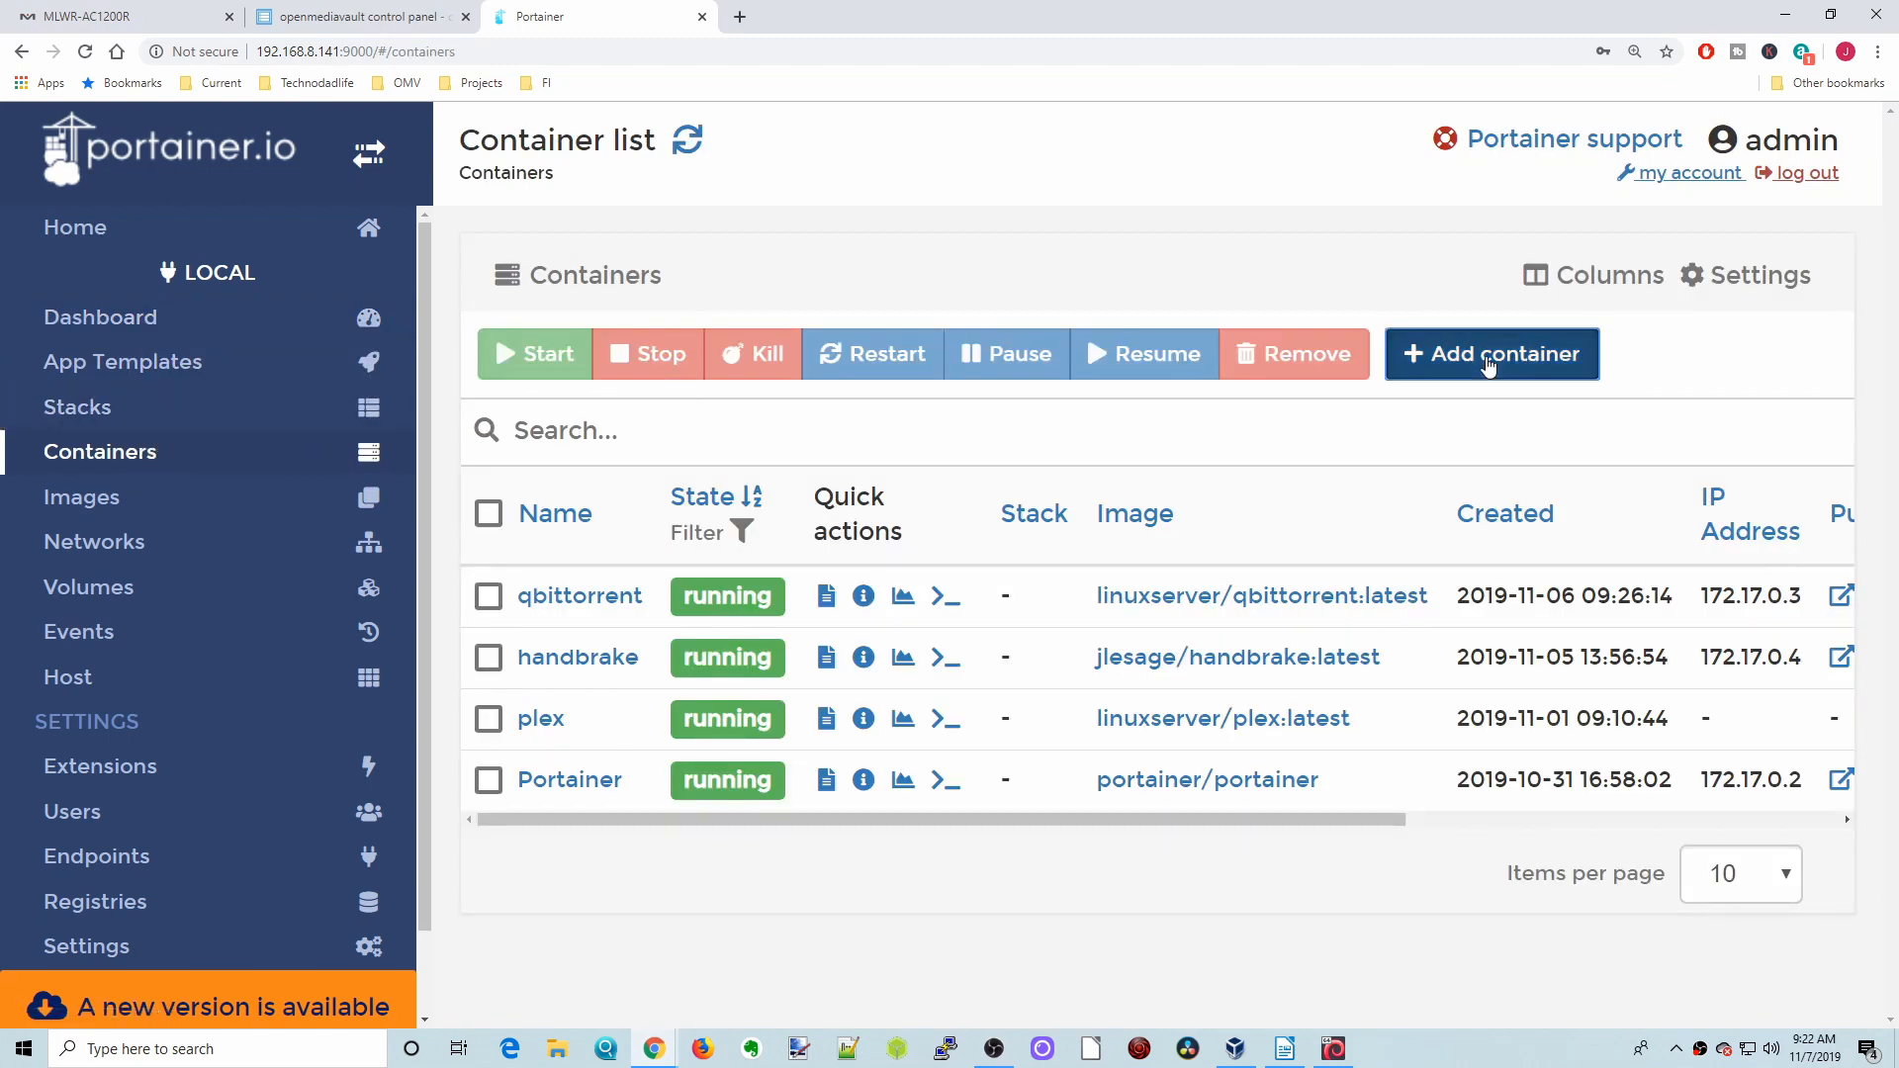
click(1491, 354)
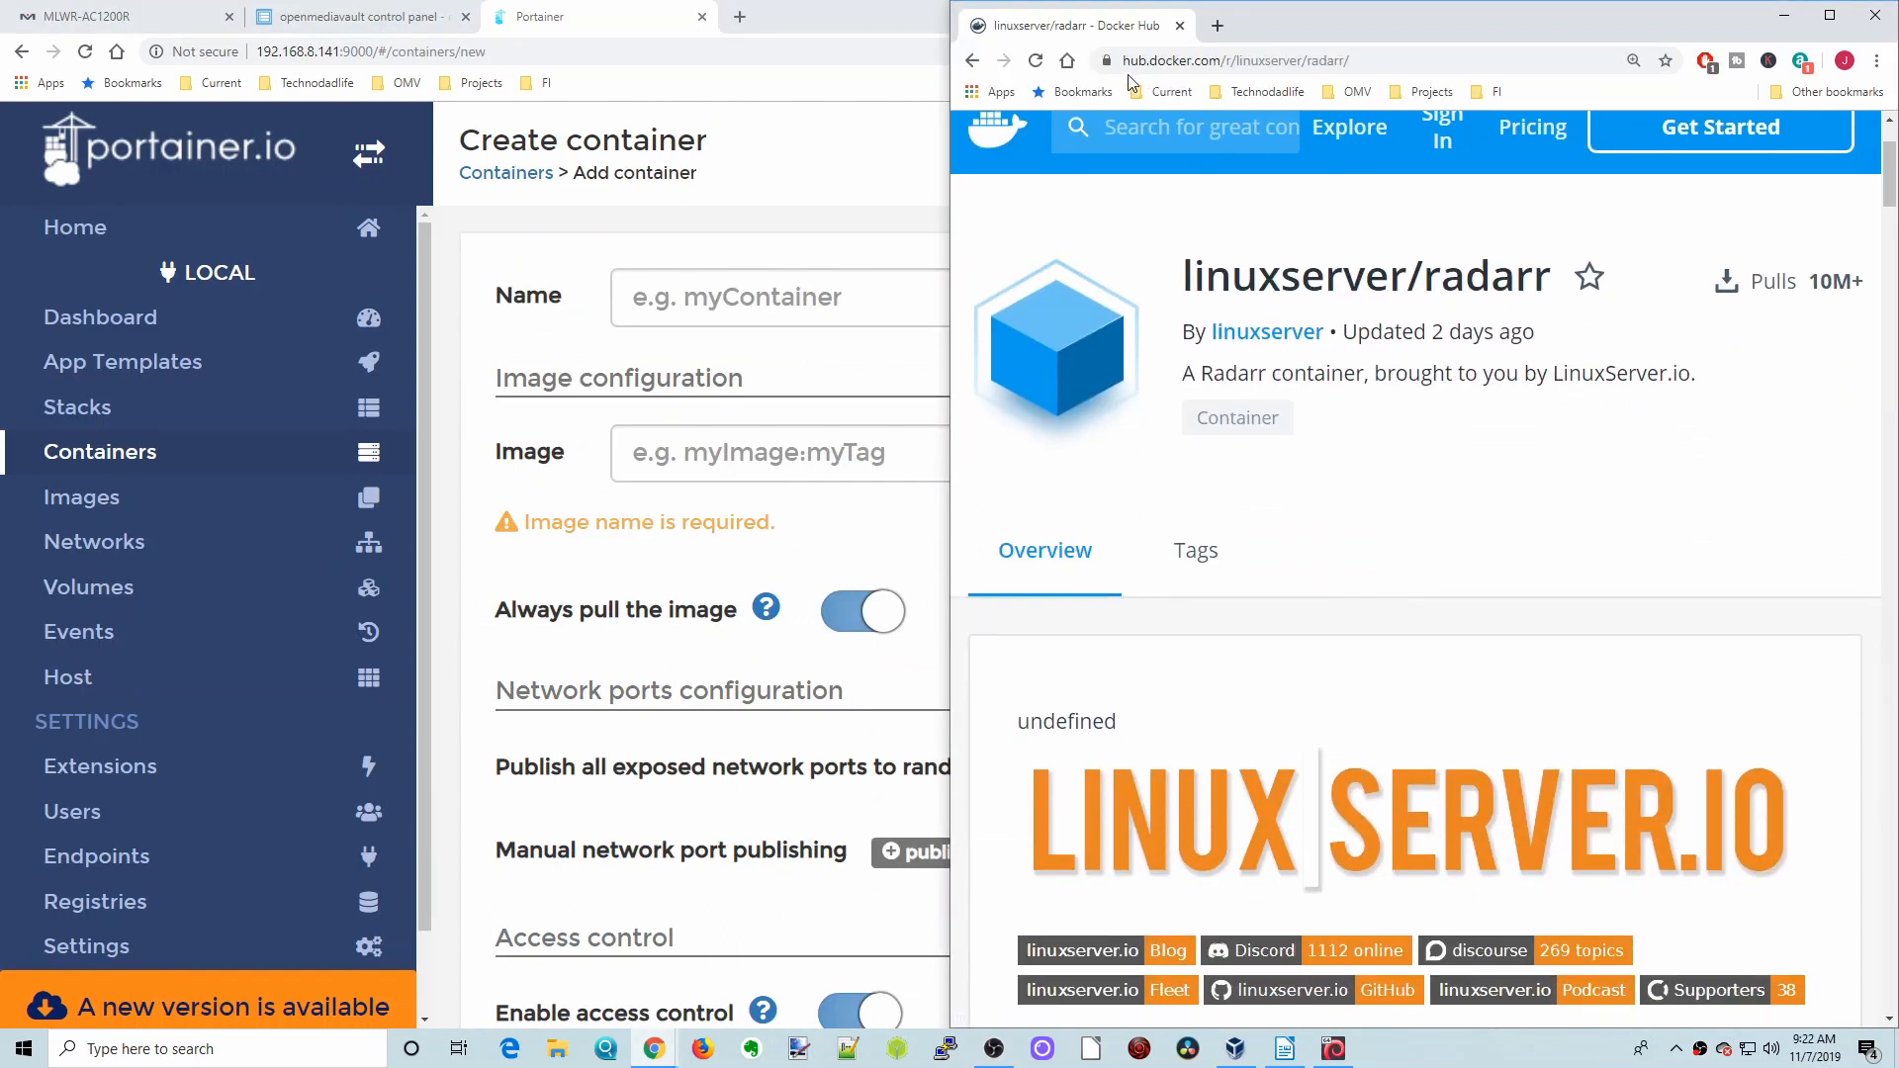
mouse_move(1444, 316)
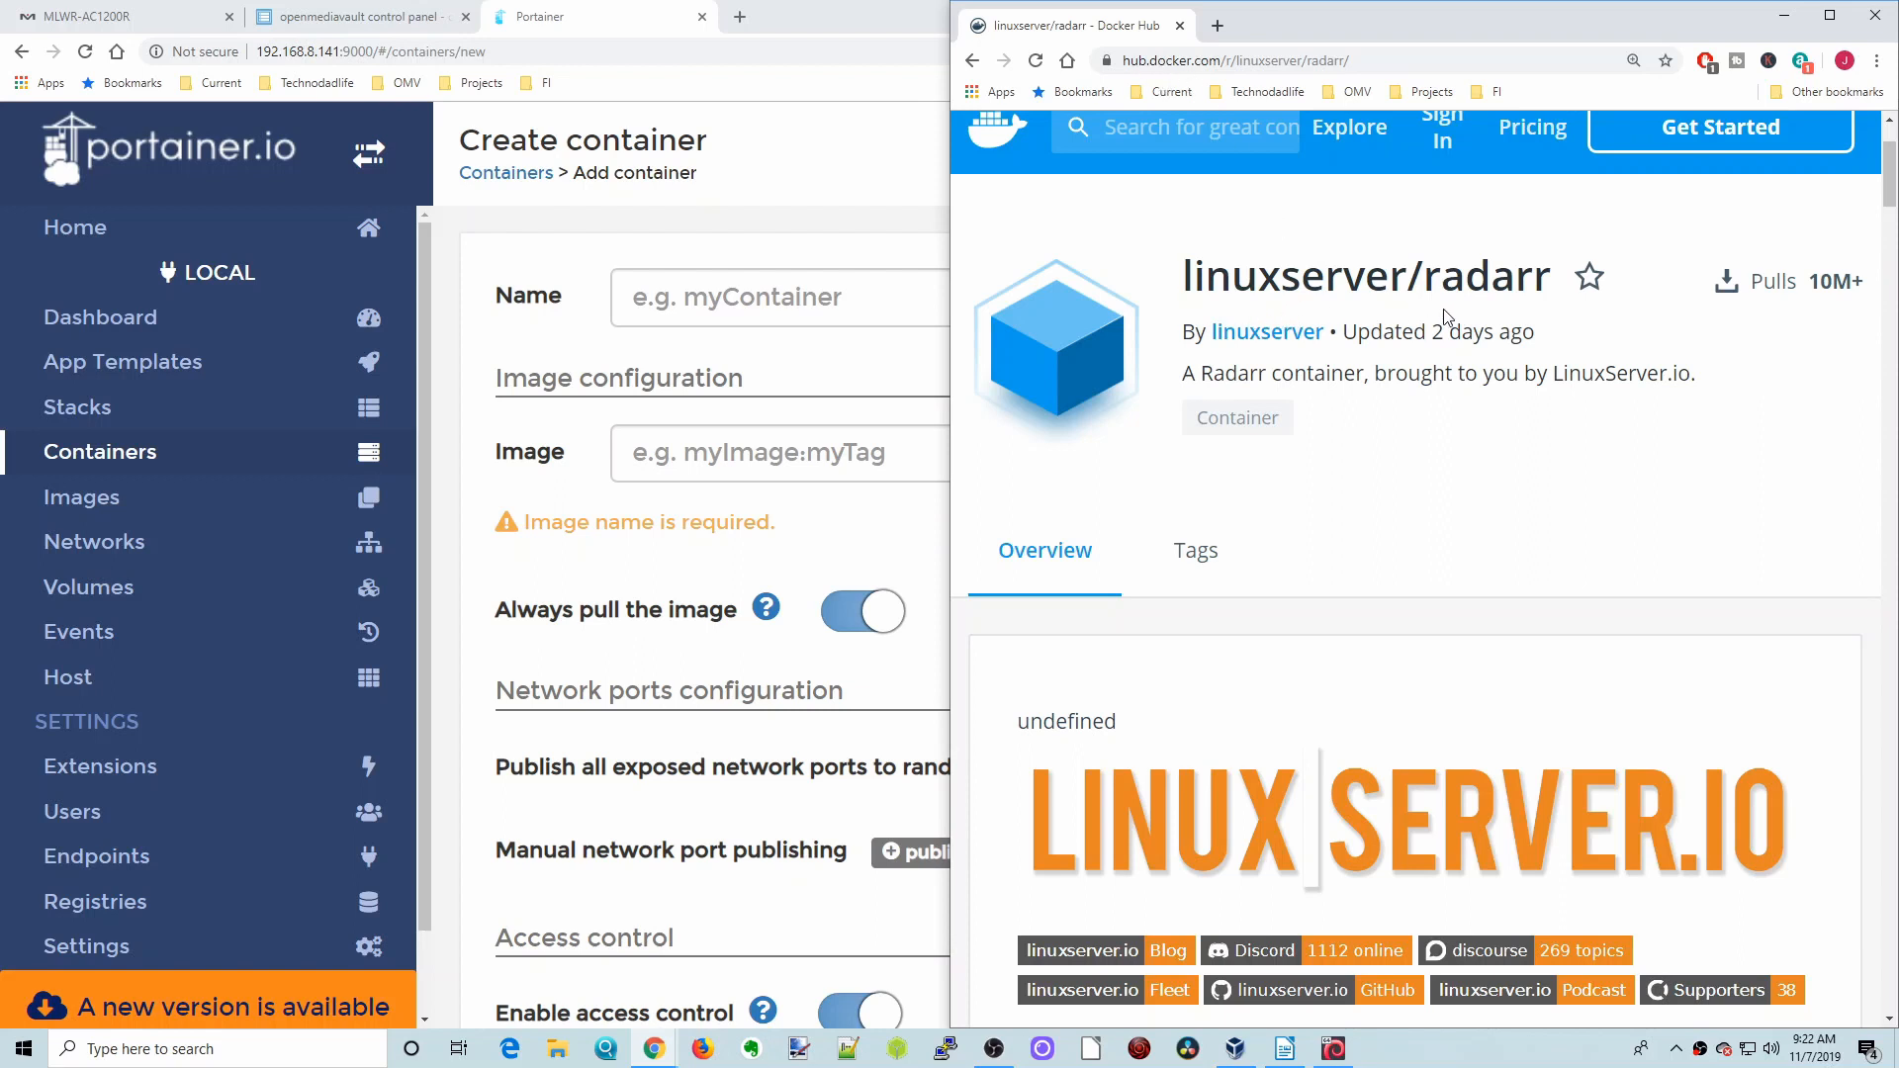
mouse_move(1526, 320)
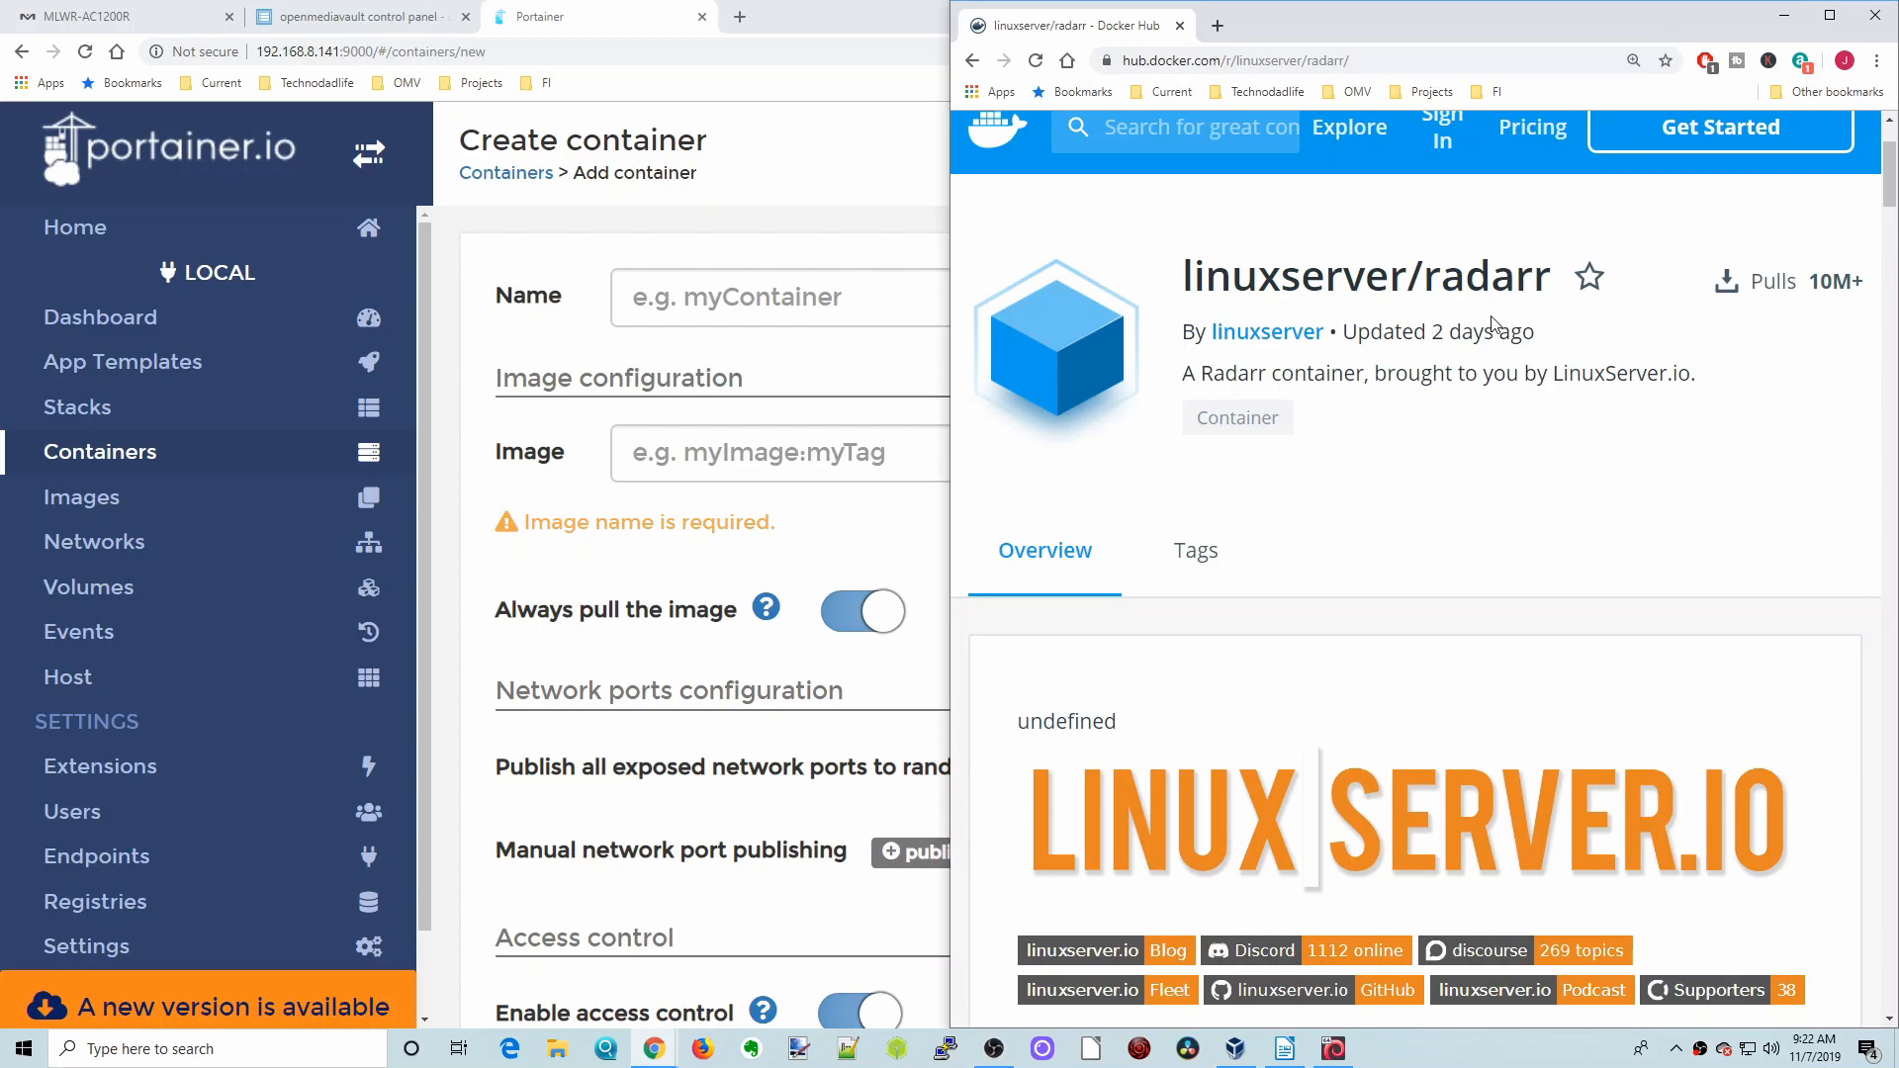
Scroll the linuxserver/radarr Docker Hub page to its Usage docker create snippet
scroll(down, 3)
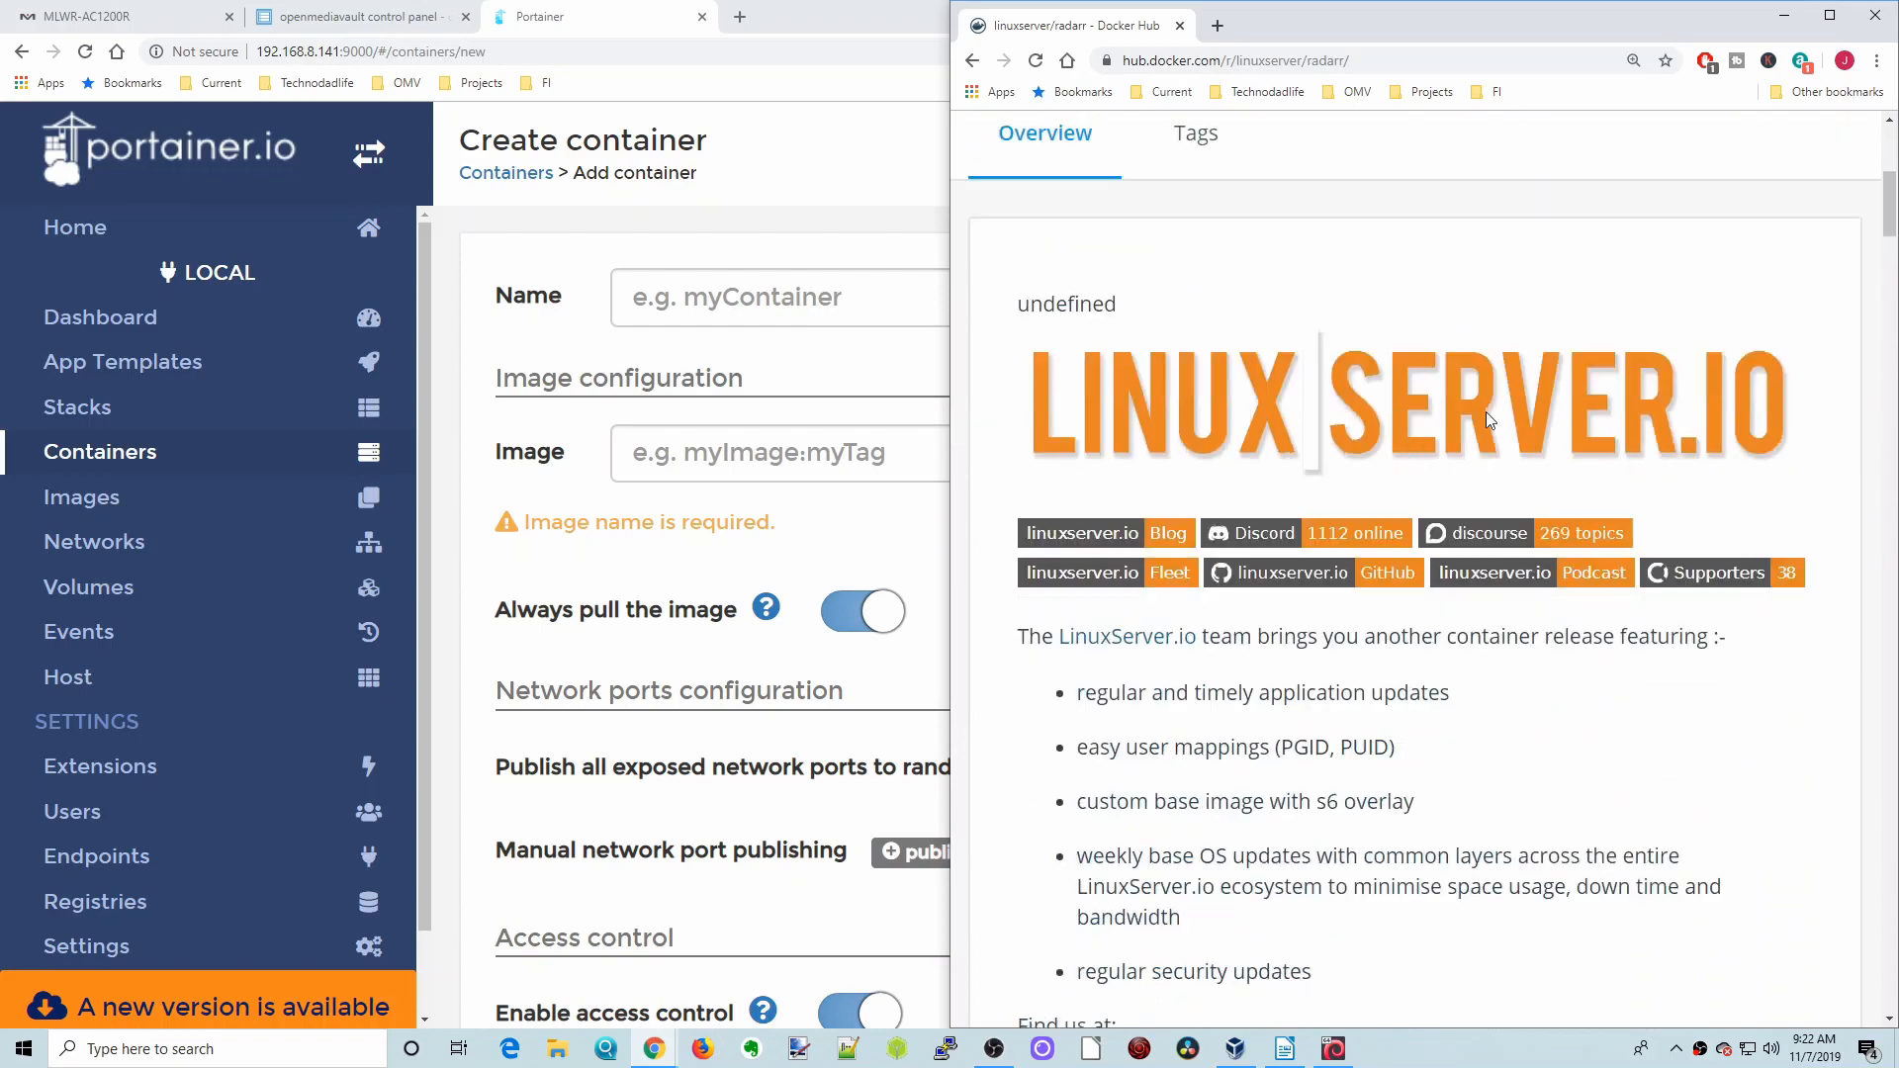
scroll(down, 3)
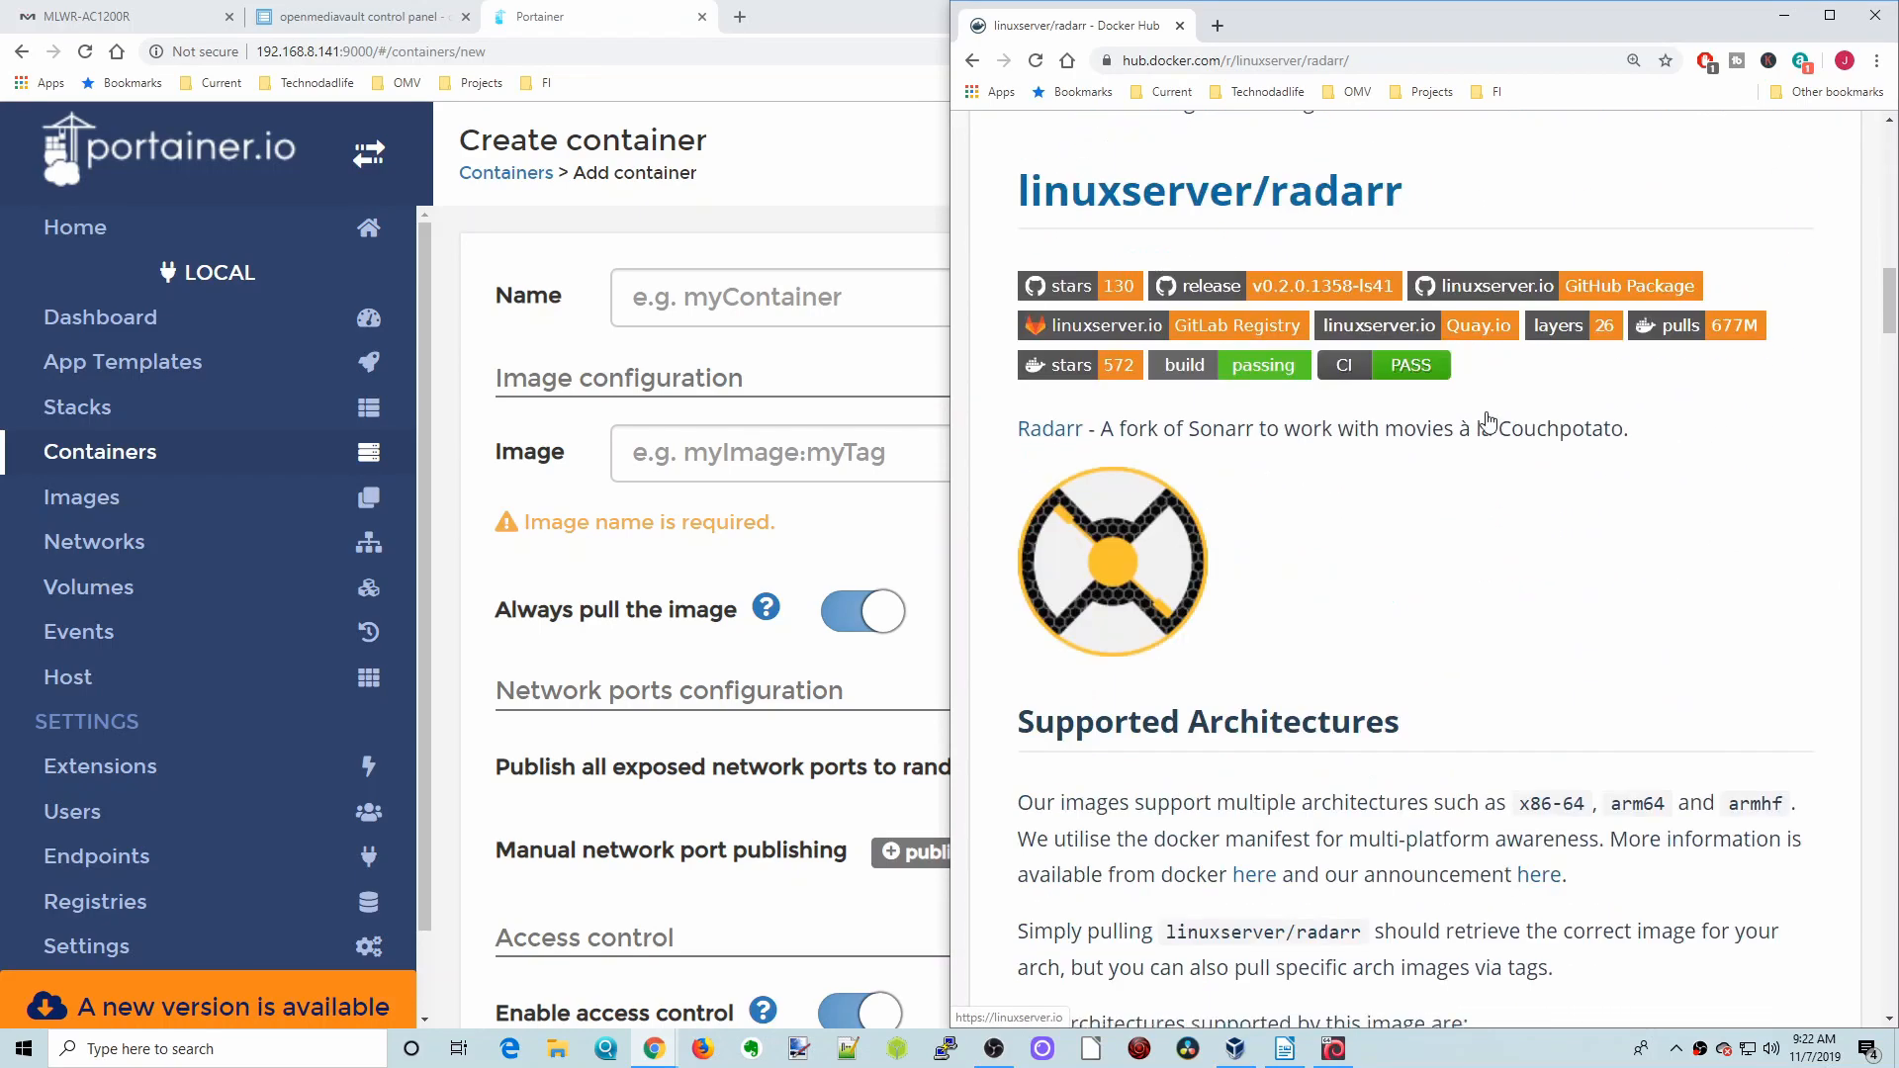
scroll(down, 3)
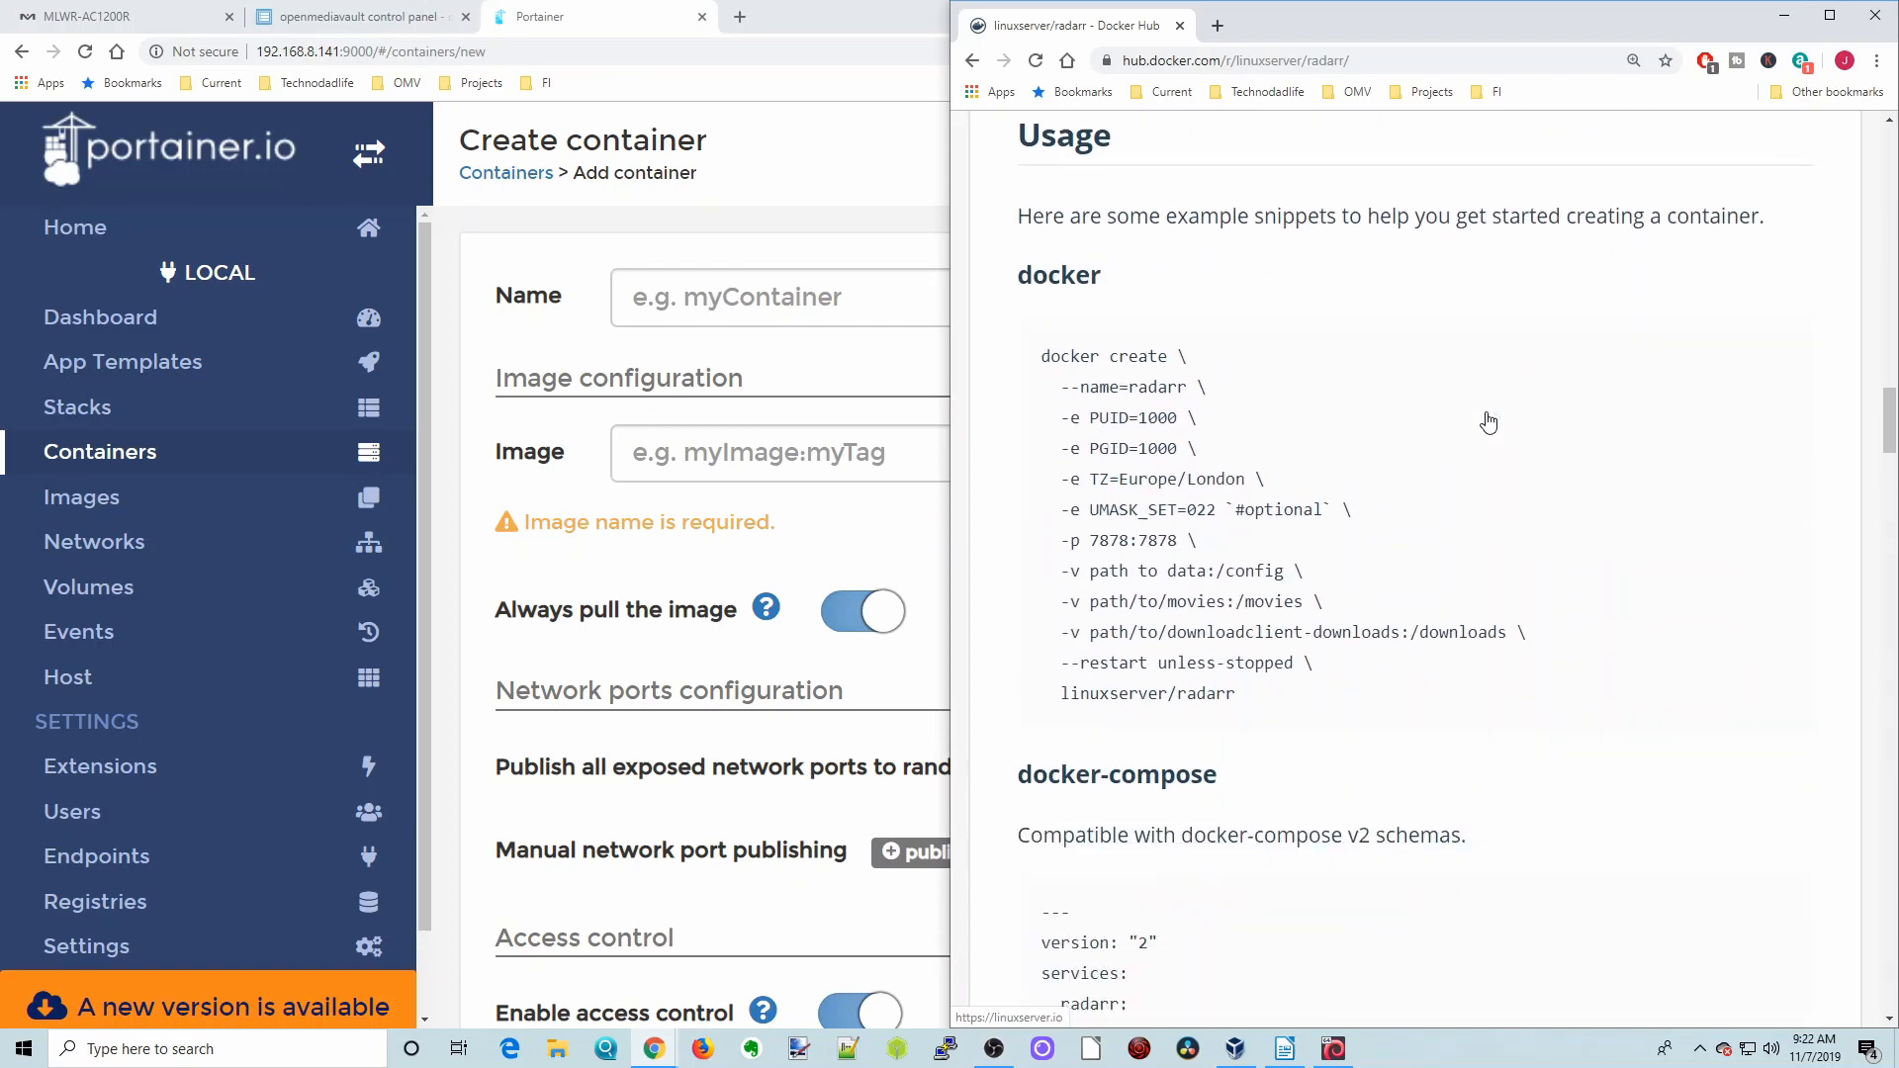
mouse_move(1301, 421)
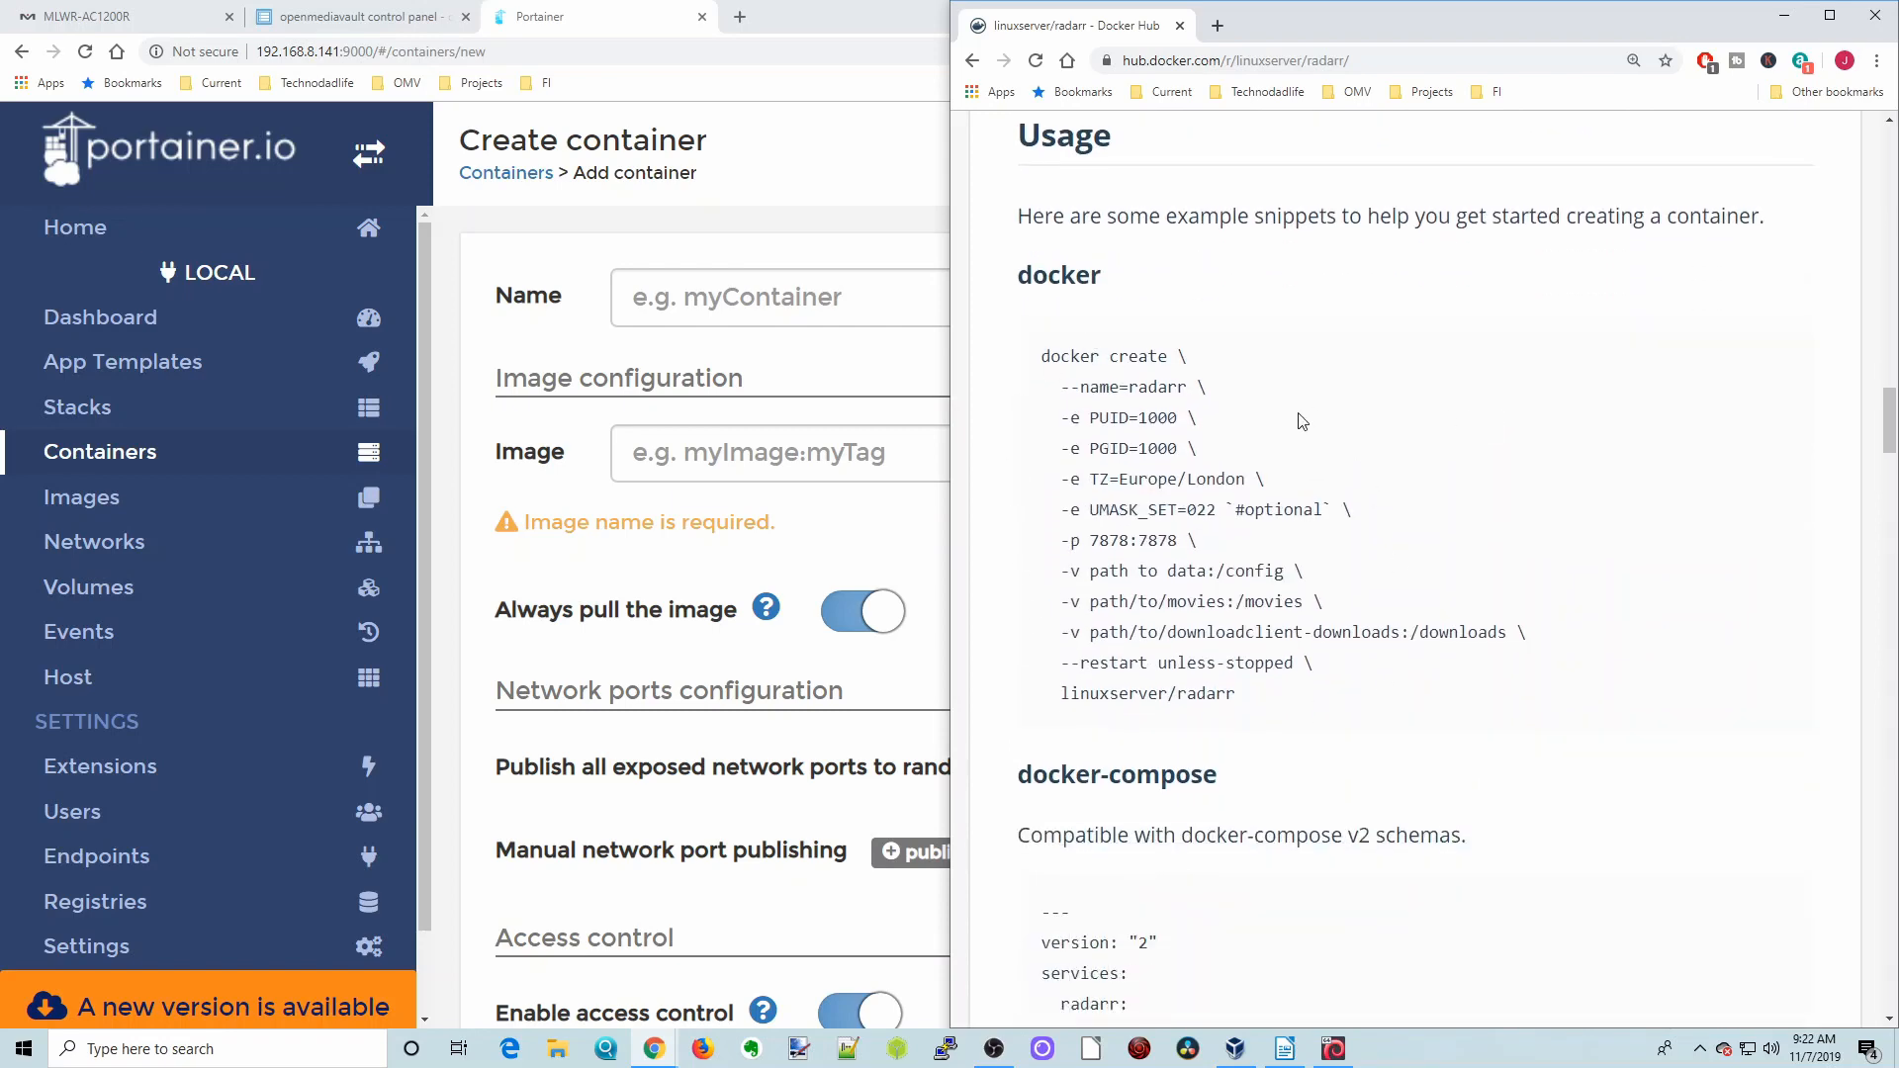
mouse_move(786, 130)
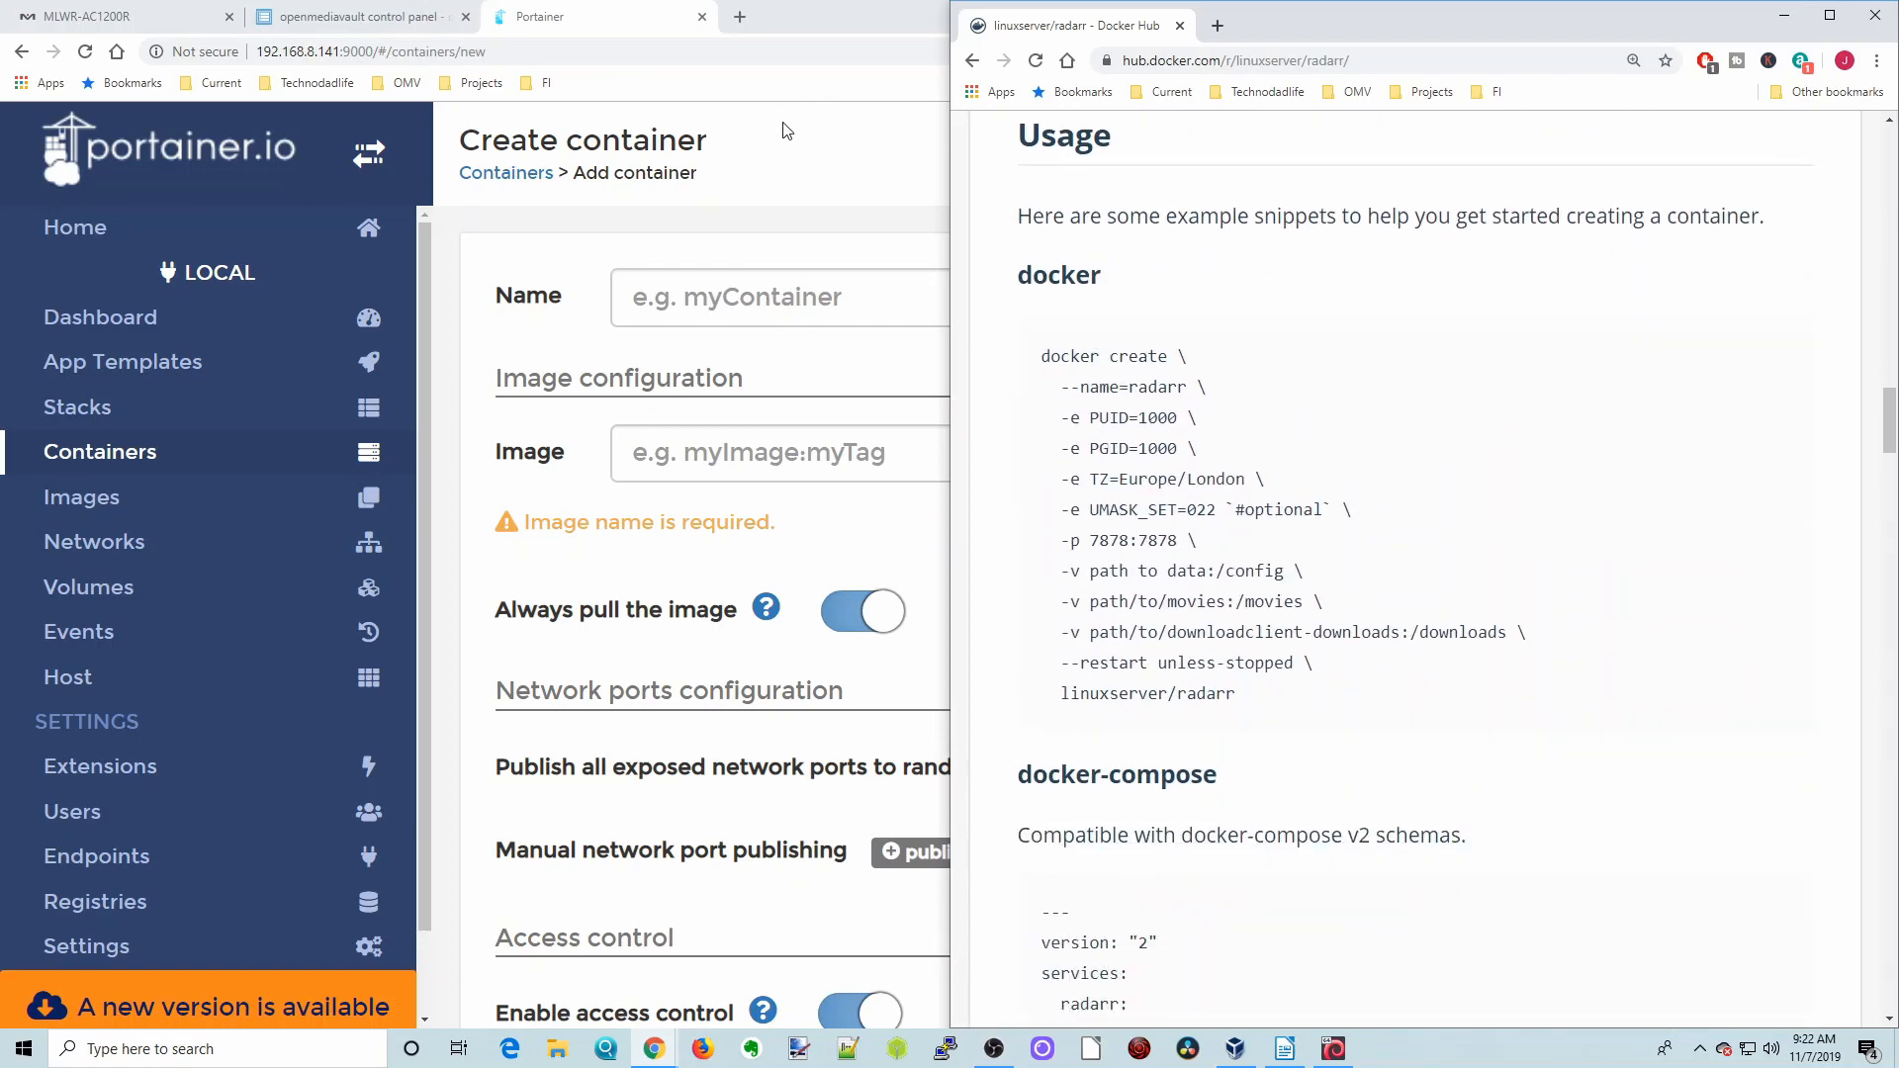
mouse_move(1151, 162)
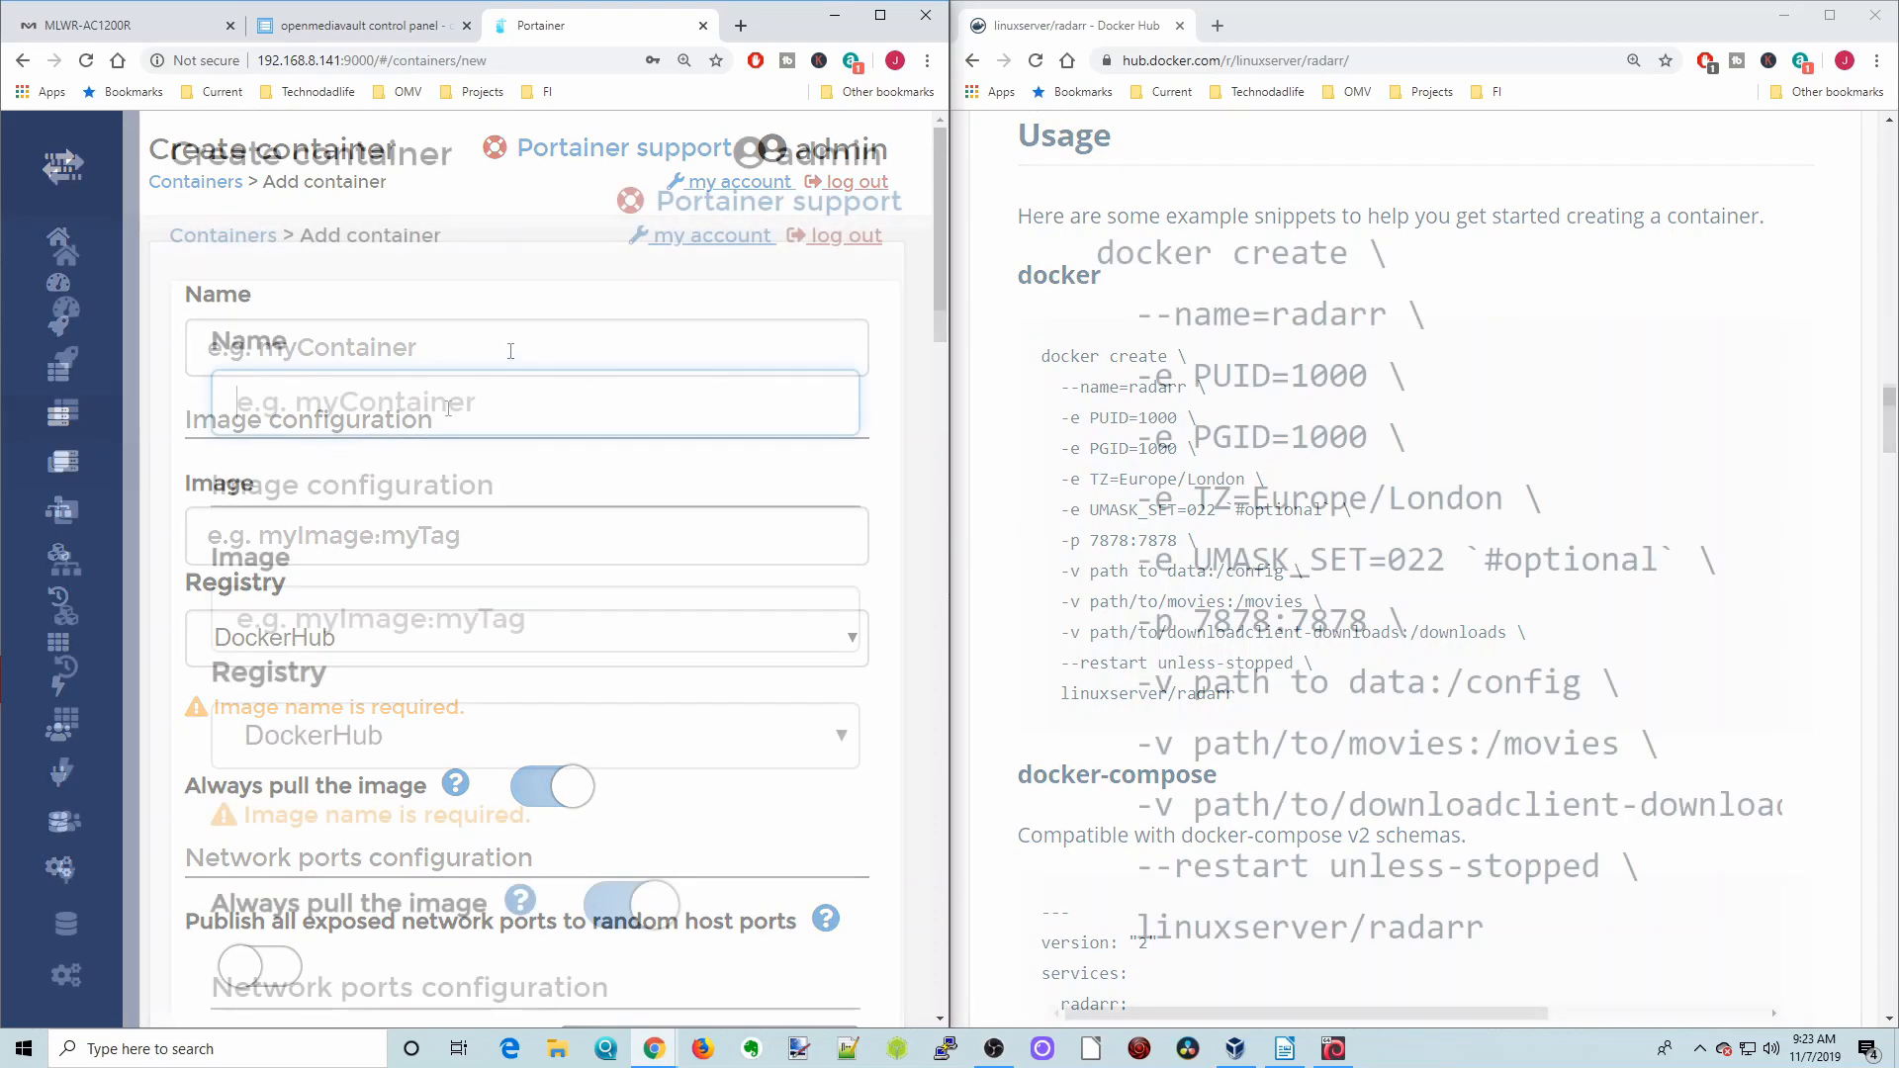
Name the container radarr and set its image to linuxserver/radarr from the snippet
click(532, 401)
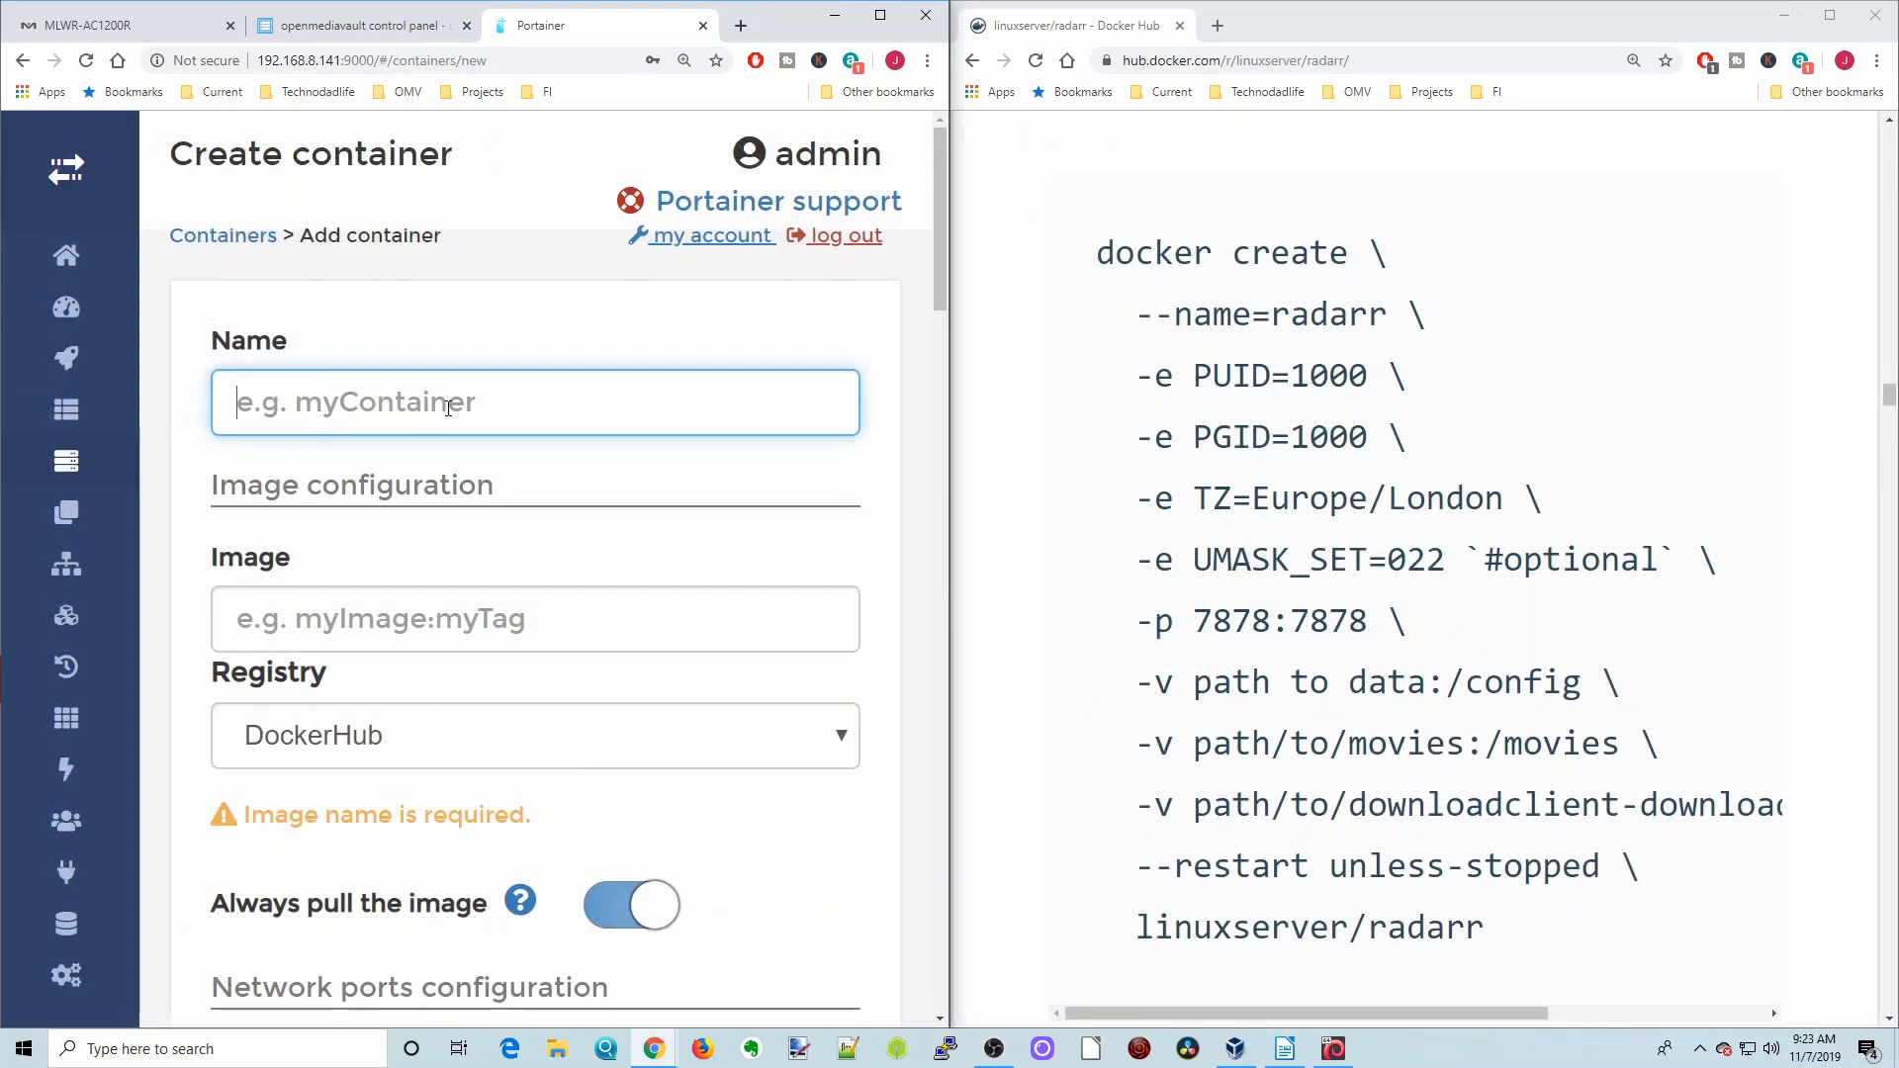
text(radarr)
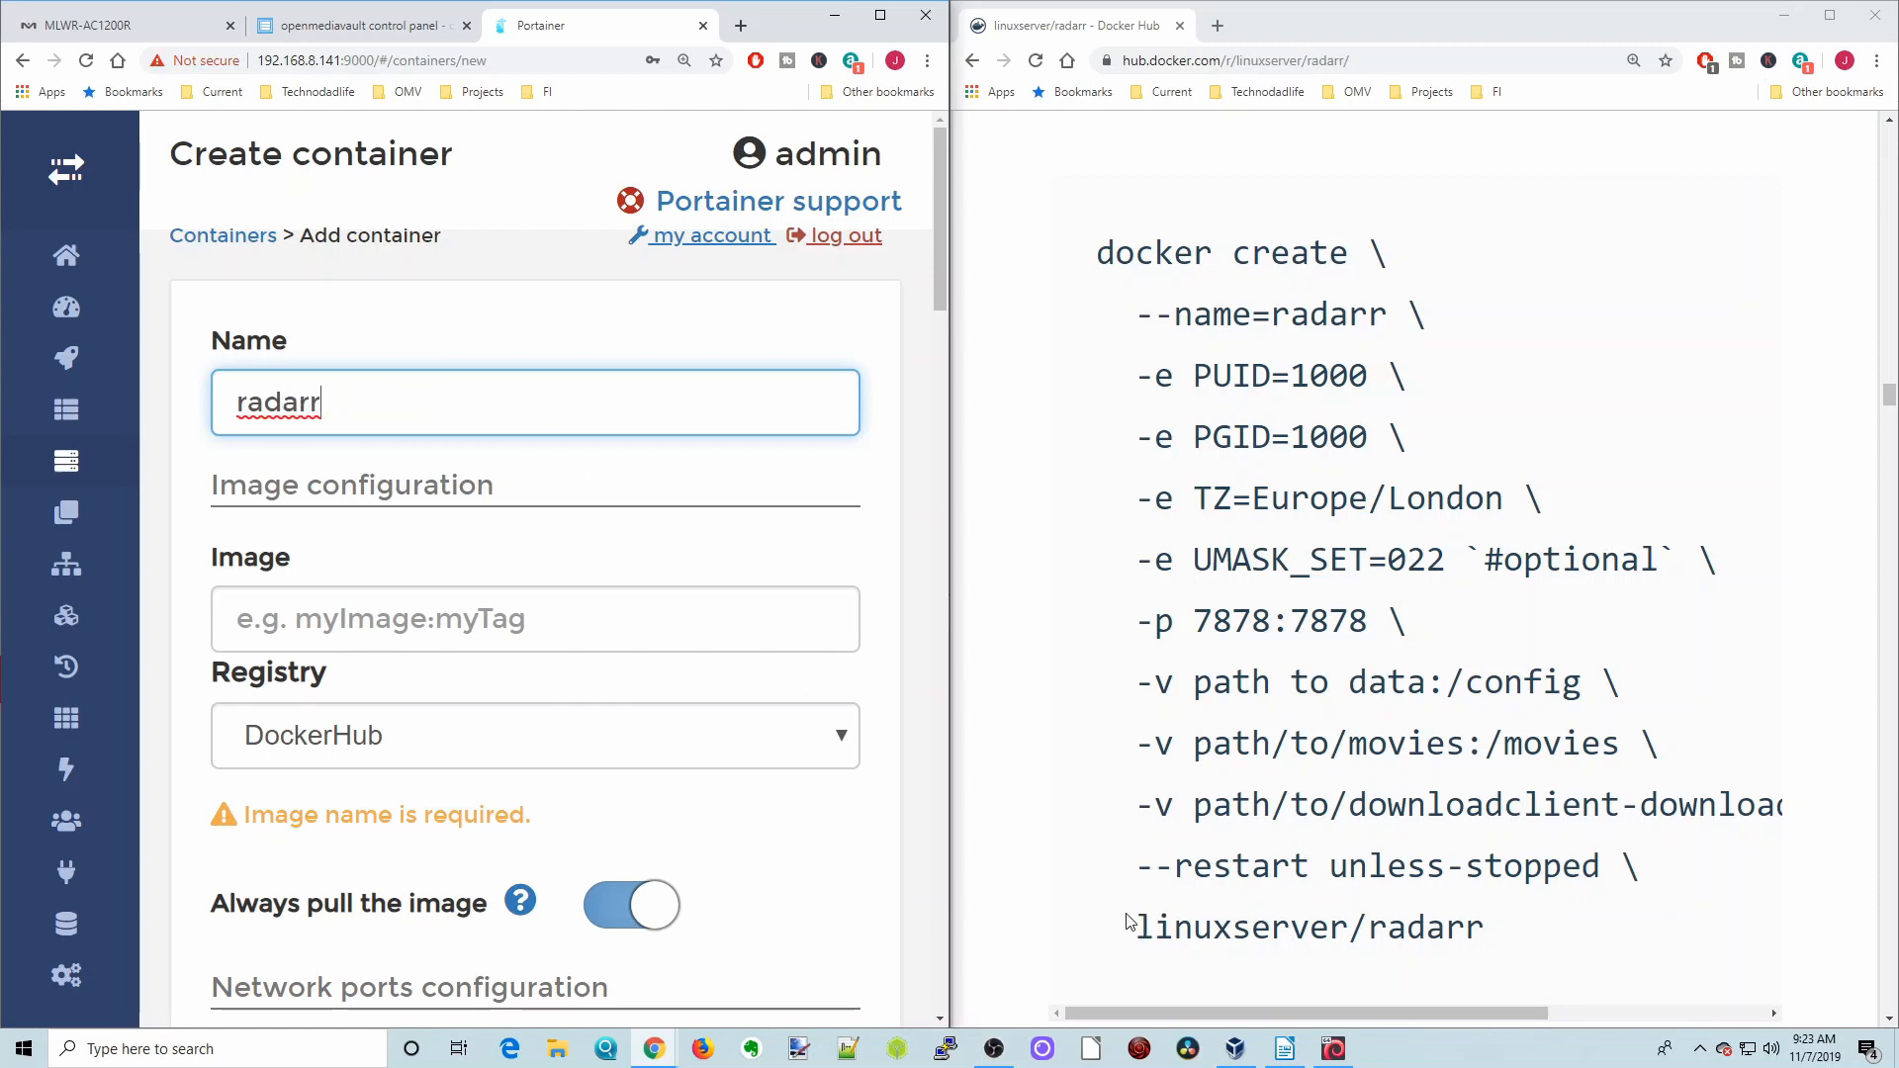
double_click(1308, 926)
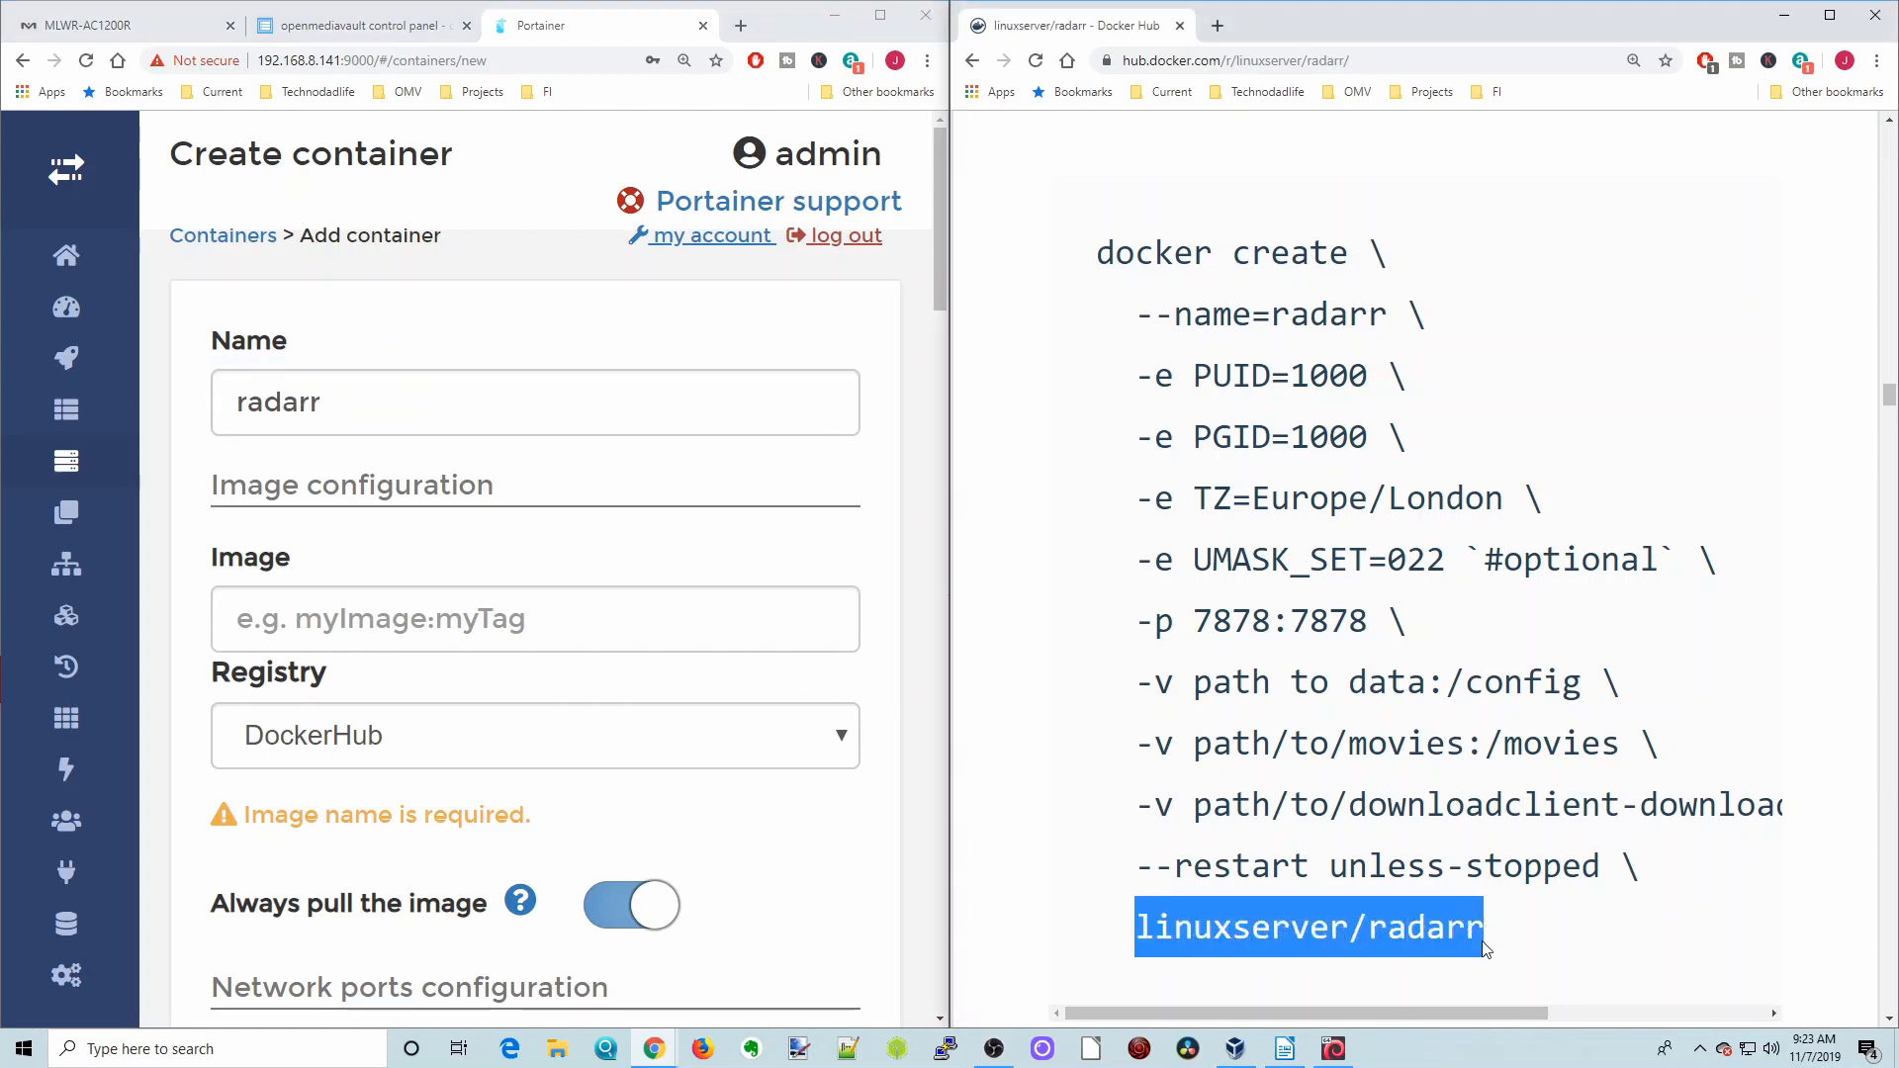
right_click(1307, 927)
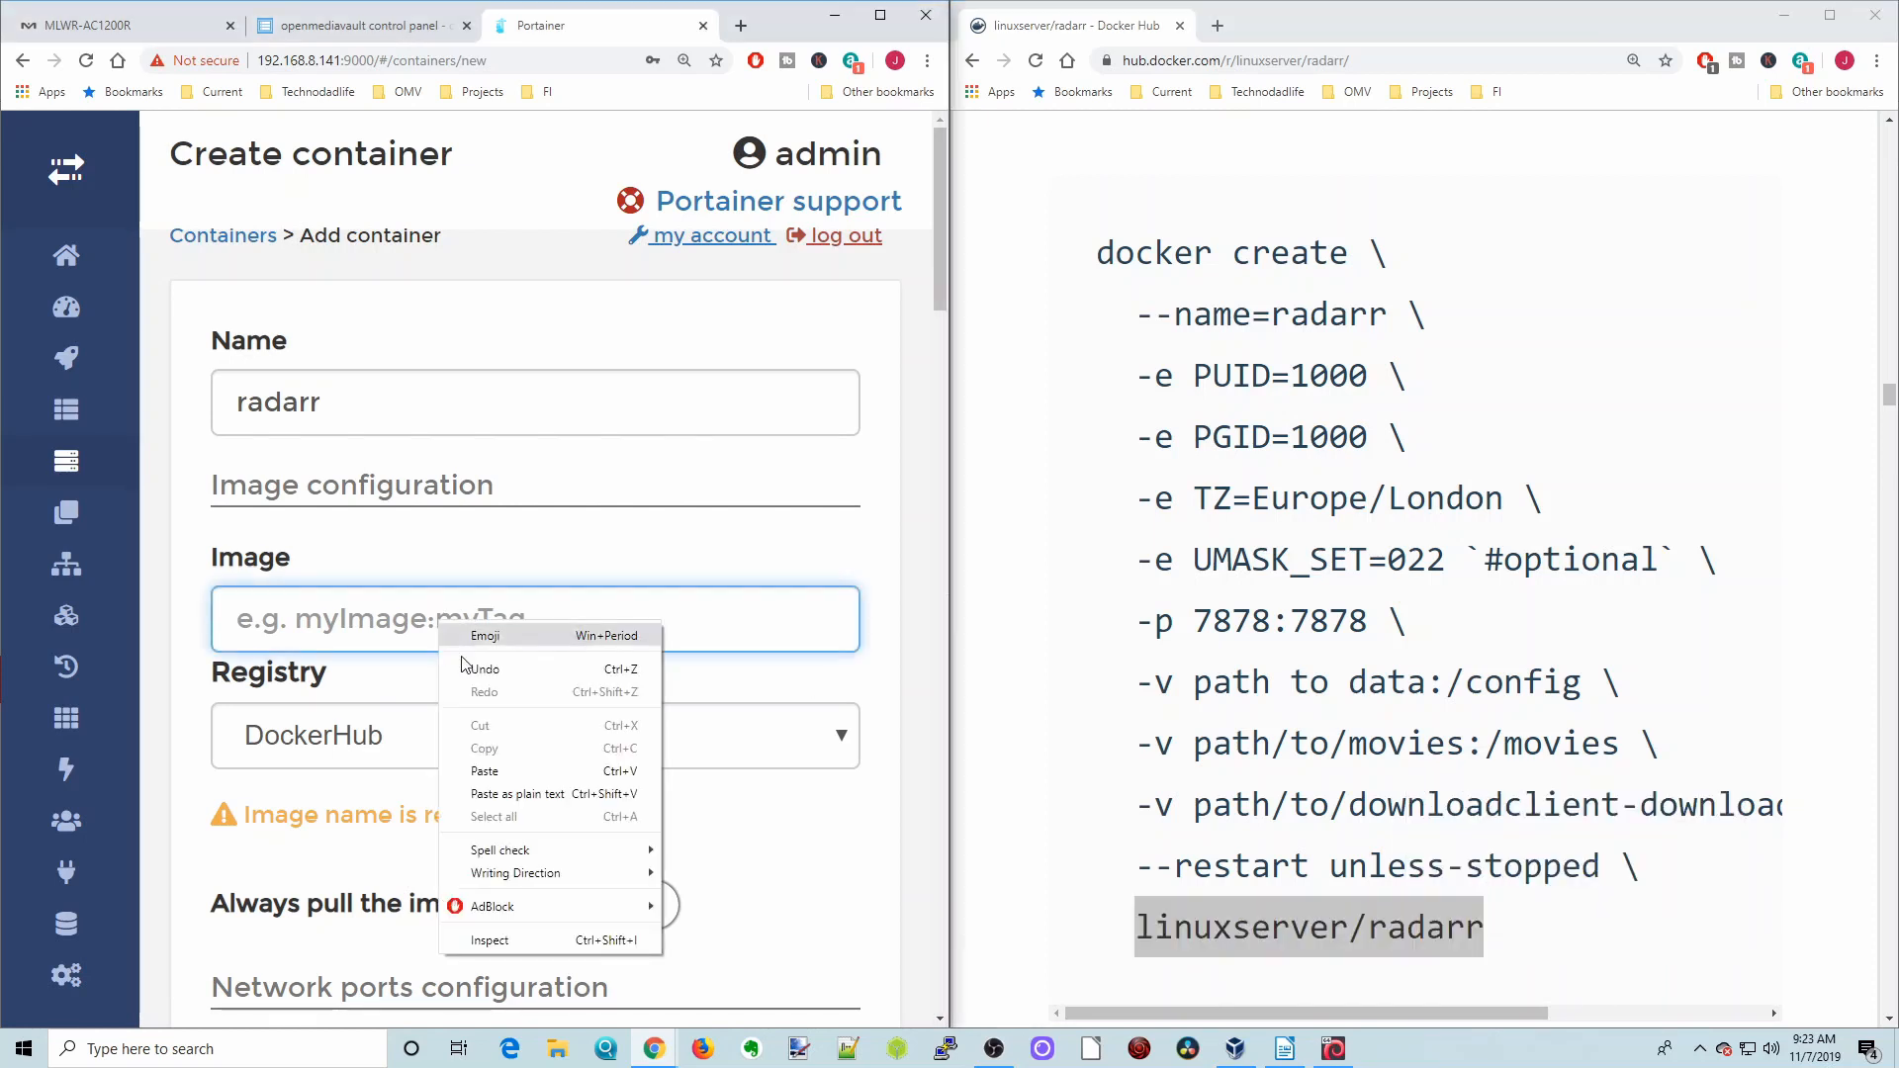
click(483, 769)
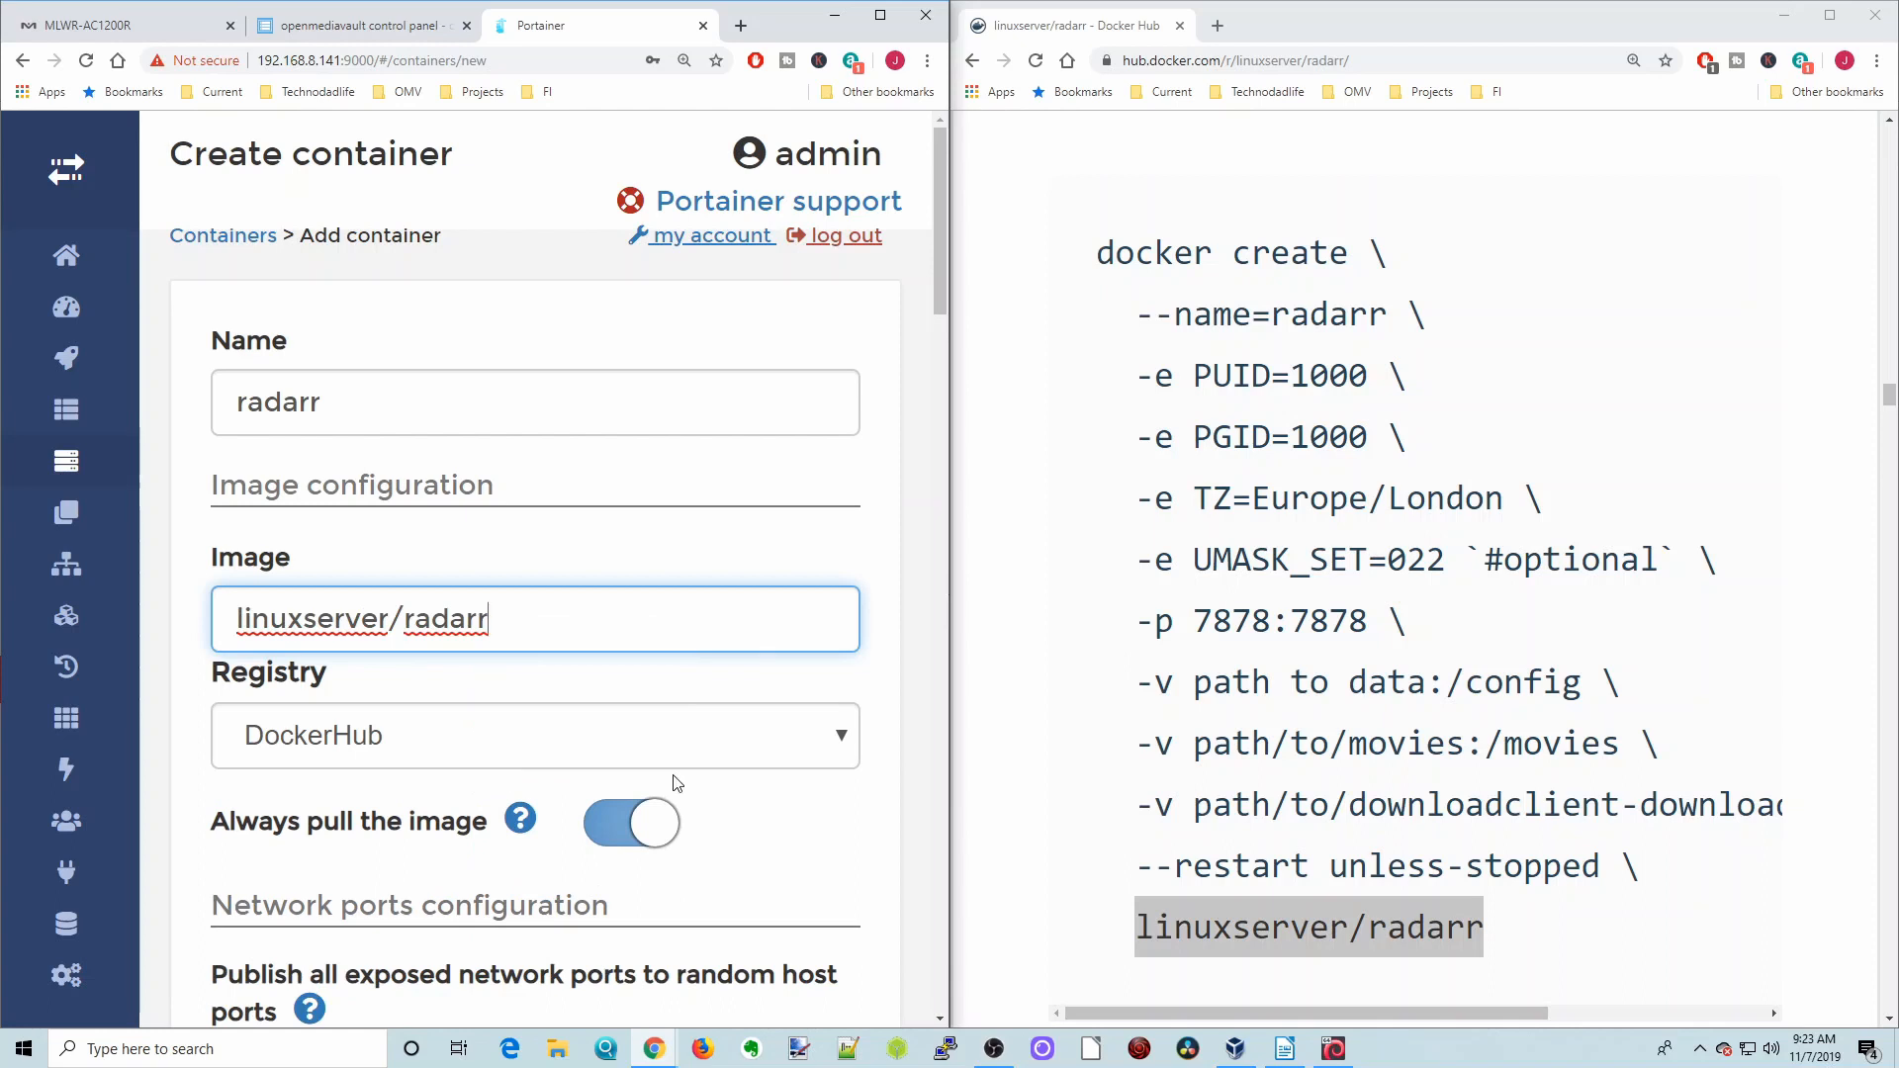
scroll(down, 3)
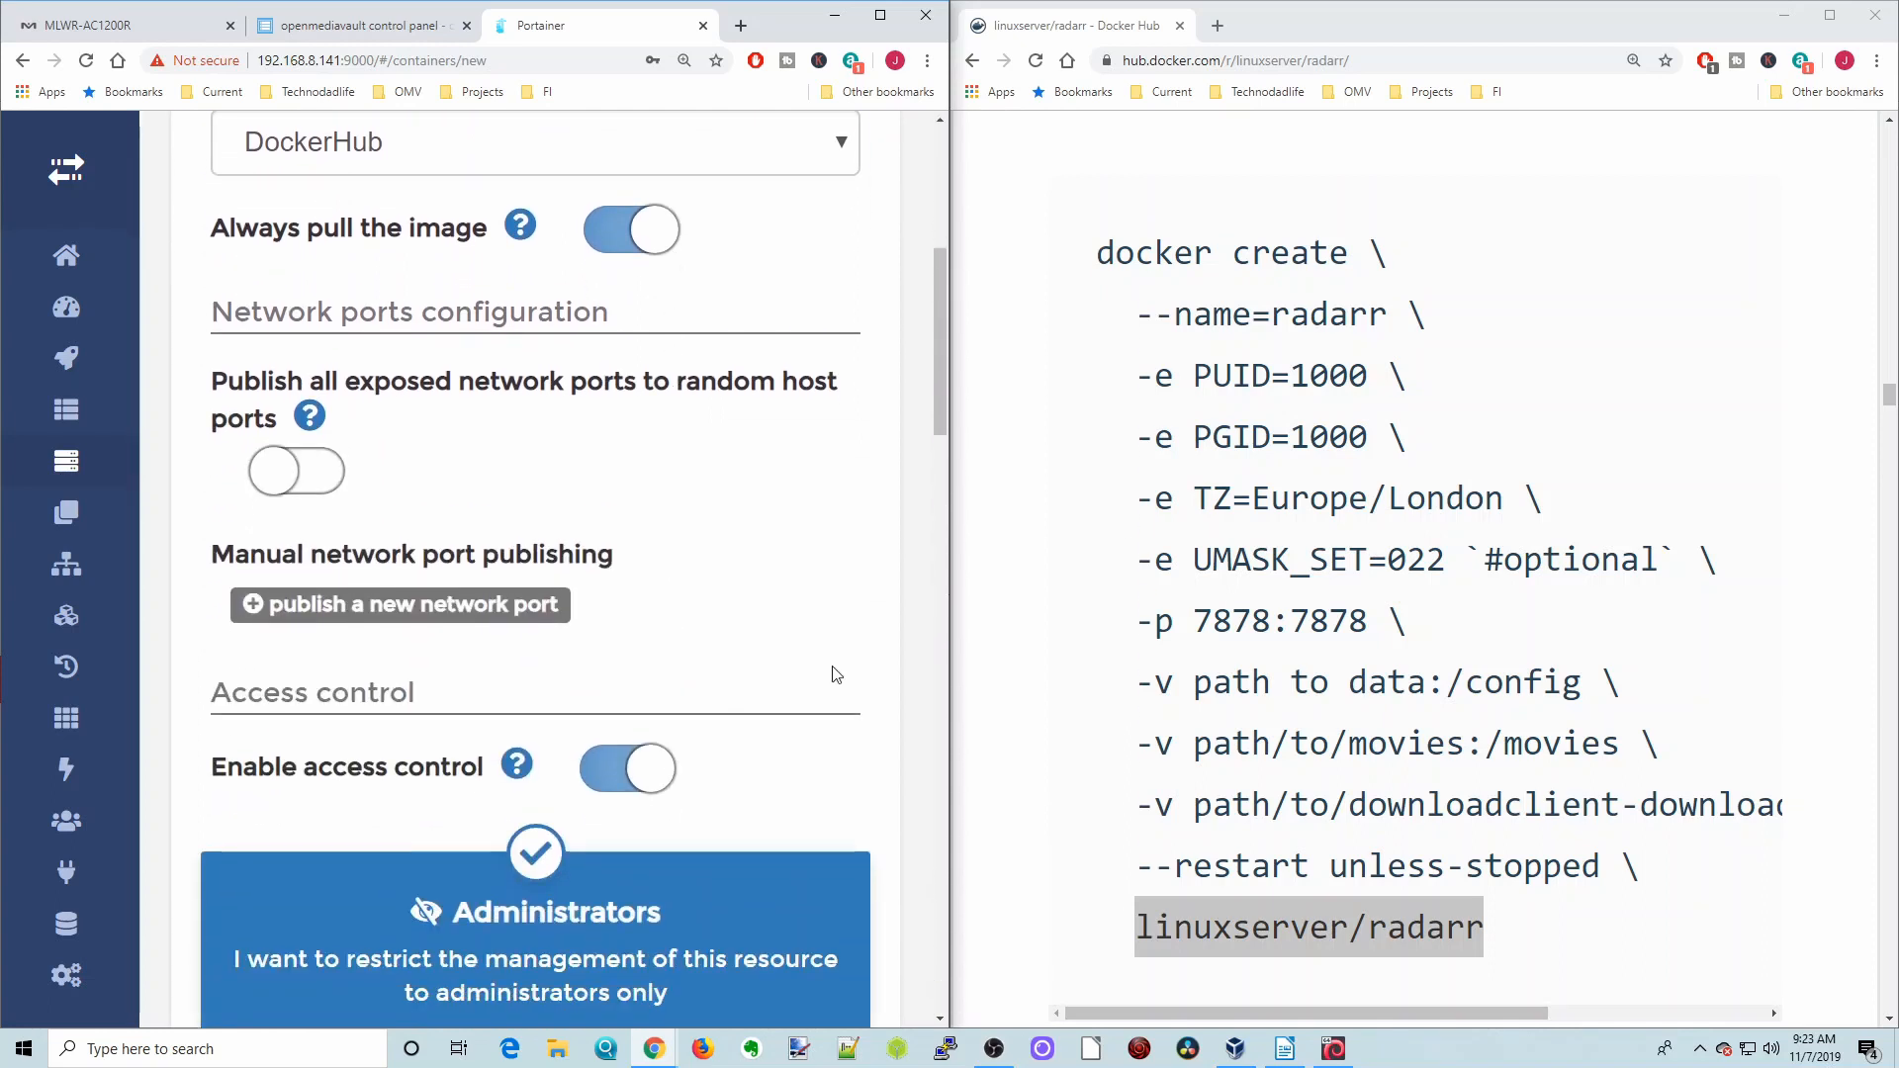
Add a port mapping 7878 host to 7878 container, then reach Advanced container settings
click(397, 605)
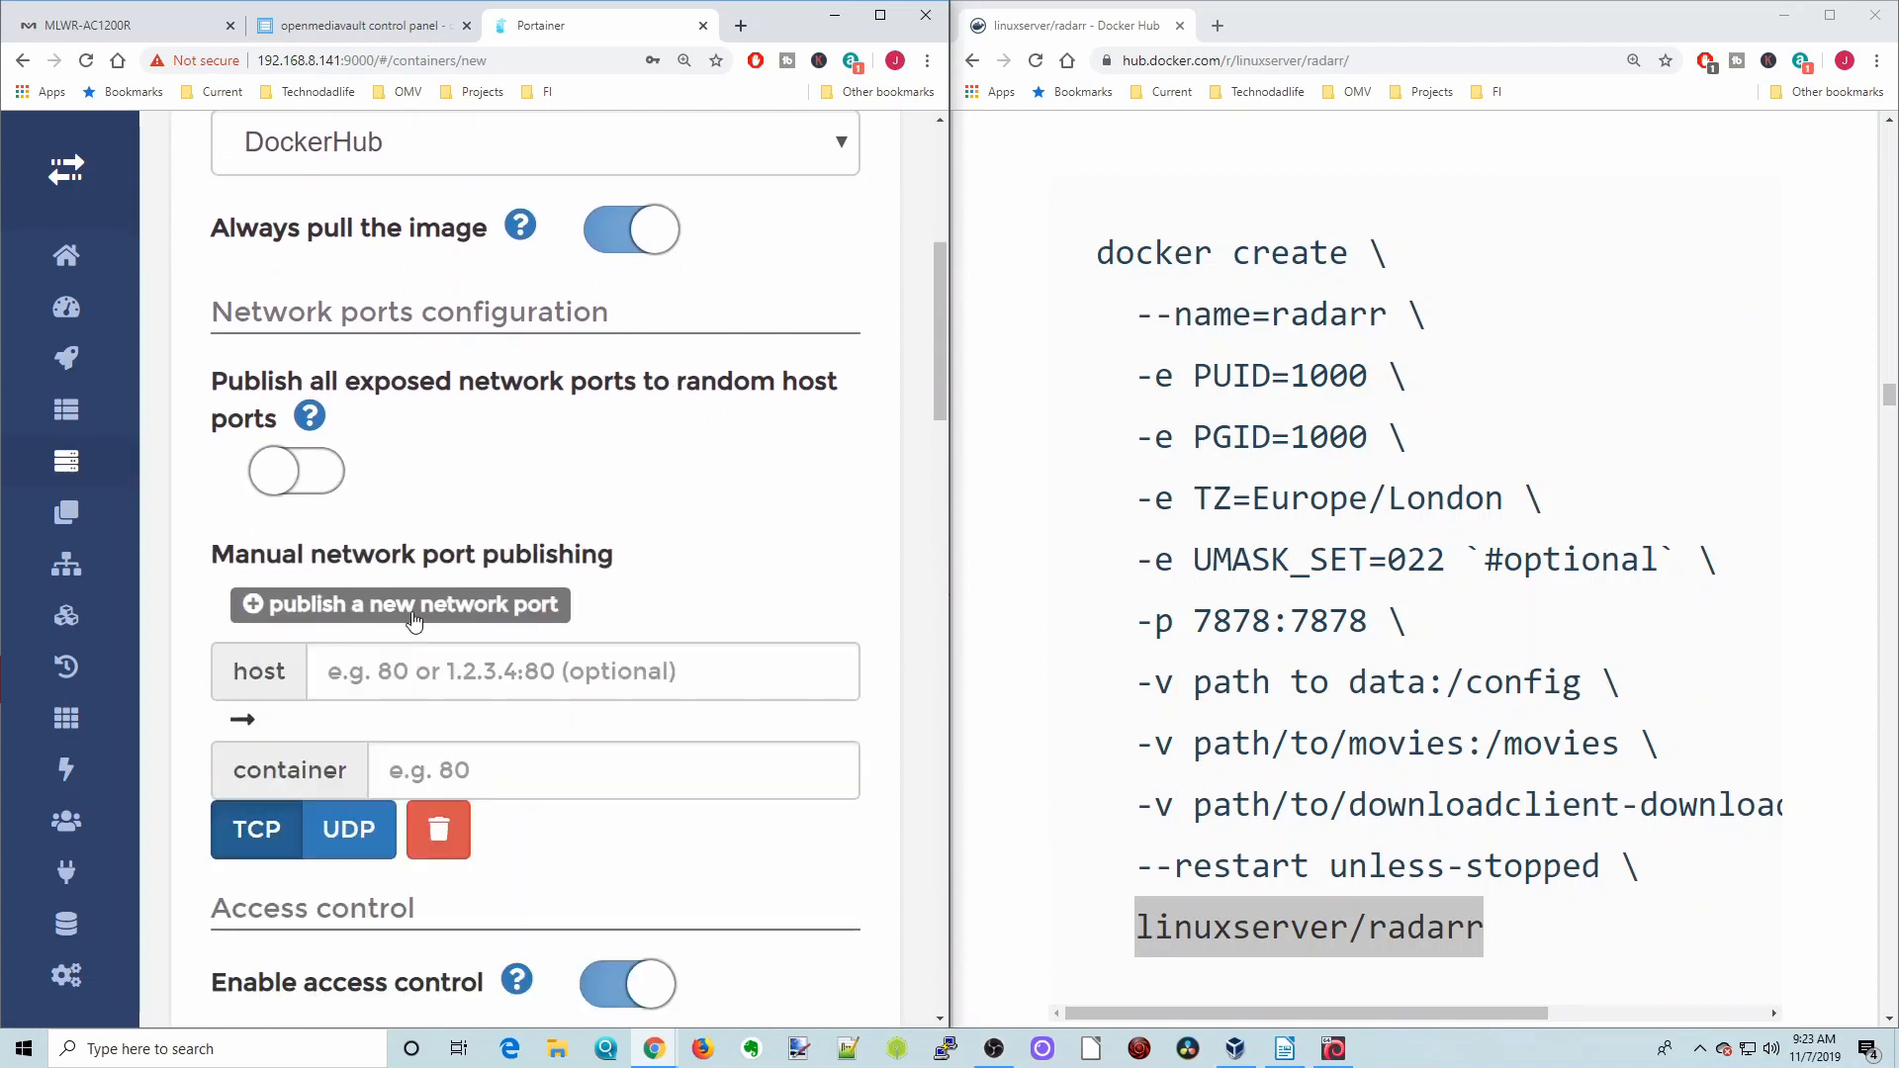
double_click(1256, 620)
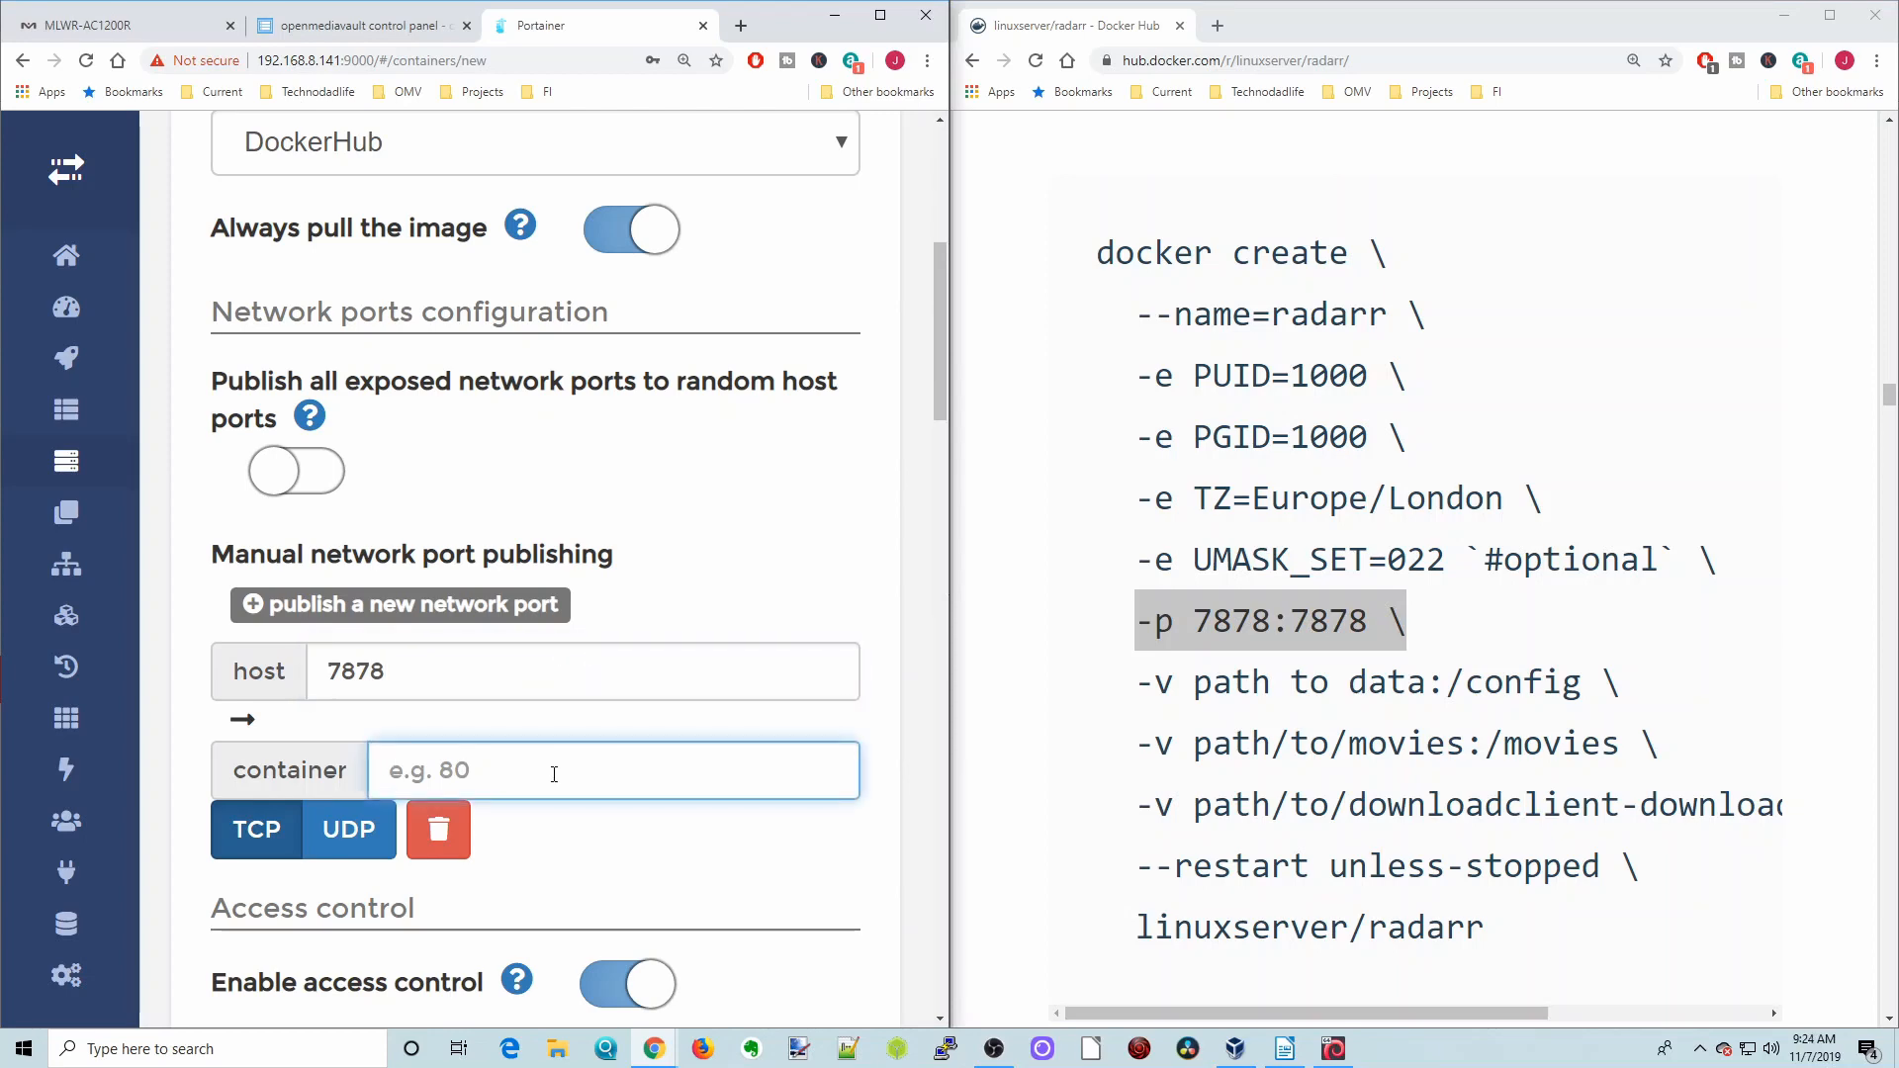
text(7878)
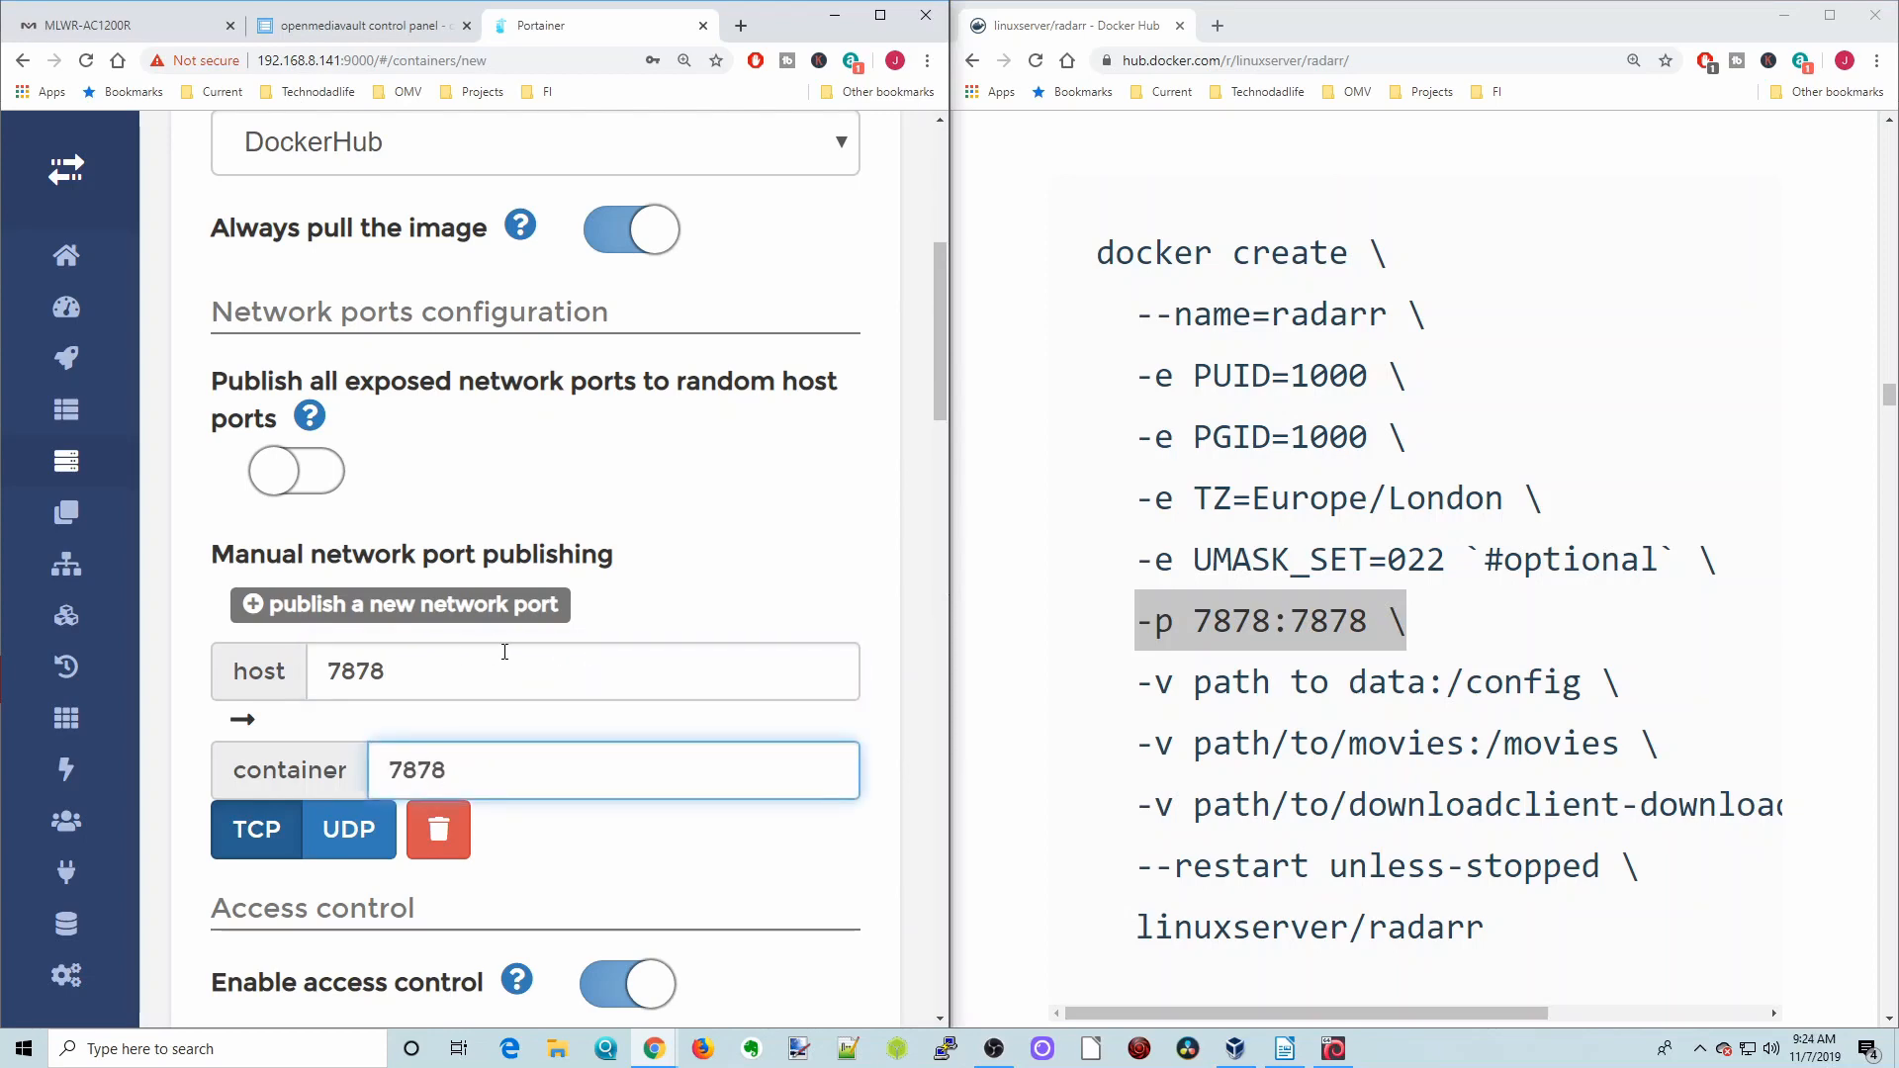
scroll(down, 3)
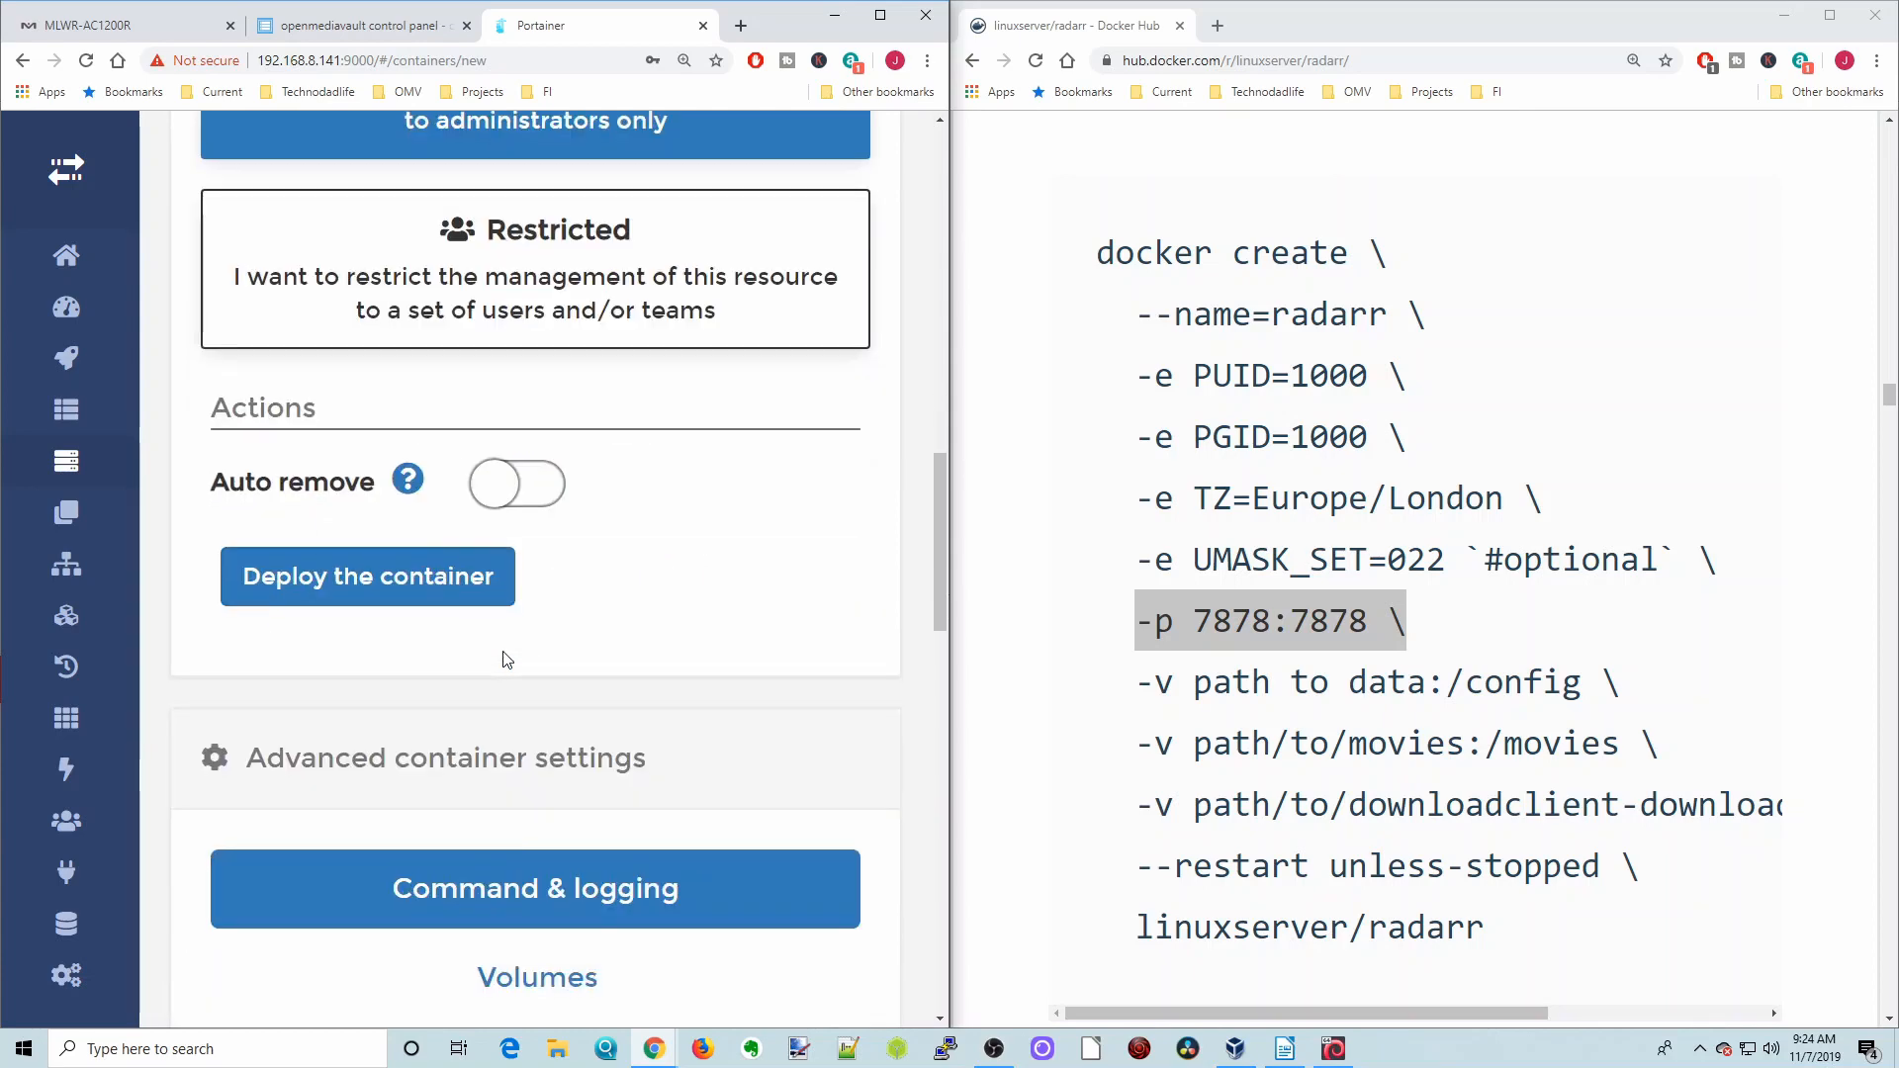
scroll(down, 3)
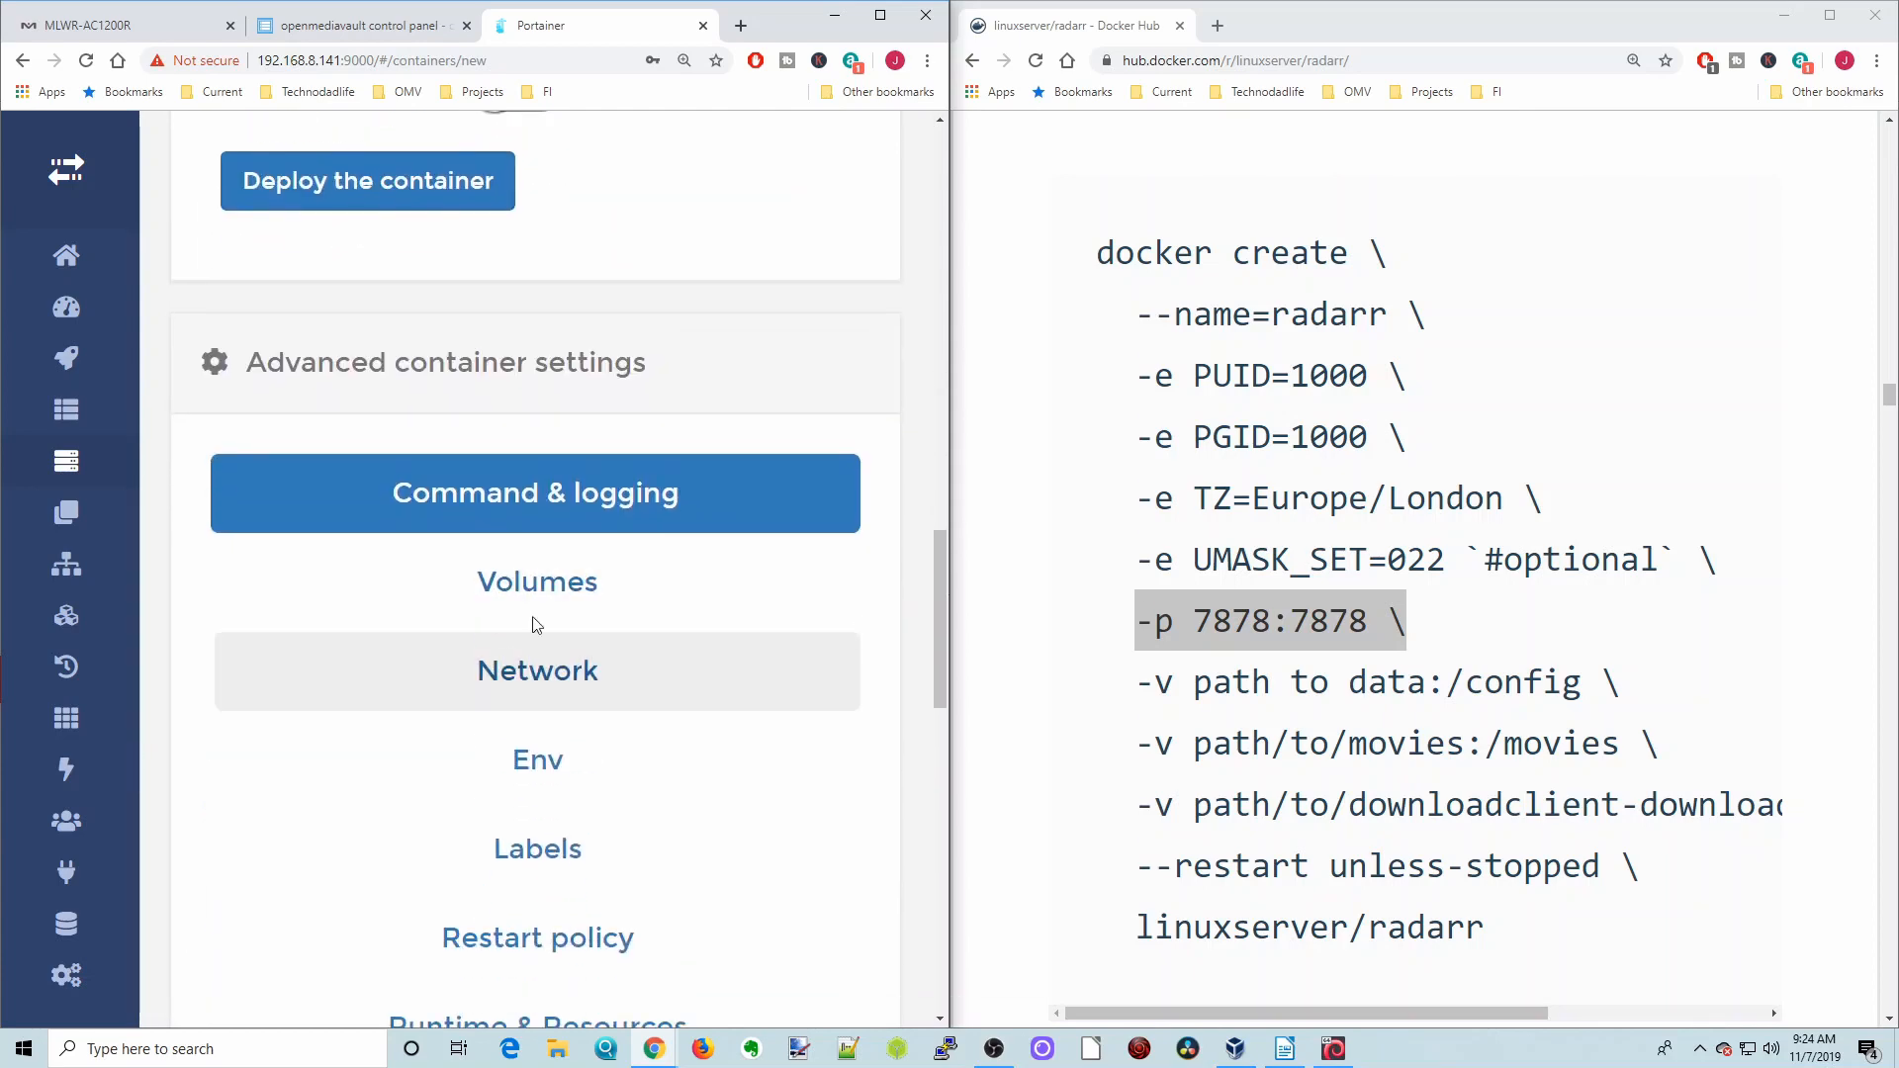
mouse_move(593, 550)
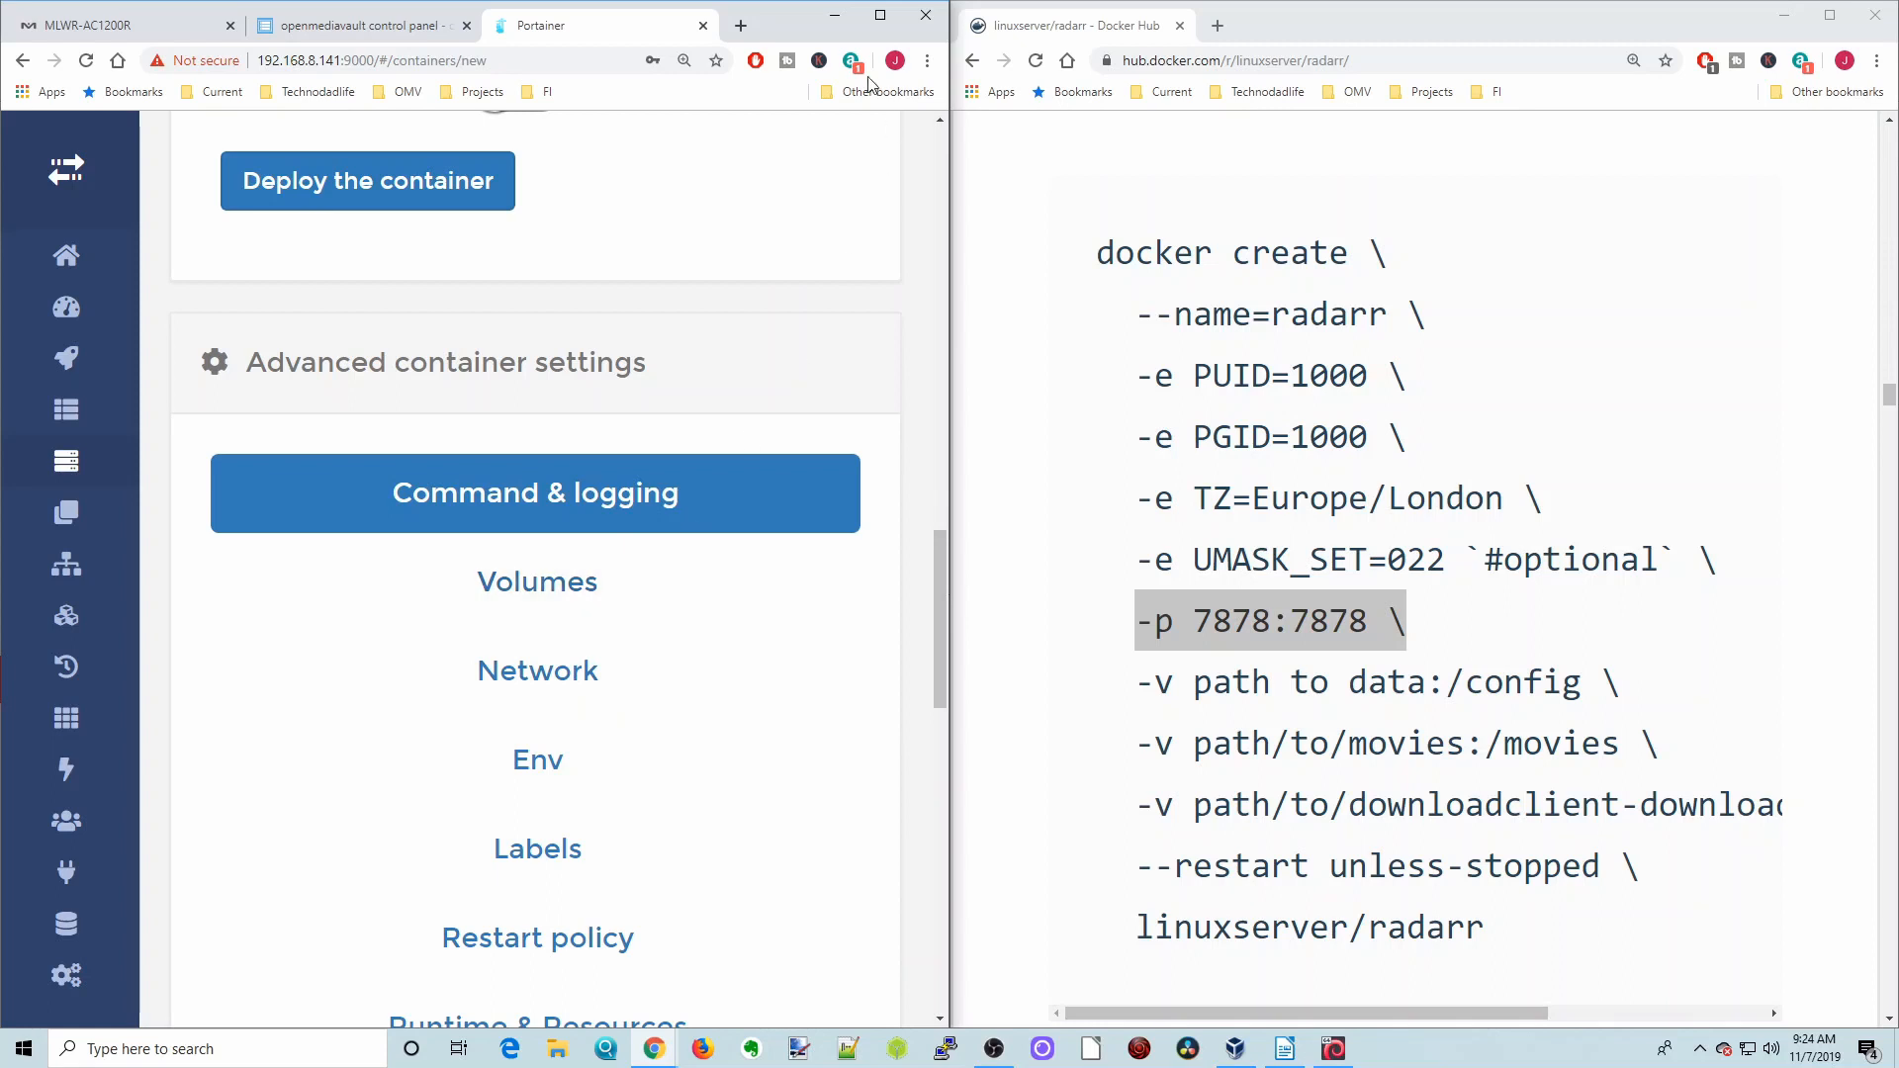
Enlarge the Portainer window and bring the advanced container settings into view
click(536, 492)
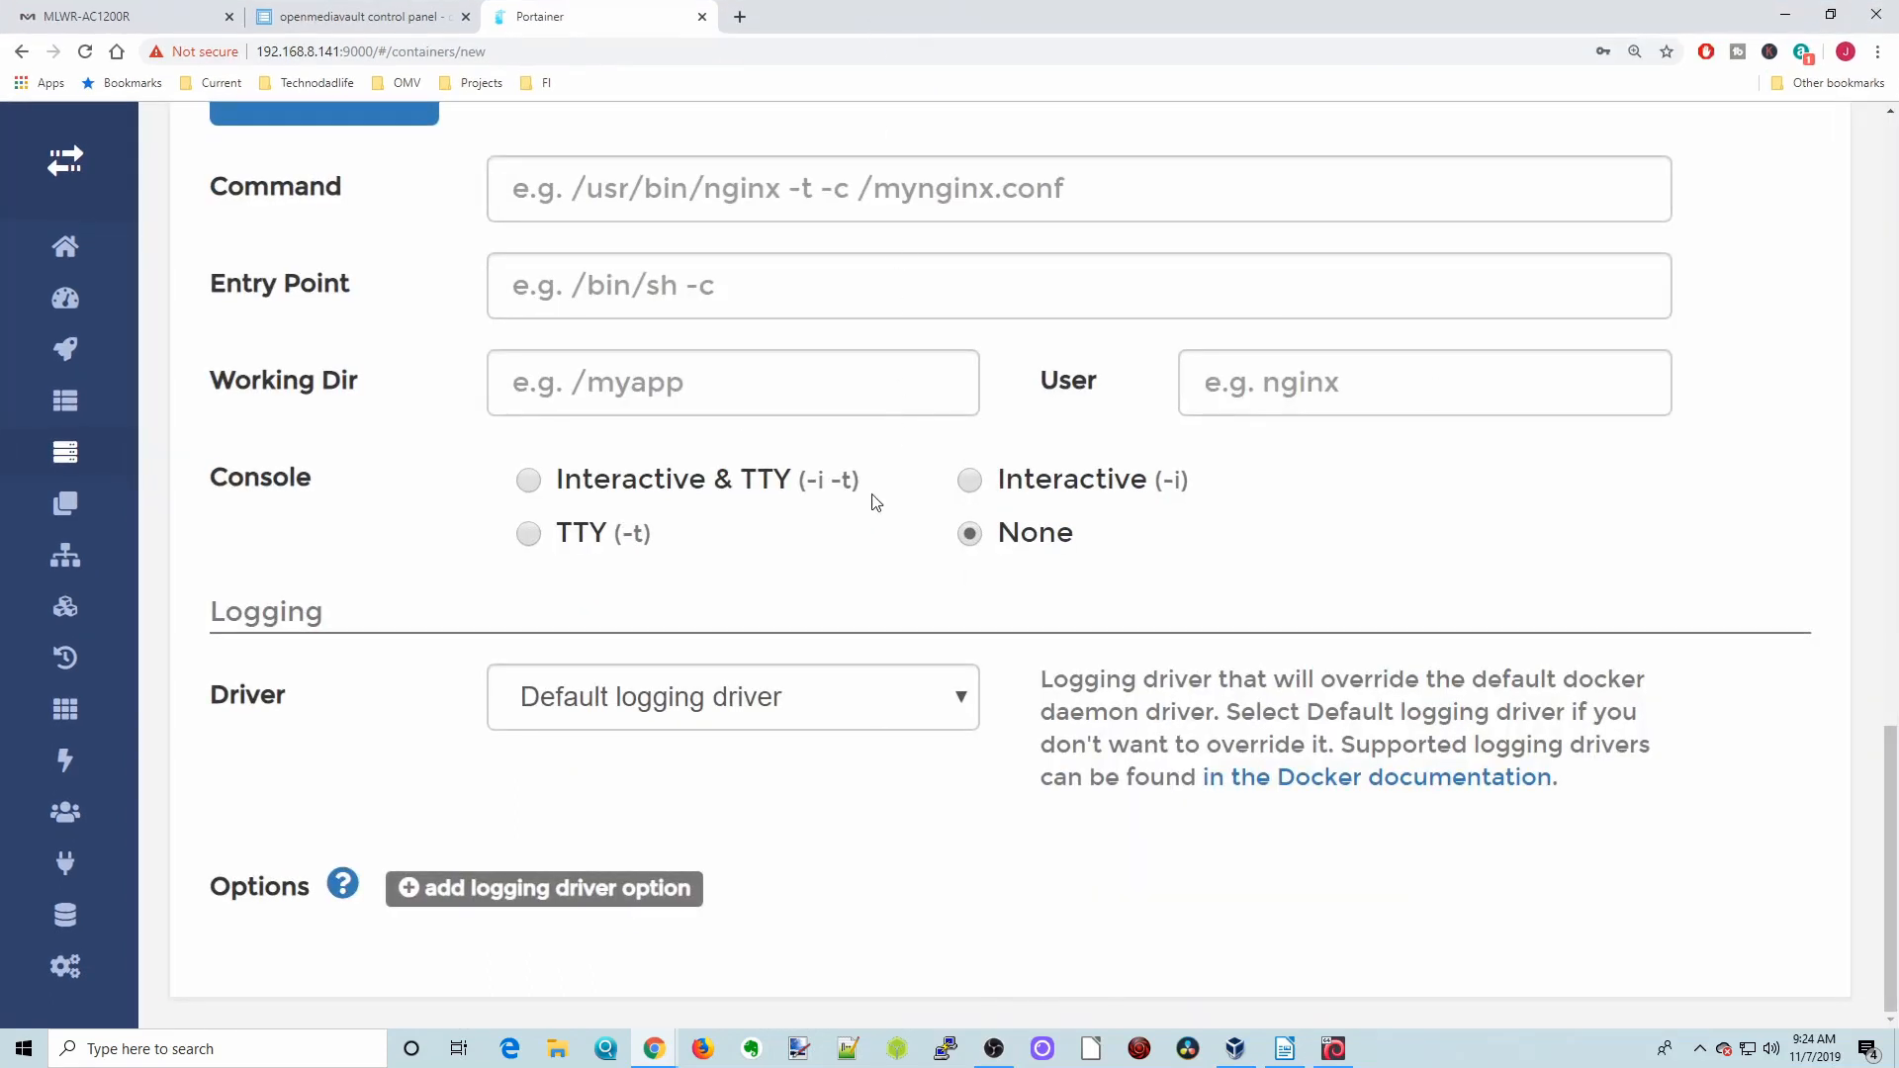
scroll(up, 3)
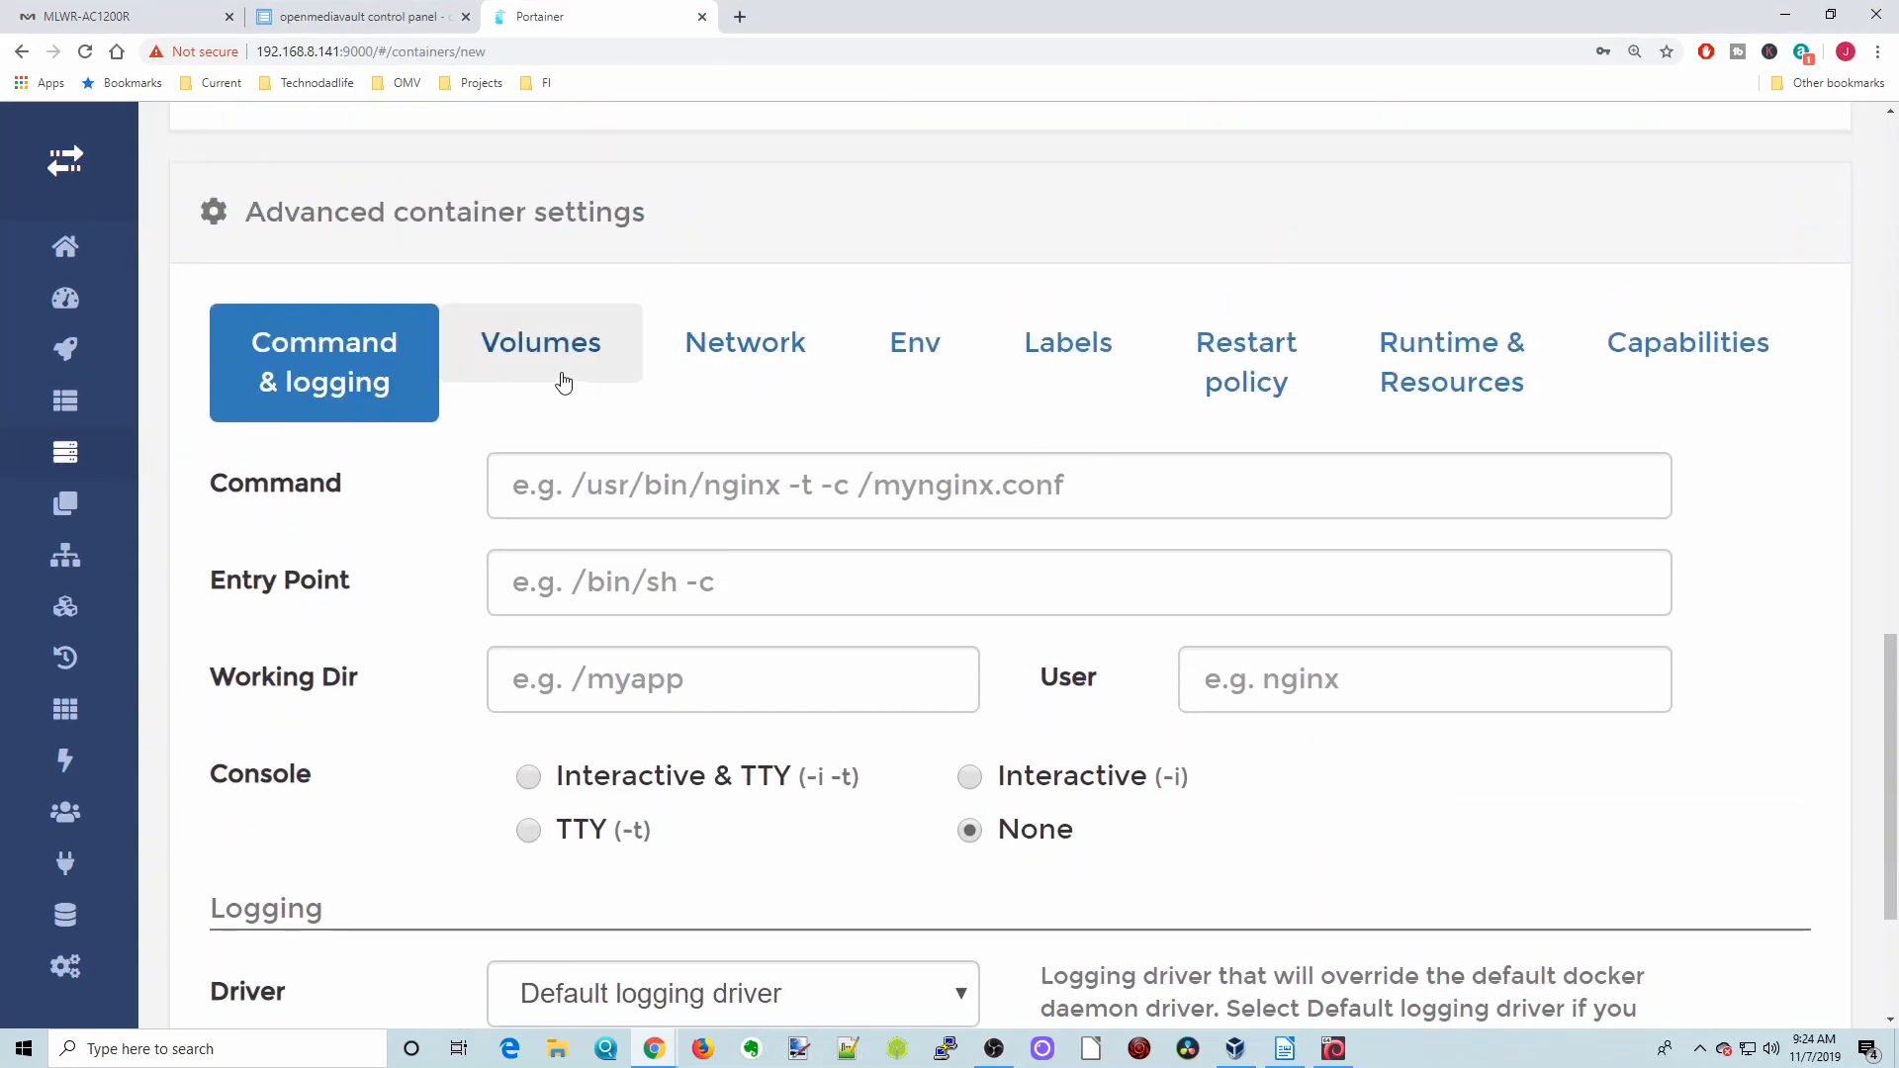
mouse_move(564, 368)
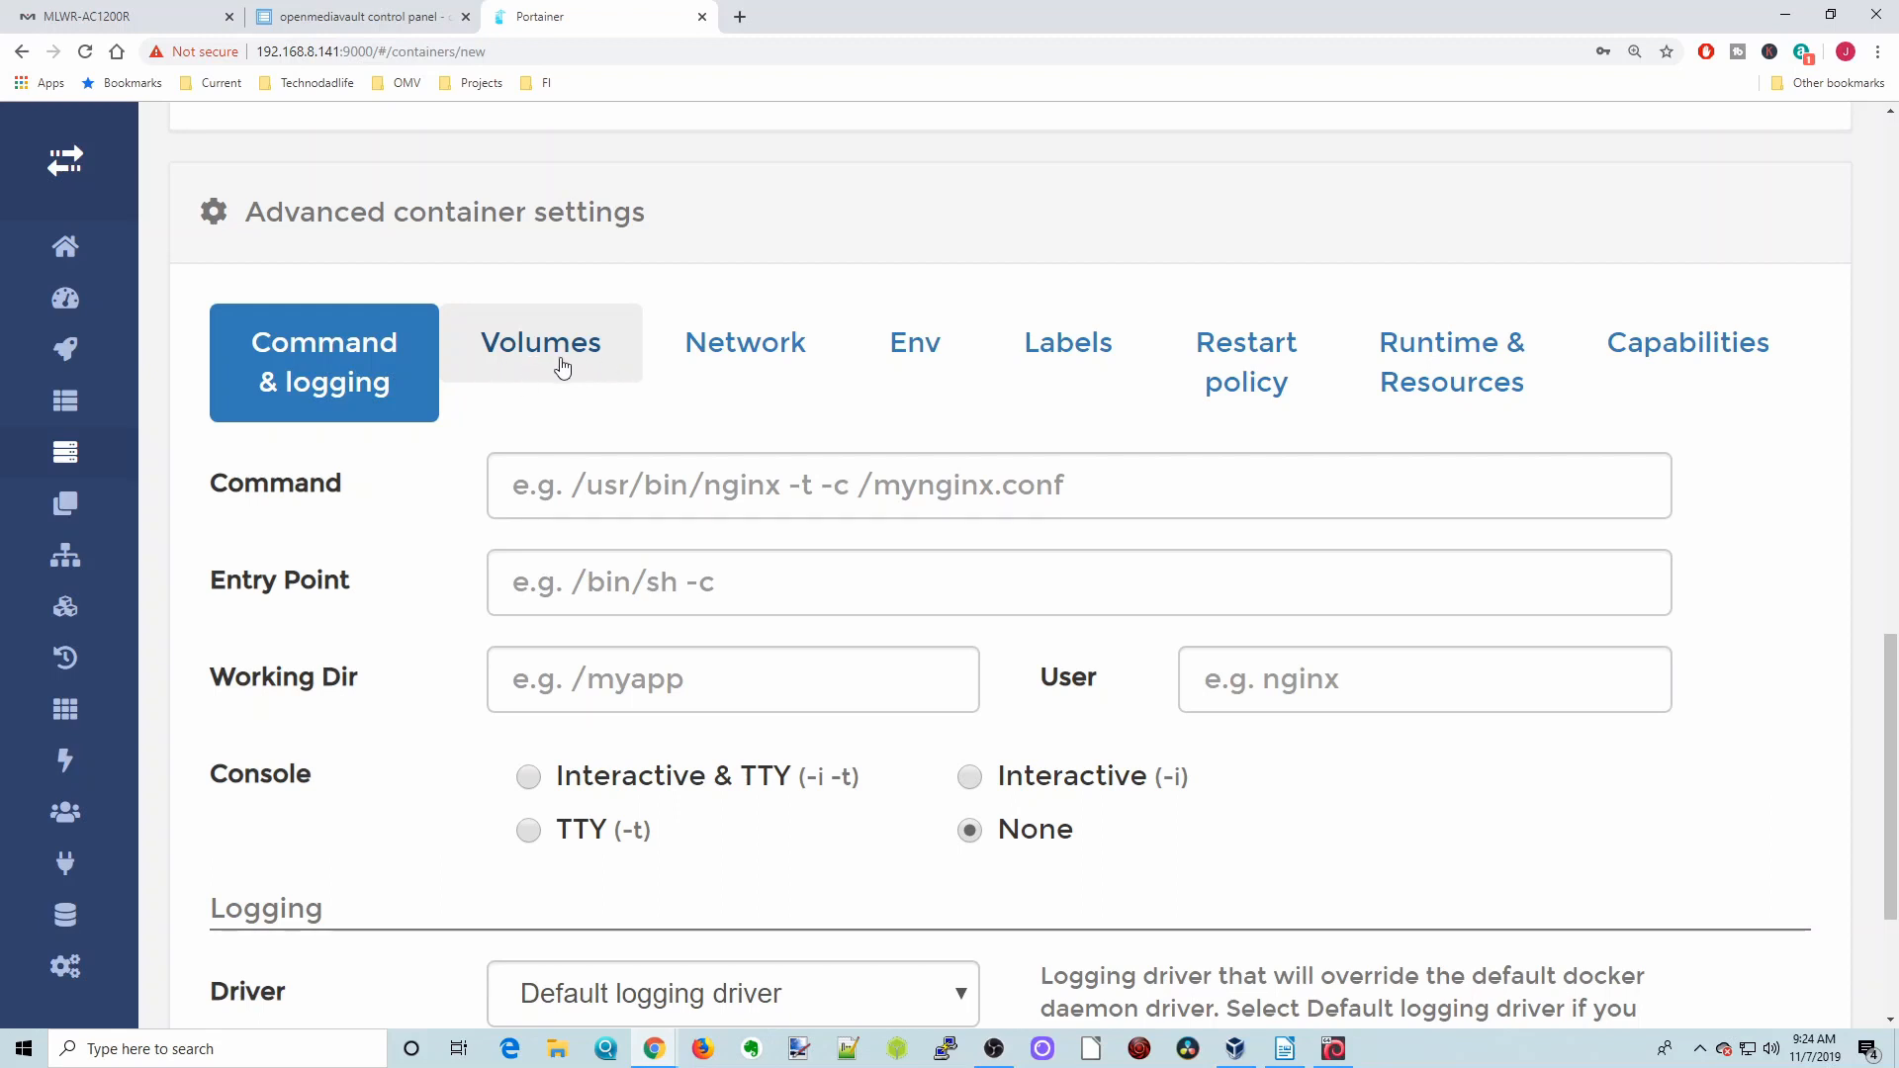
mouse_move(744, 360)
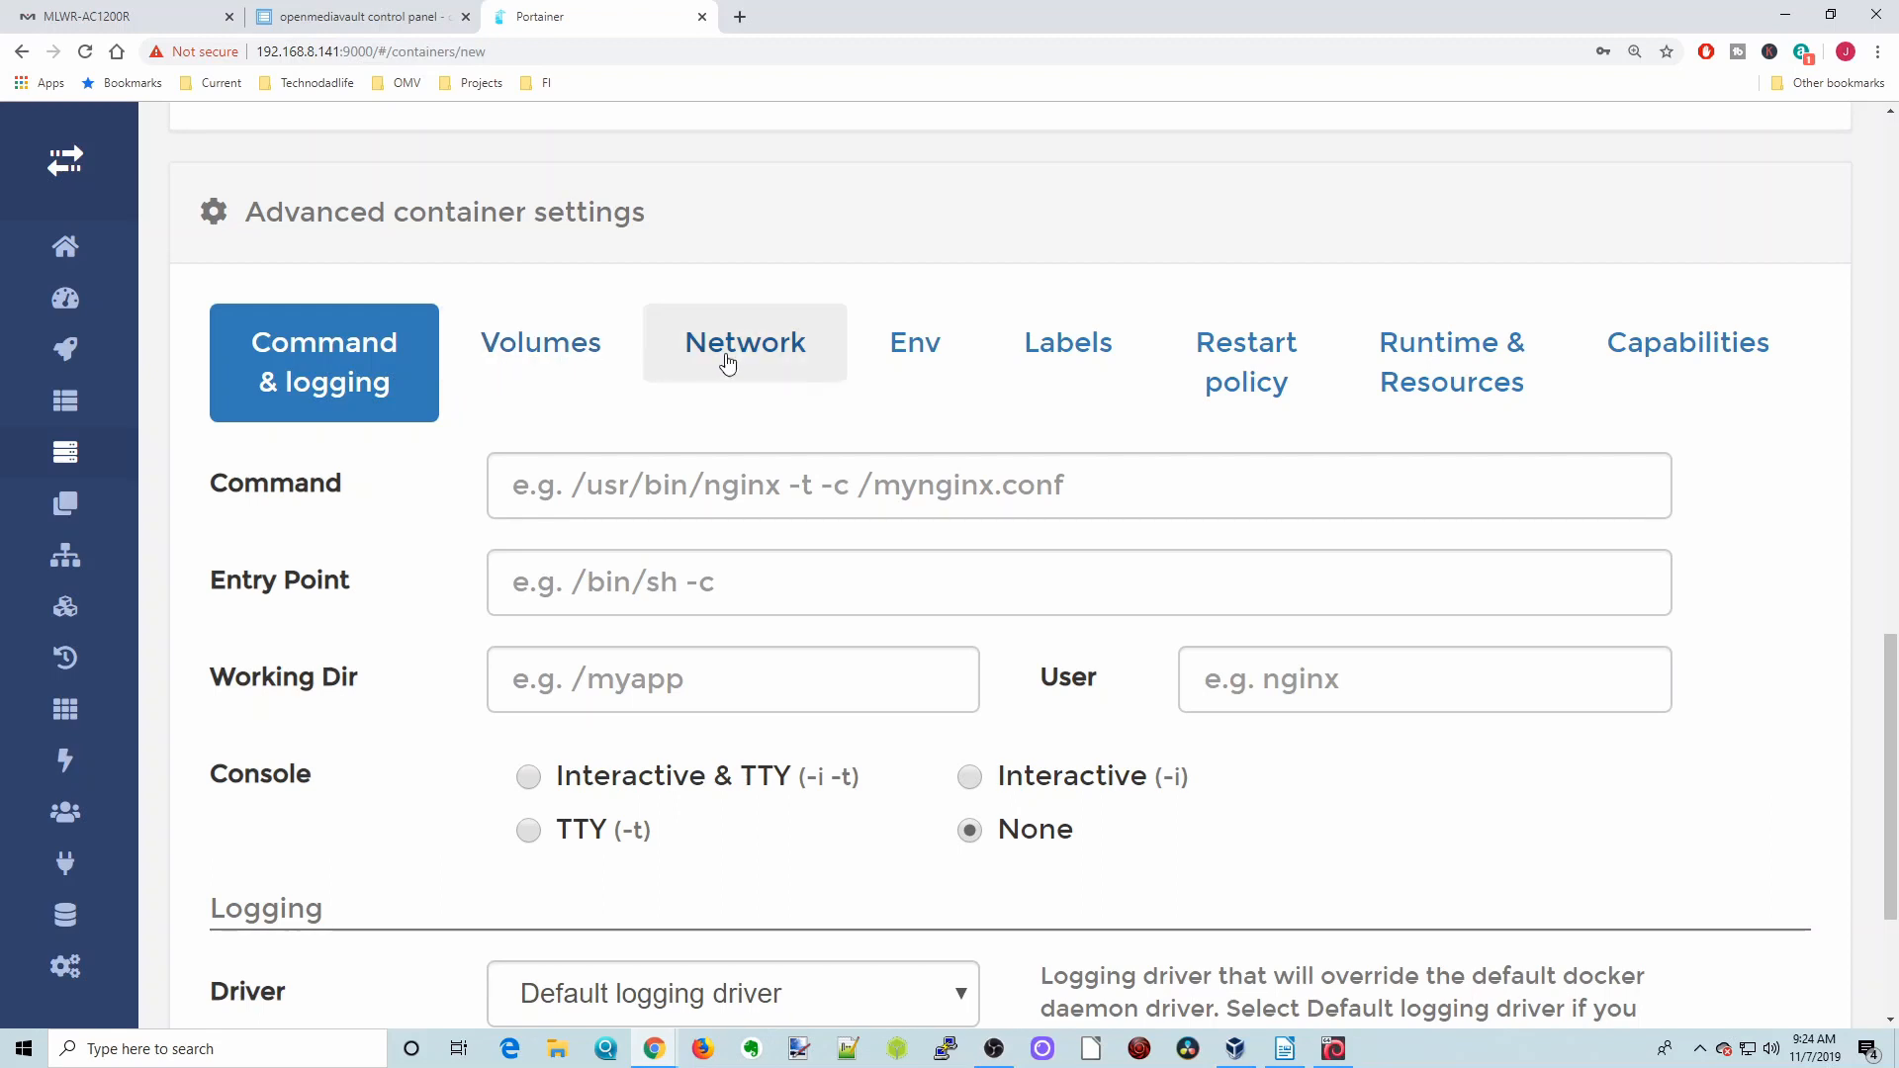
mouse_move(1450, 362)
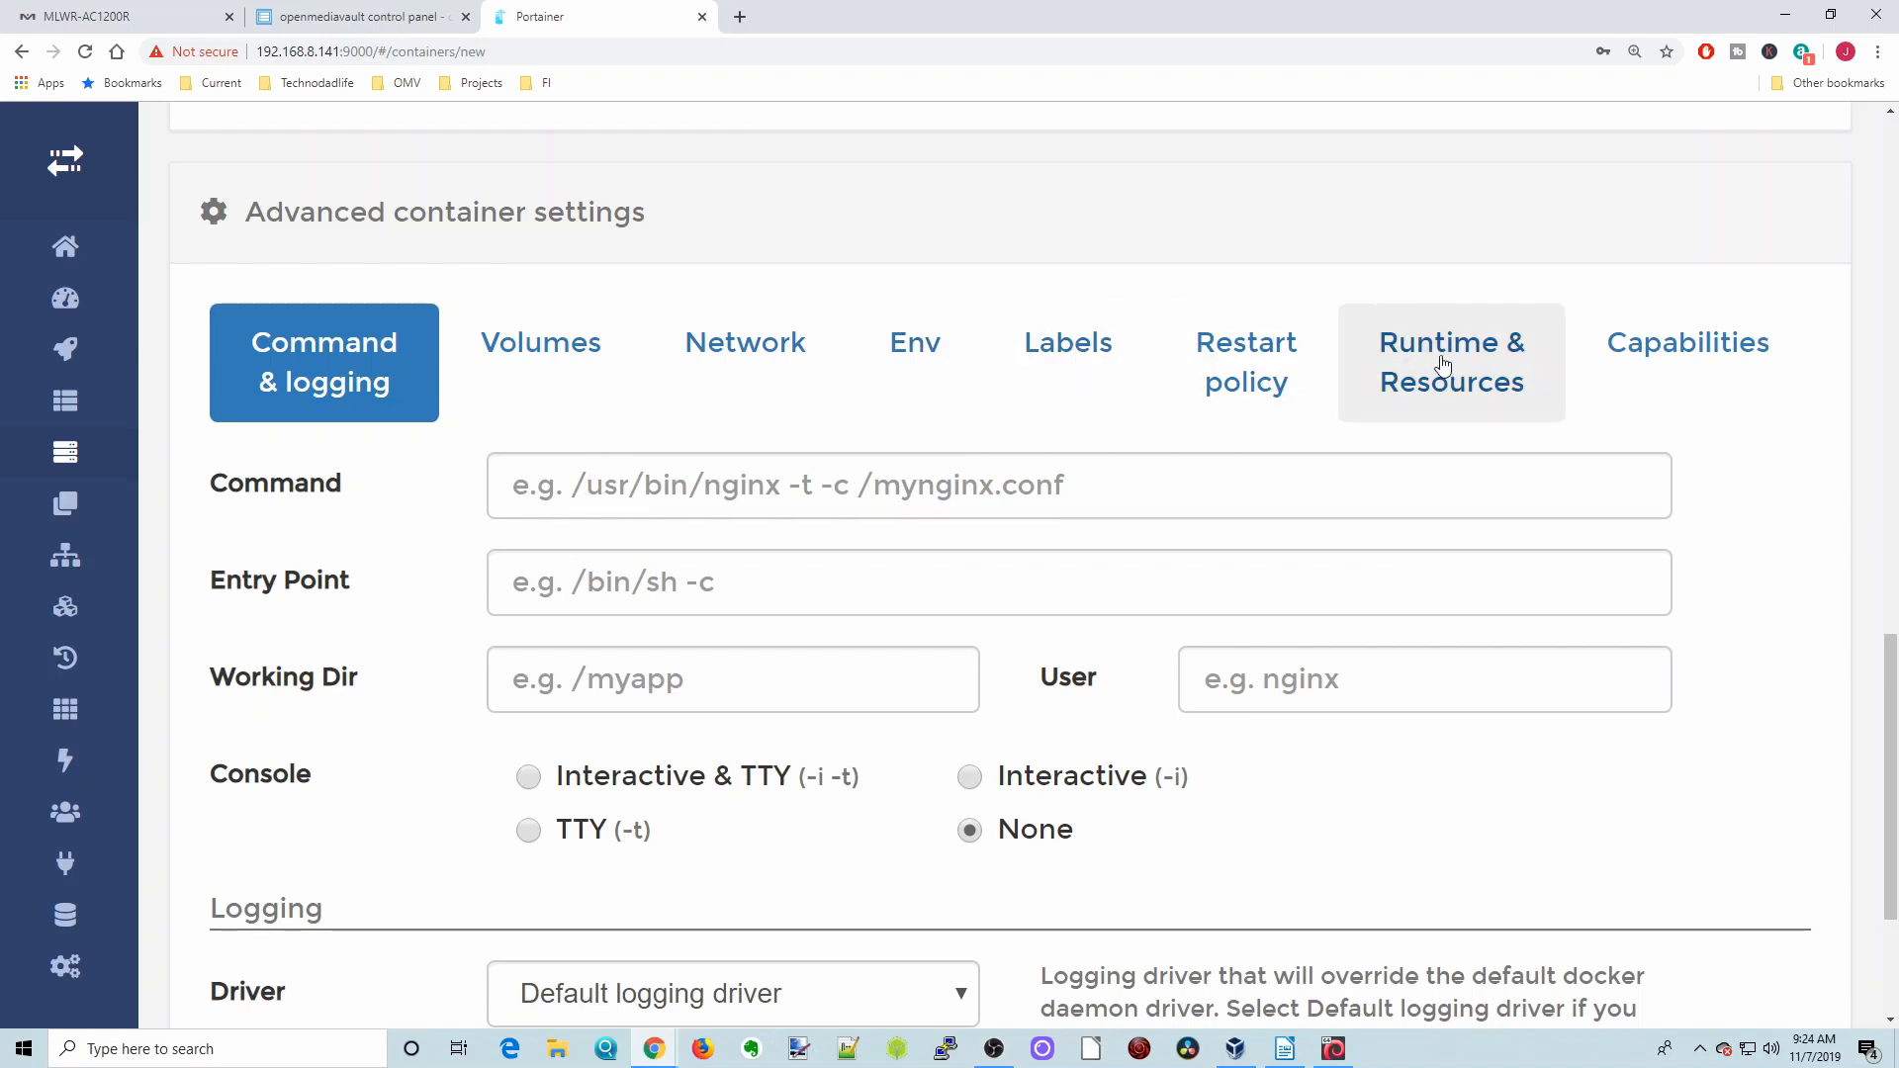
mouse_move(1244, 360)
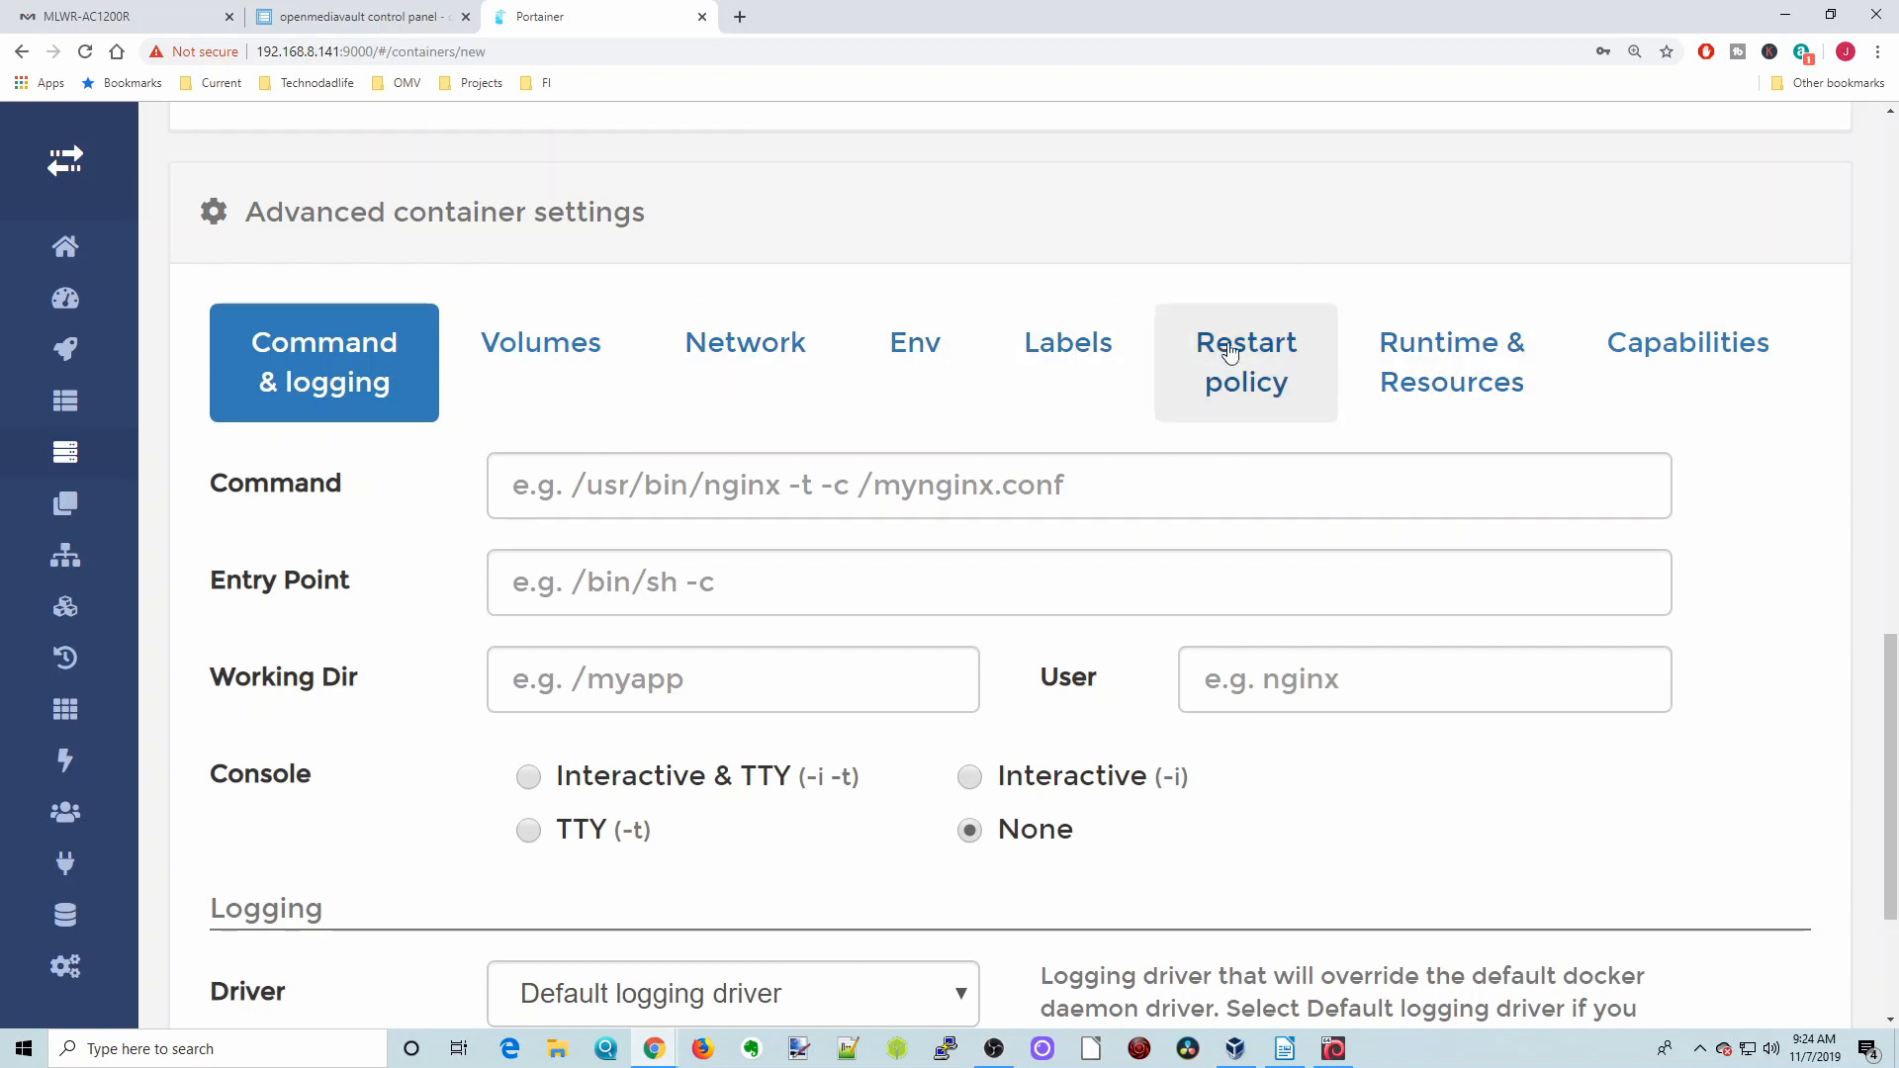
mouse_move(1355, 360)
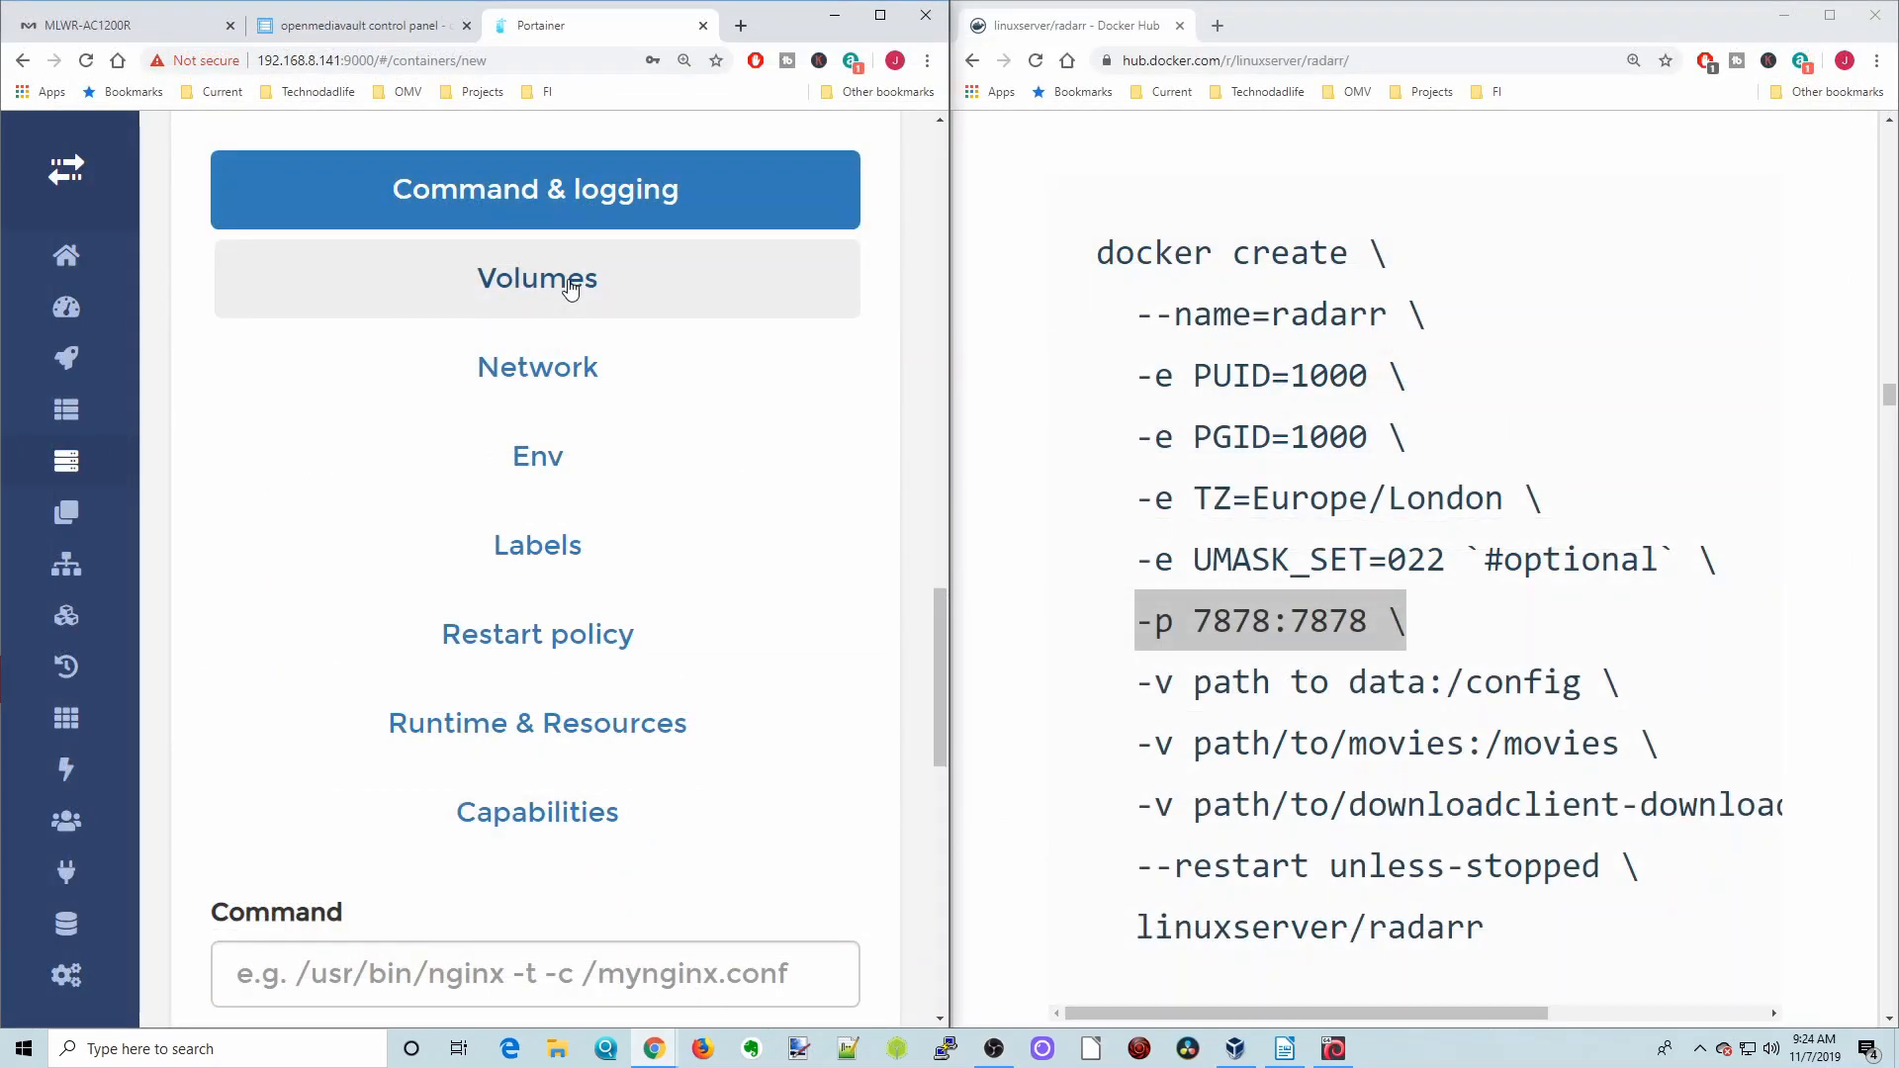
In Volumes, add a bind mapping for container path /config with host path empty
click(536, 277)
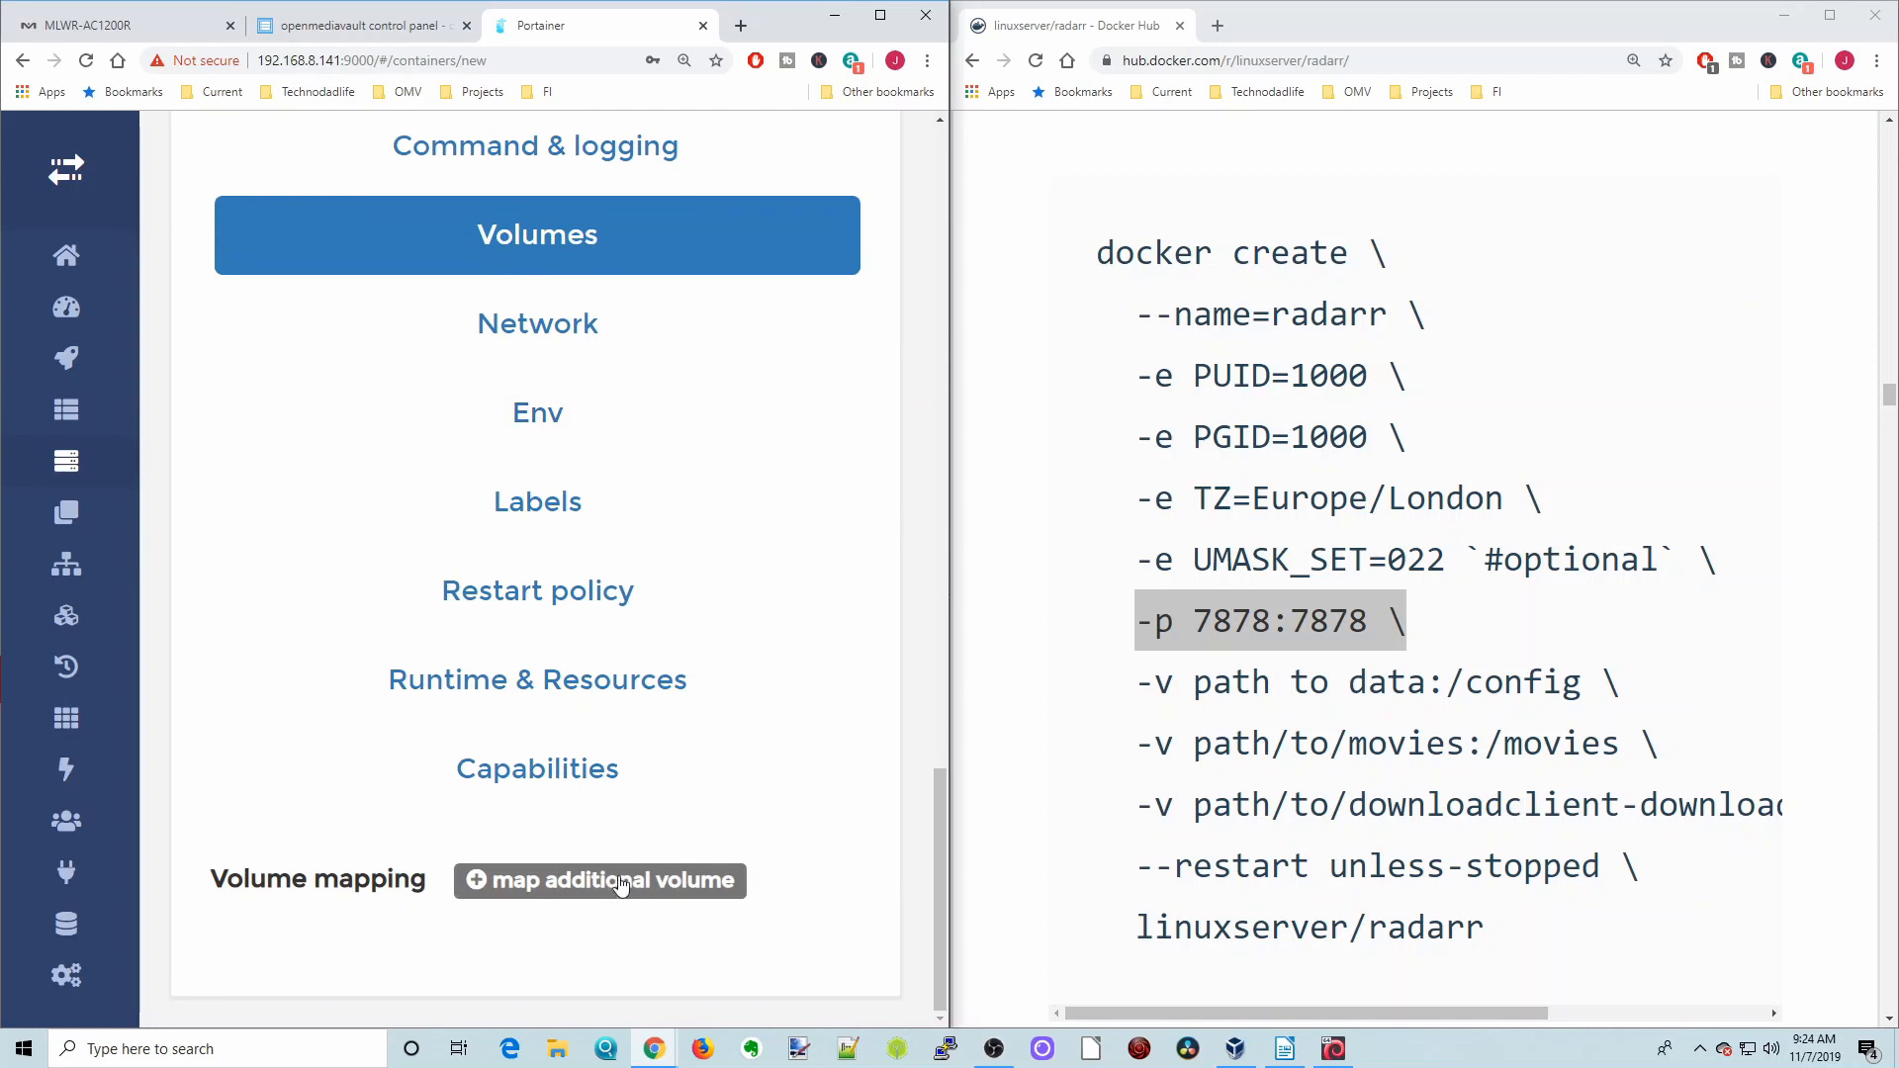
click(599, 881)
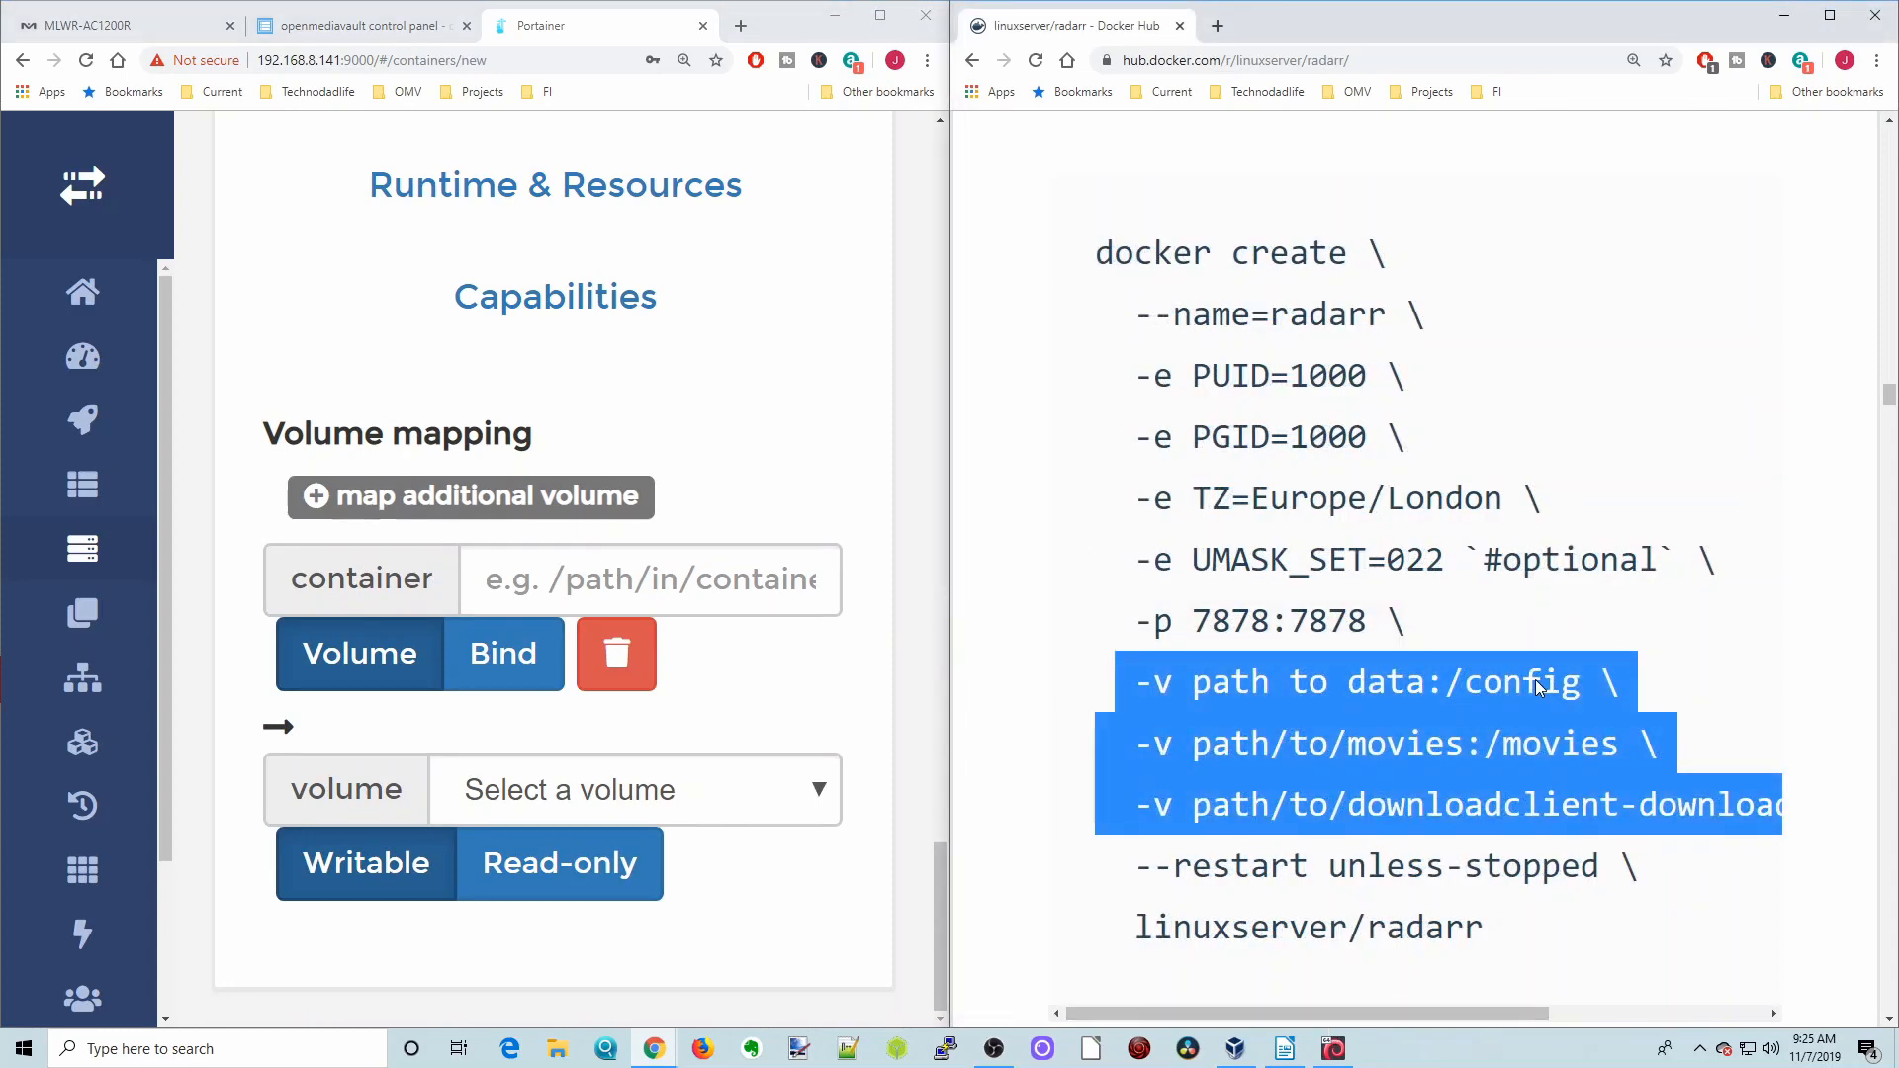
mouse_move(1598, 839)
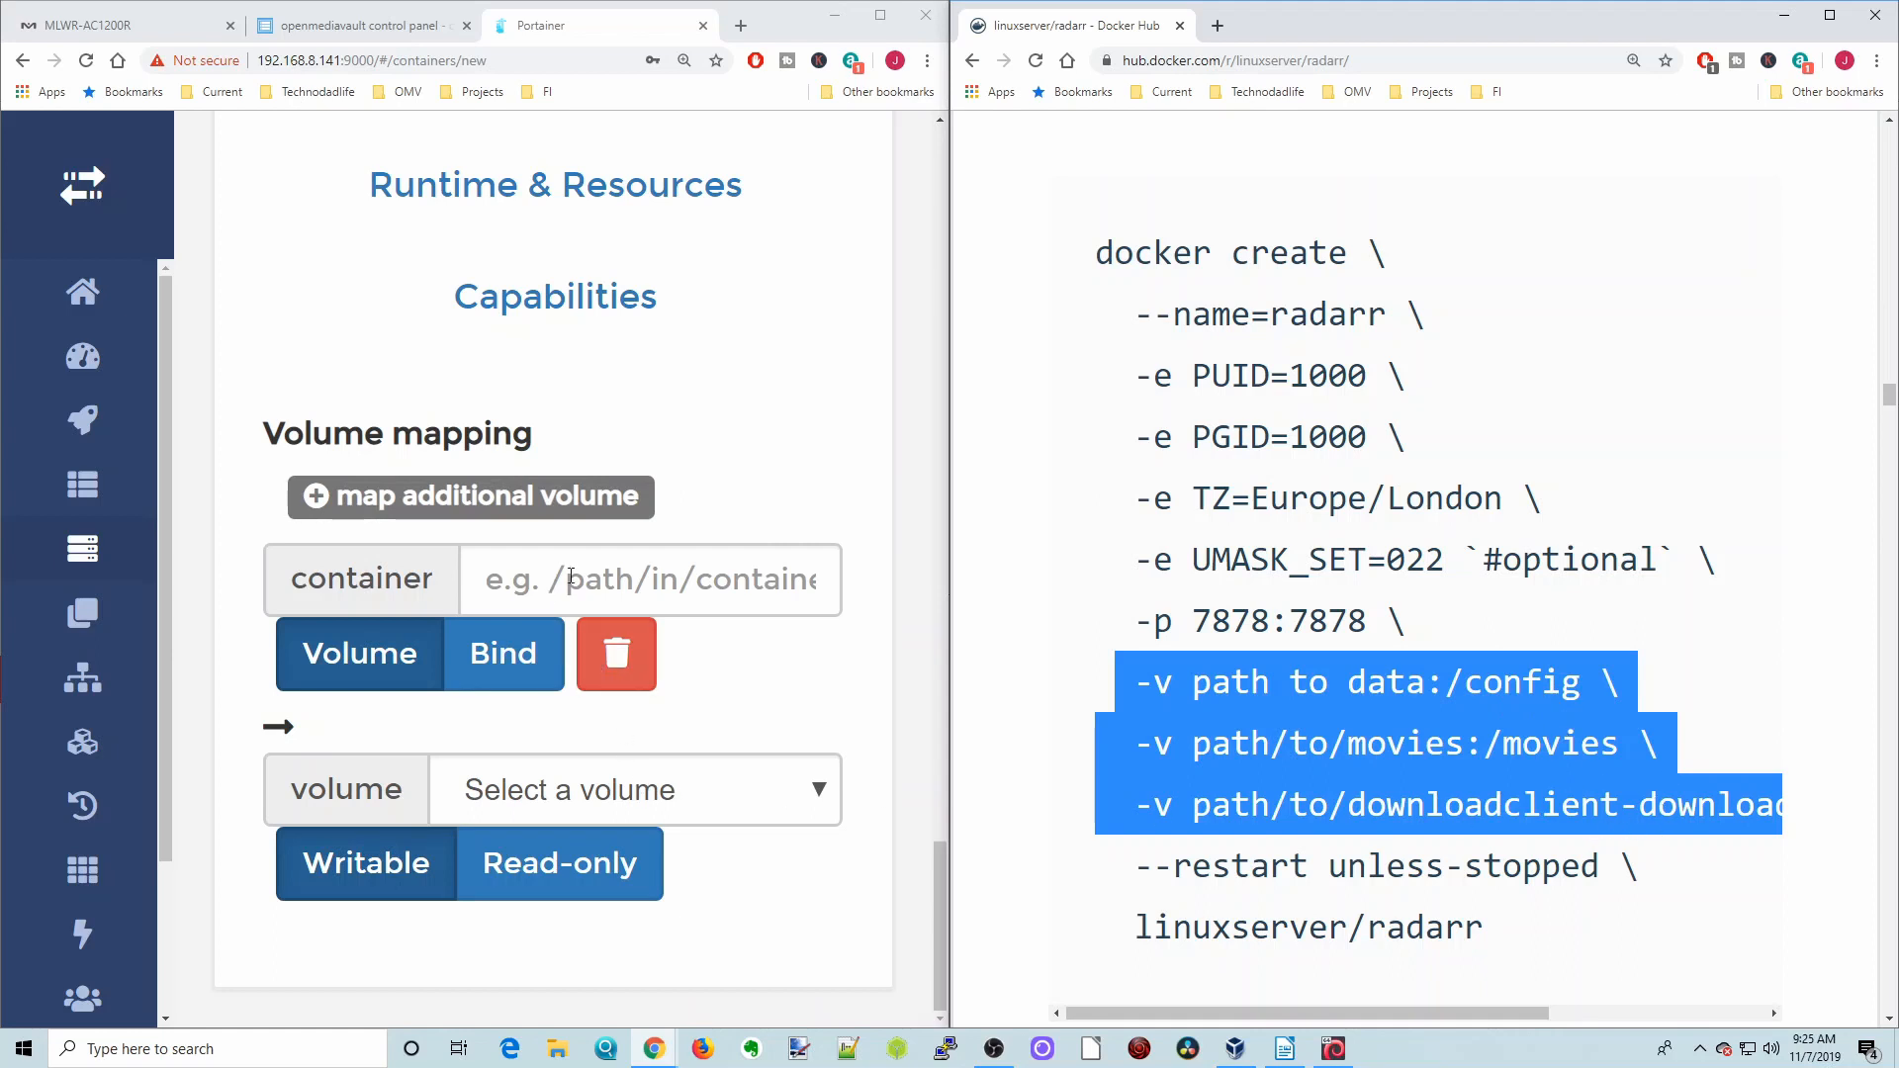
click(650, 580)
text(/config)
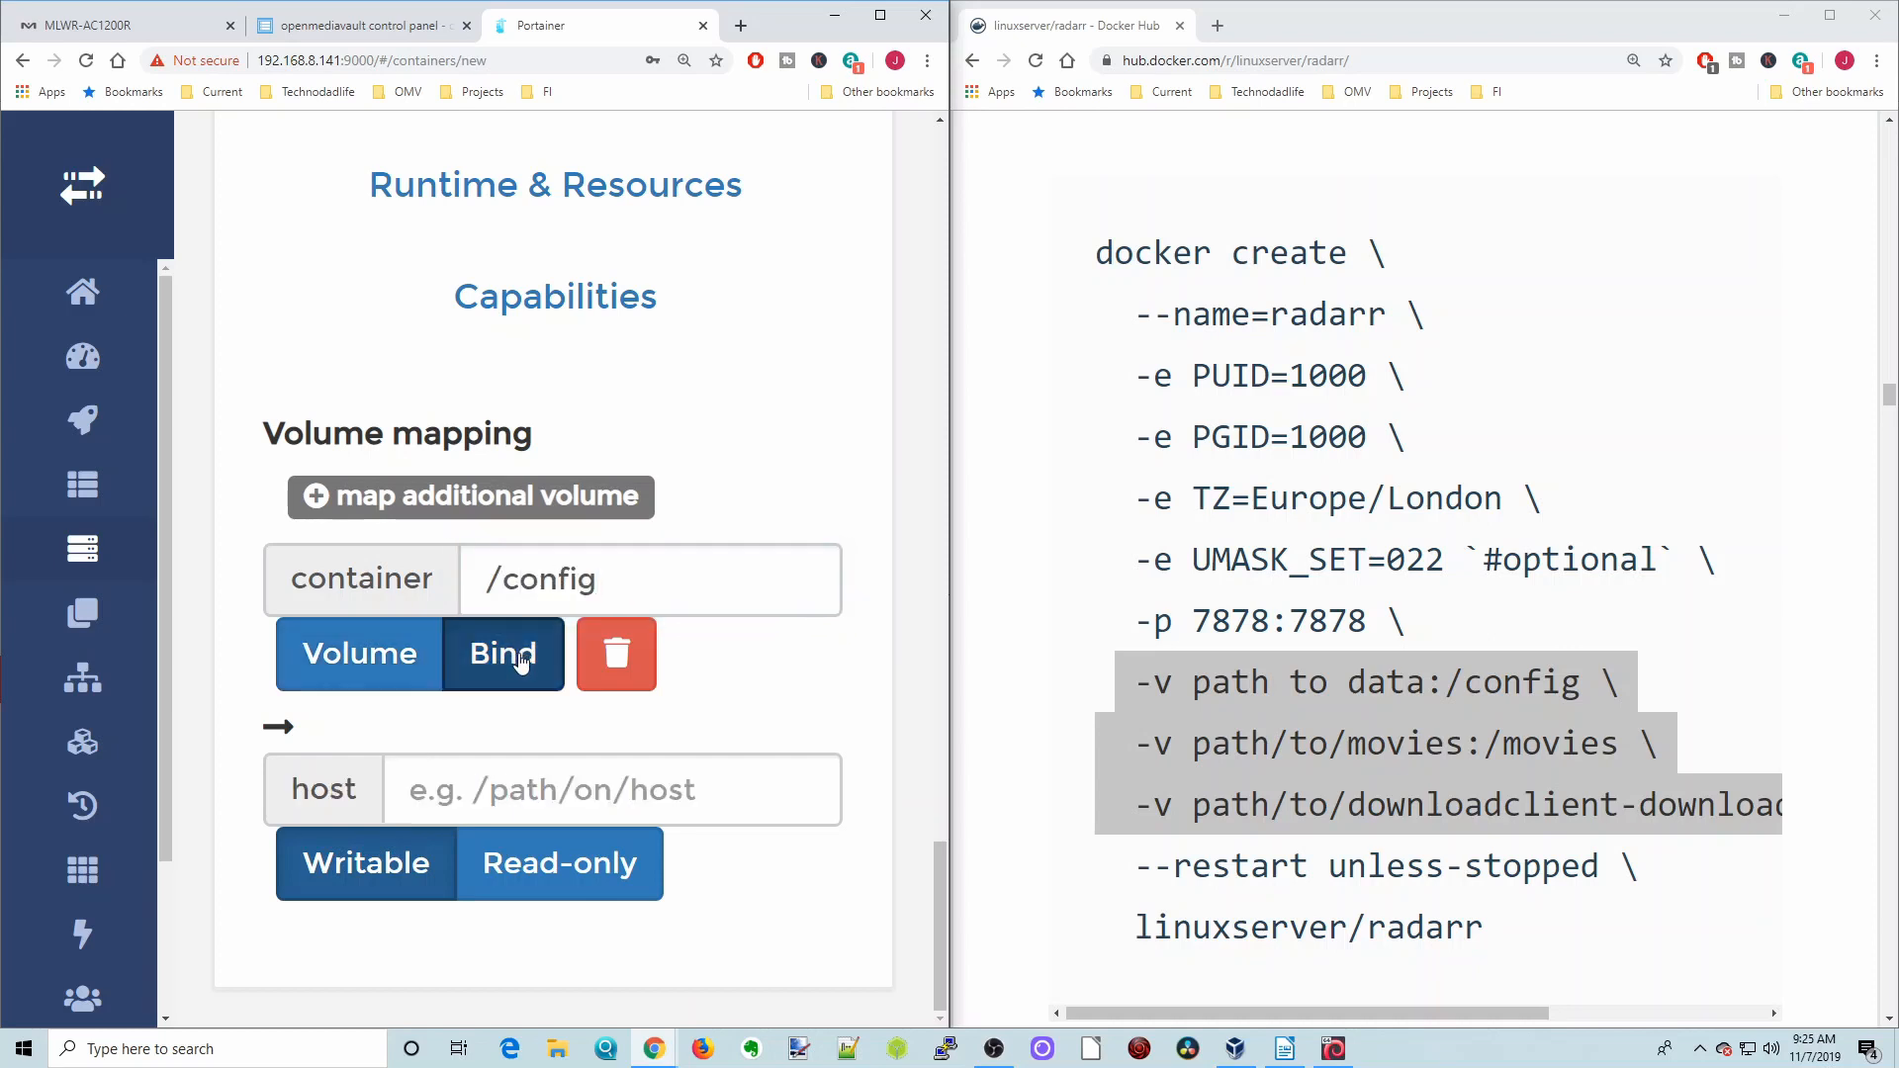
mouse_move(626, 702)
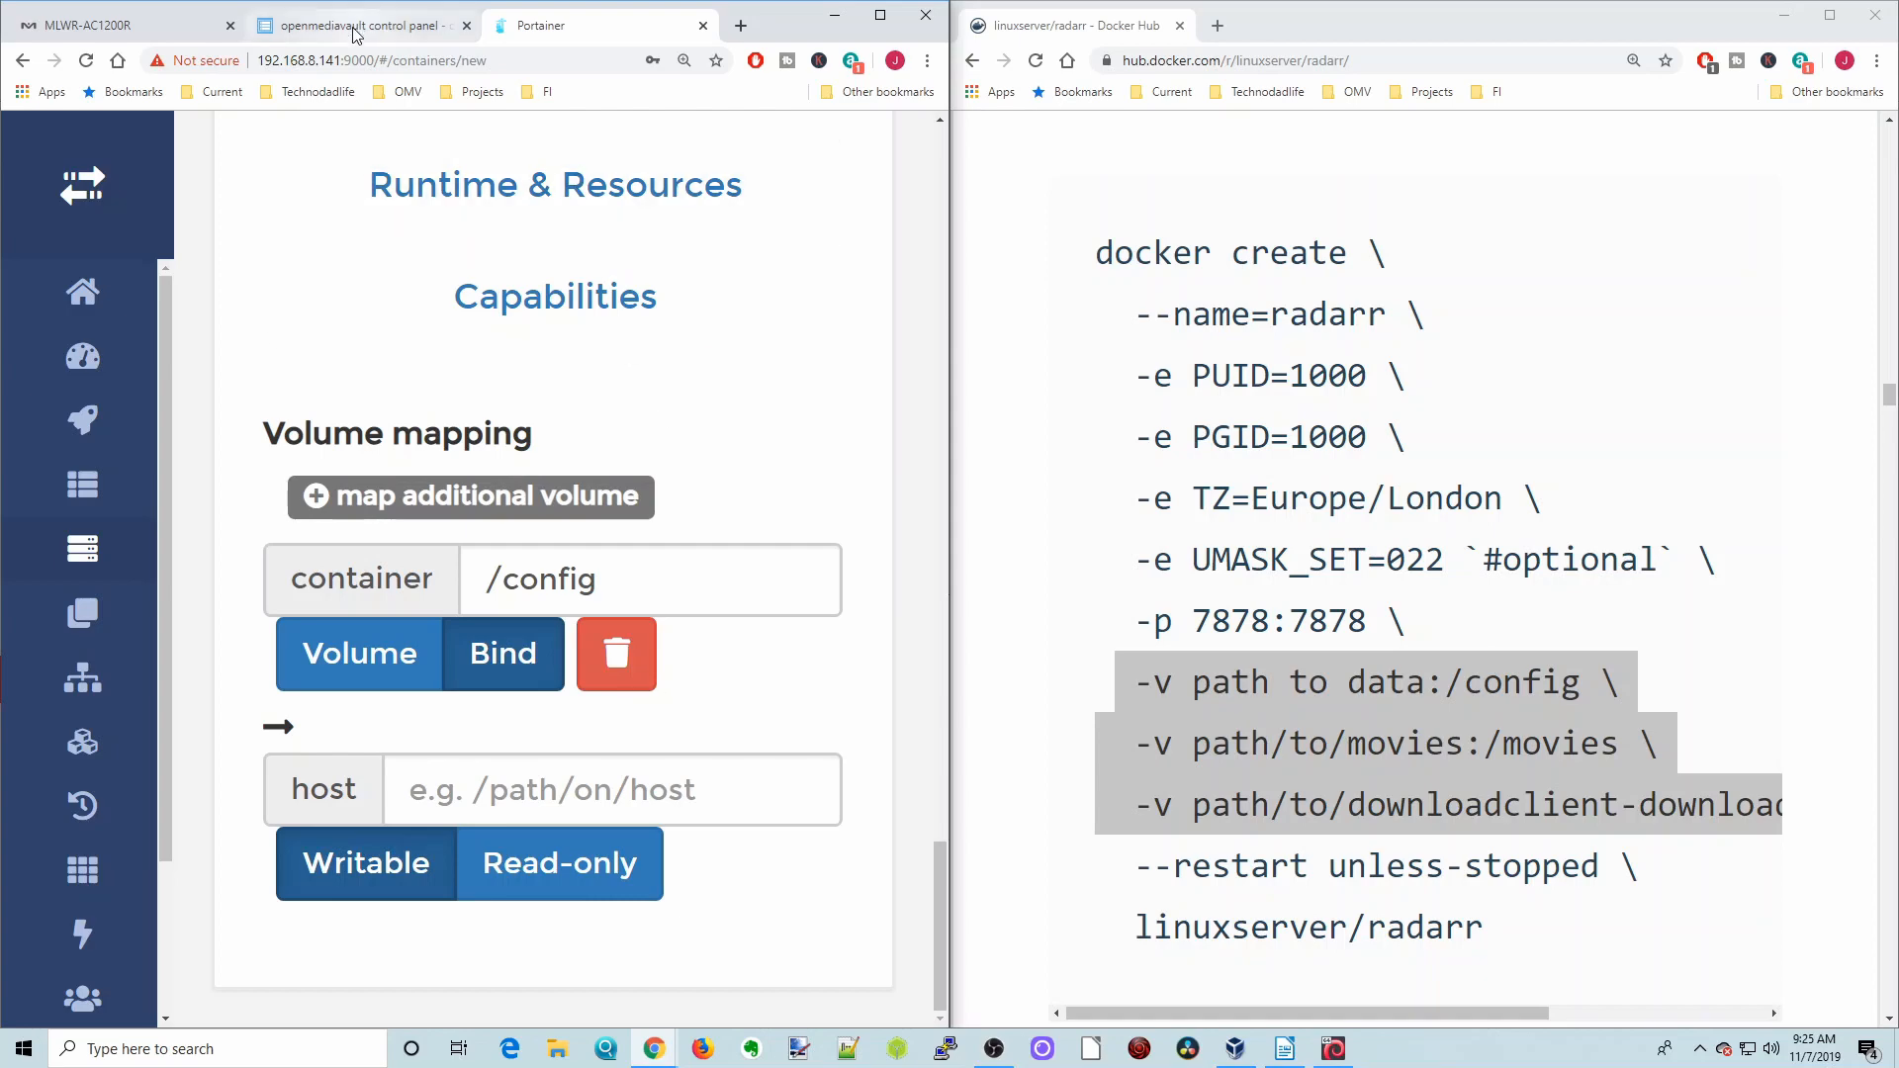
In openmediavault Shared Folders, view the absolute paths of appdata and downloads
click(358, 24)
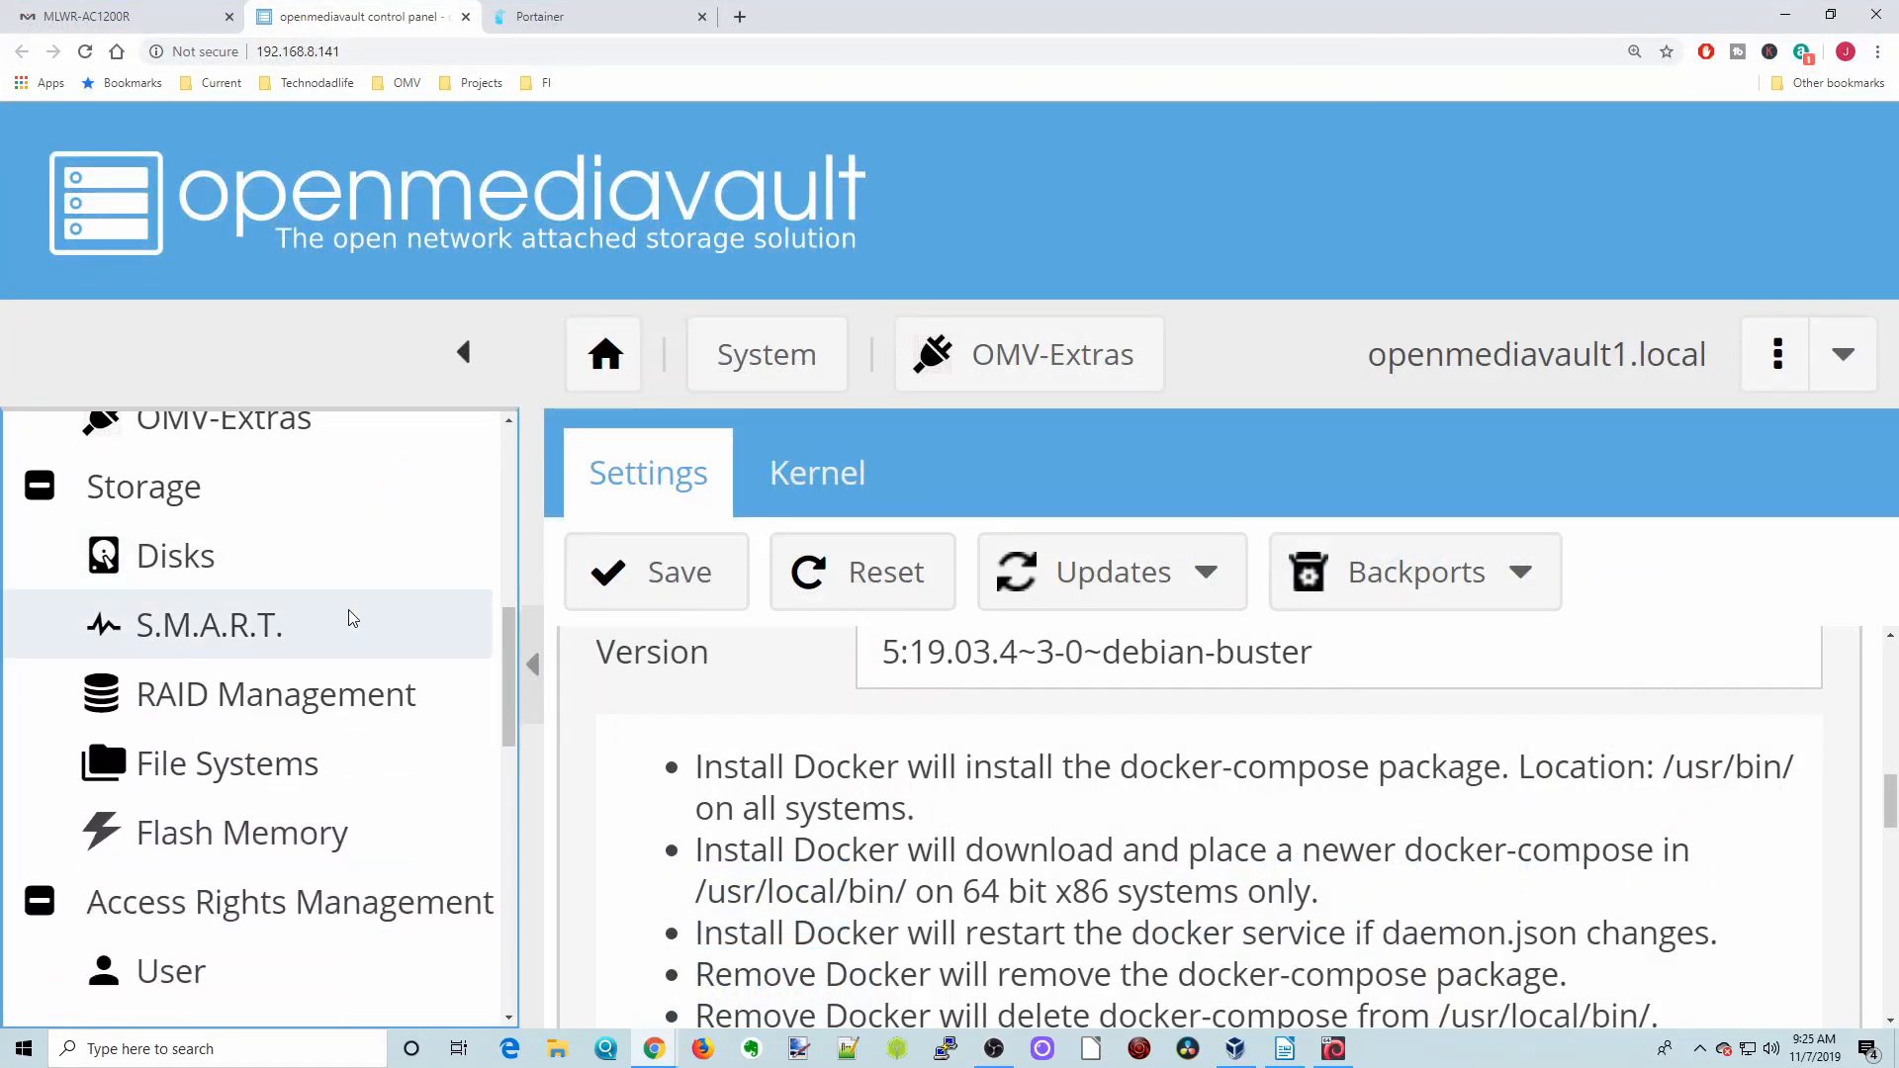
scroll(down, 3)
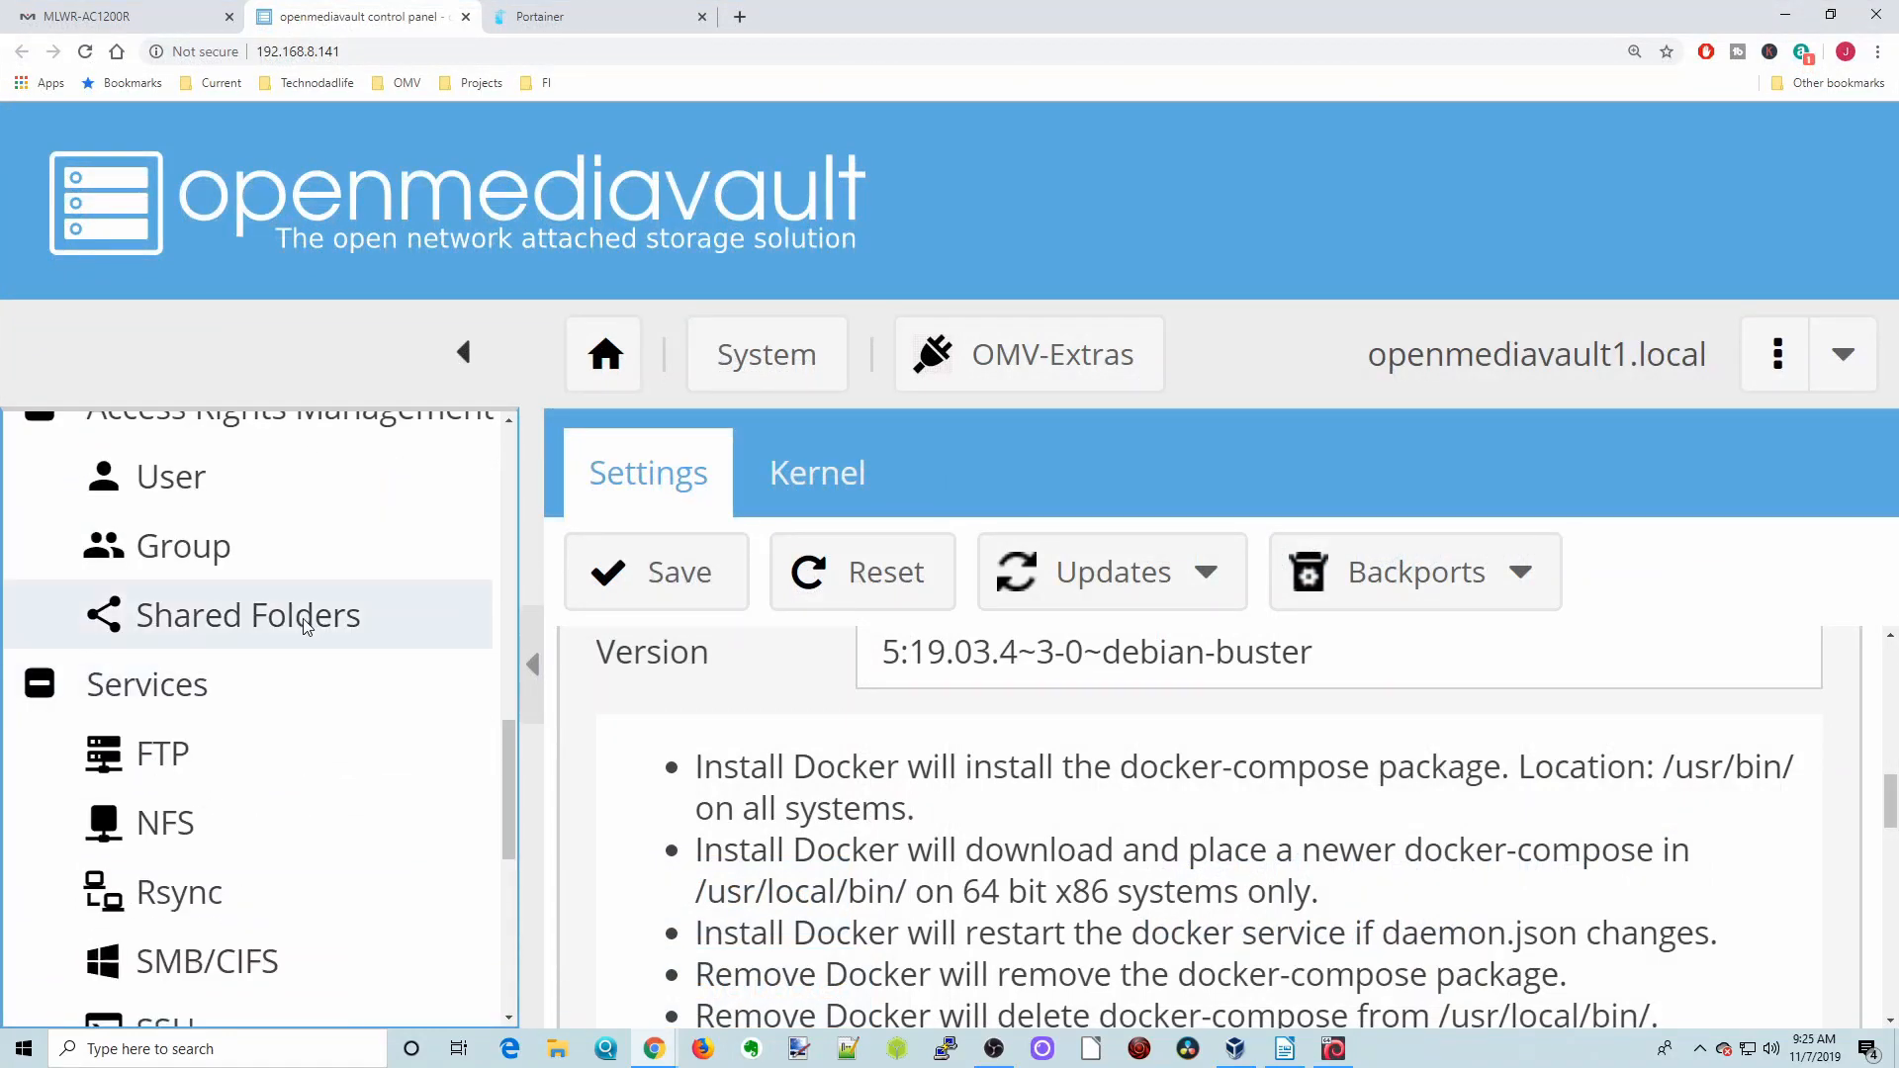
click(248, 613)
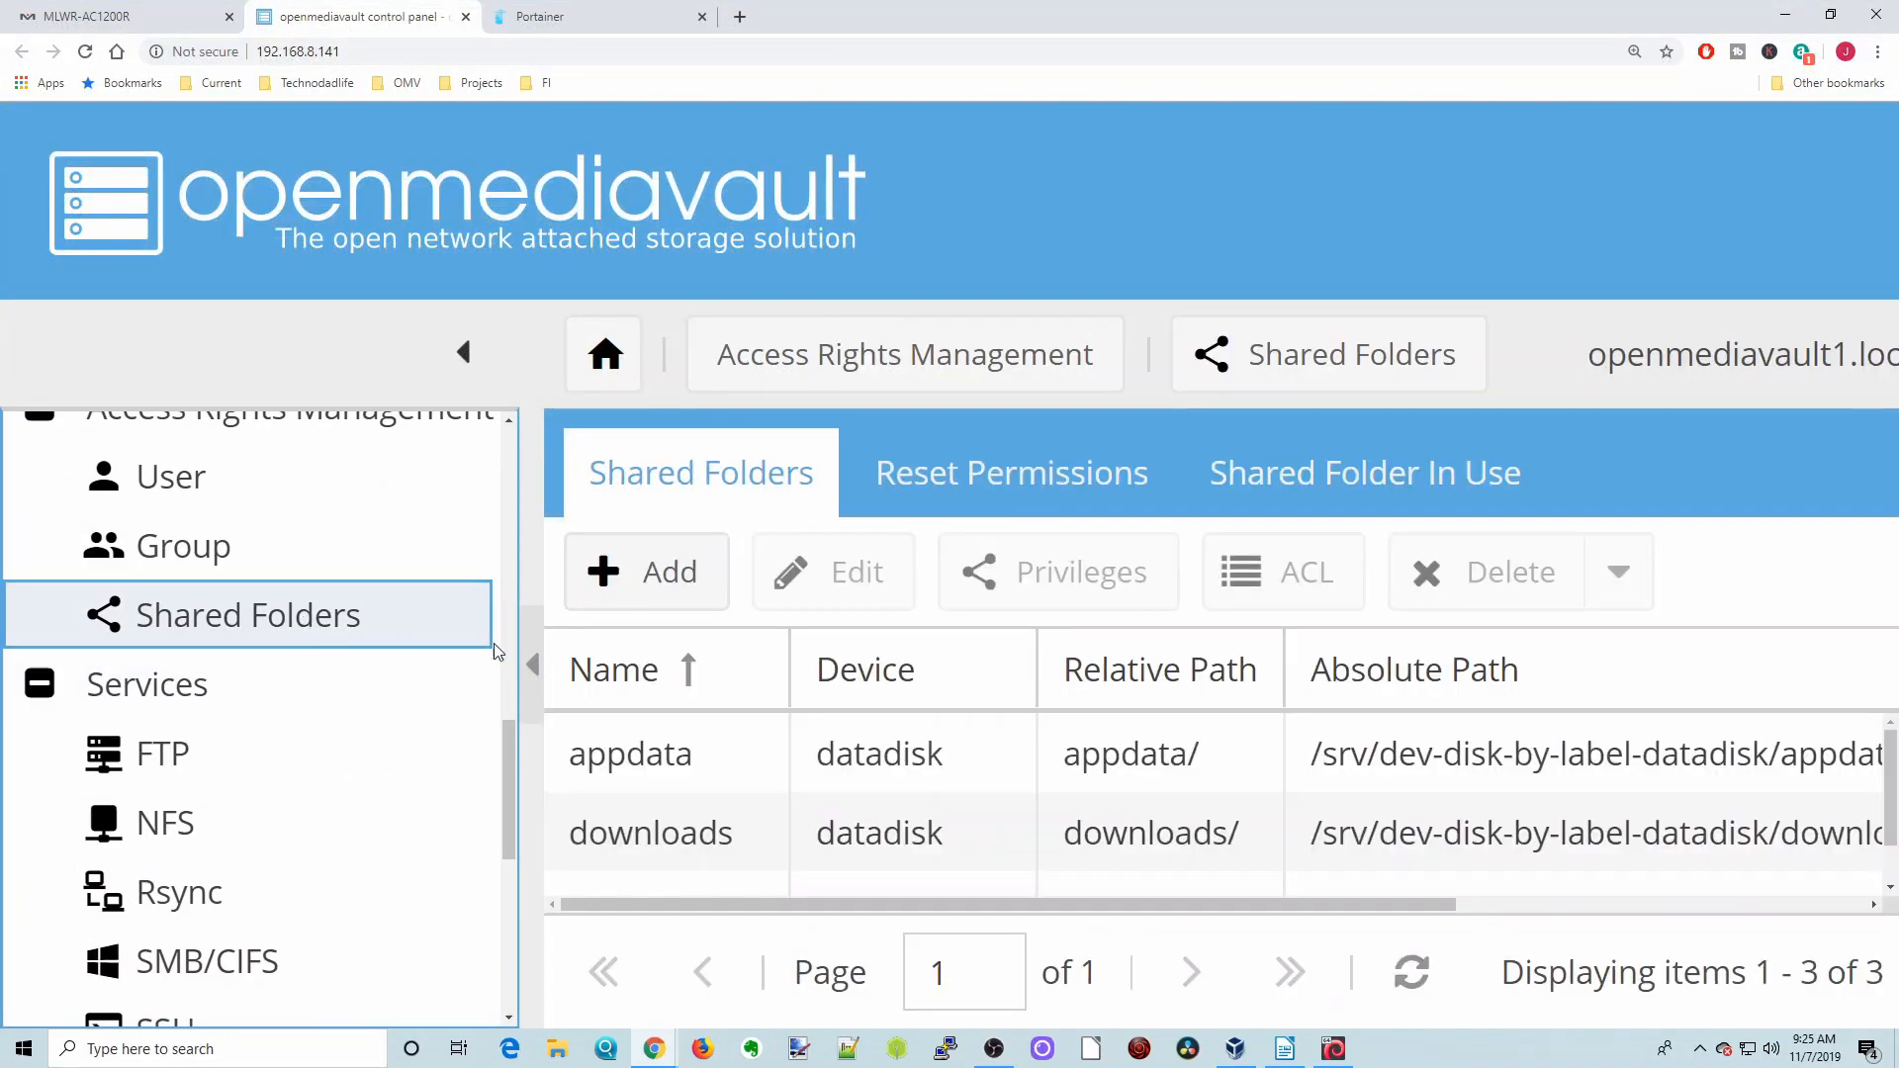
scroll(right, 3)
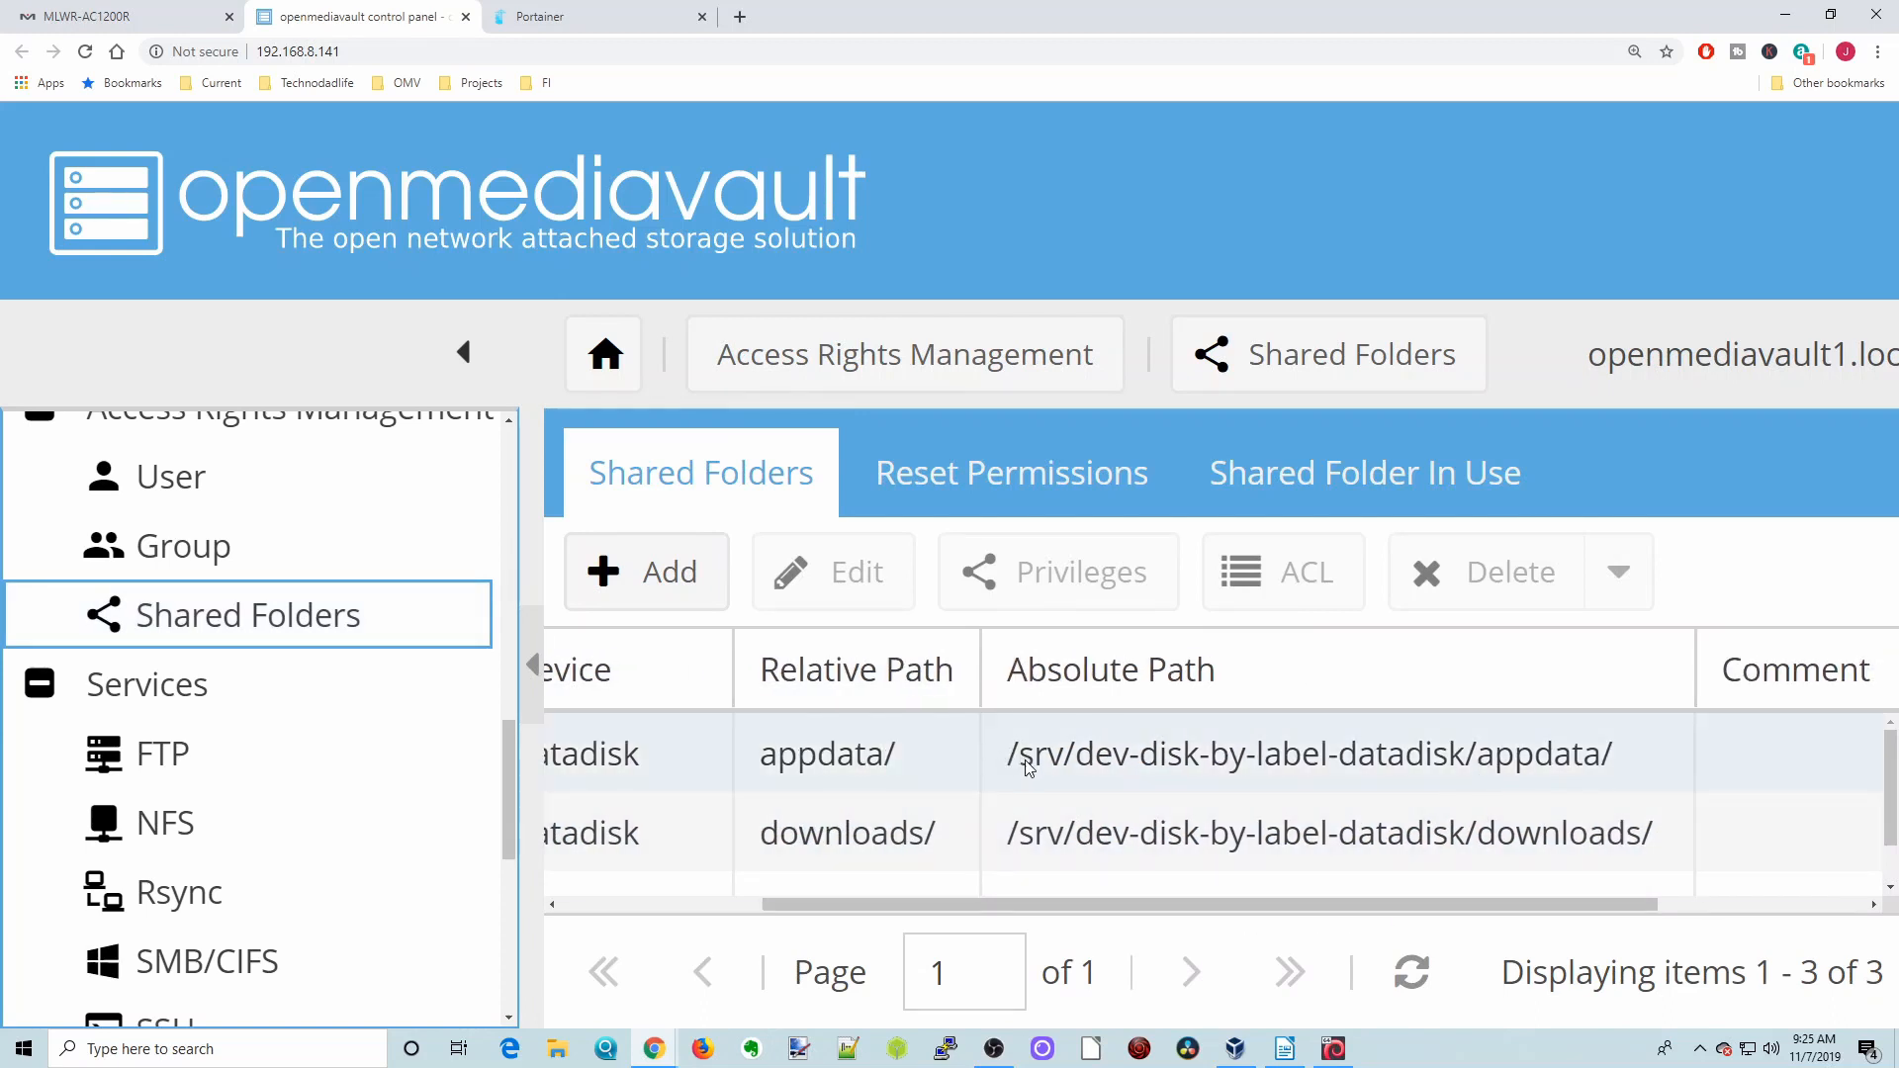
mouse_move(1132, 779)
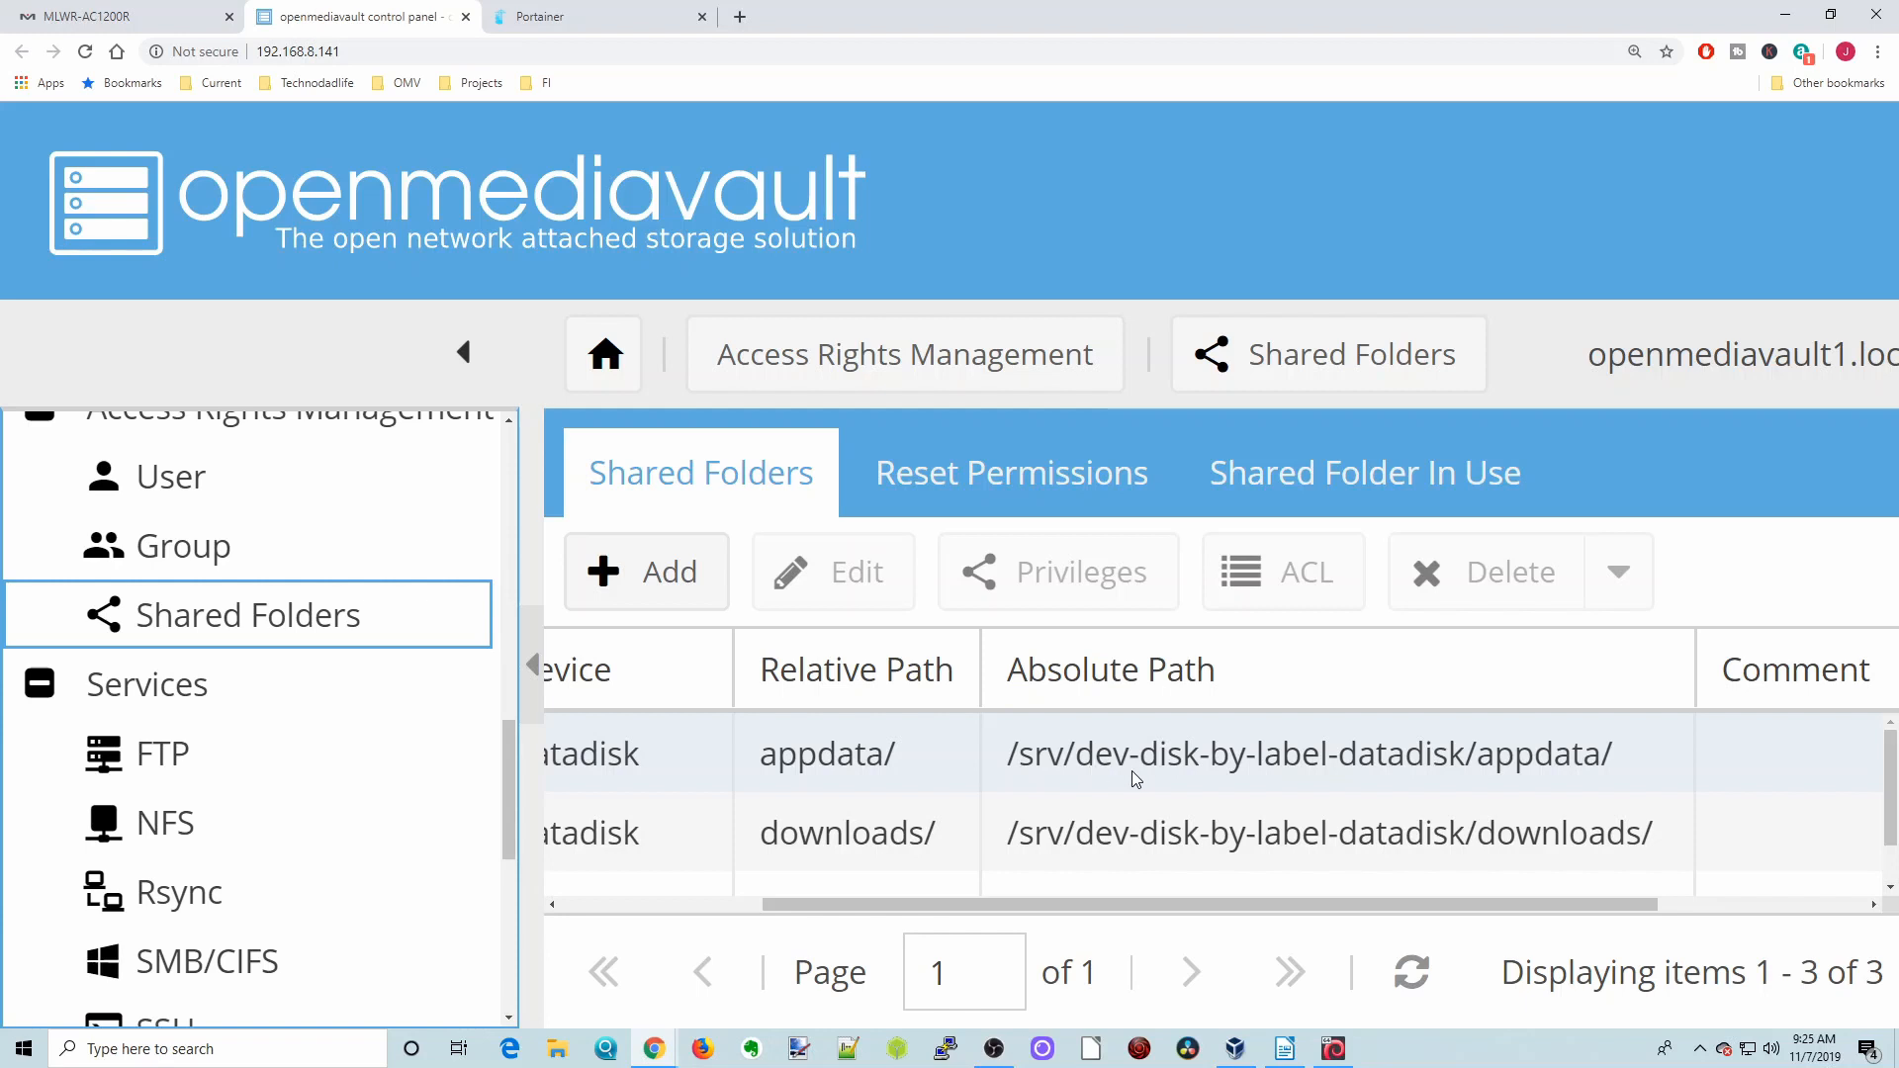
mouse_move(1185, 783)
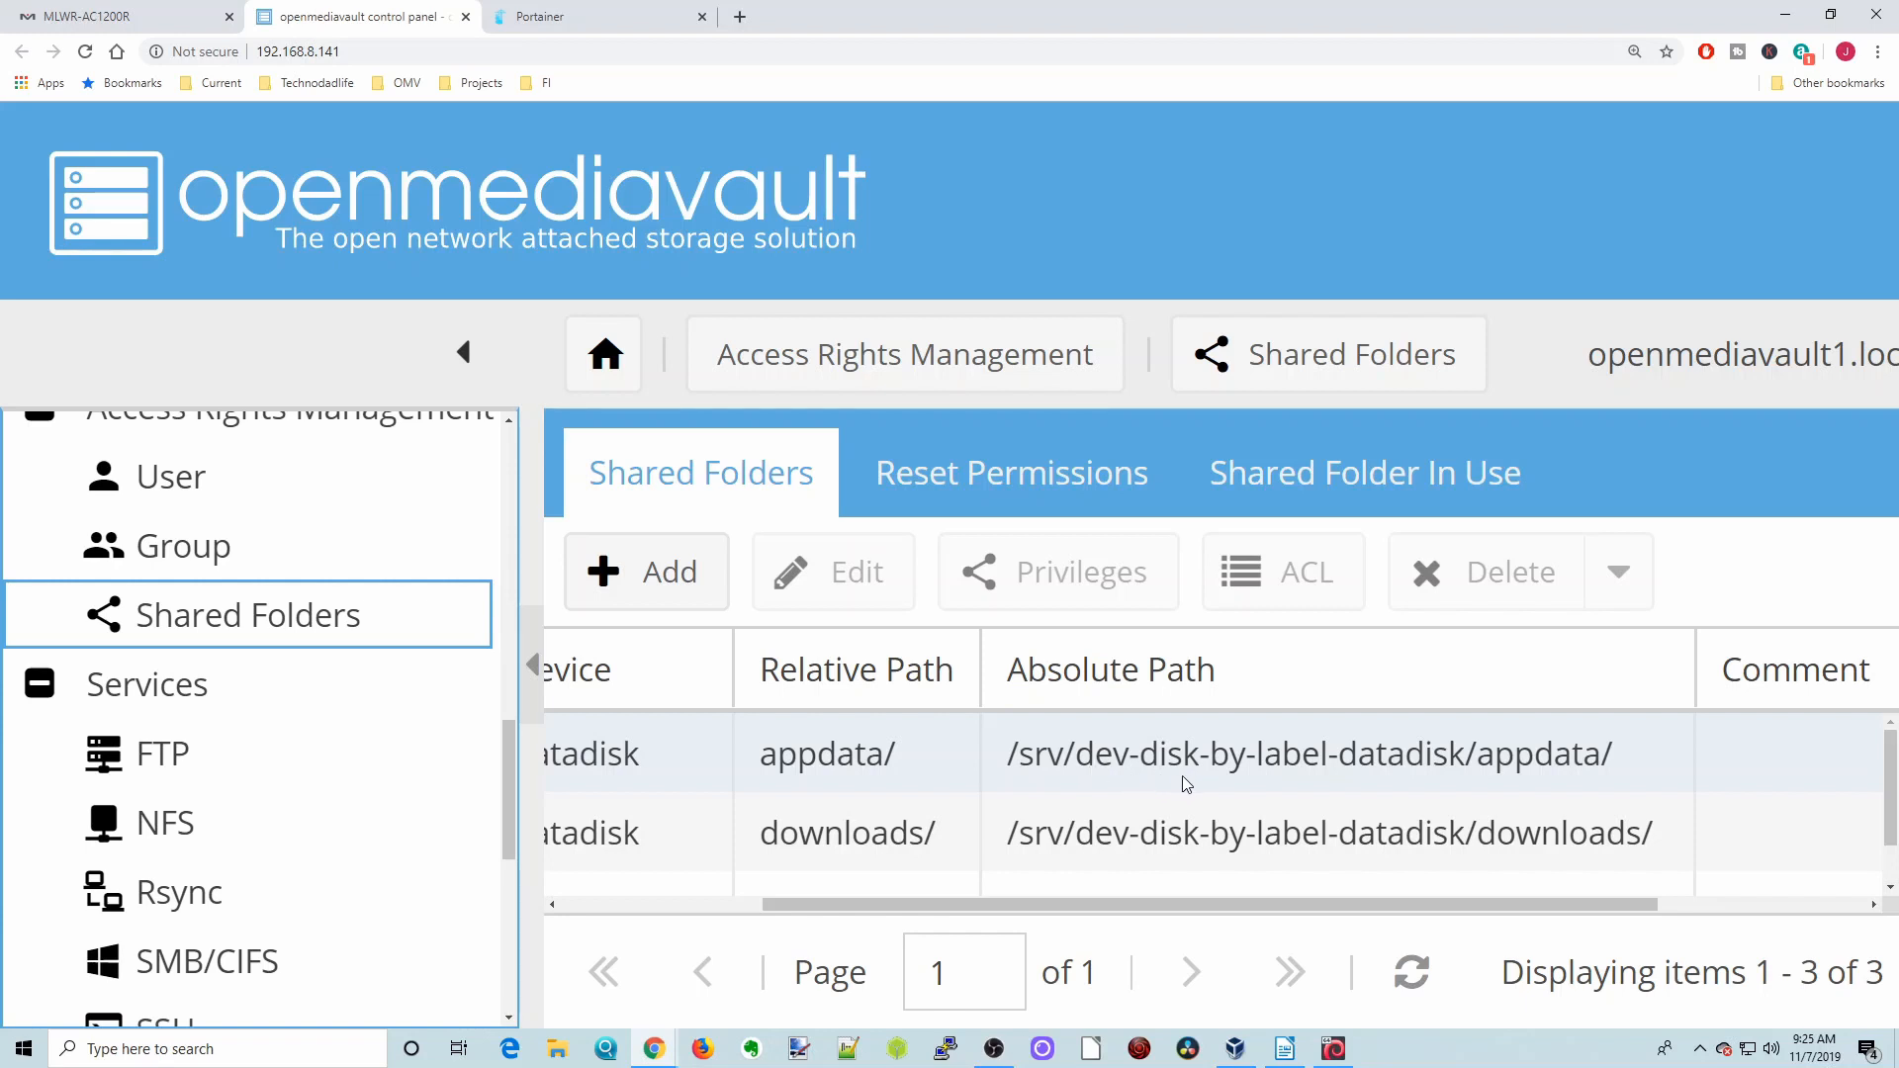
mouse_move(1308, 784)
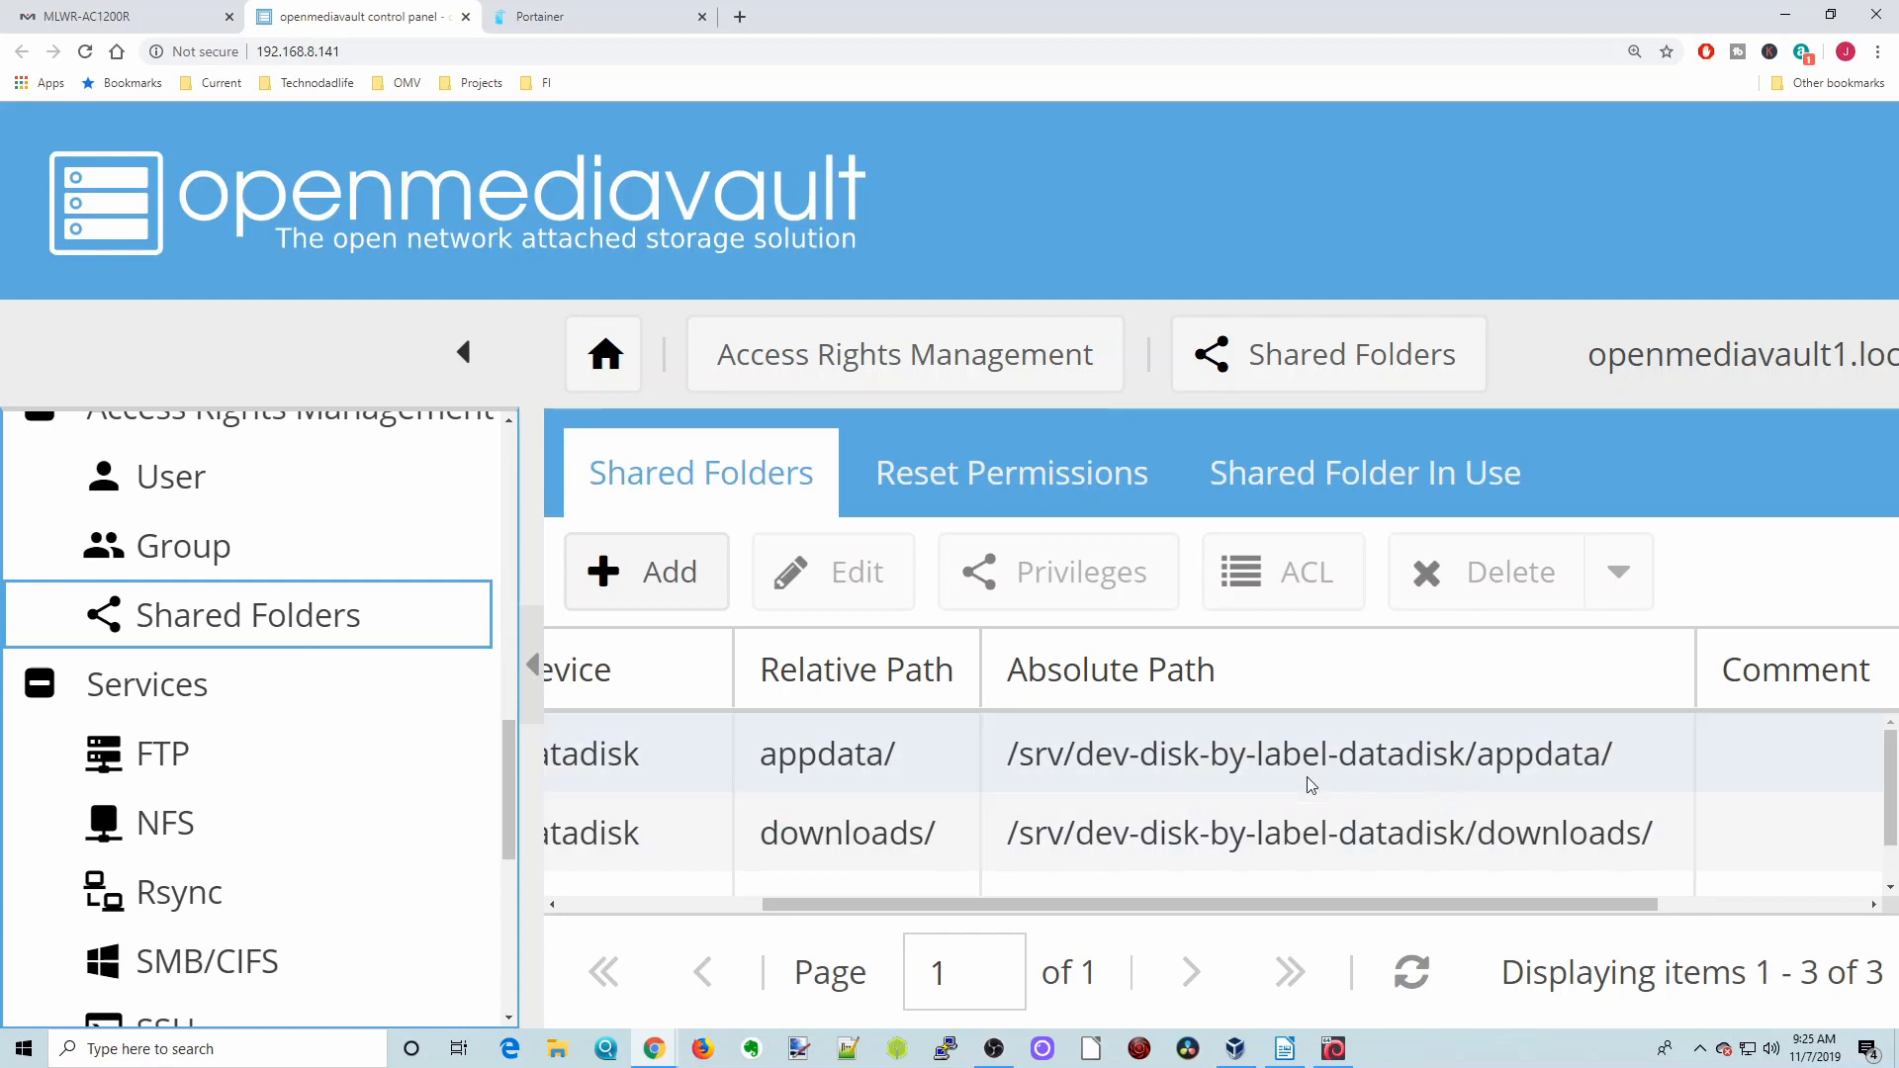
mouse_move(1466, 789)
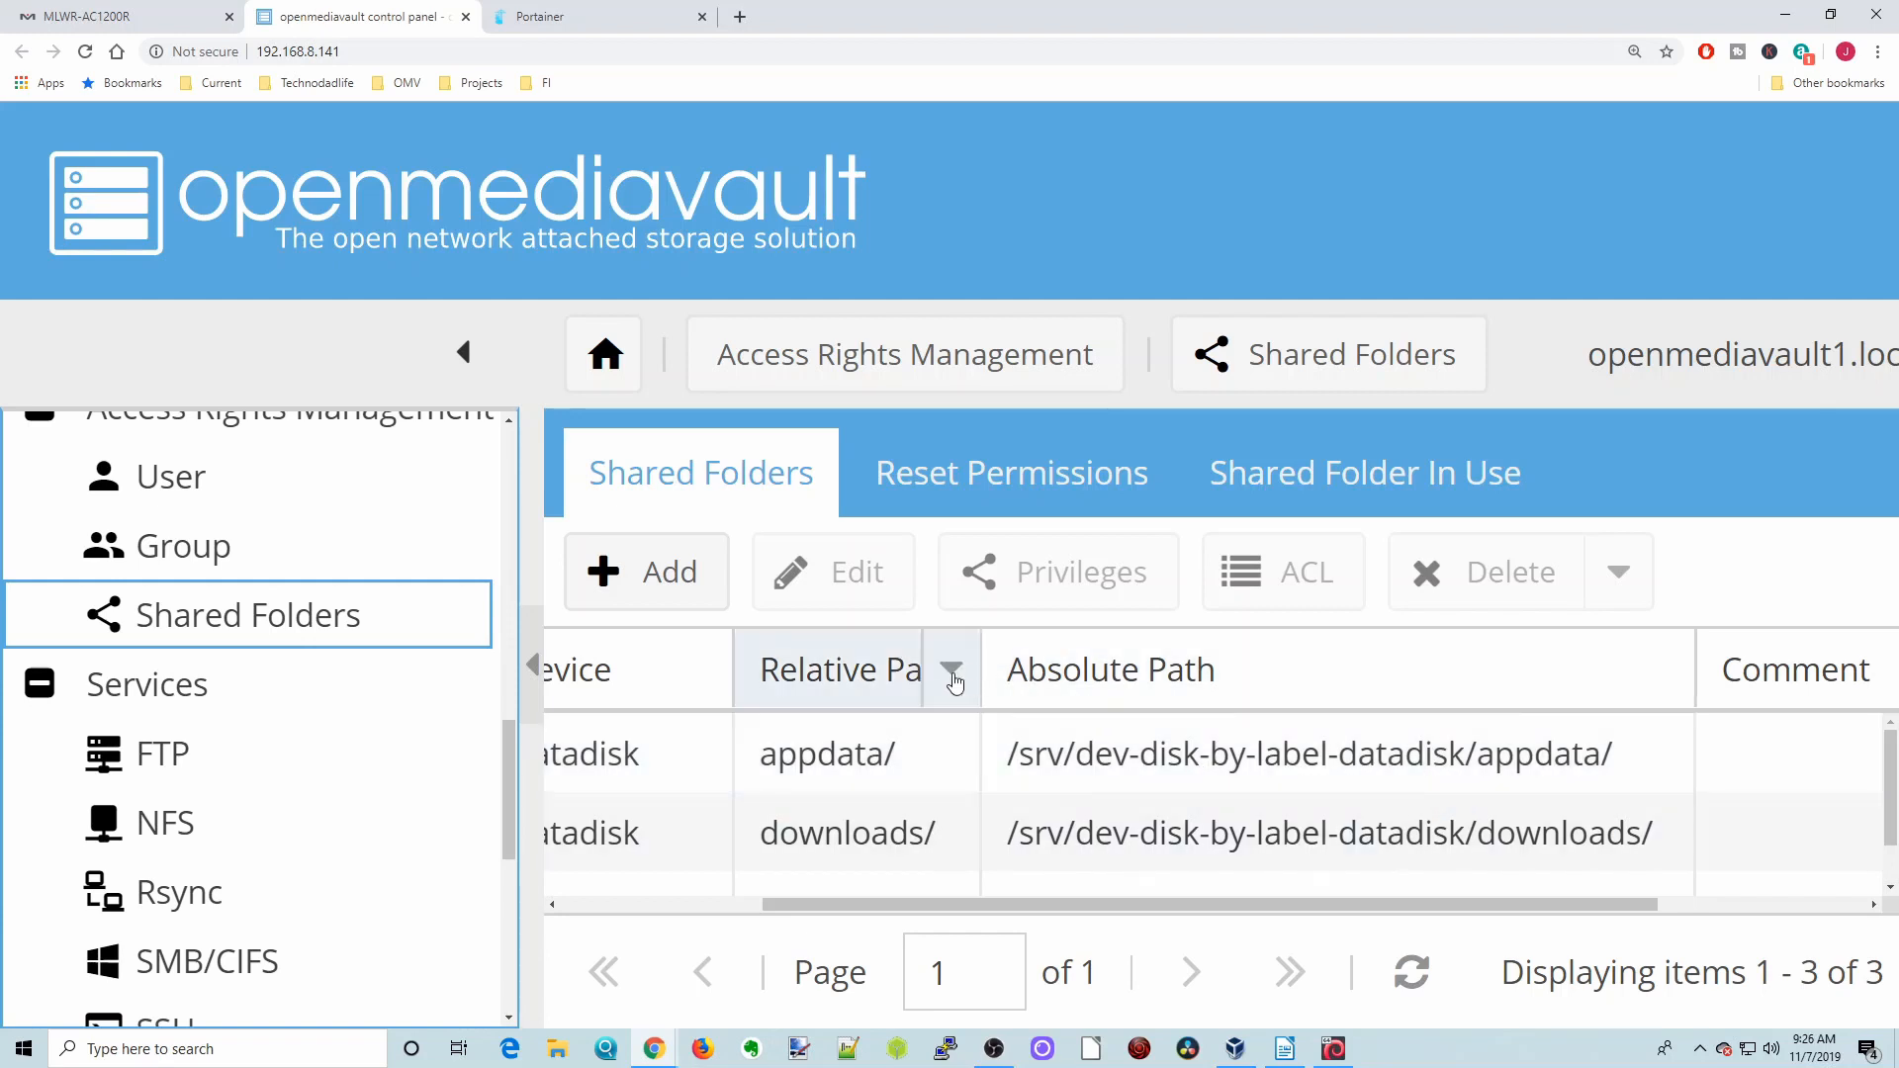
click(952, 670)
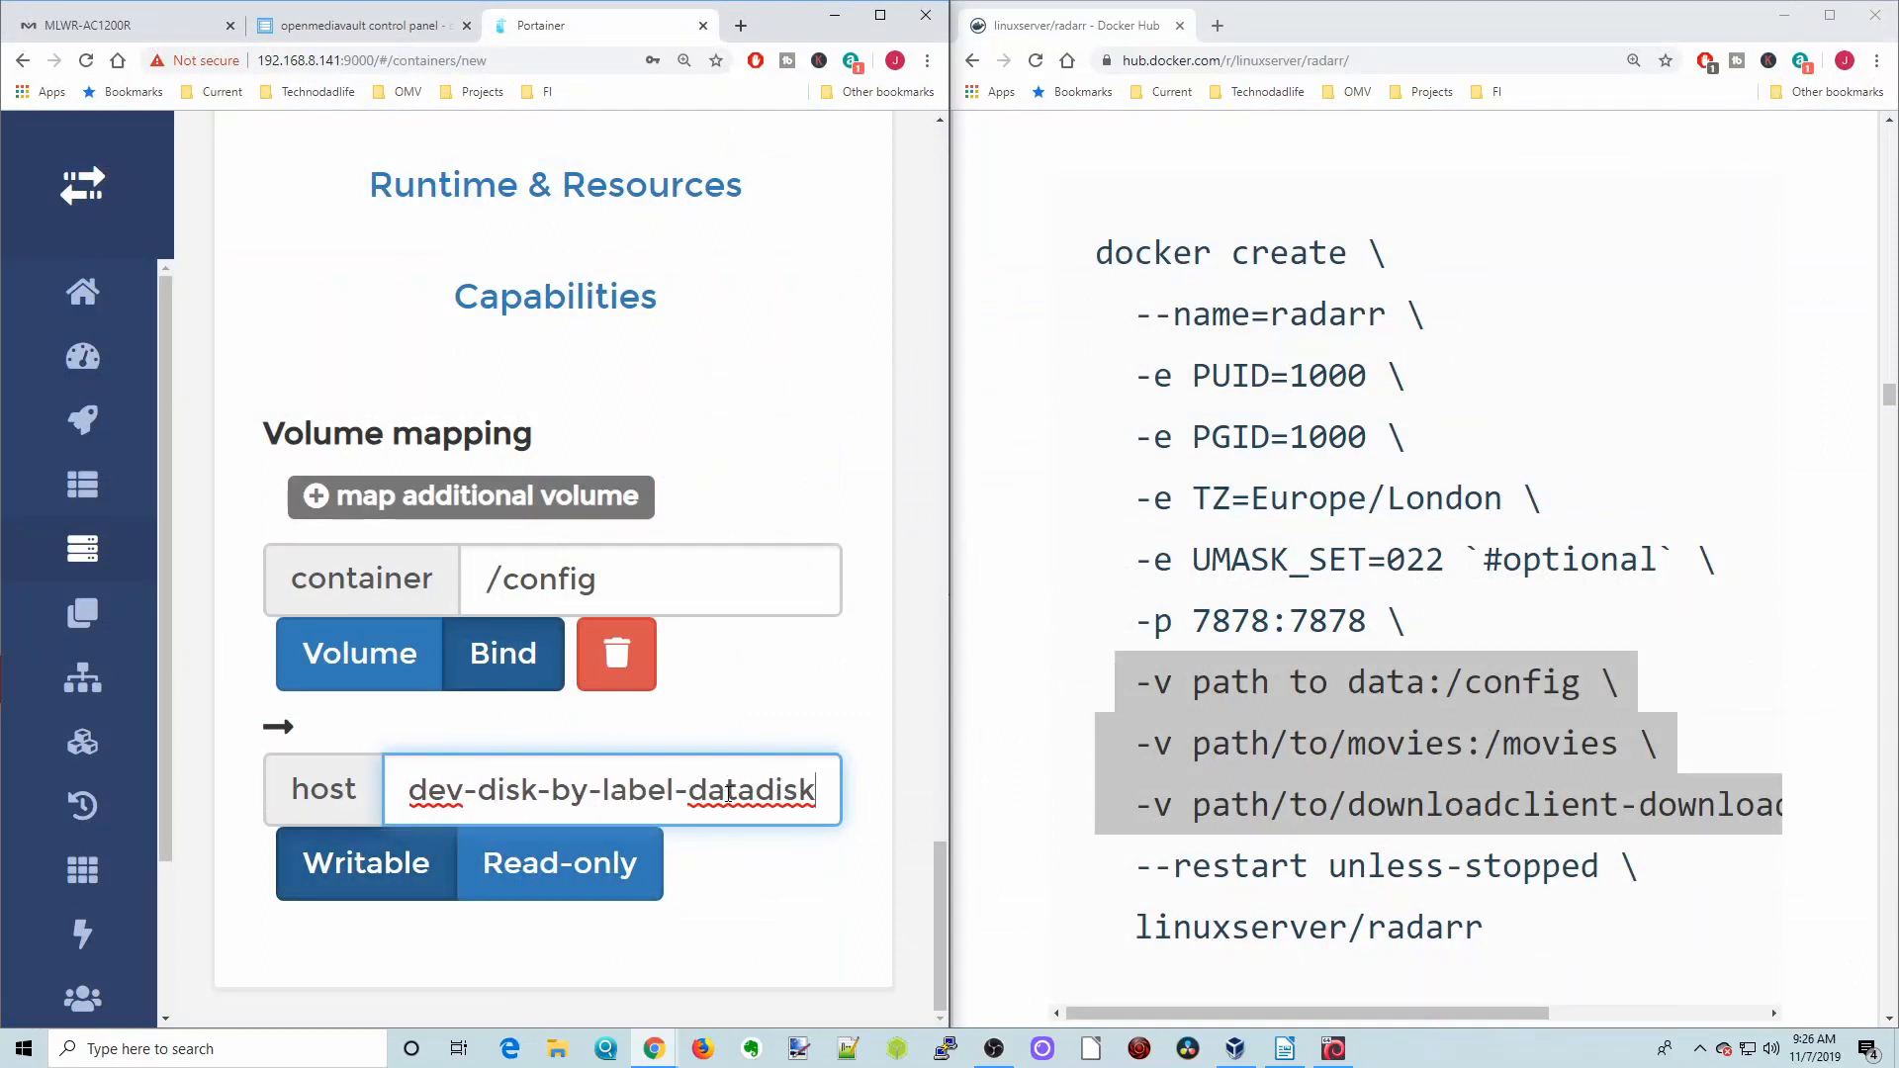
Enter host path /srv/dev-disk-by-label-datadisk/appdata/radarr/ for the /config bind
text(/)
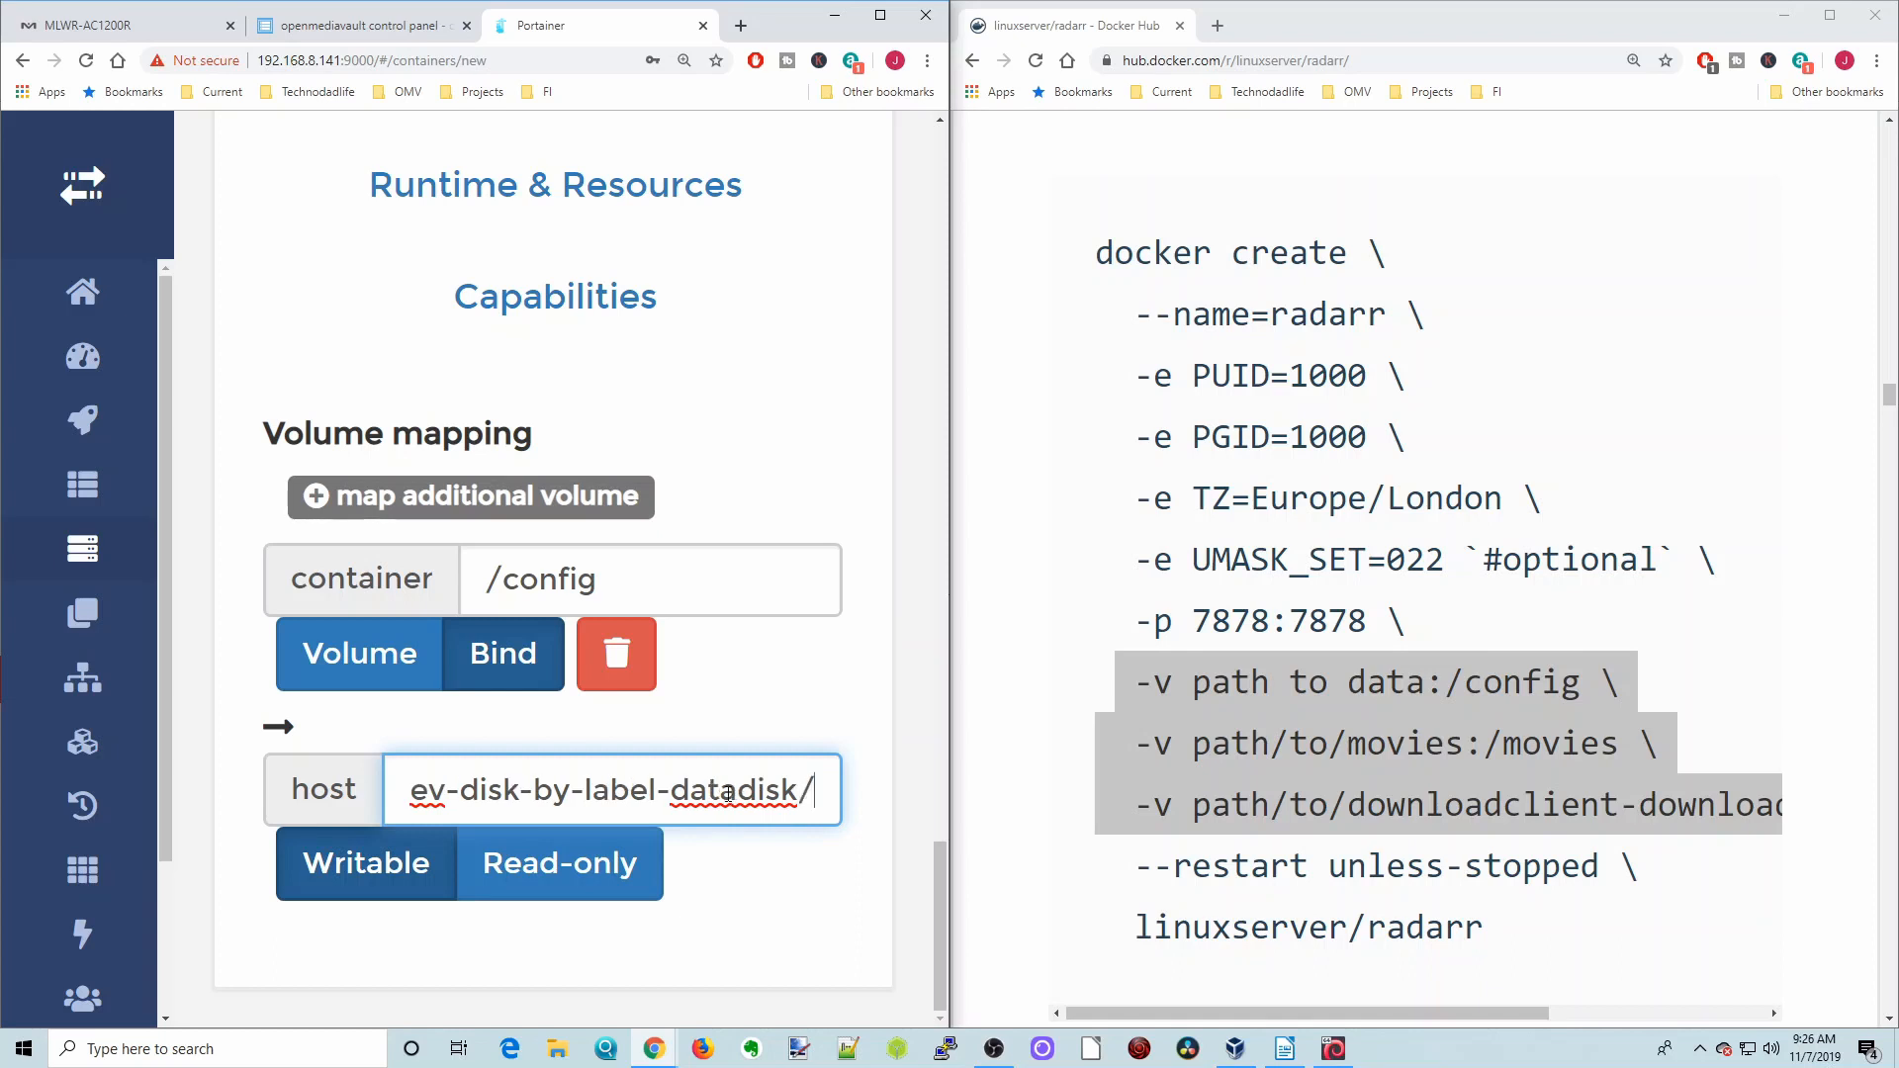
text(appdata)
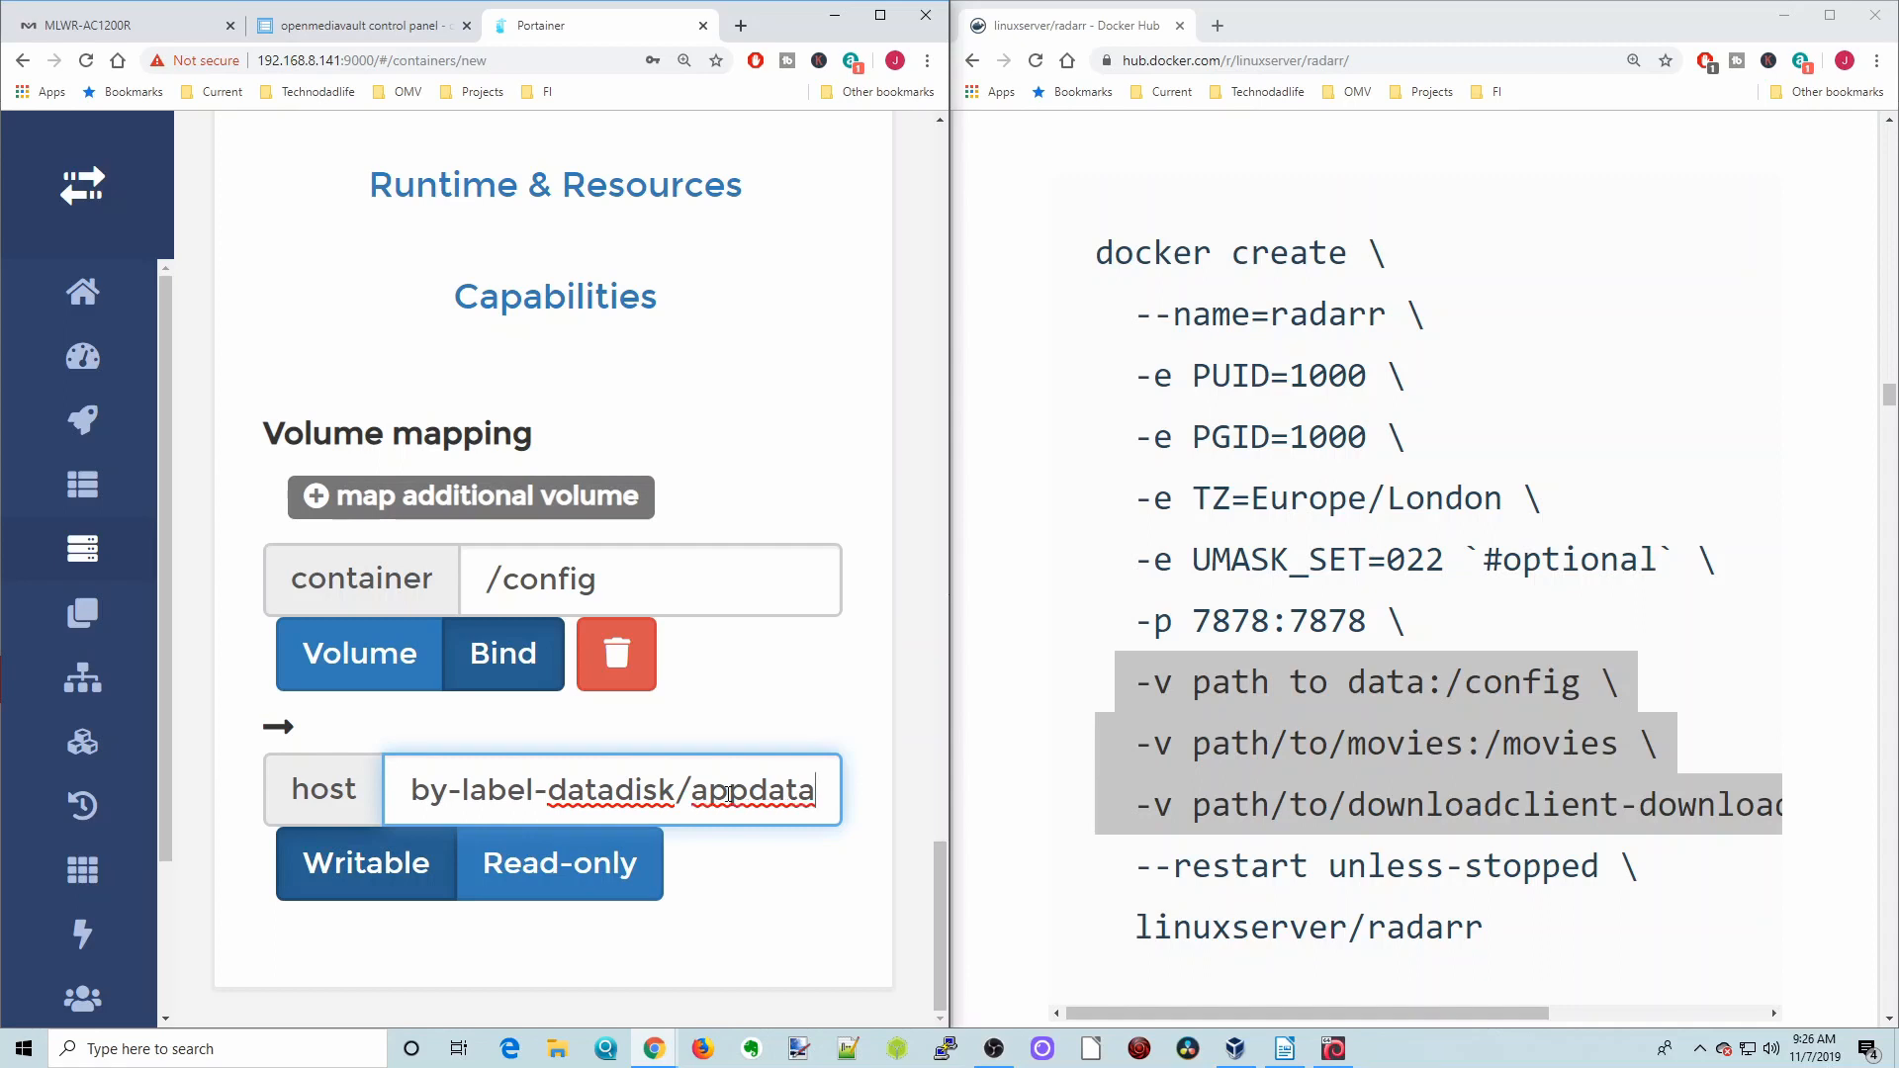
text(/radarr)
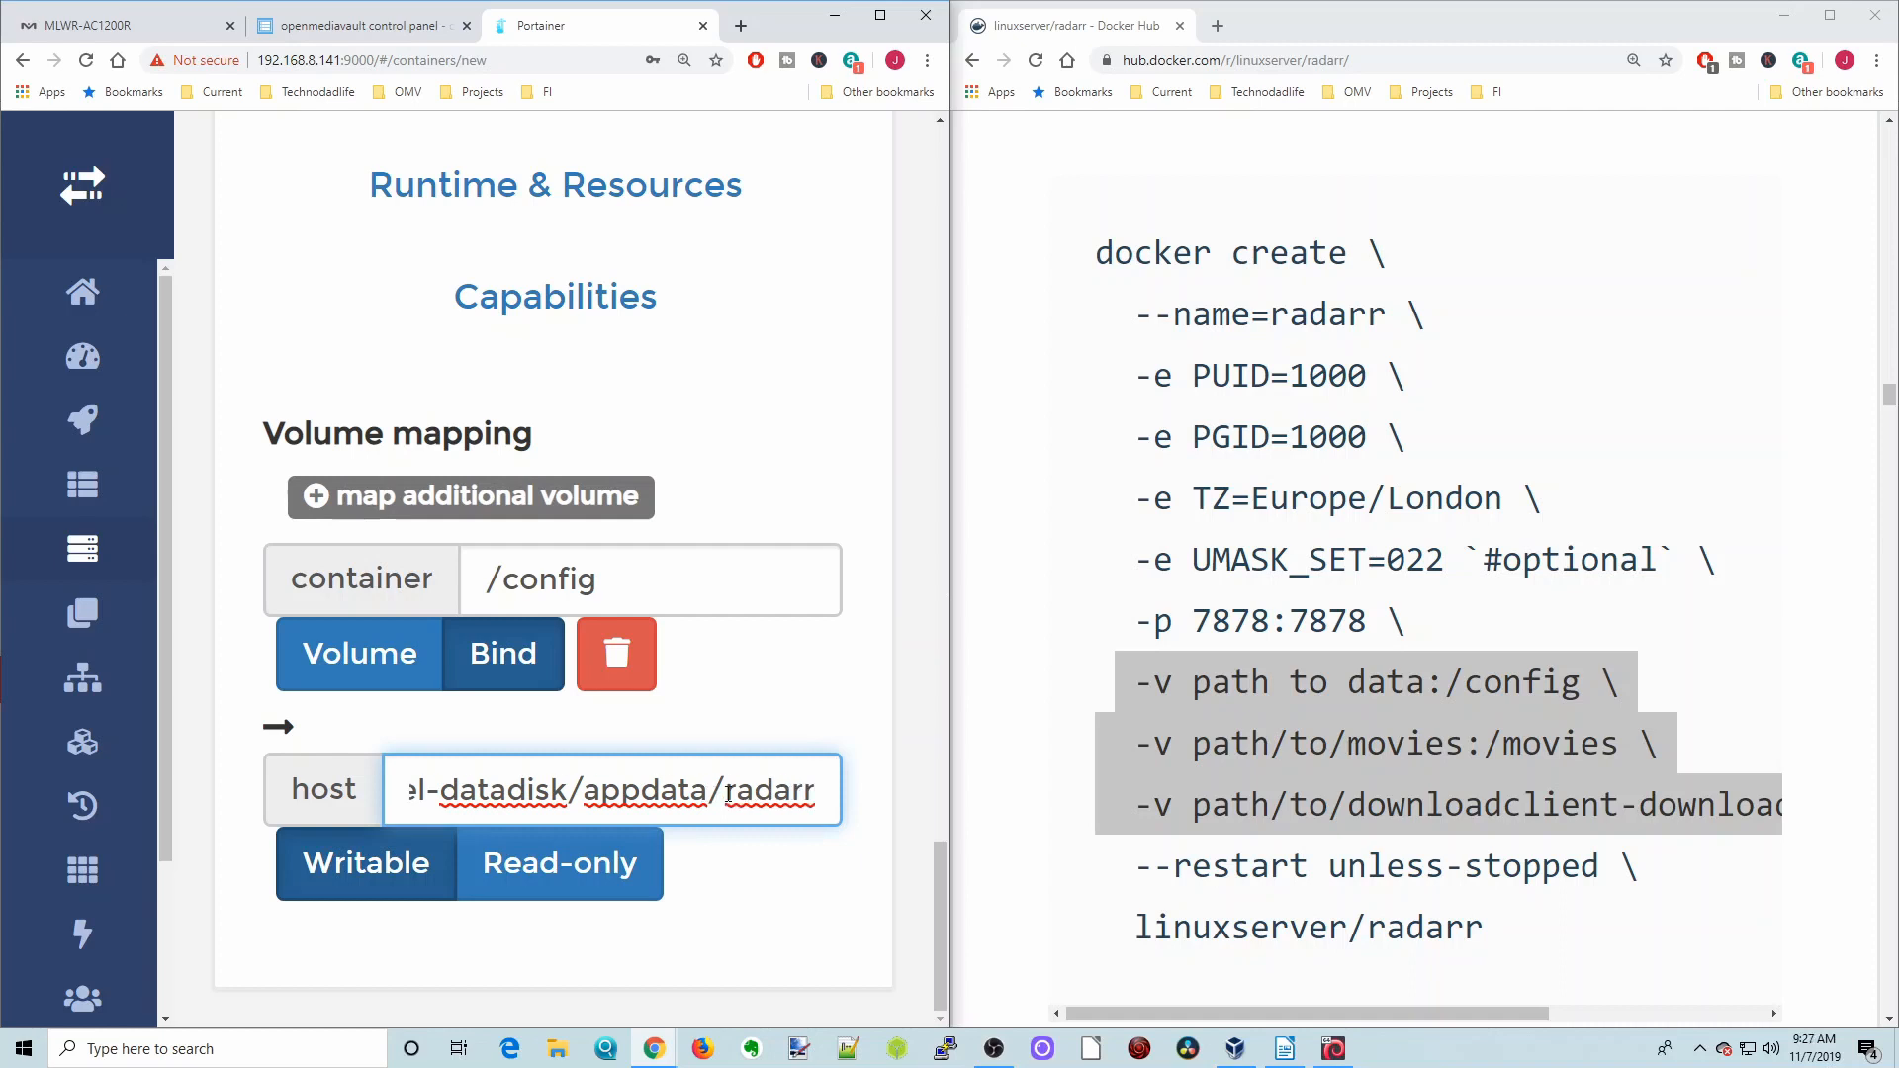
text(/)
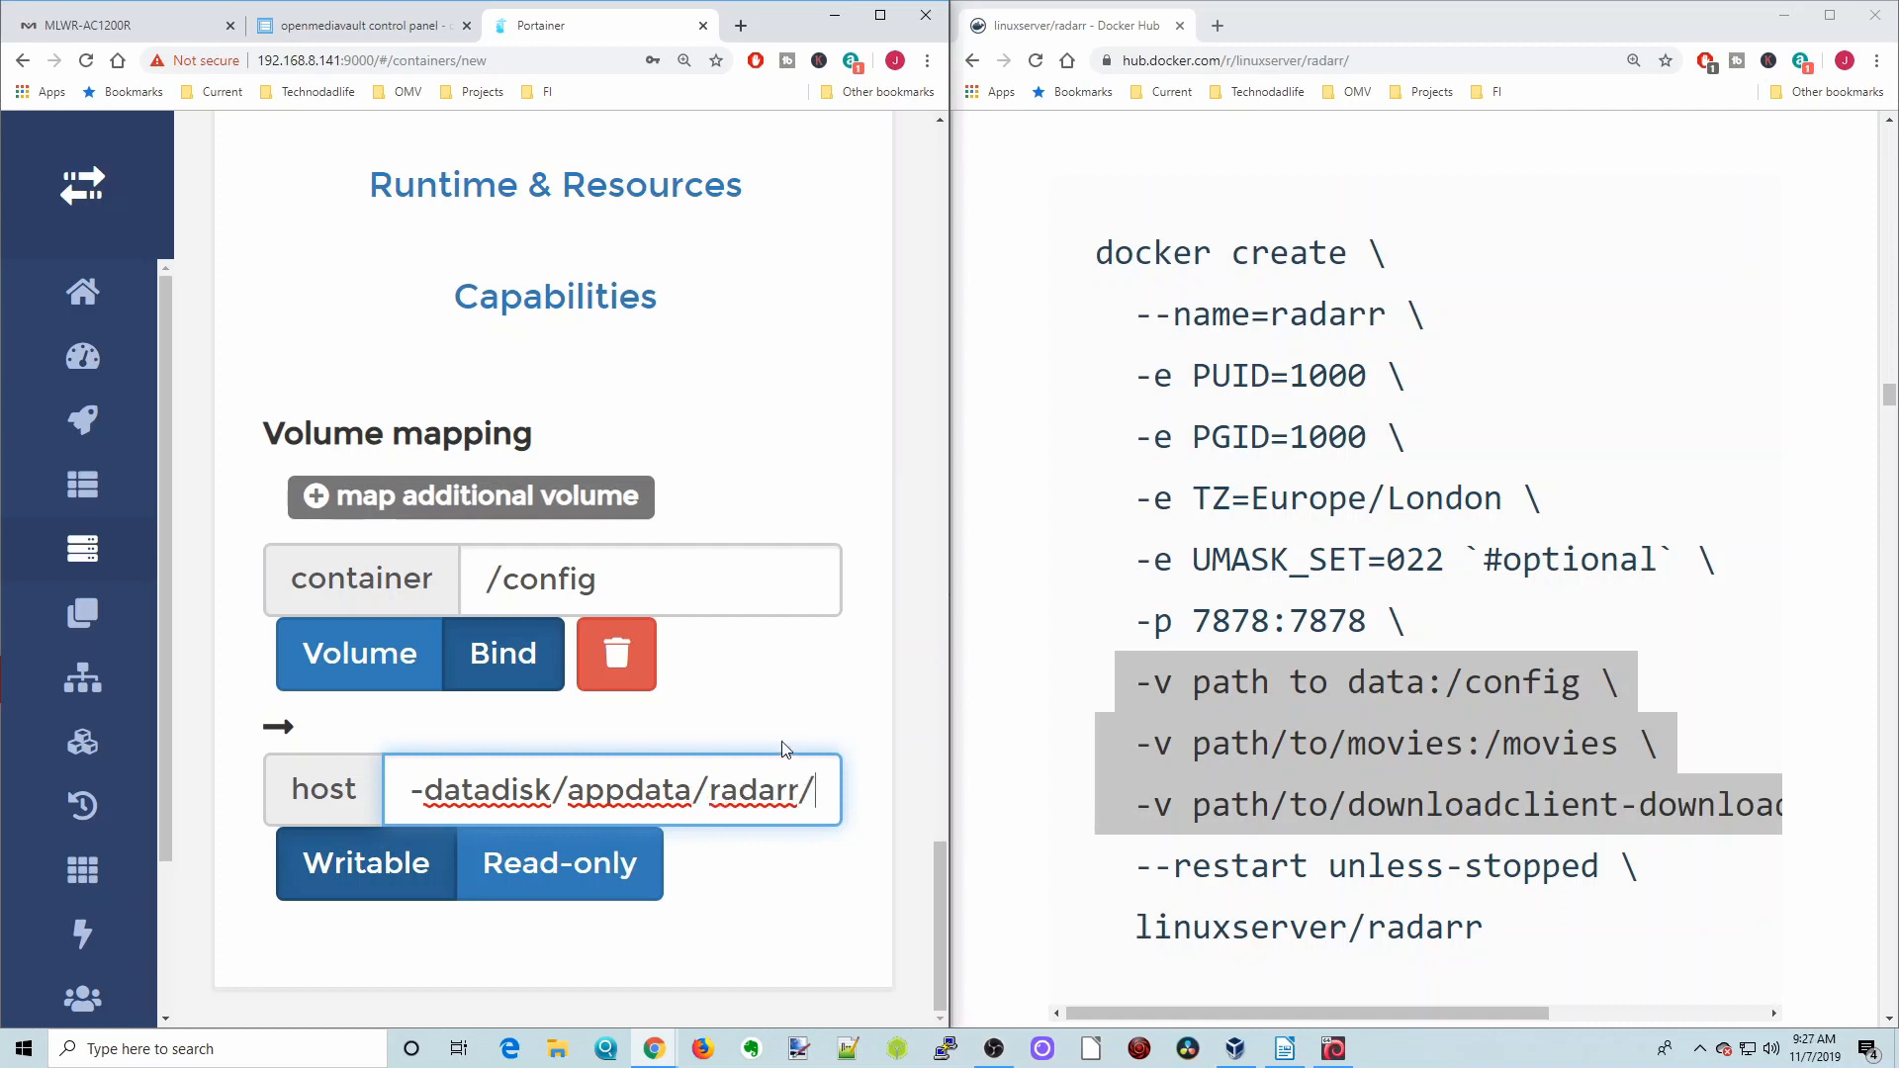
click(556, 1048)
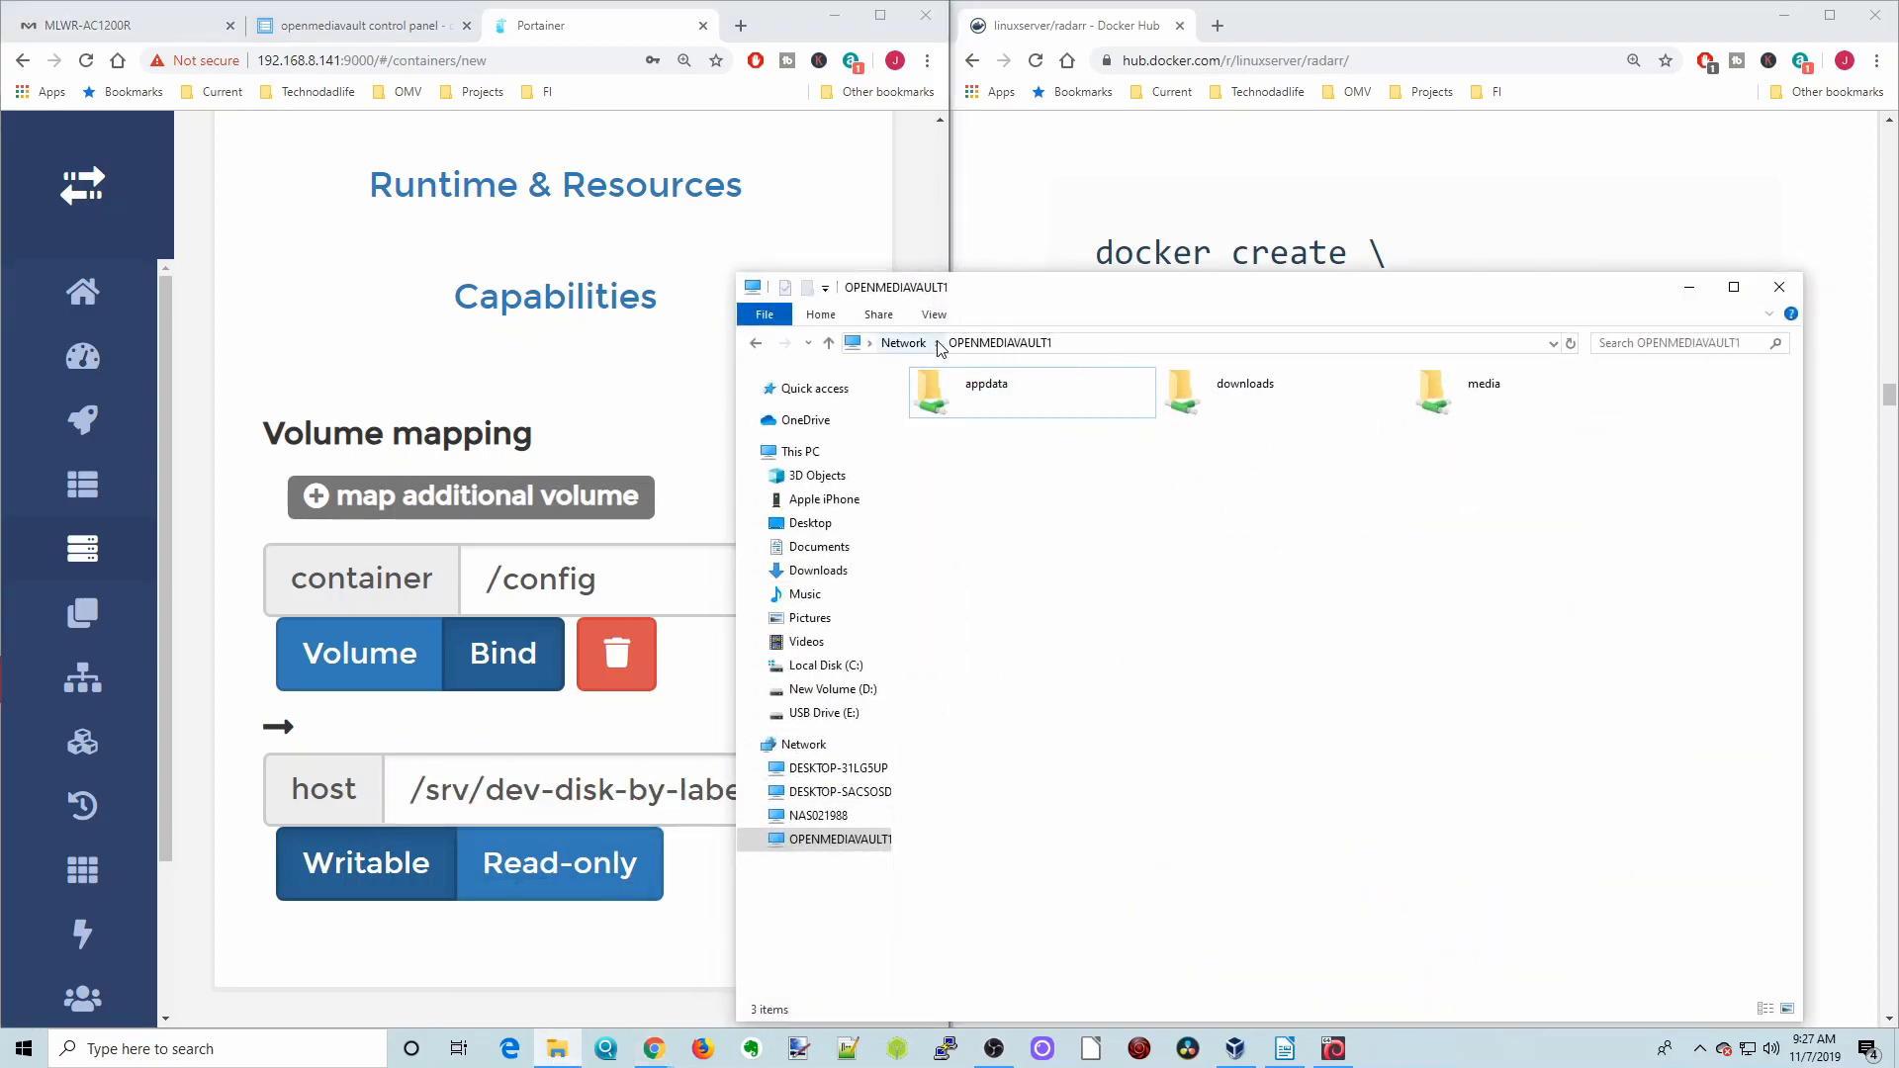
Open the appdata folder on the OPENMEDIAVAULT network share to check its contents
click(985, 384)
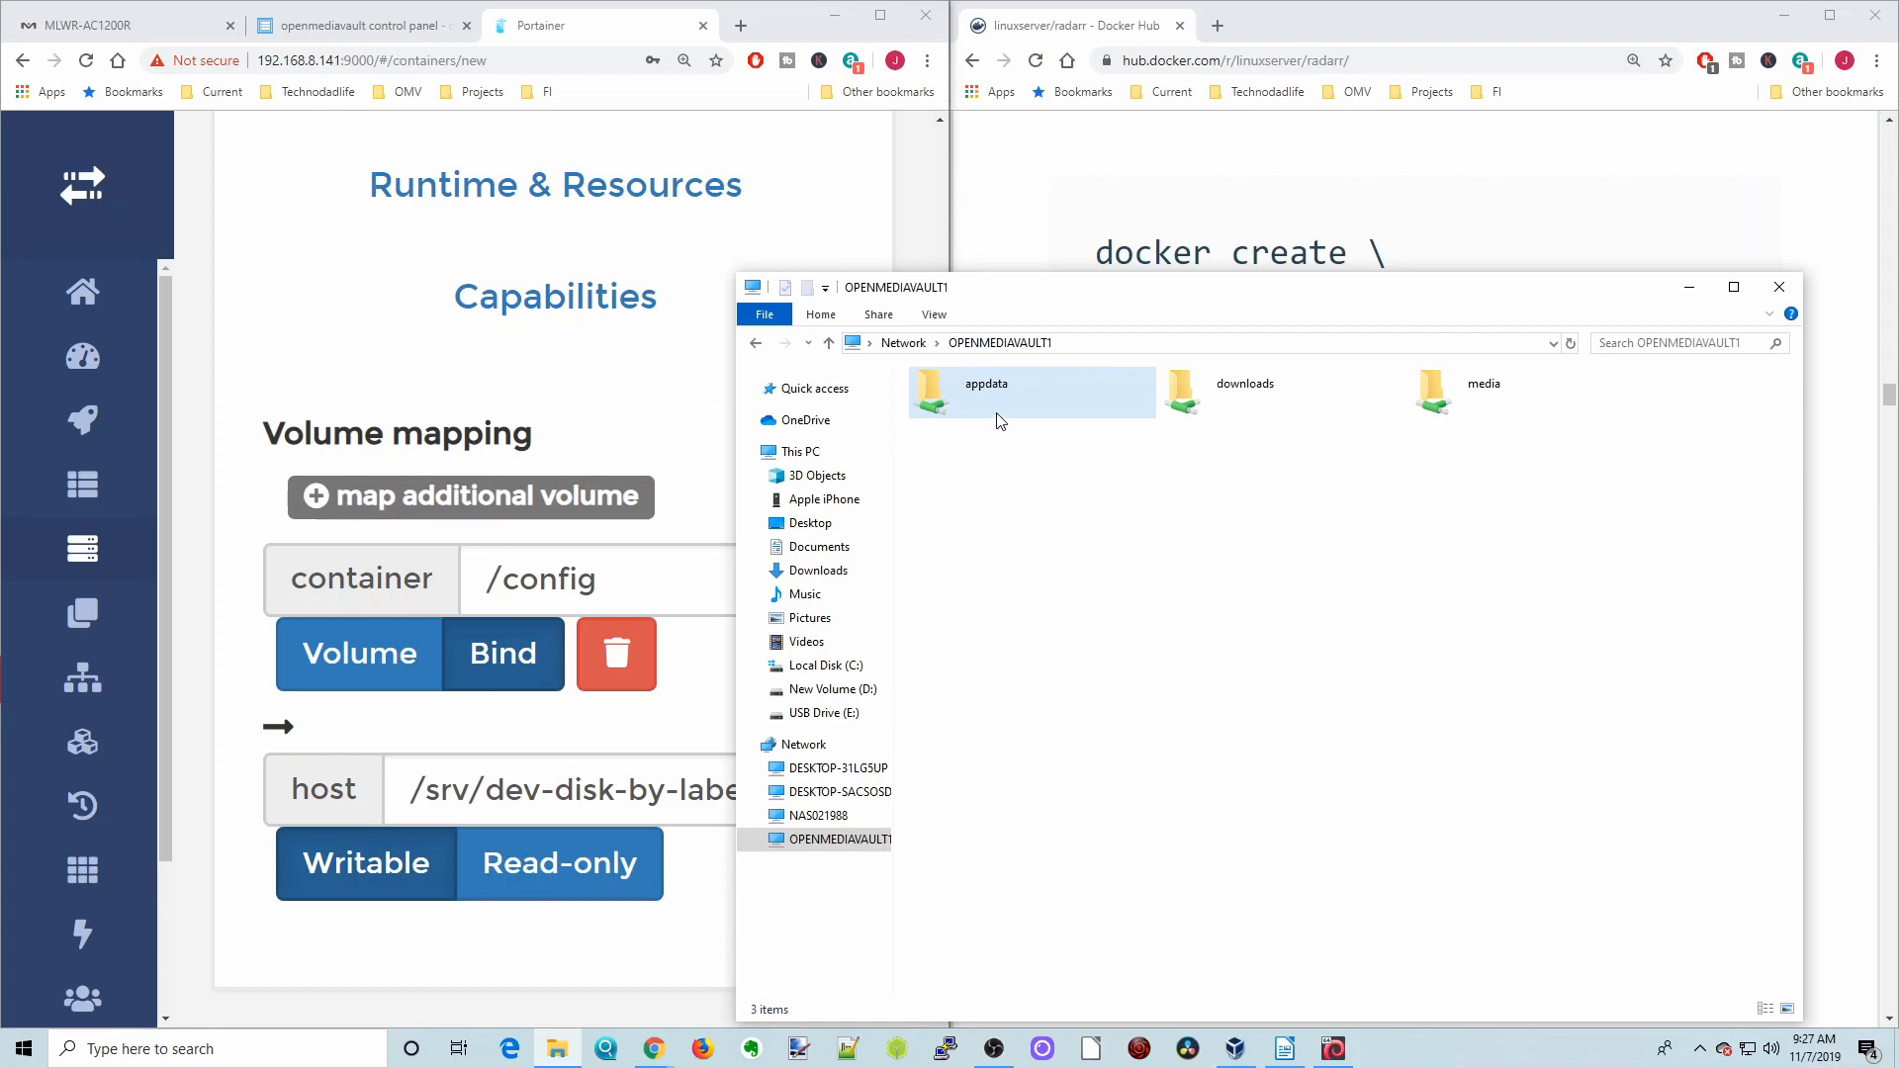
mouse_move(1044, 399)
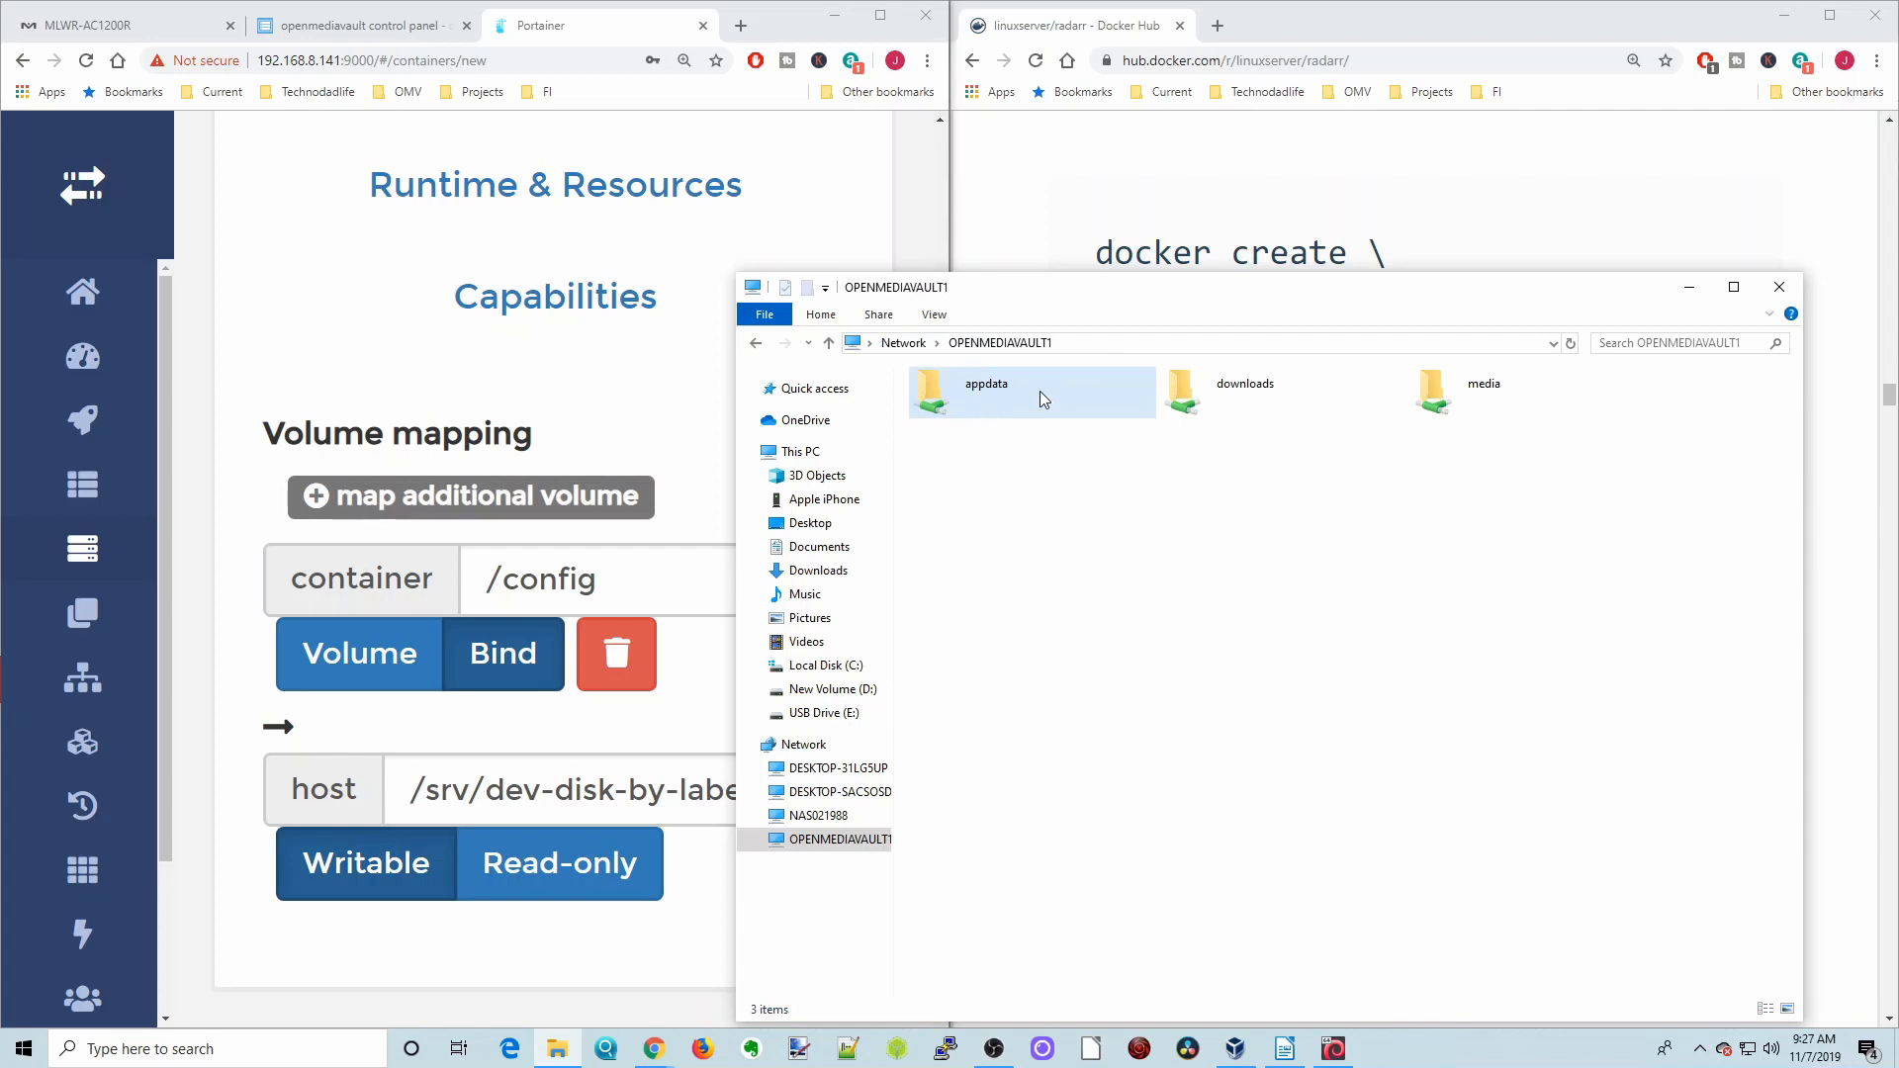
mouse_move(1248, 399)
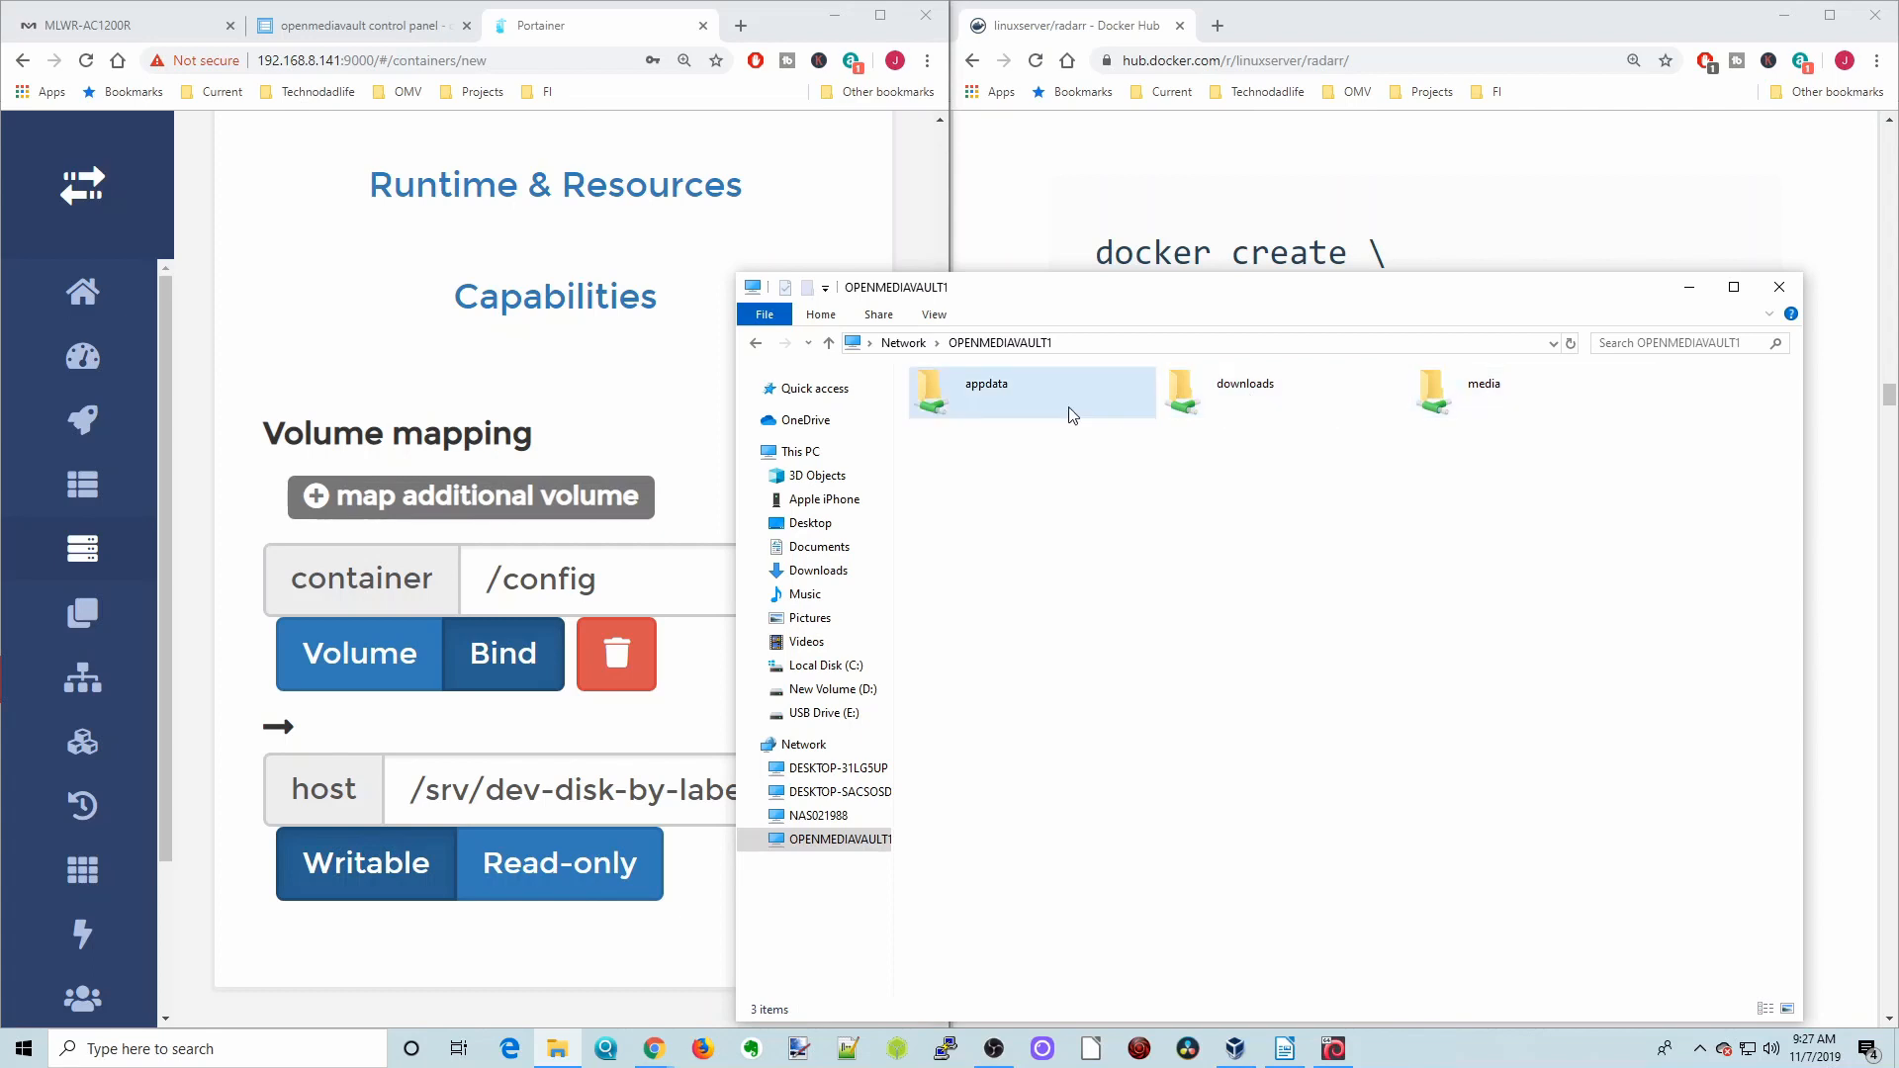
mouse_move(1044, 408)
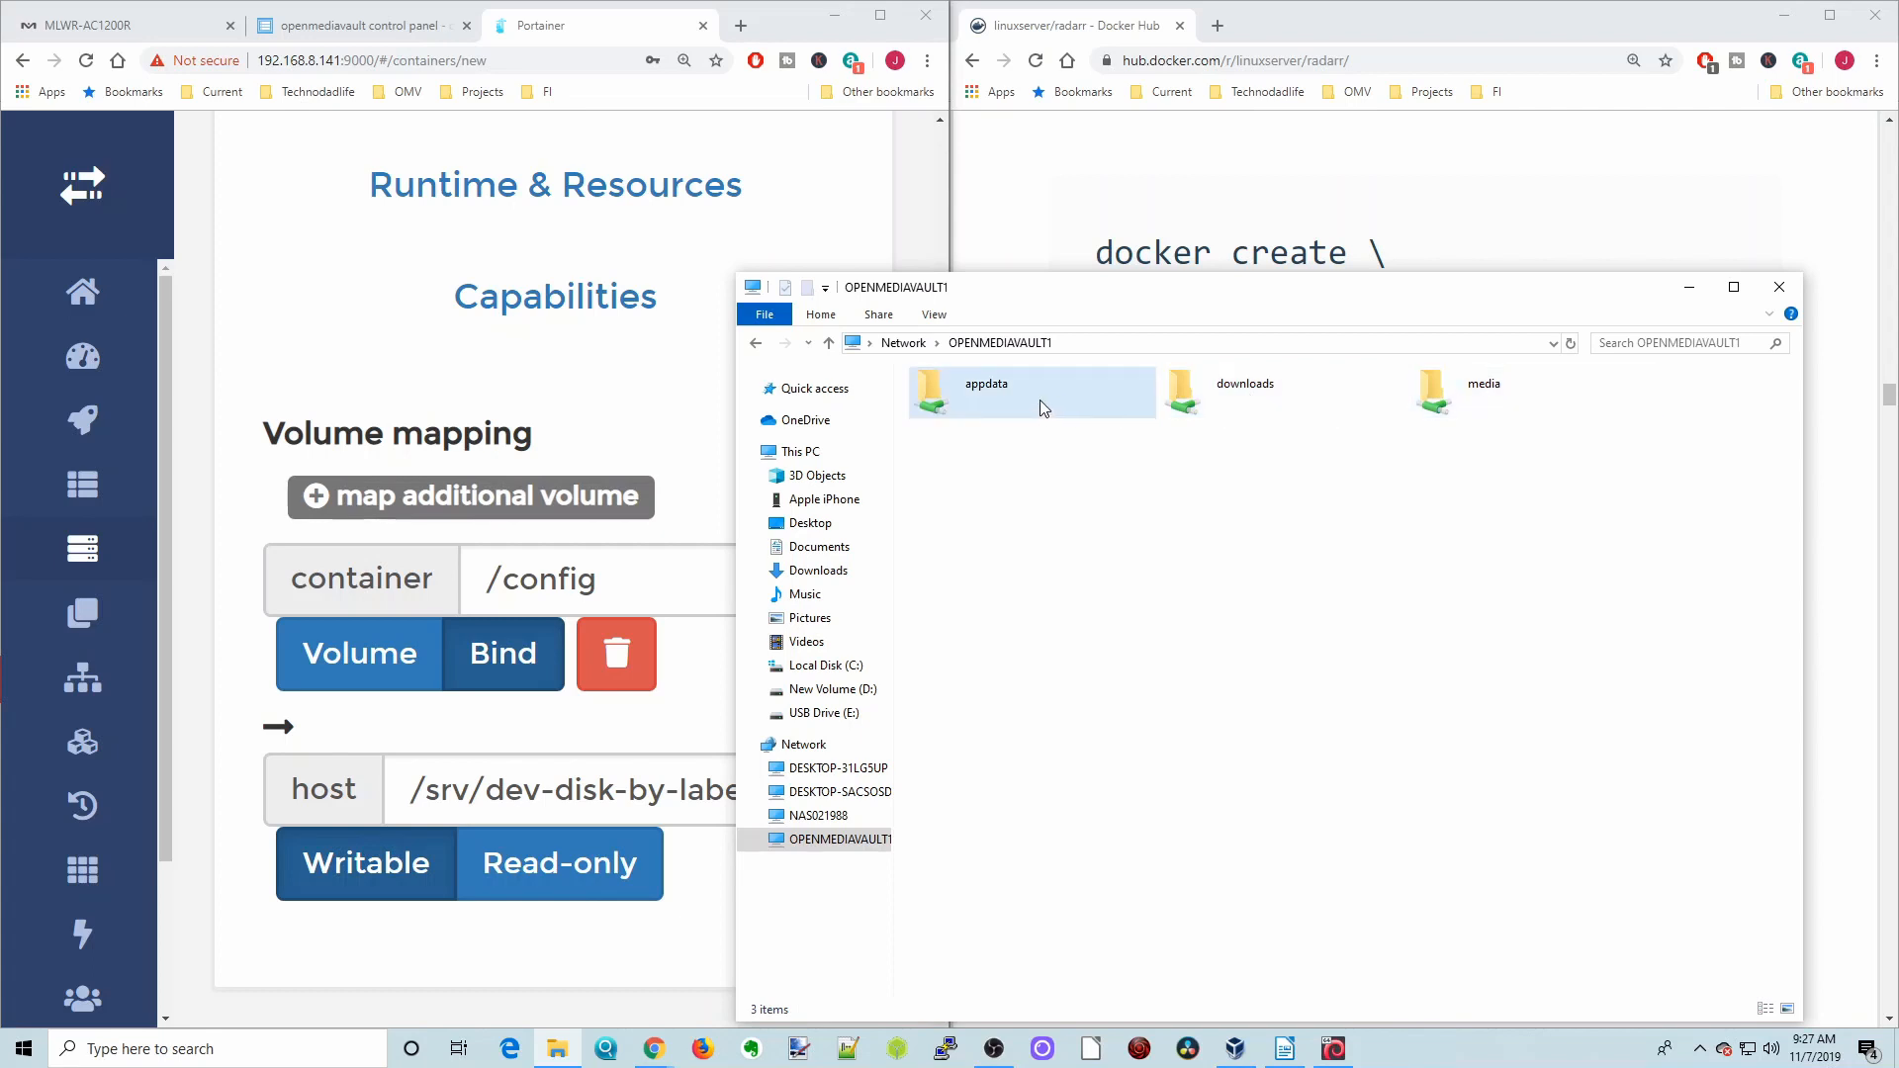
double_click(985, 391)
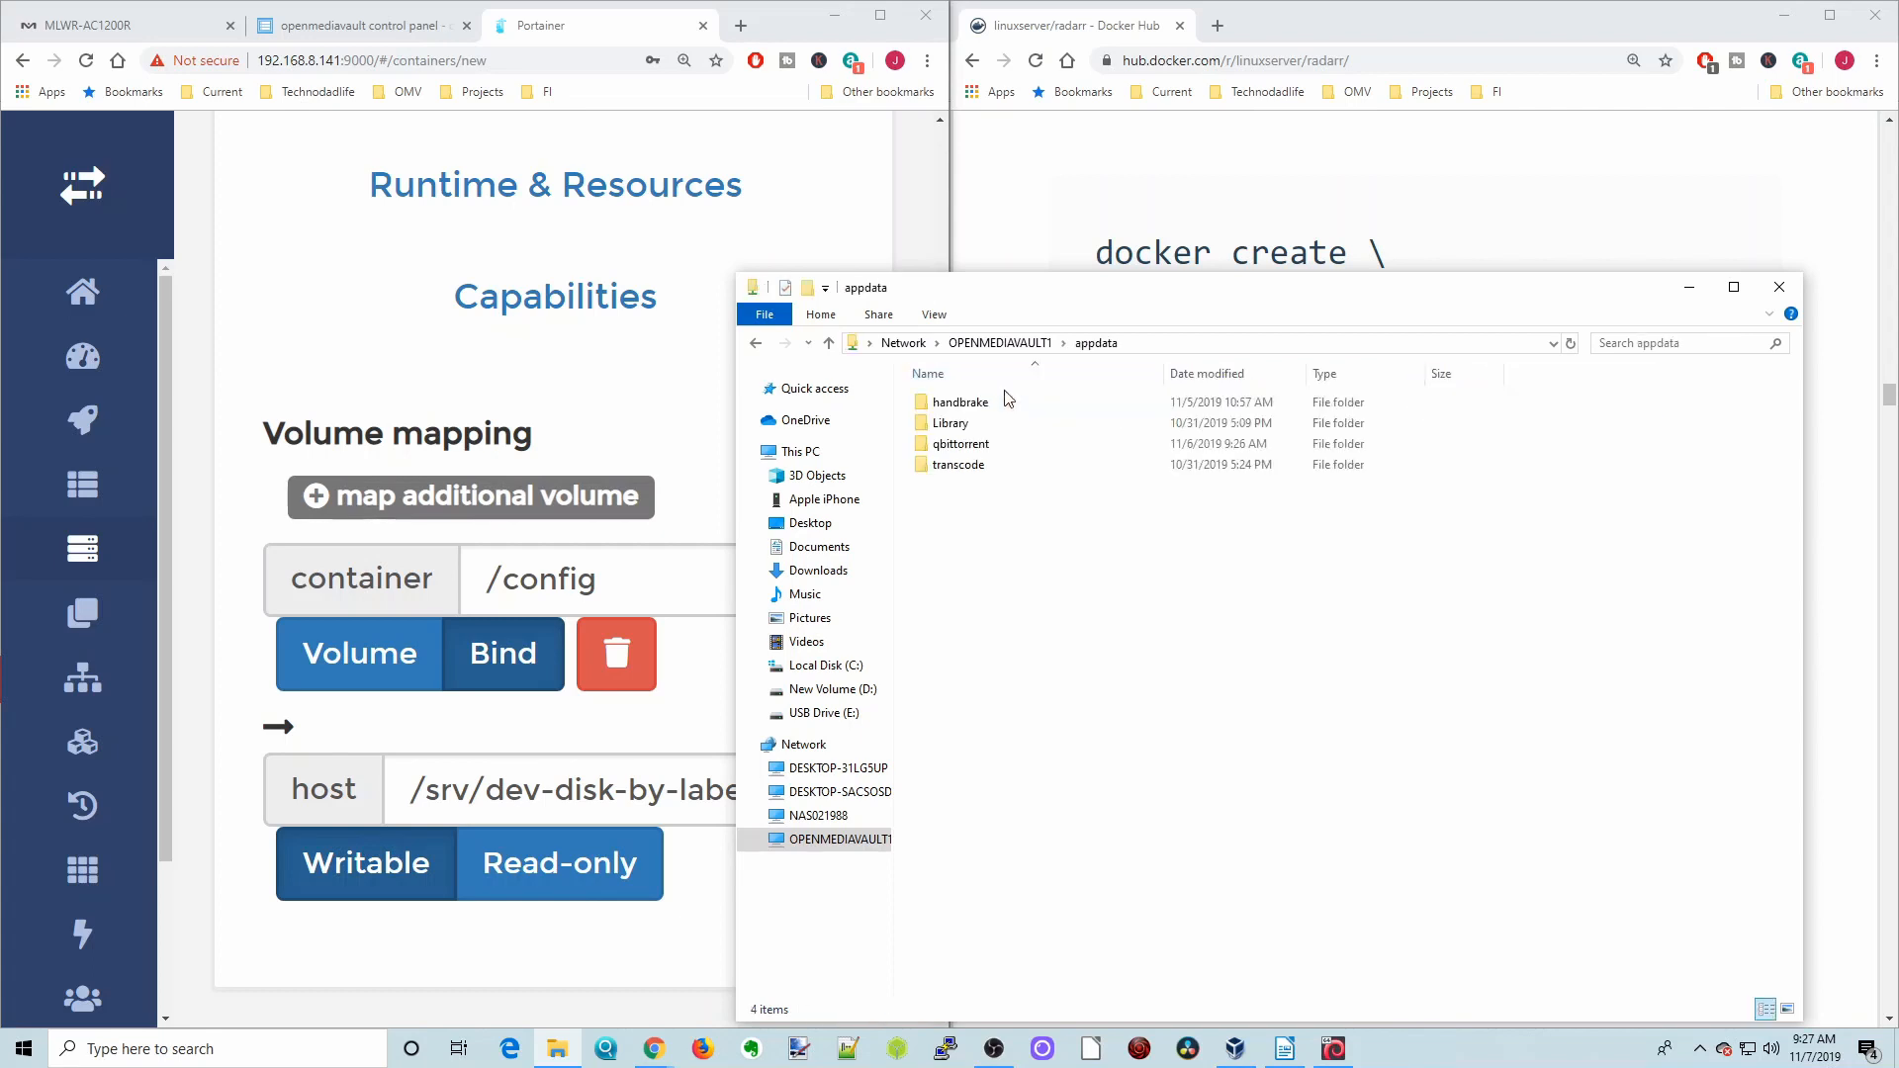
mouse_move(951, 505)
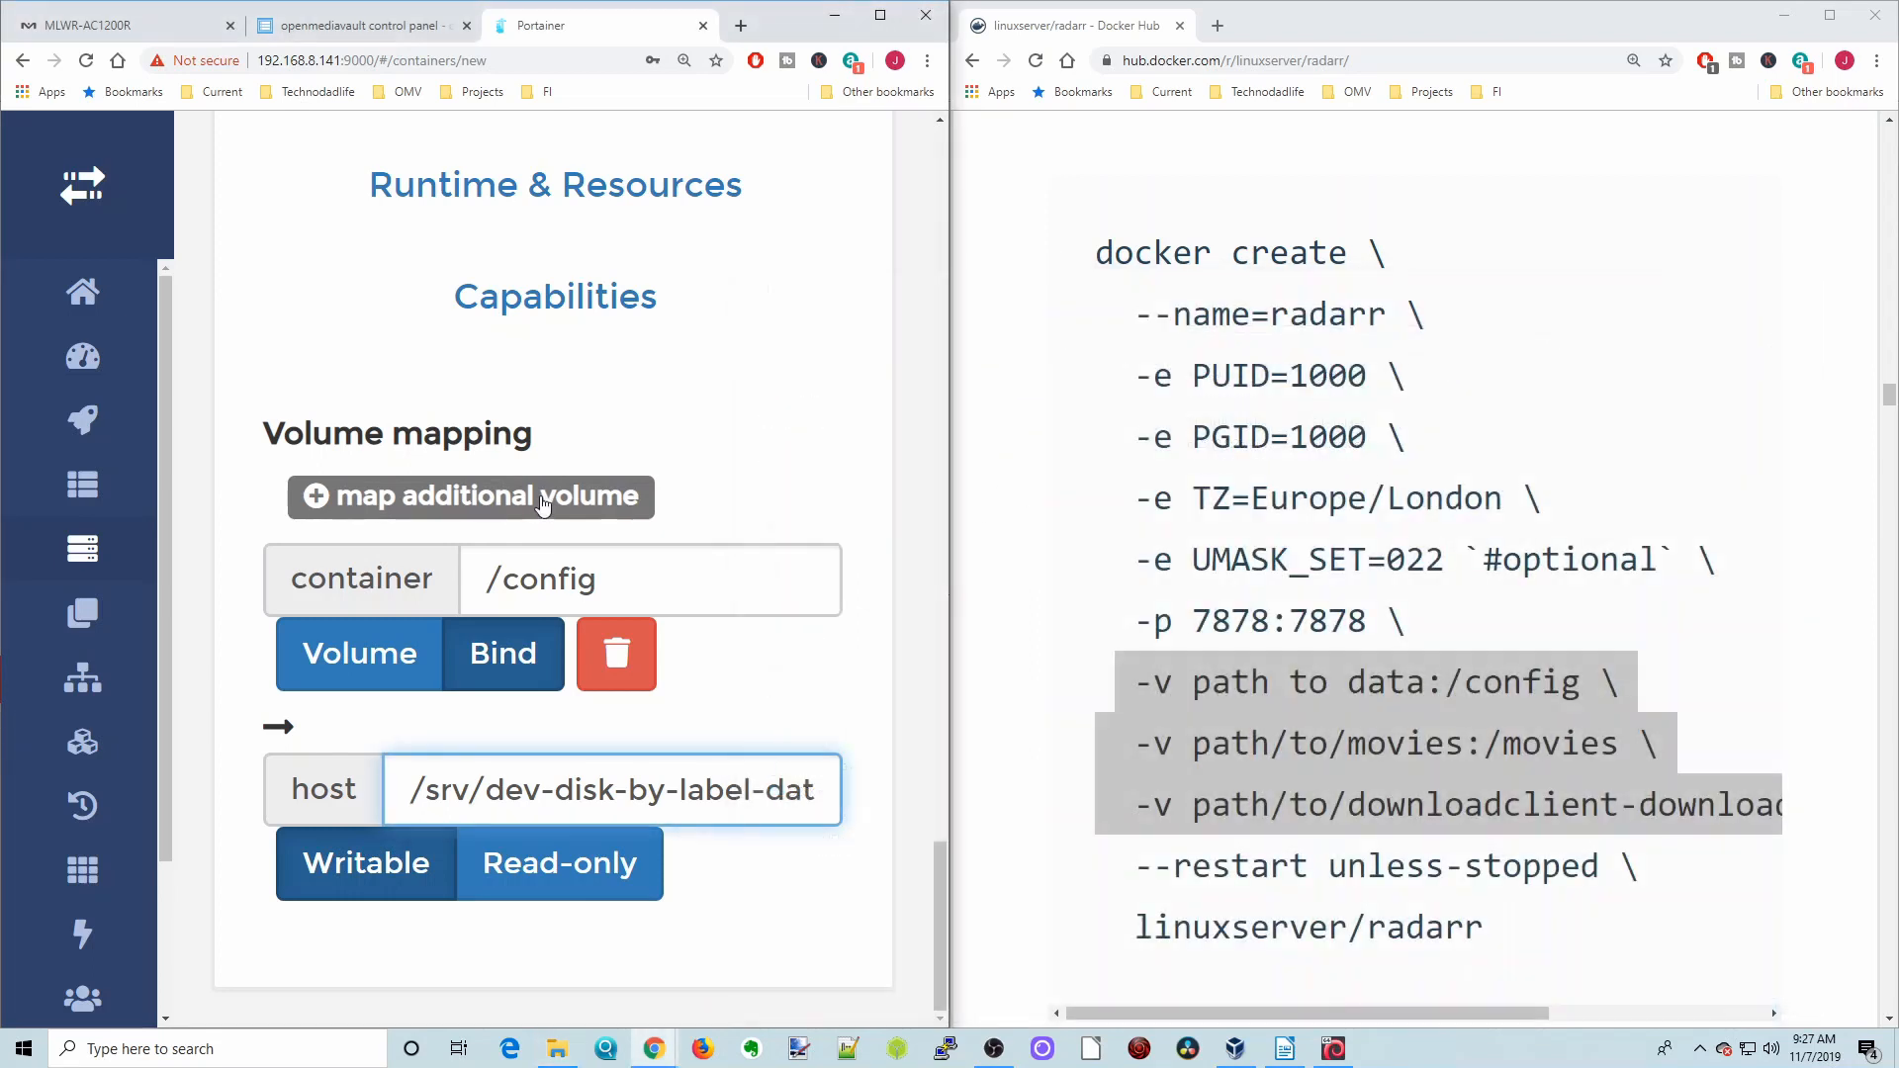
Add a second volume mapping with container path /movies
click(470, 494)
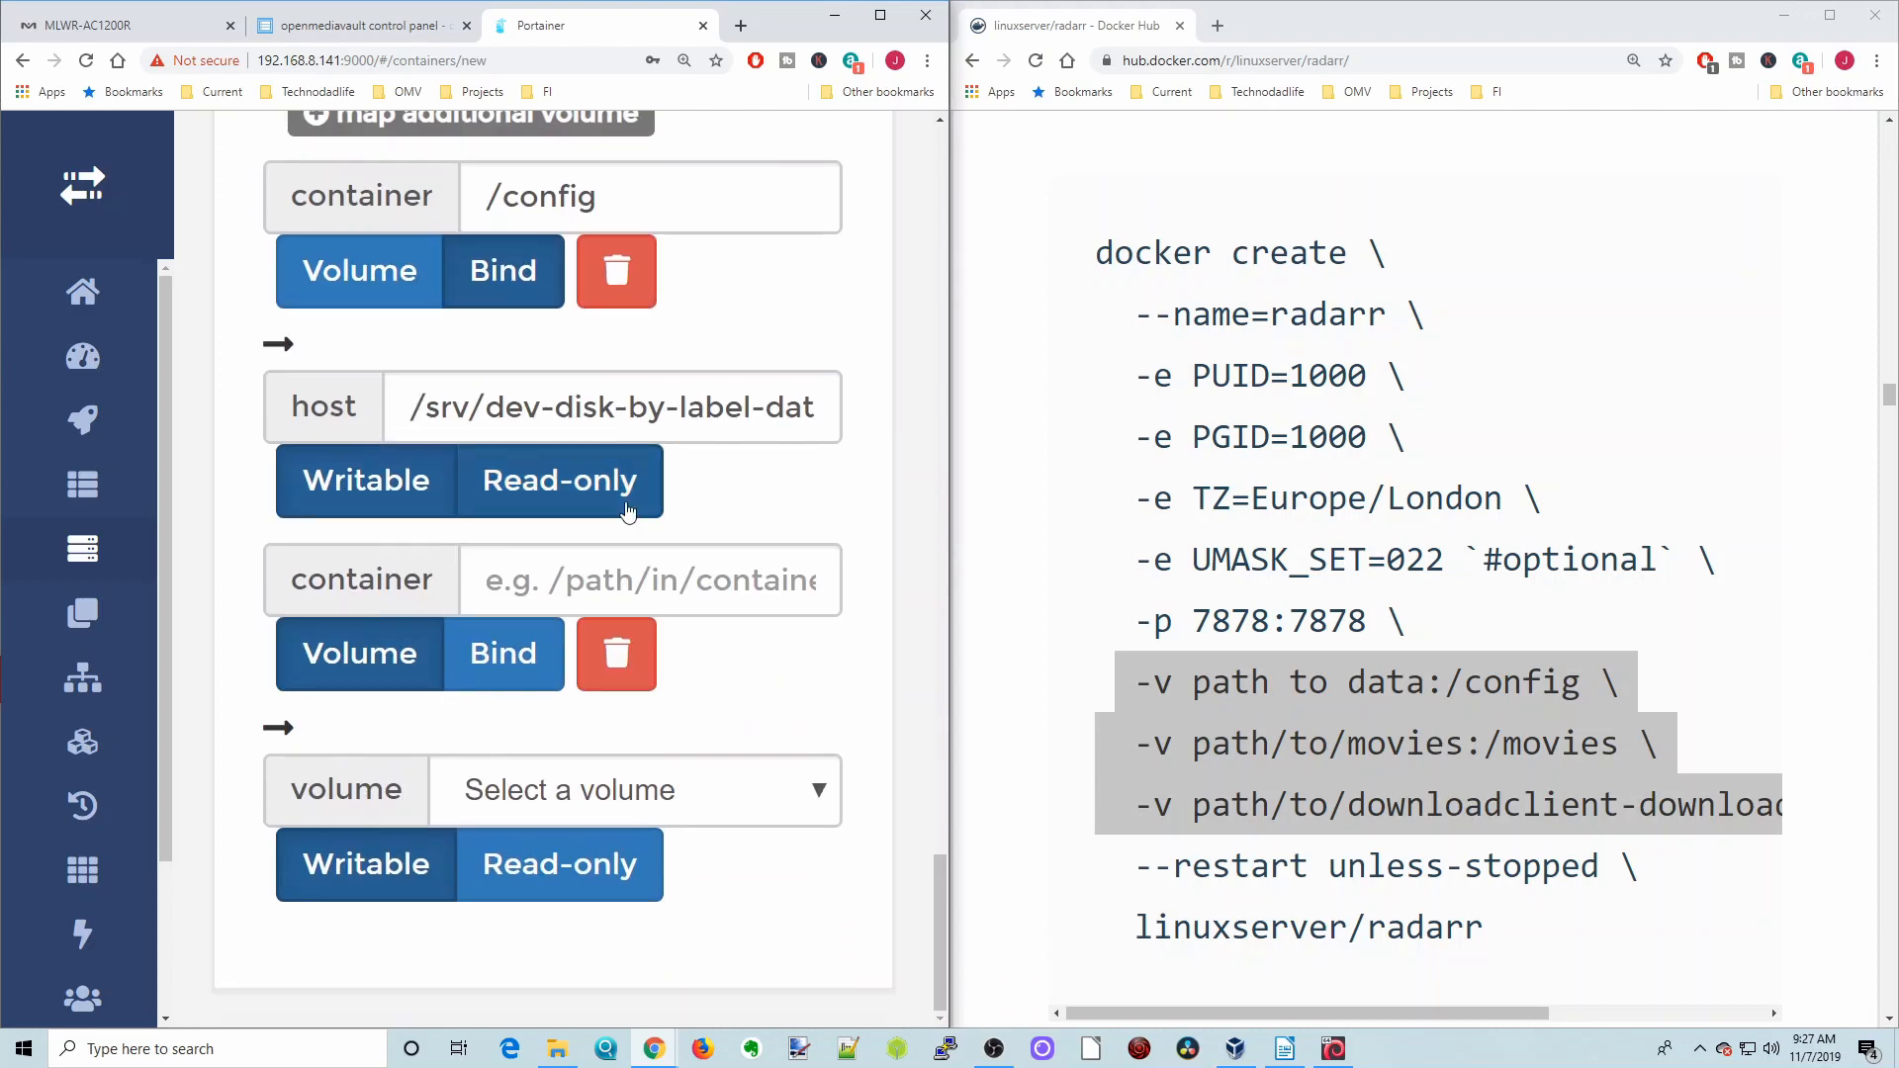
click(651, 580)
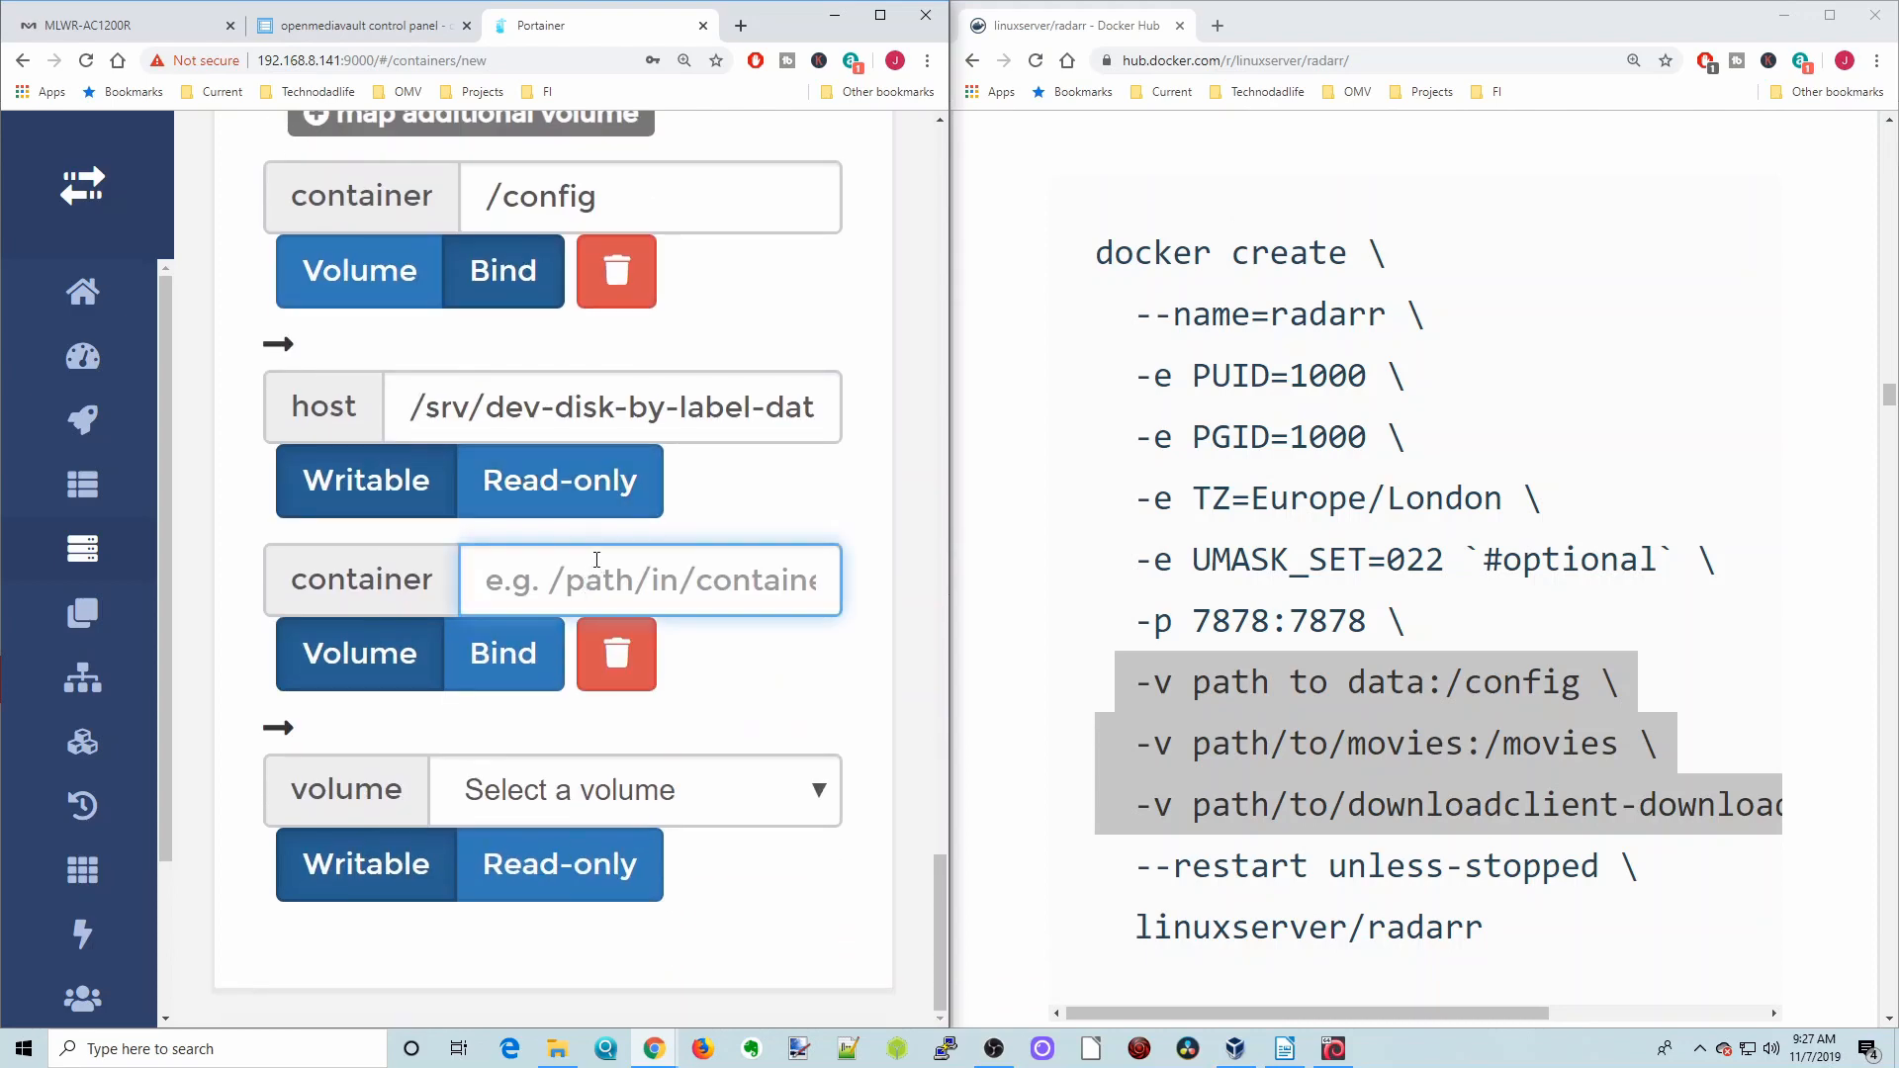
text(/movies)
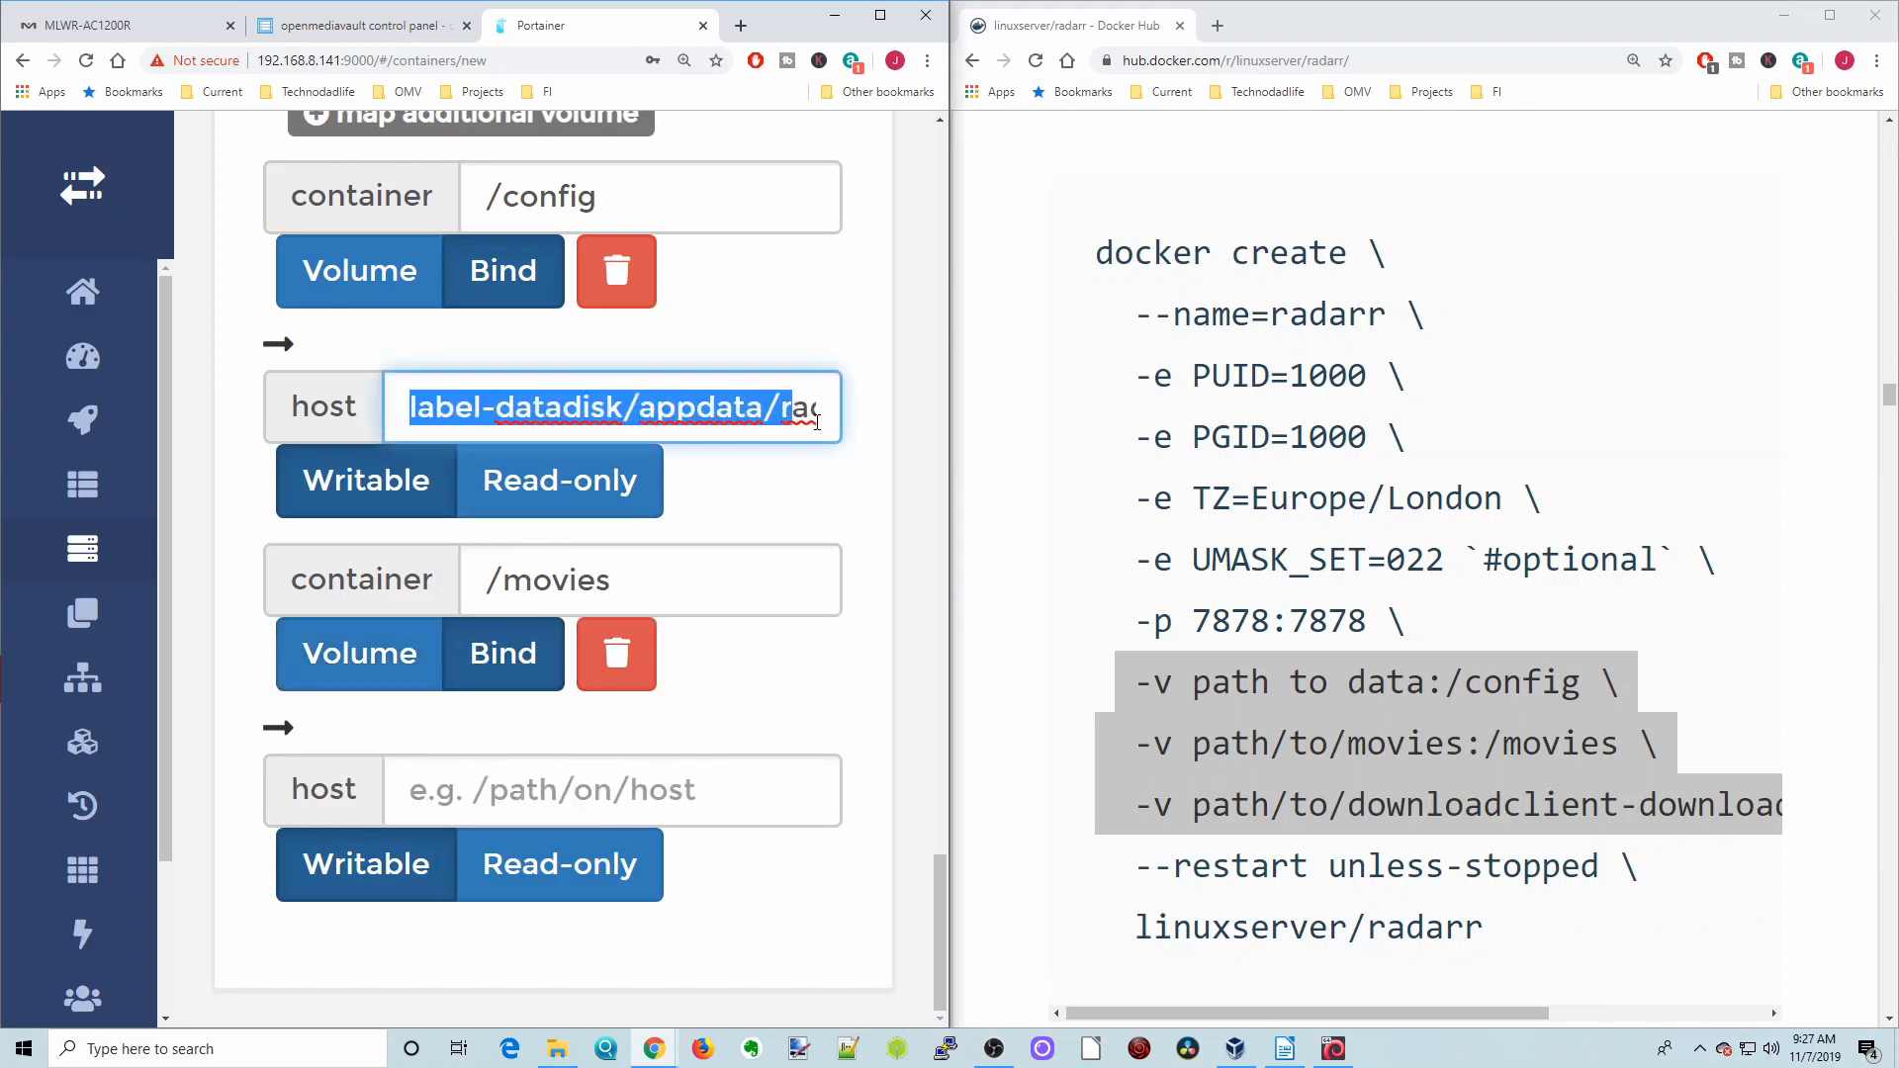
Set its host path to /srv/dev-disk-by-label-datadisk/media/movies/ by pasting the datadisk path and appending media/movies/
right_click(508, 407)
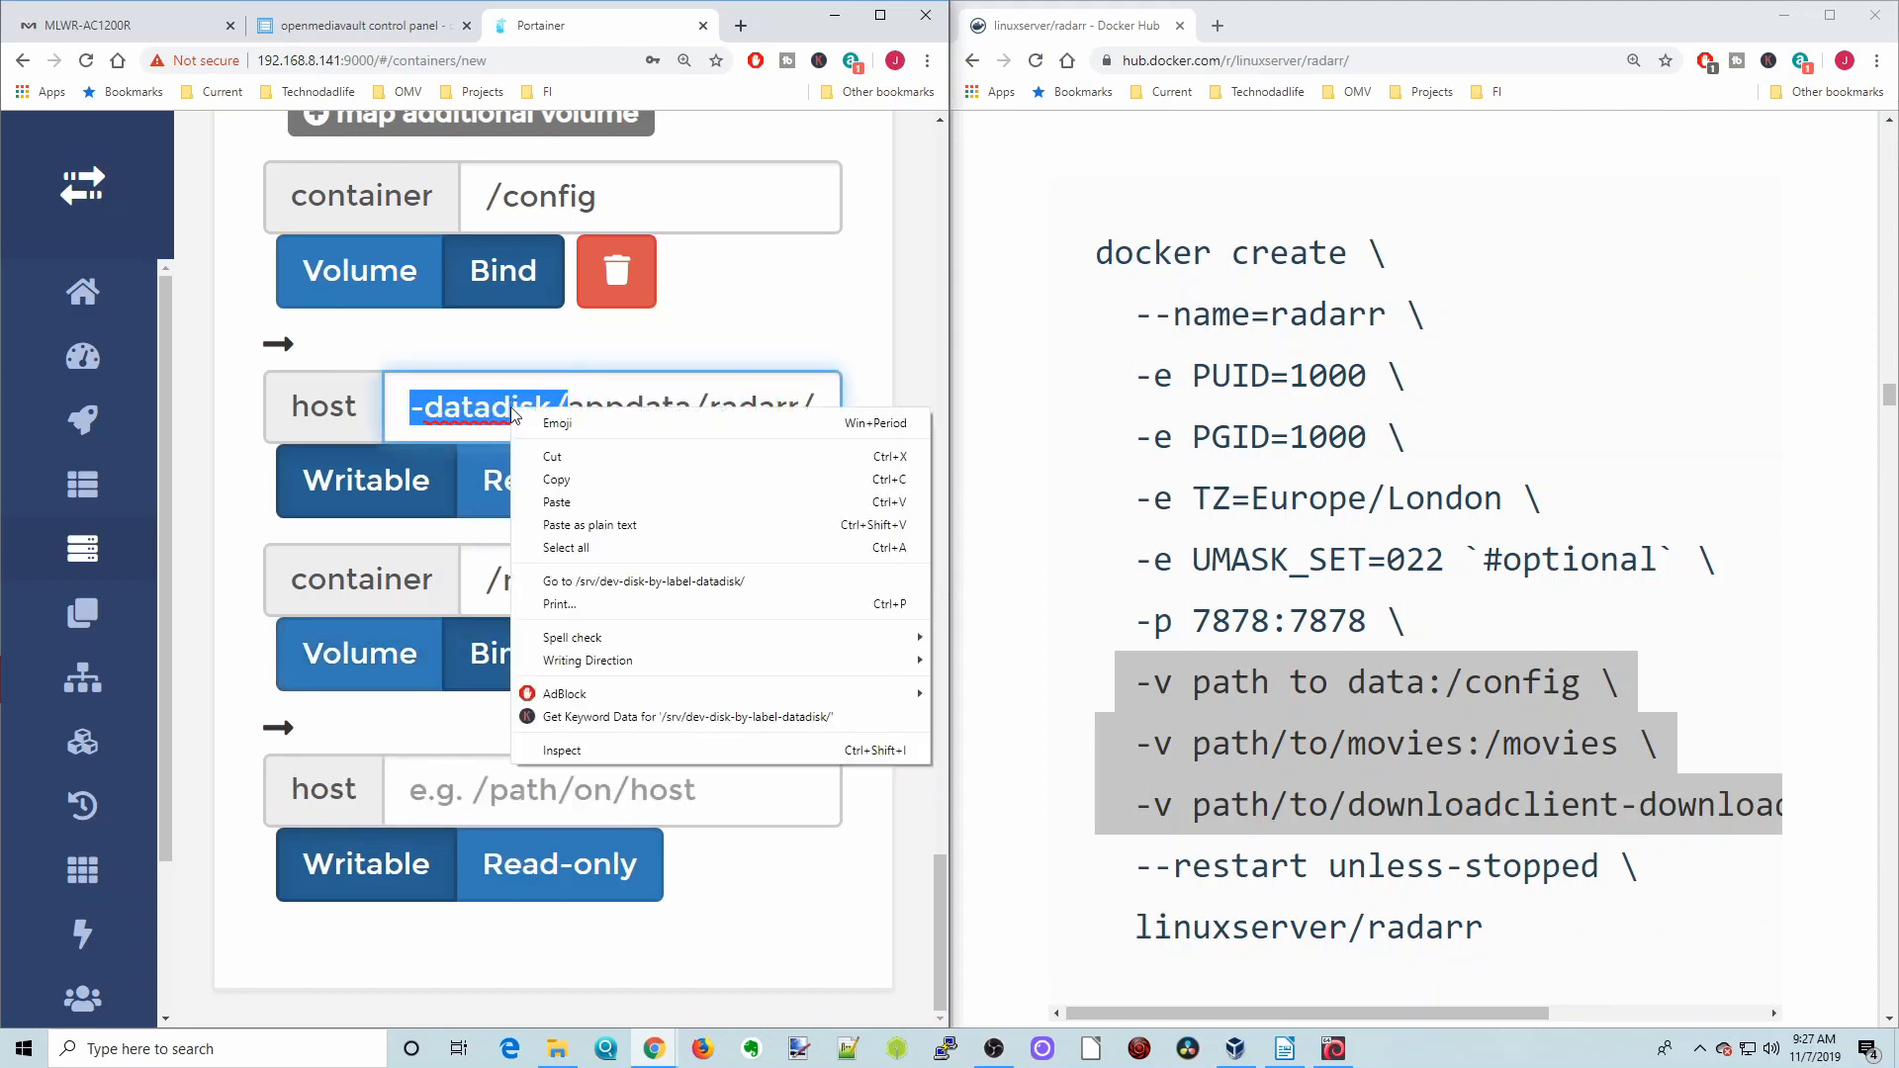
right_click(552, 789)
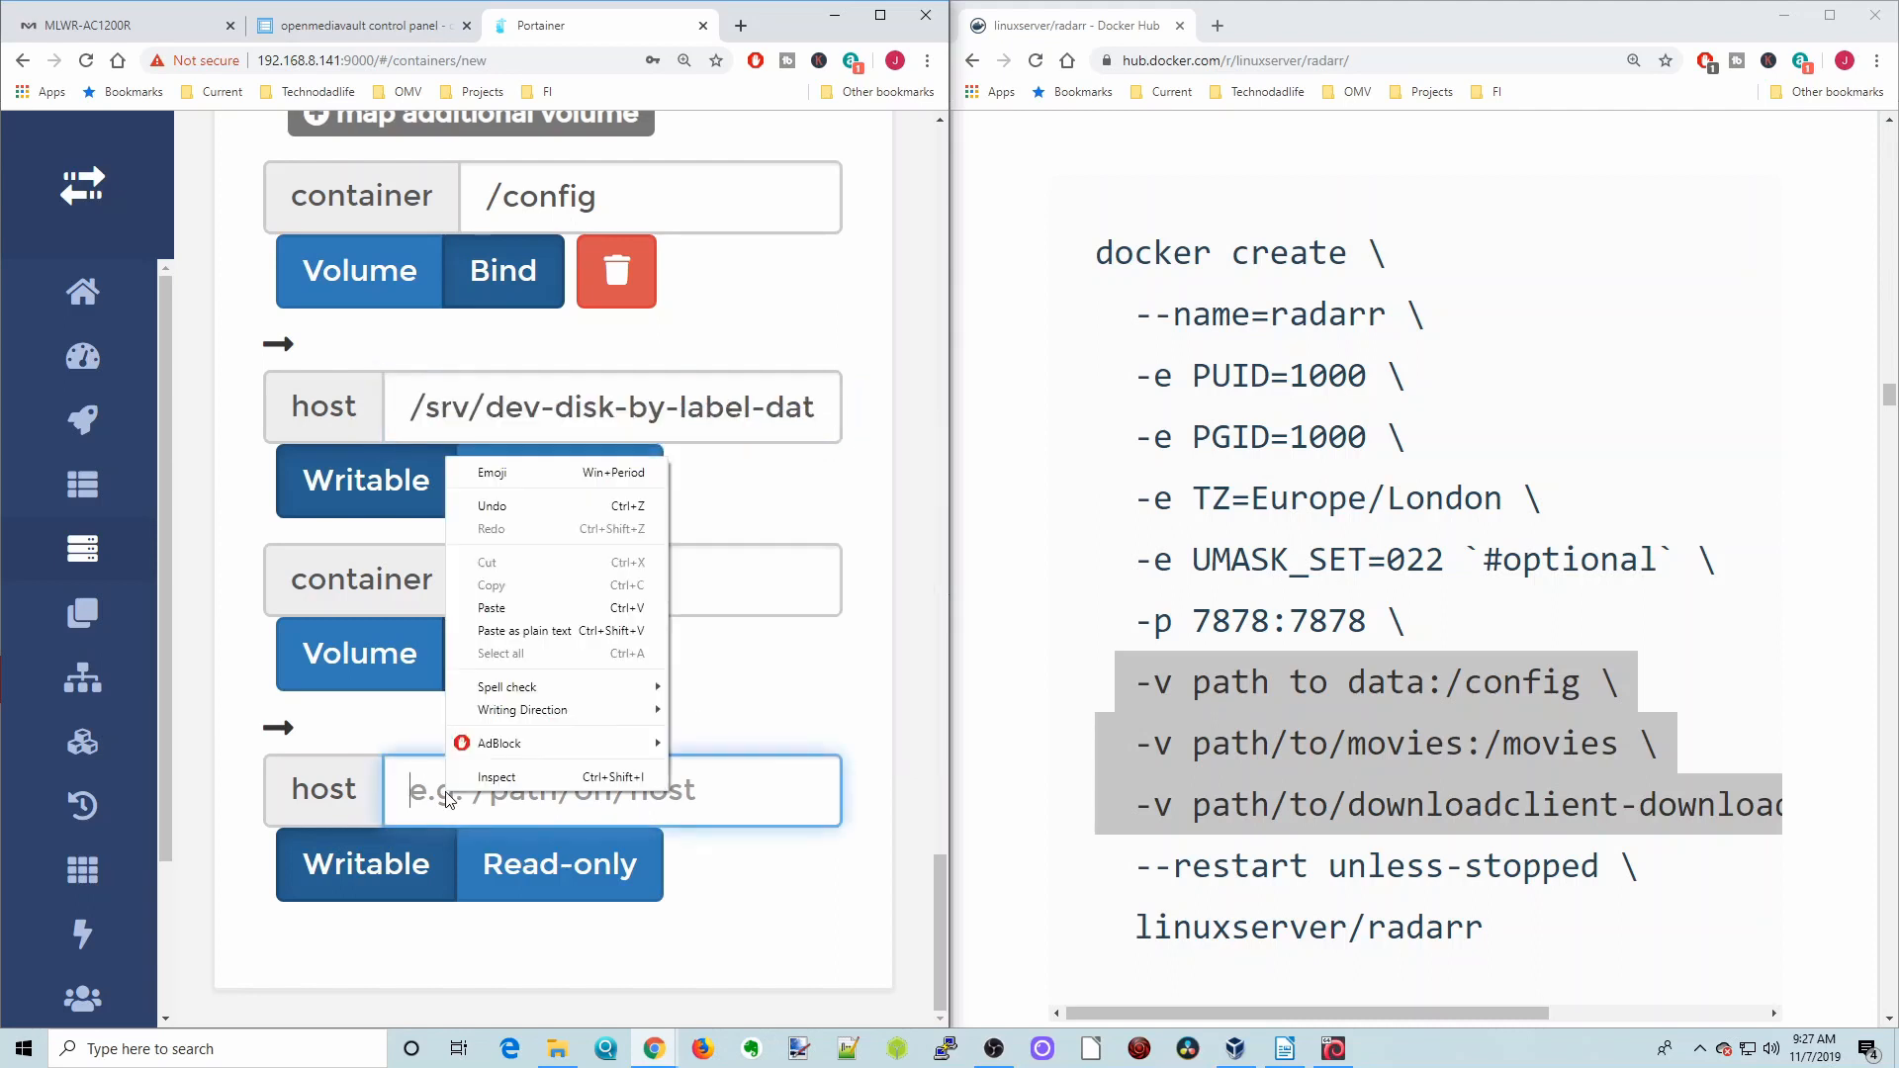
click(493, 608)
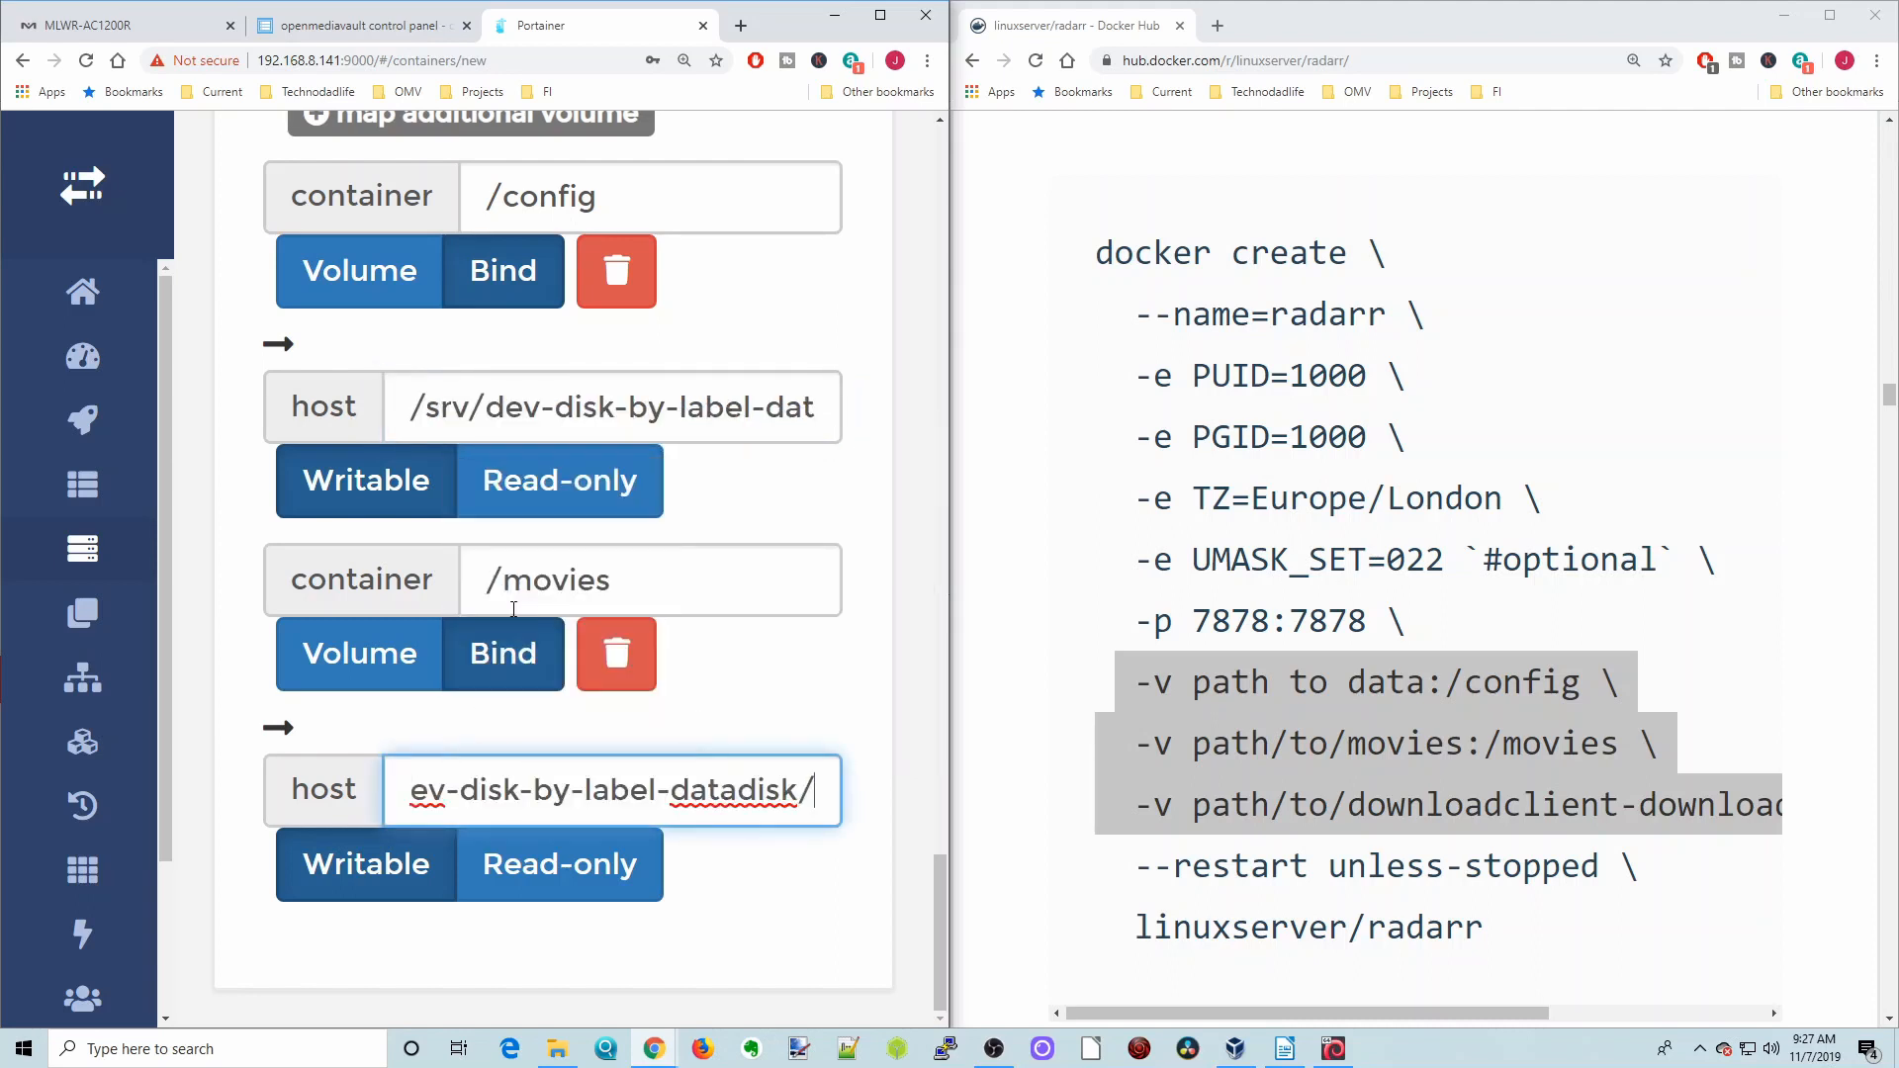
text(media)
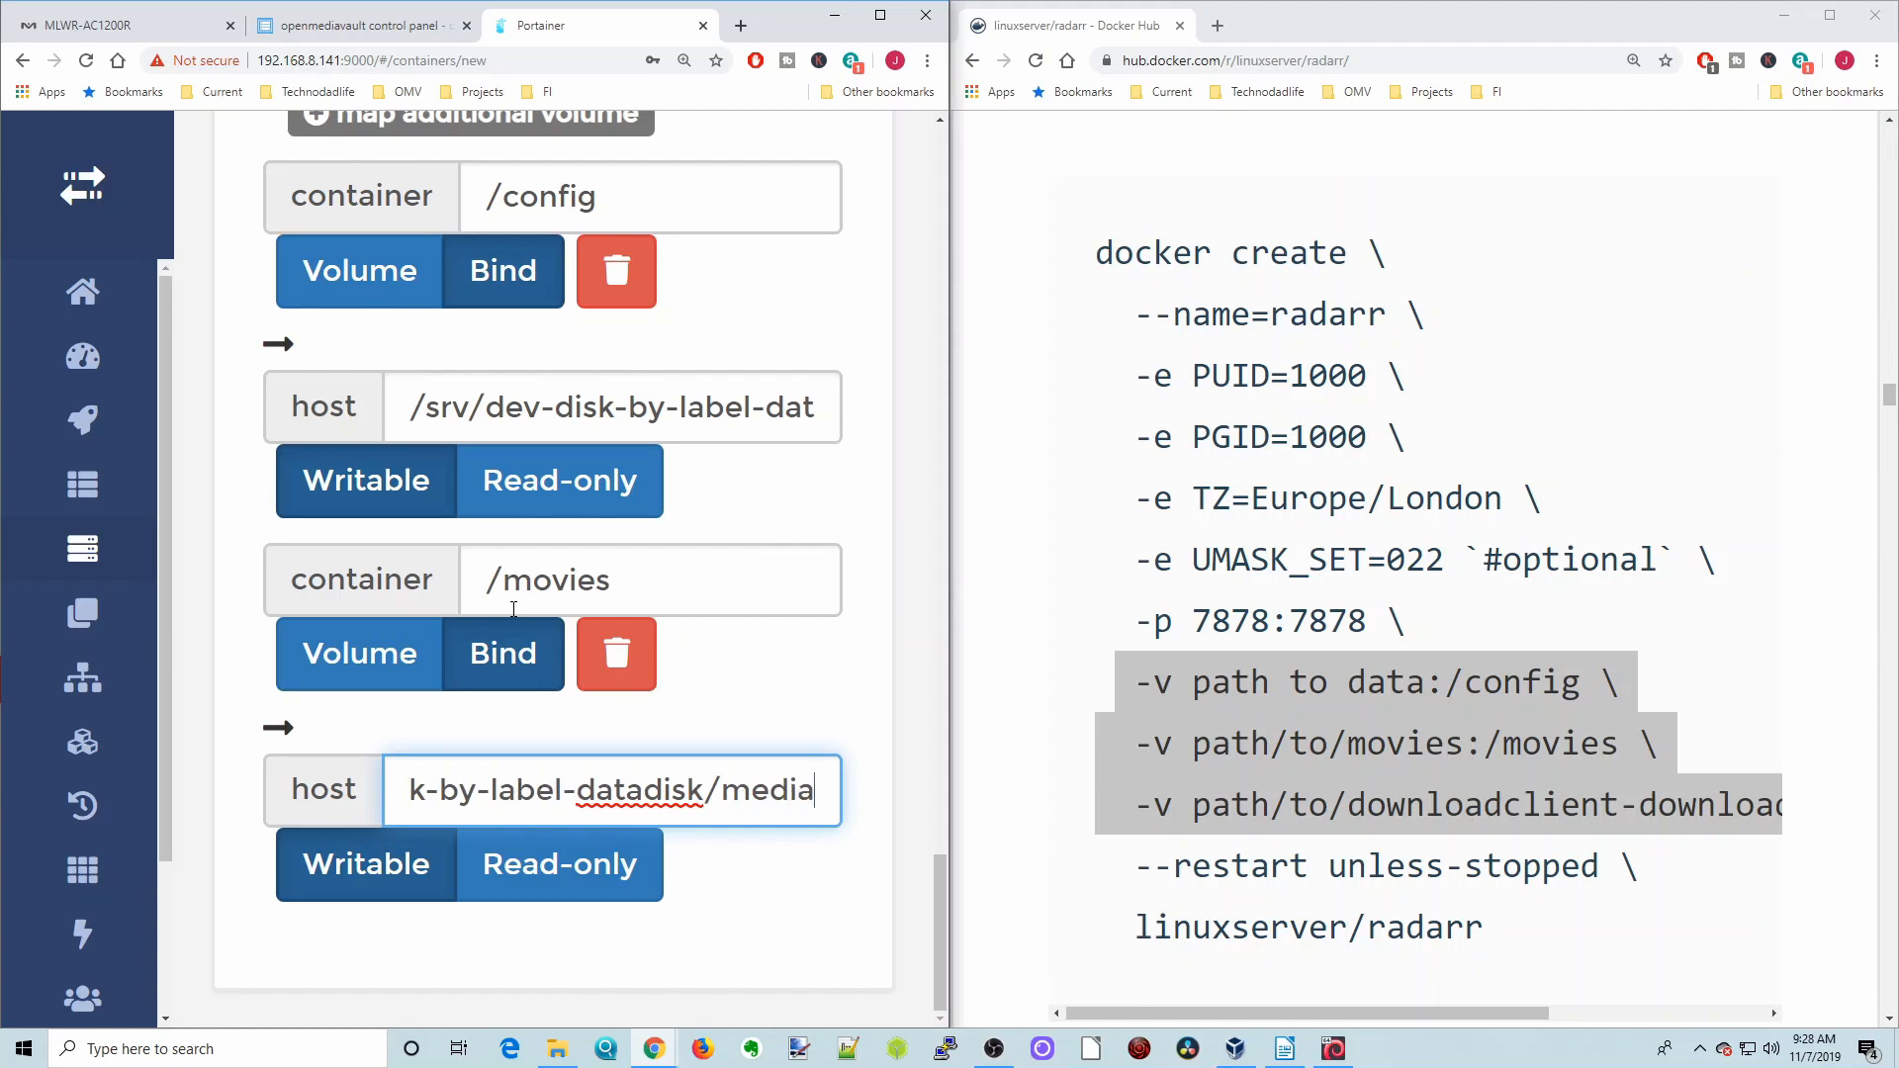
text(/mo)
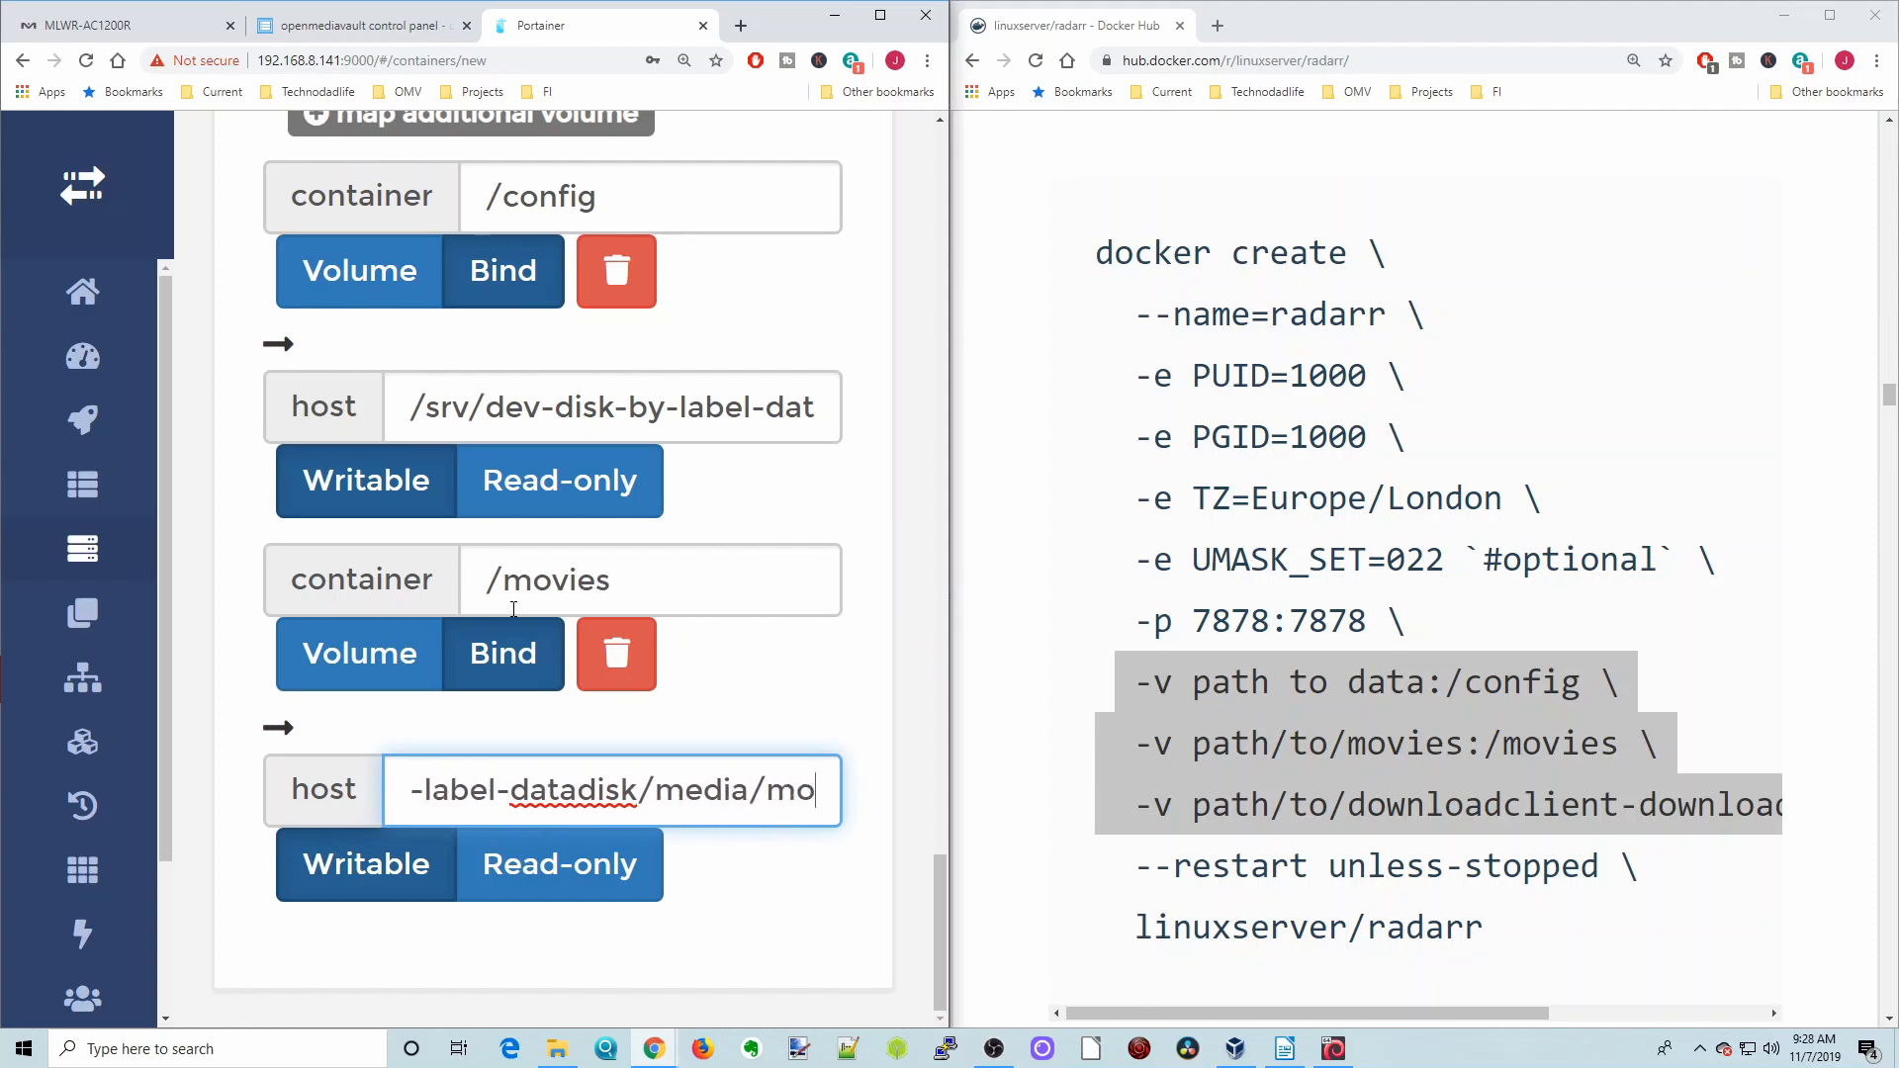
text(vies)
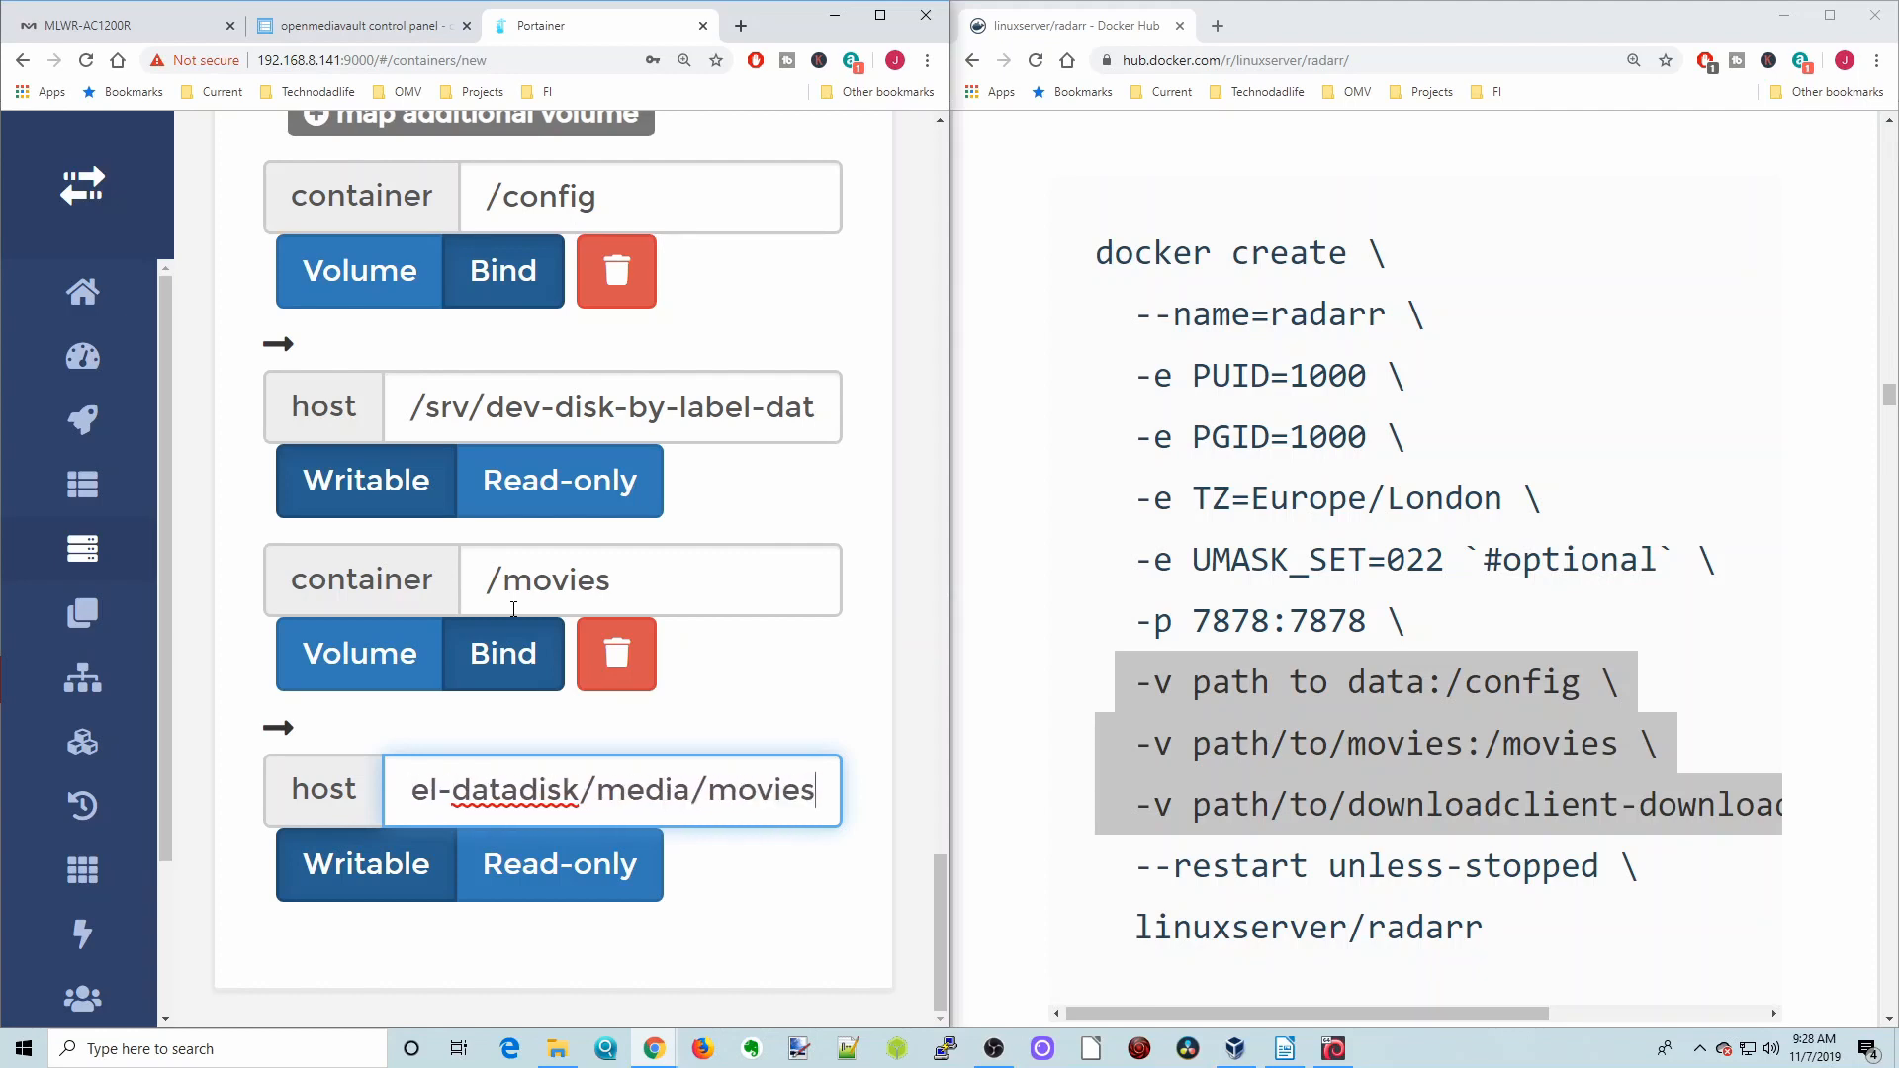
text(/)
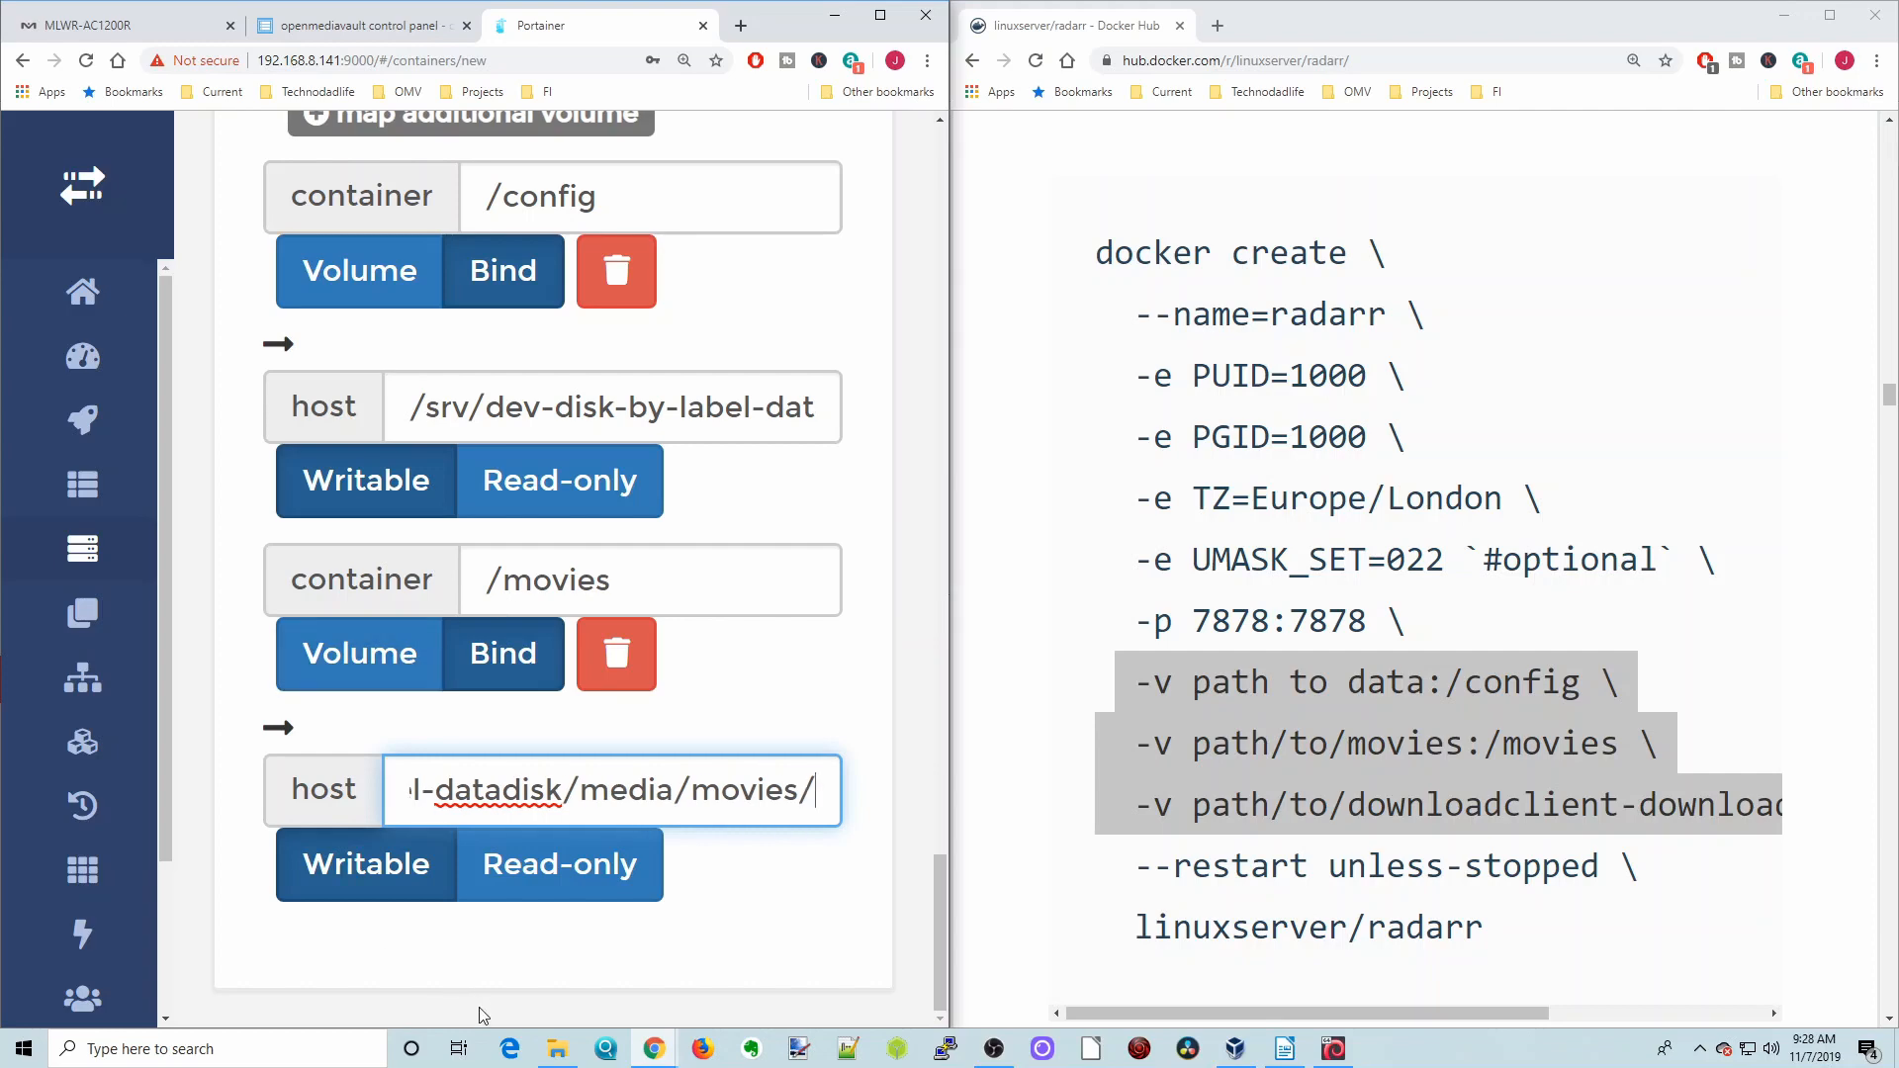
click(555, 1048)
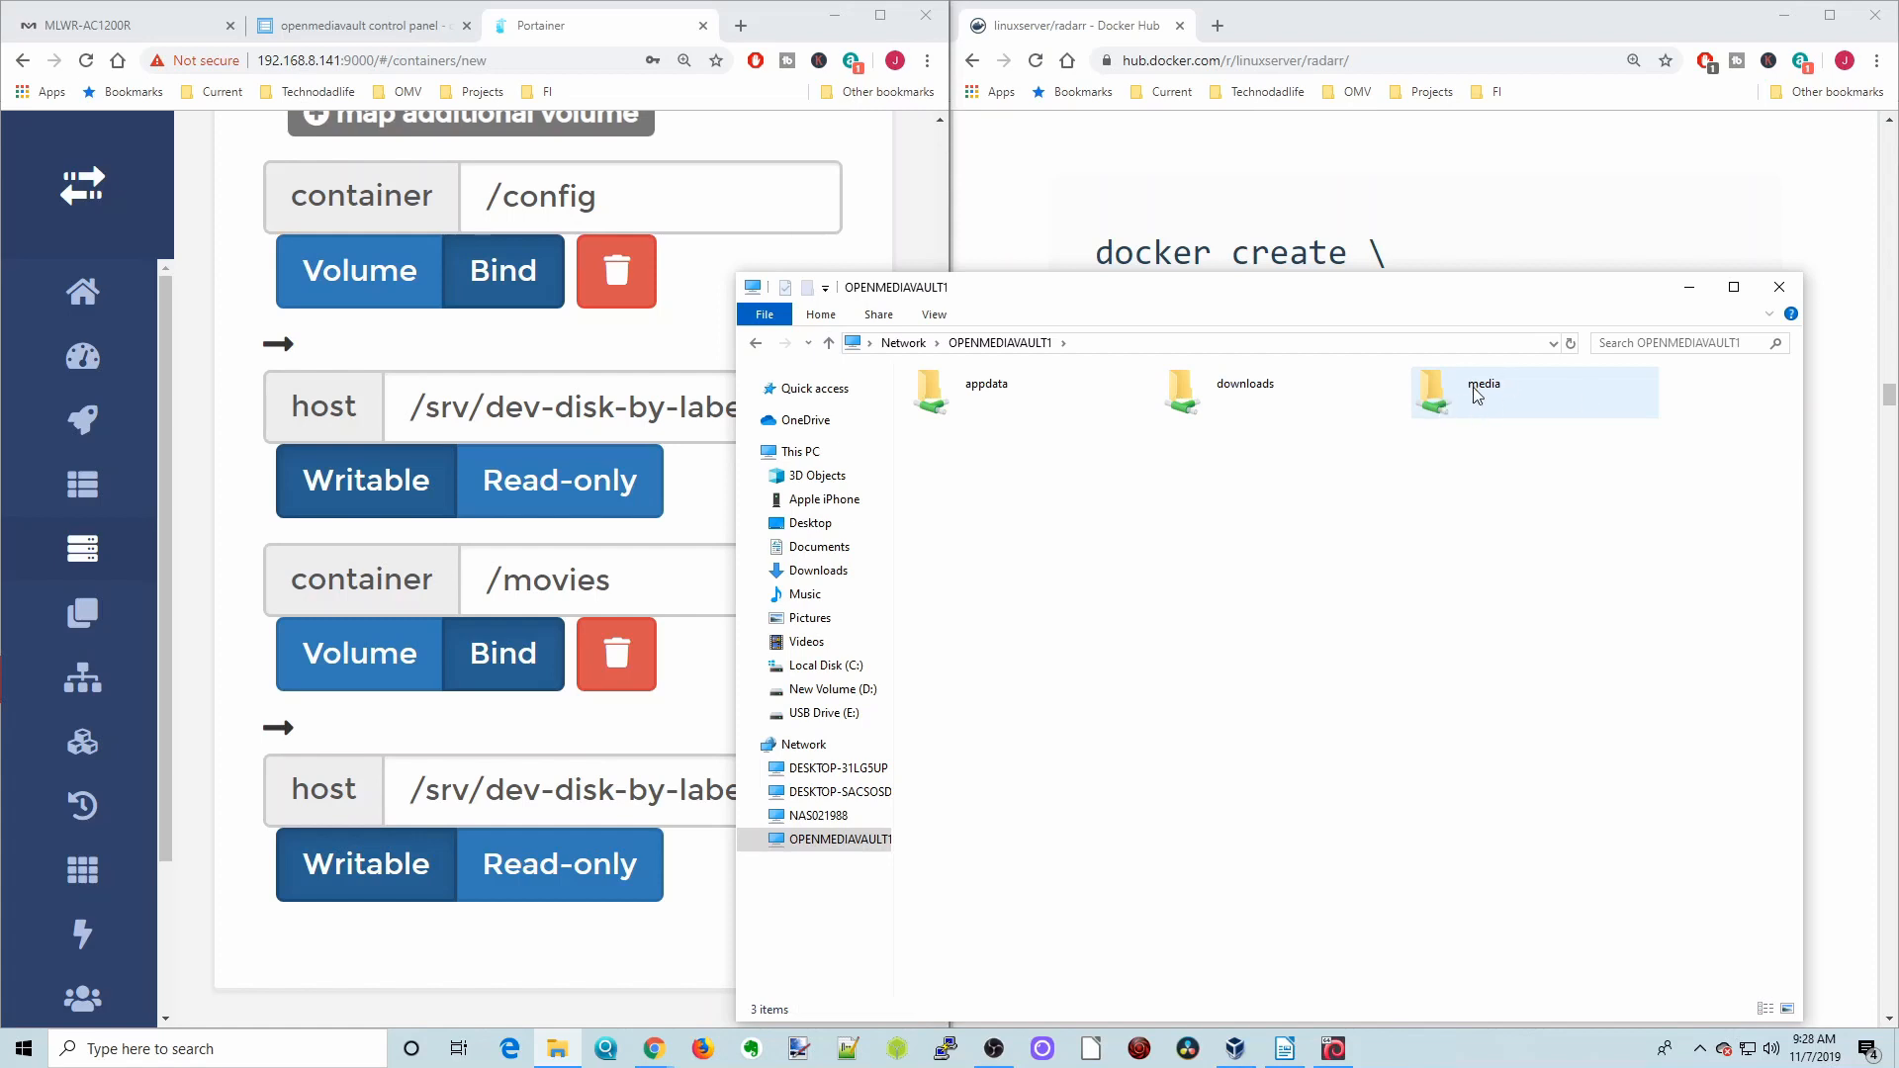
Open the media folder on the OPENMEDIAVAULT share to see its movies, Music and tv folders
double_click(1484, 394)
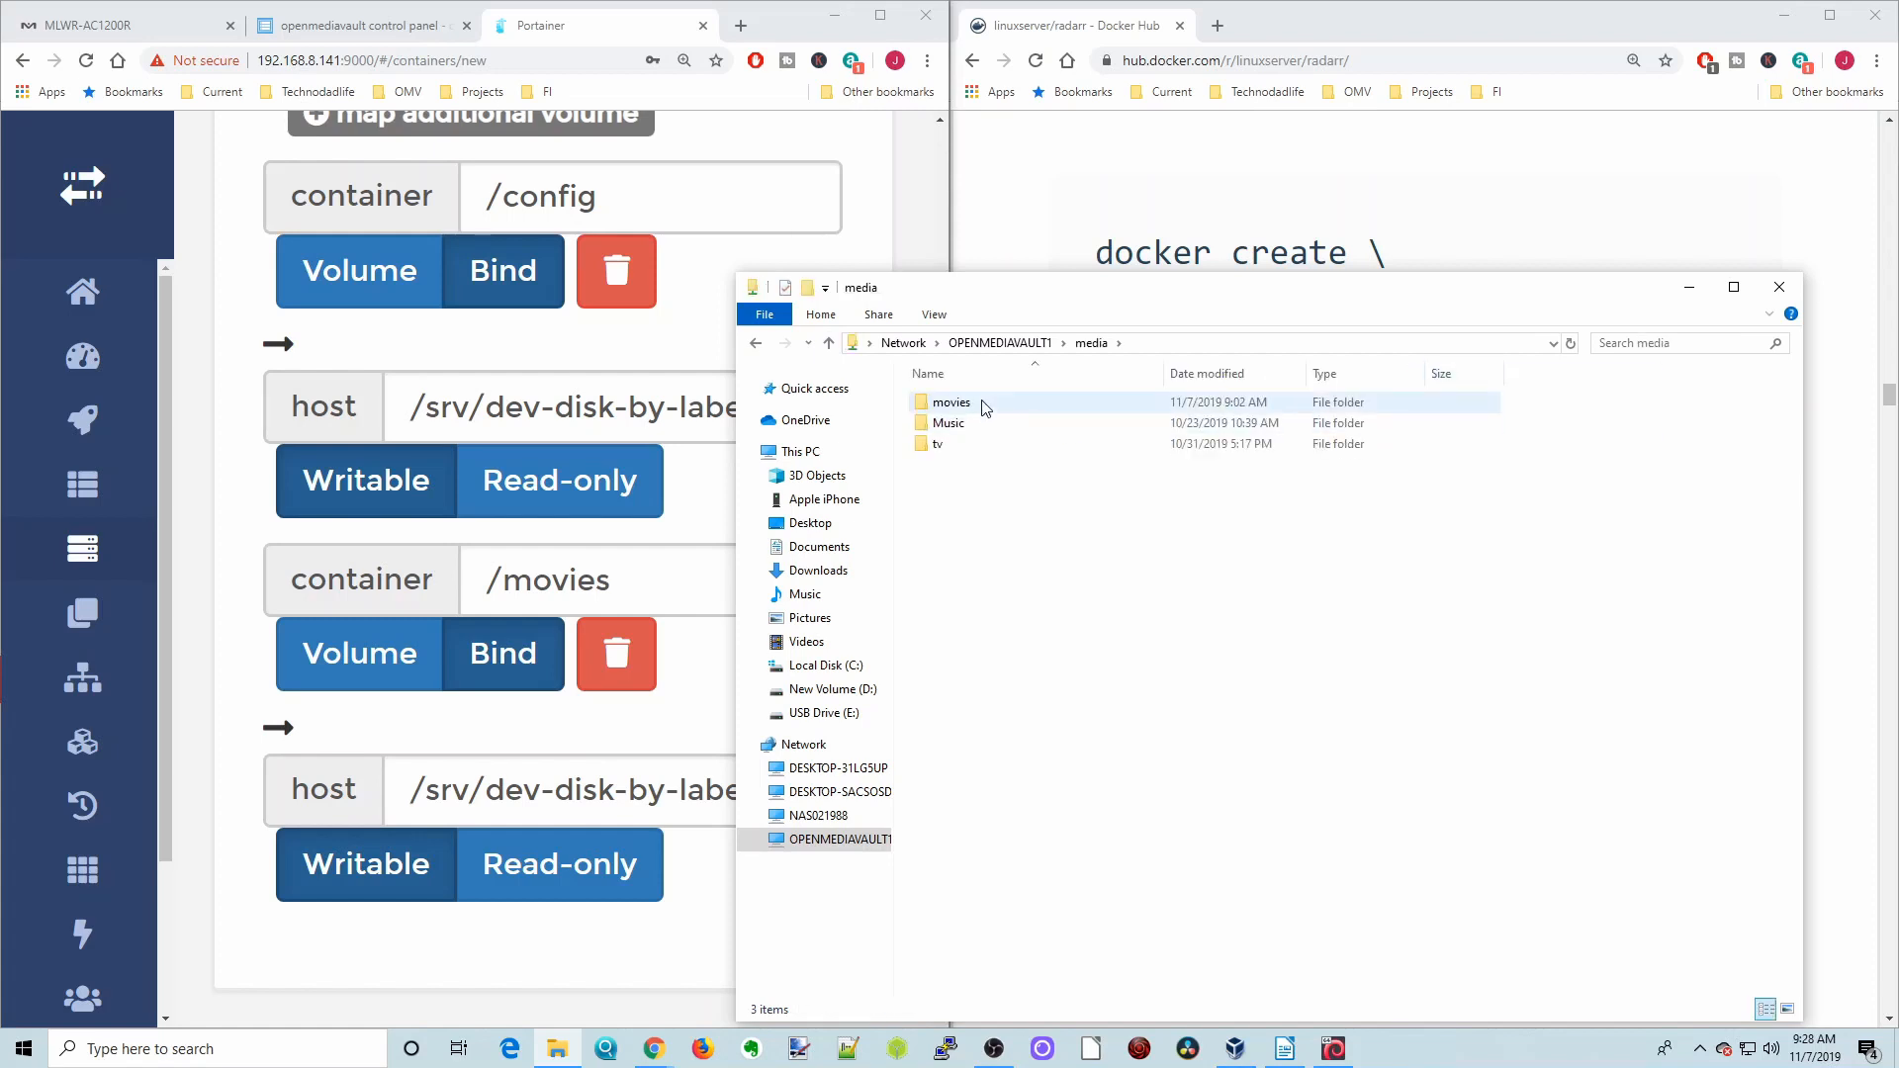
mouse_move(951, 402)
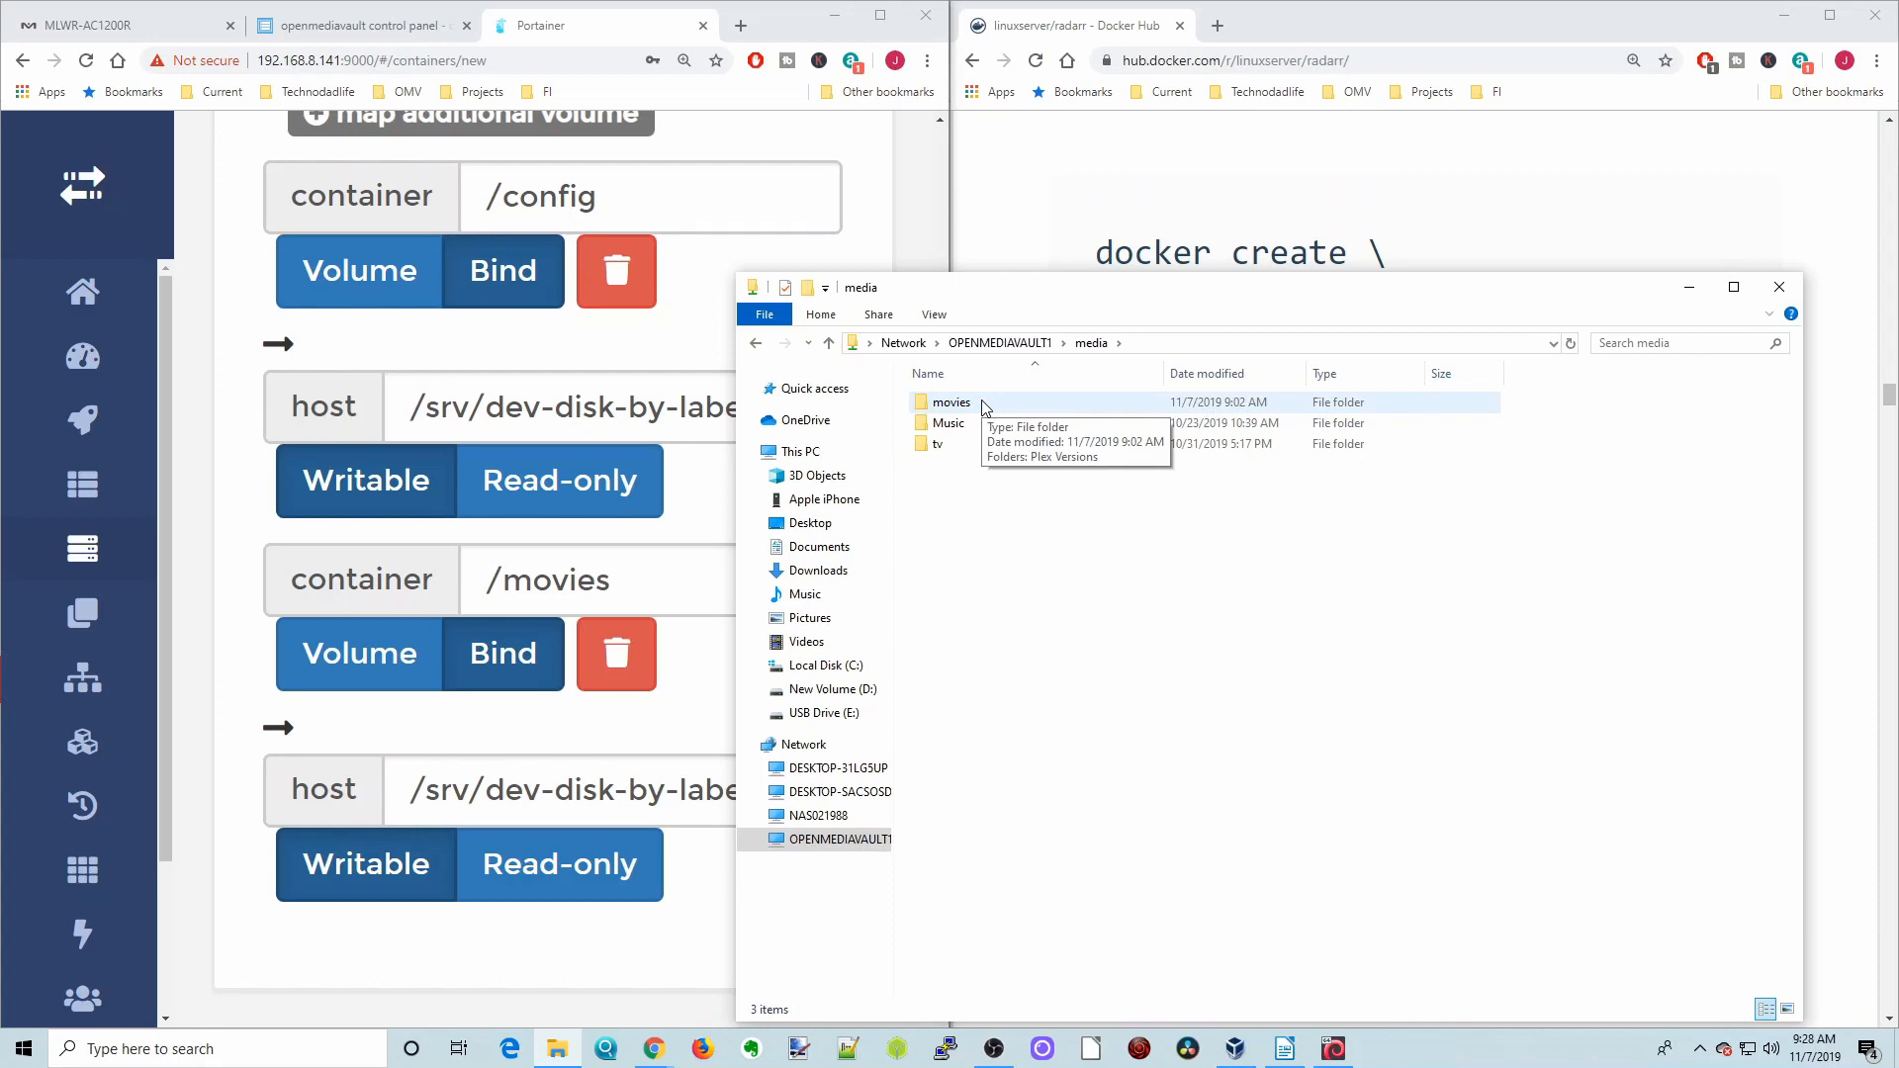
mouse_move(1780, 289)
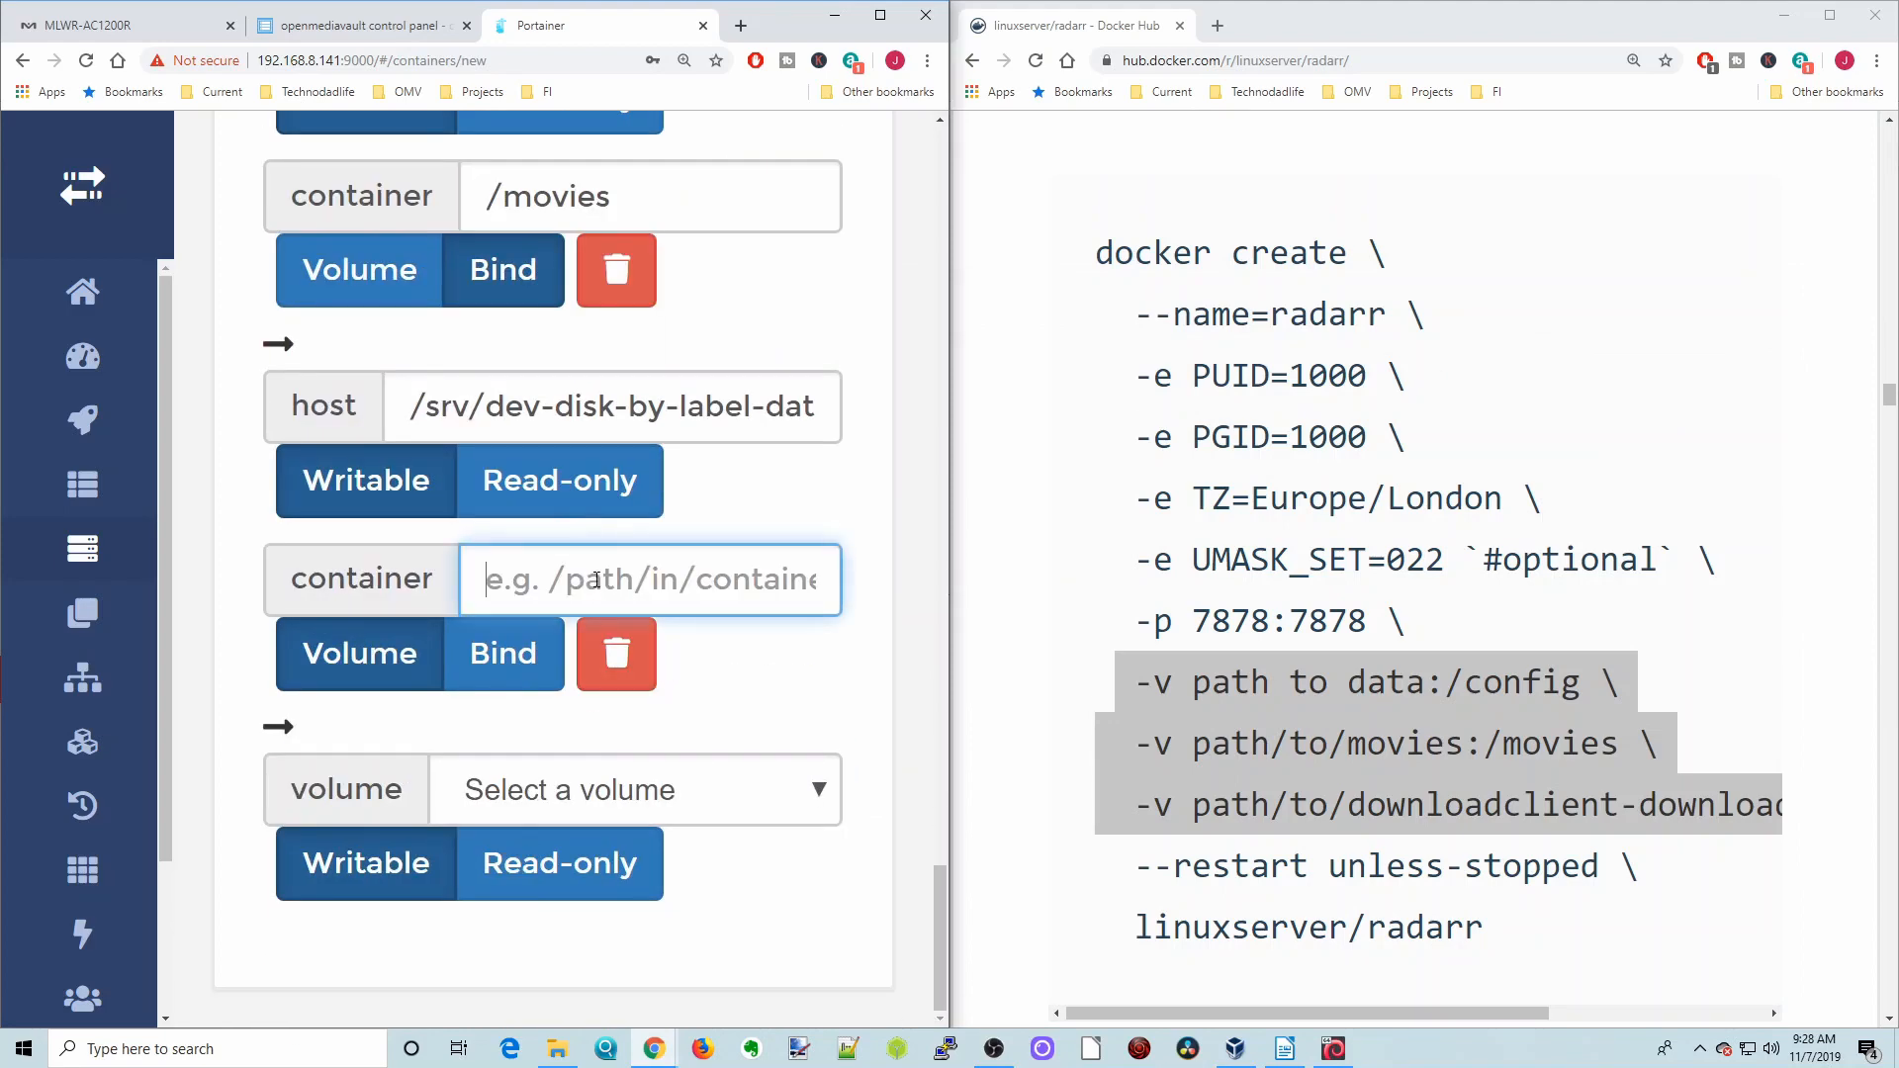
Add a third bind mapping with container path /downloads and a datadisk host path
scroll(right, 3)
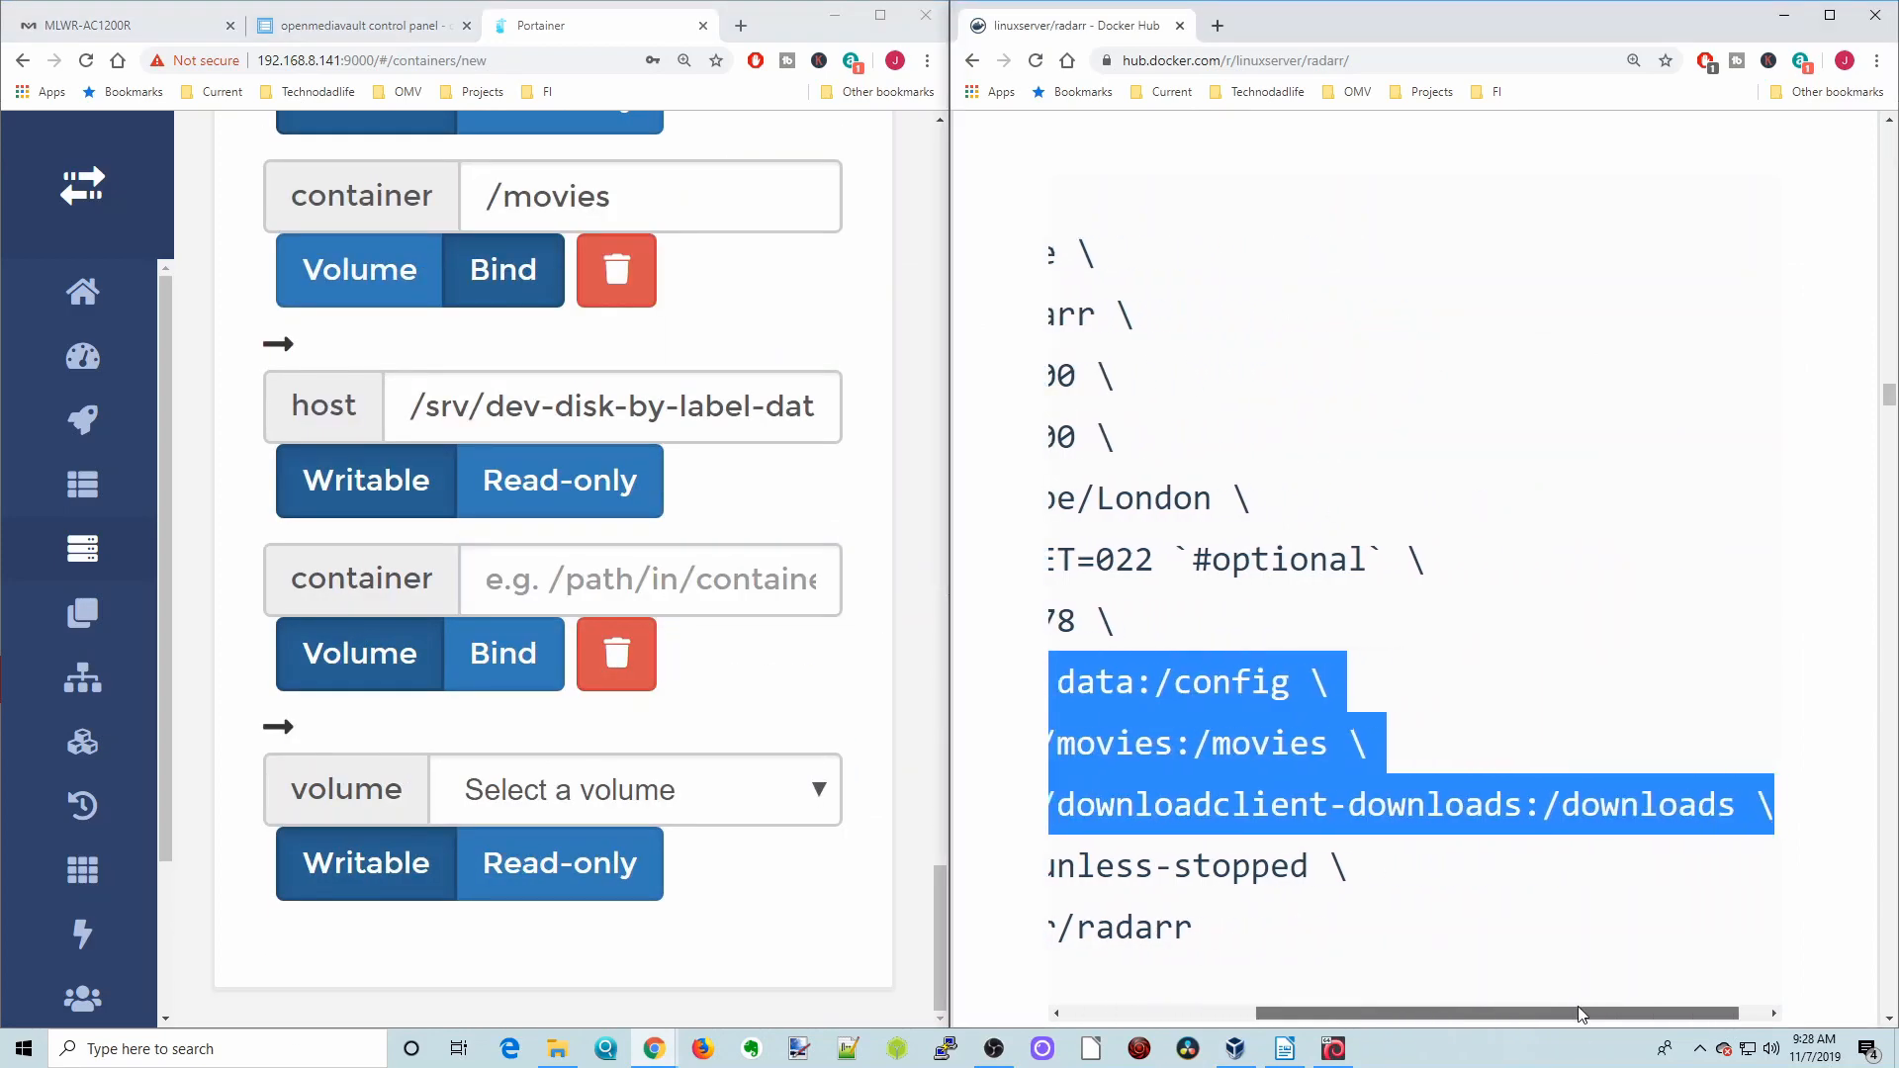
scroll(left, 3)
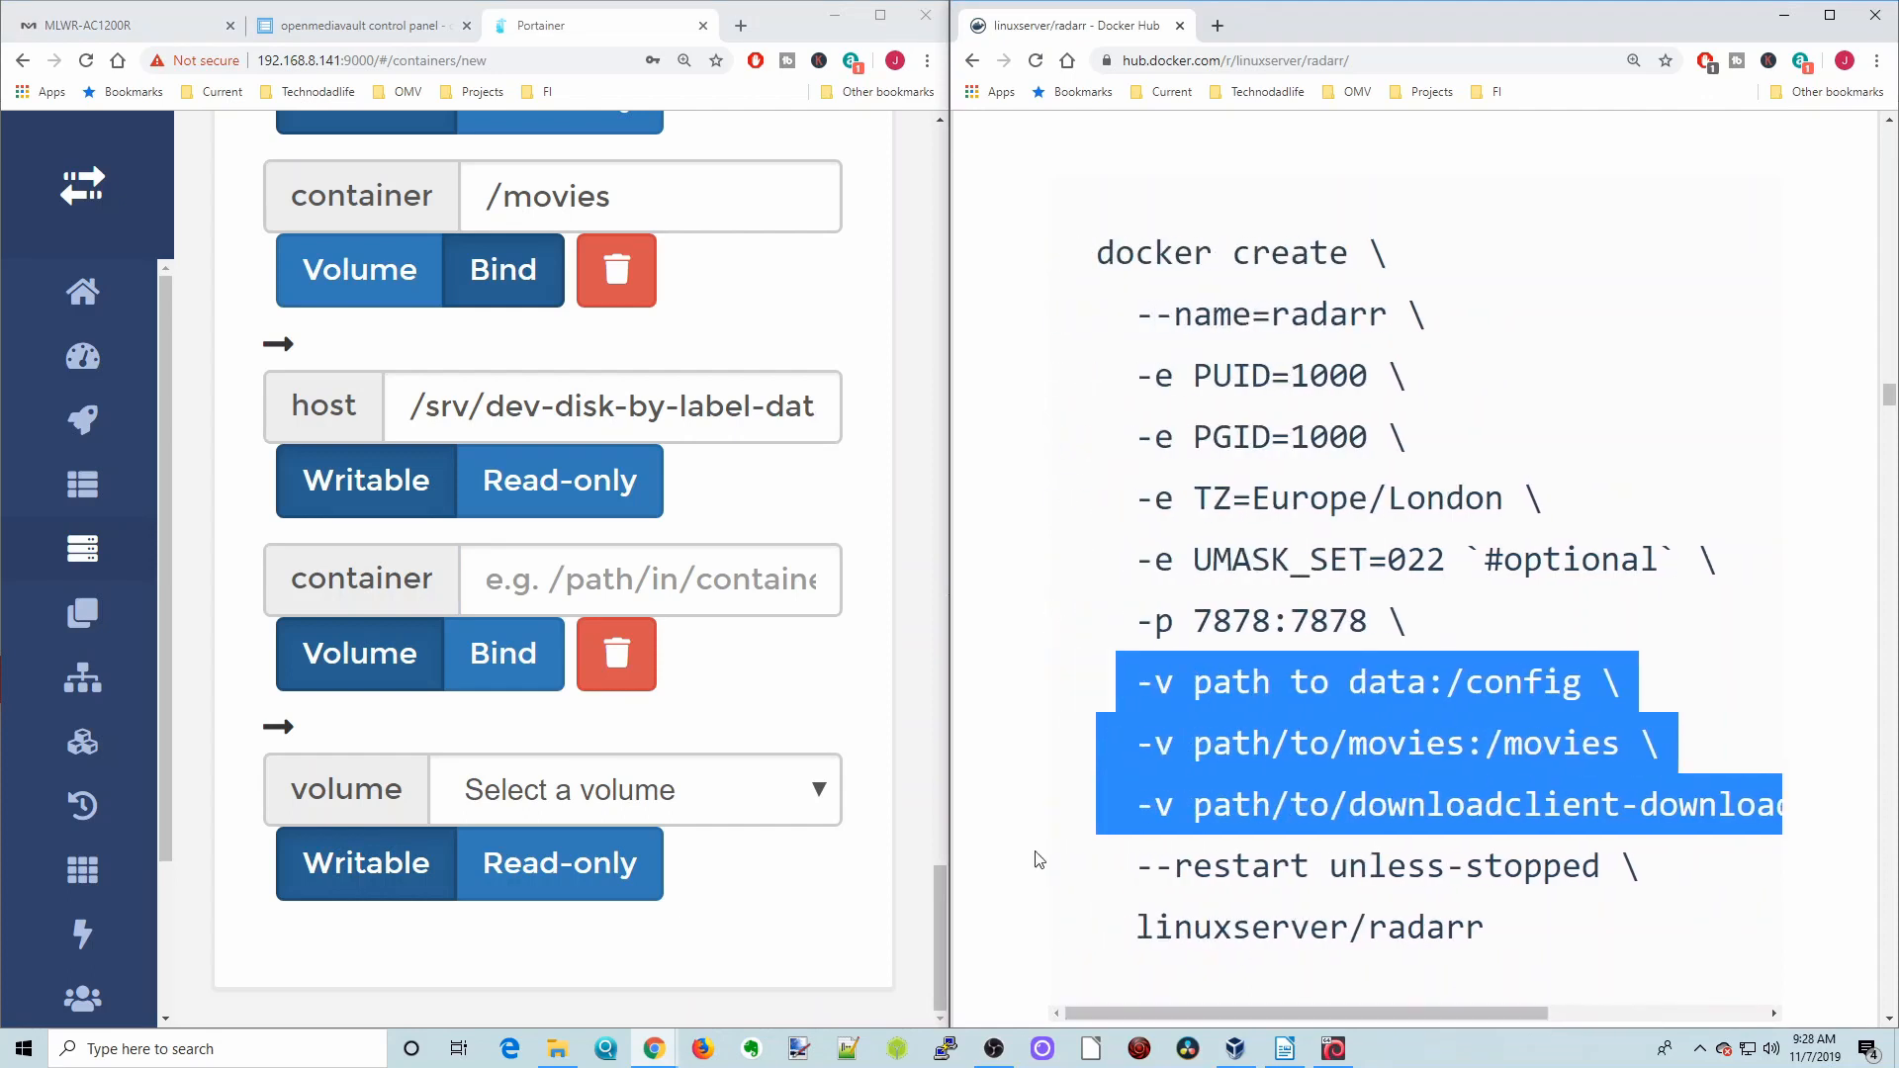
click(650, 580)
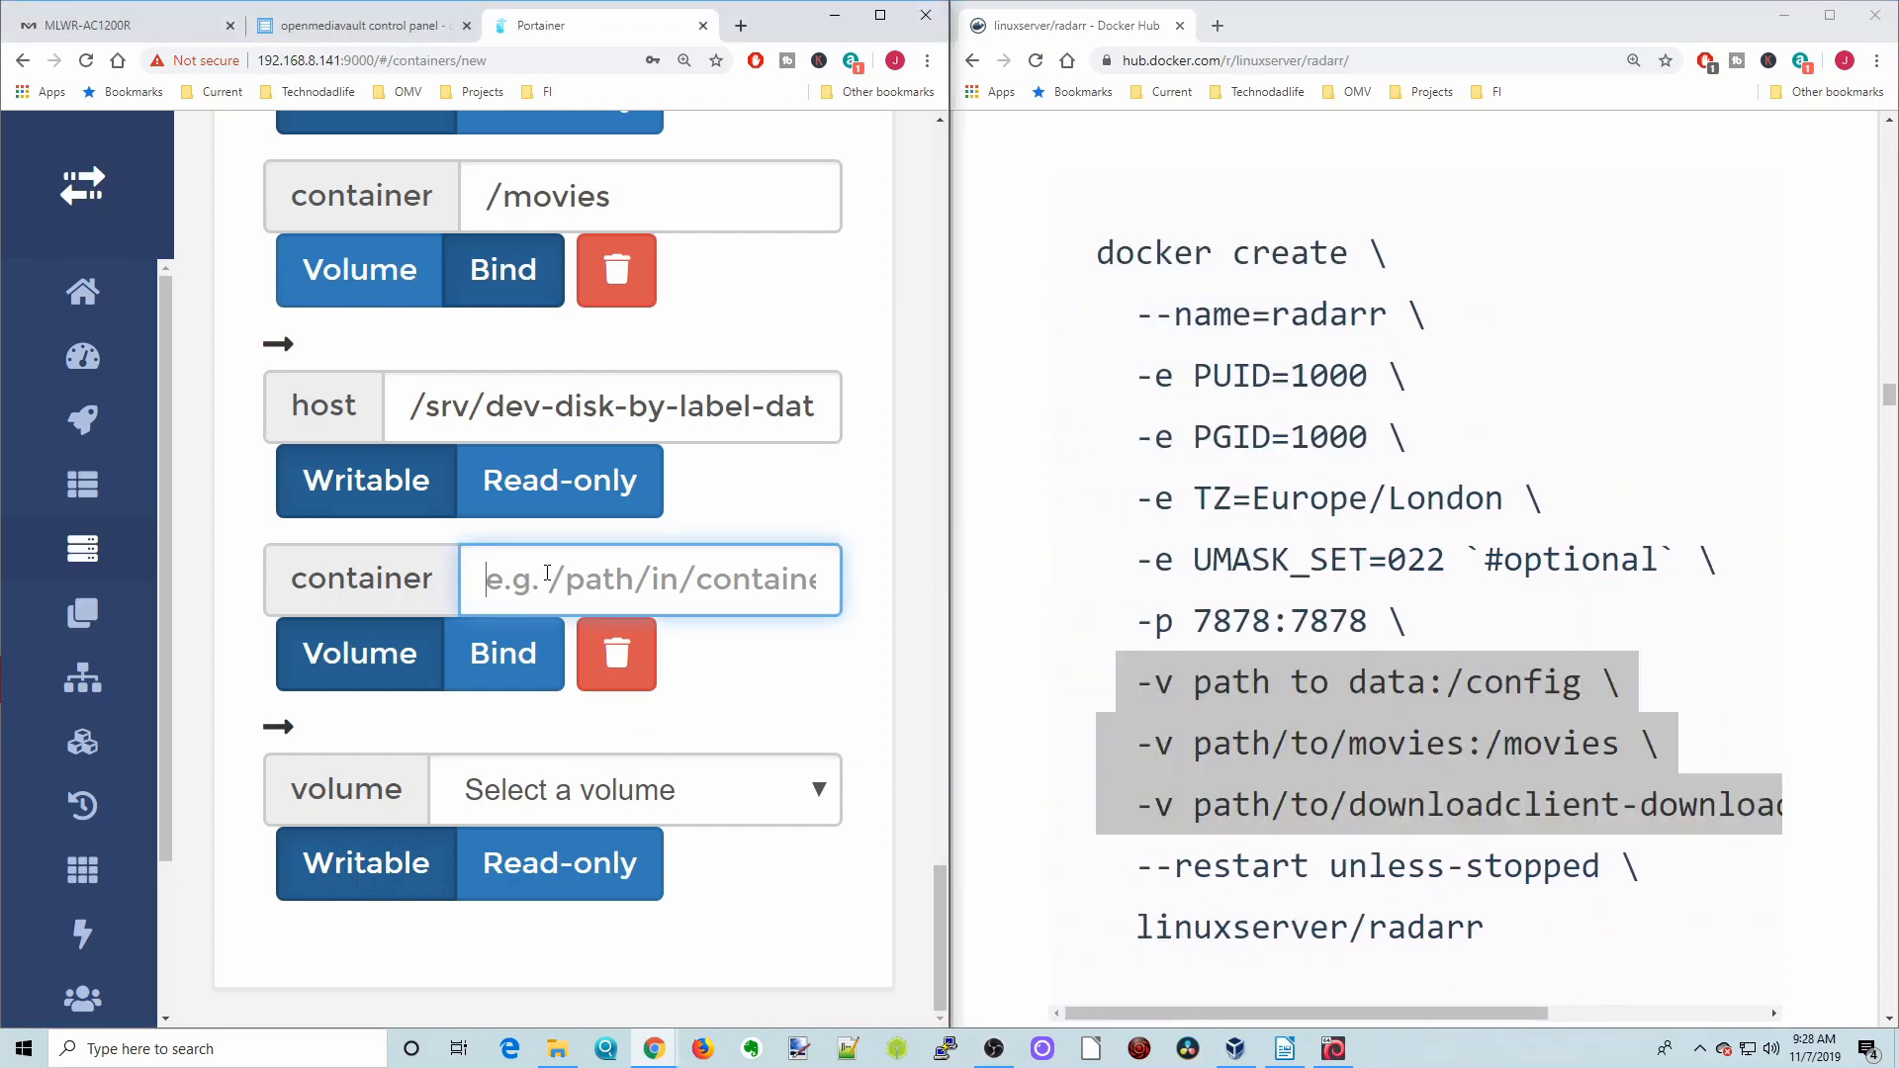
text(/downloads)
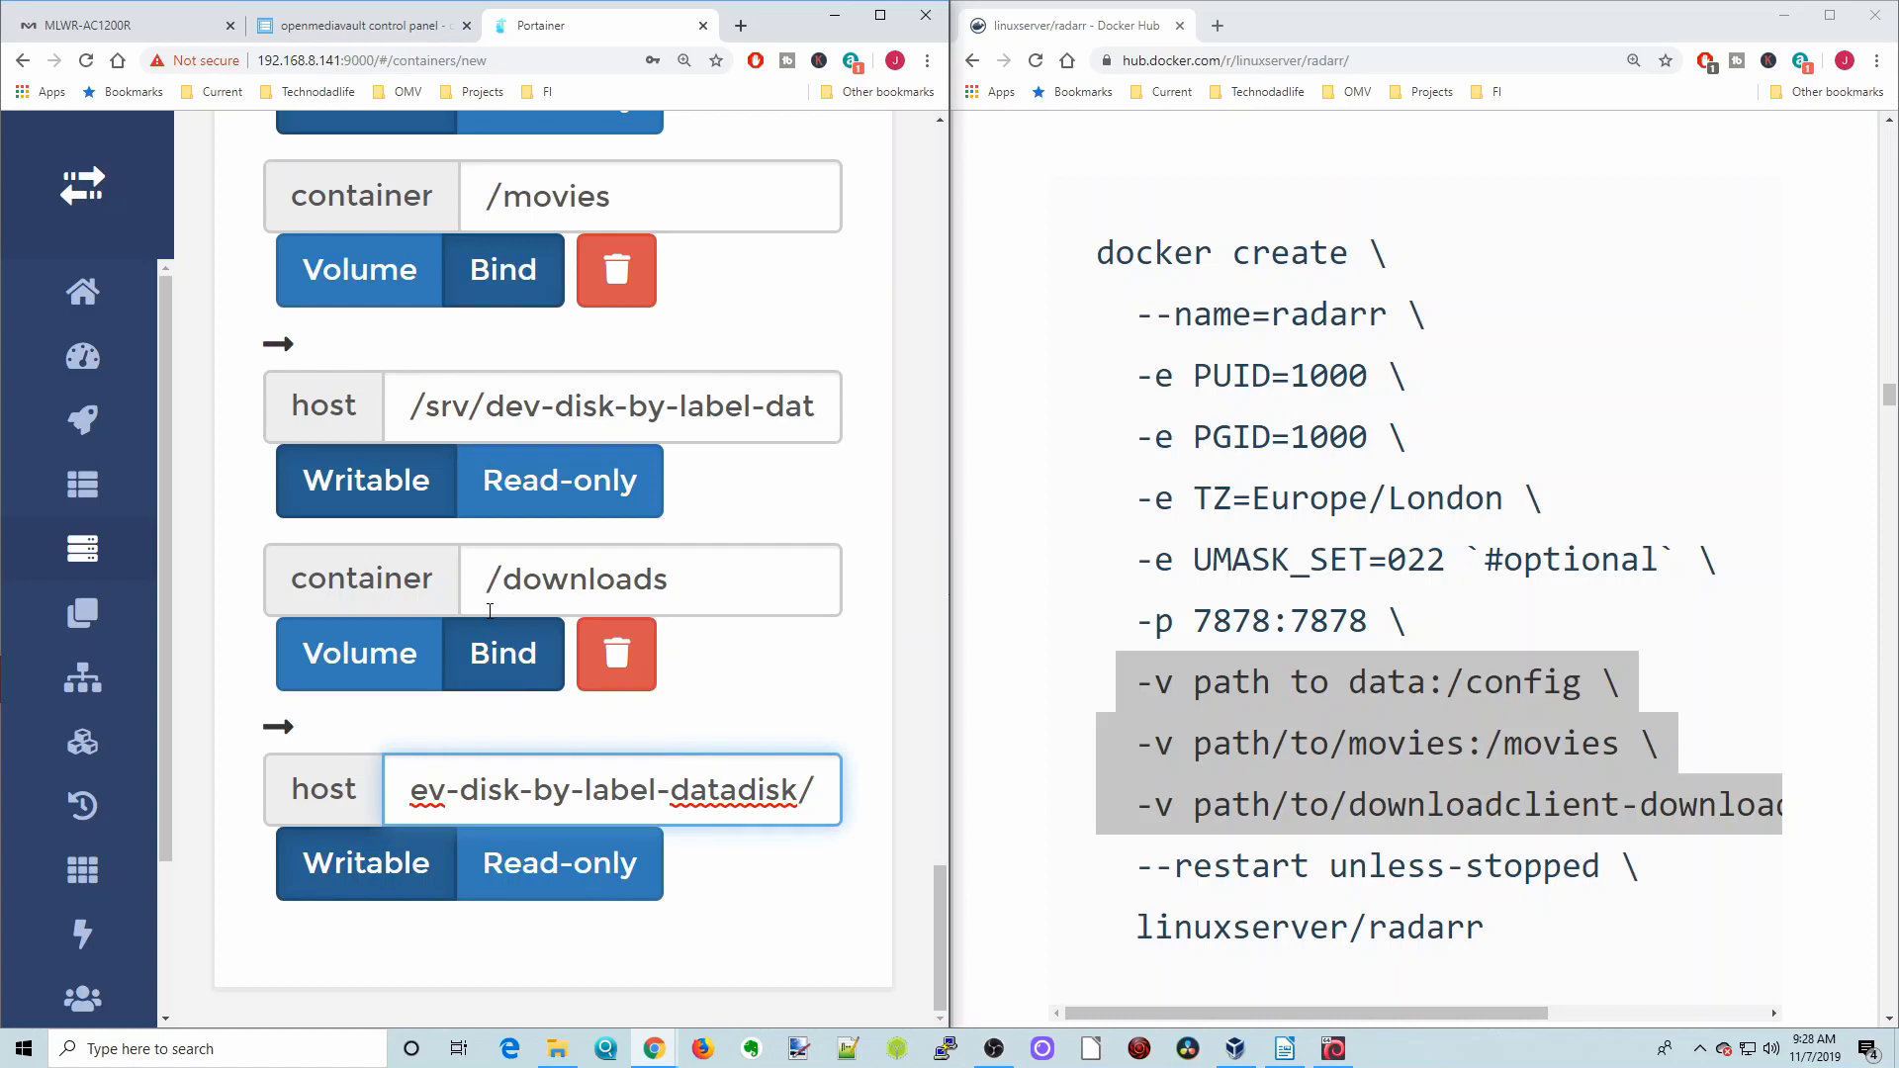
text(/downloads)
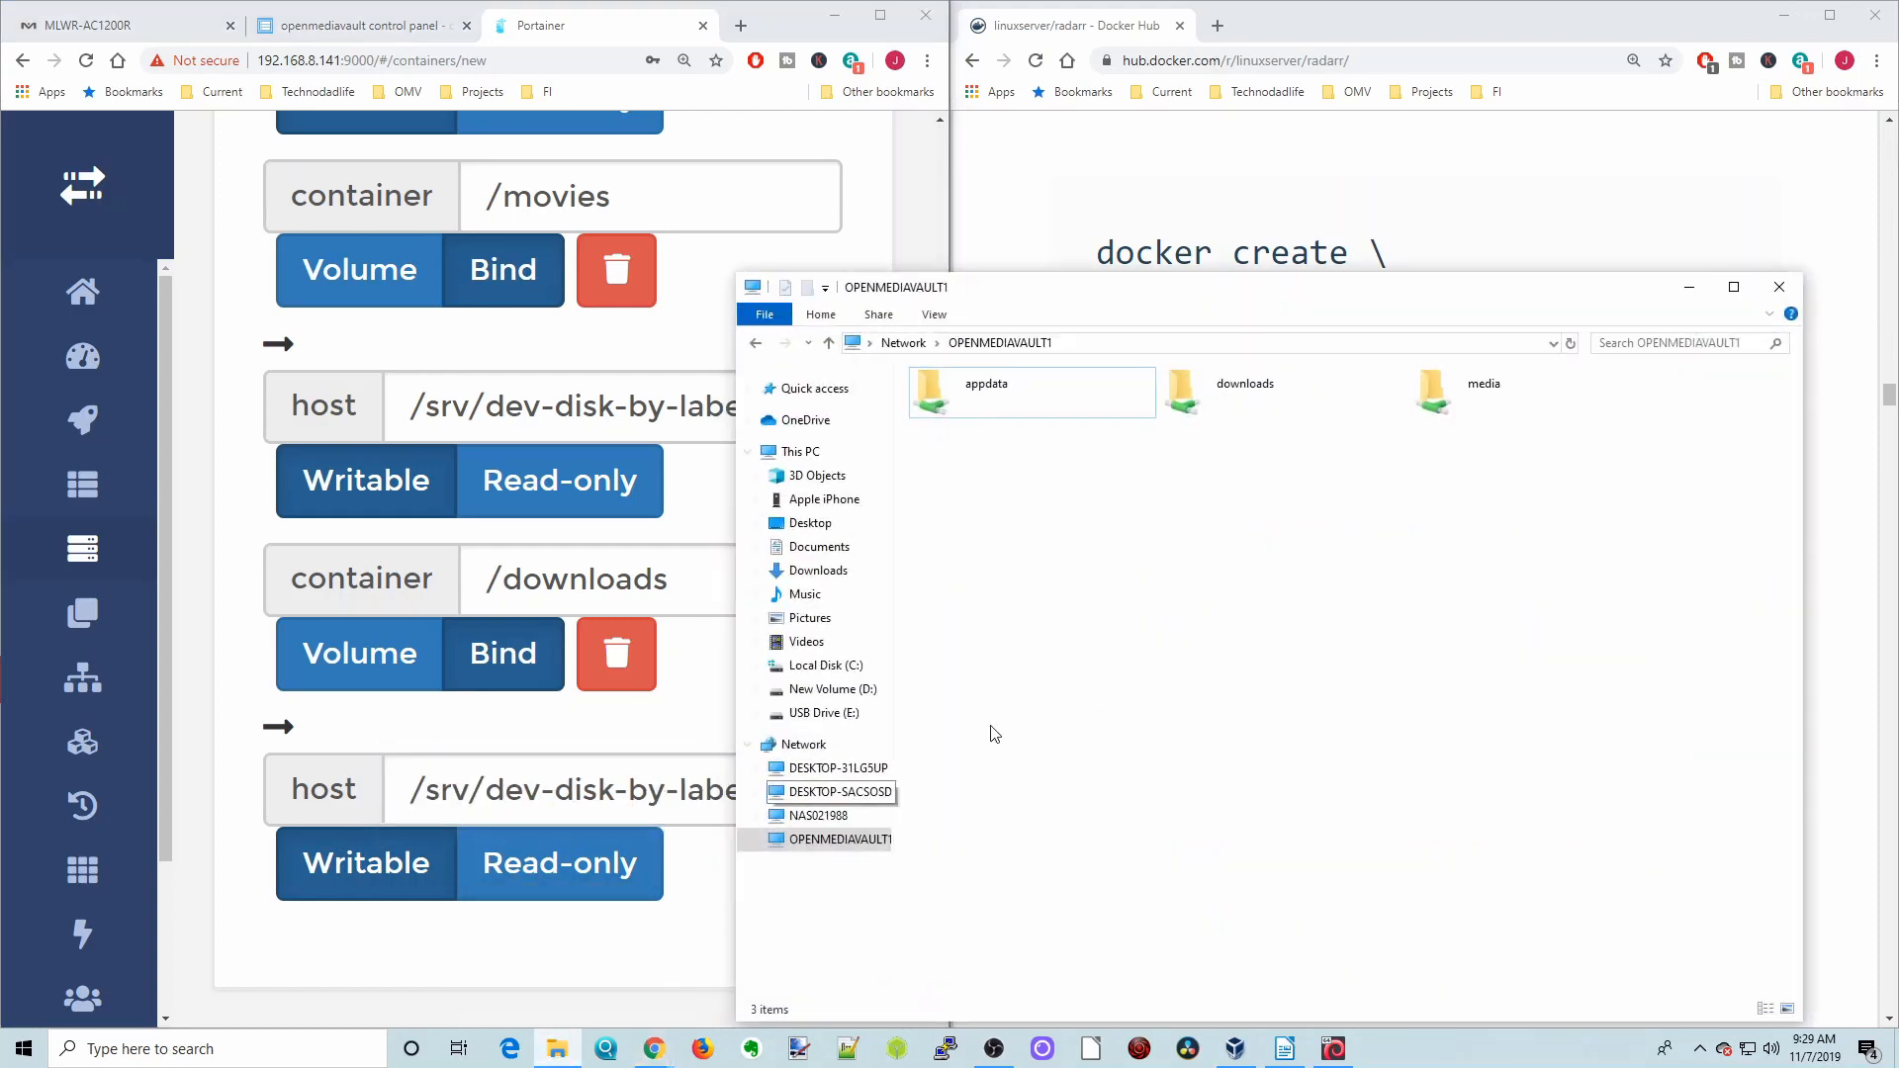
Browse into downloads/bittorrent on the share to confirm where downloads land, then go back up
double_click(1244, 392)
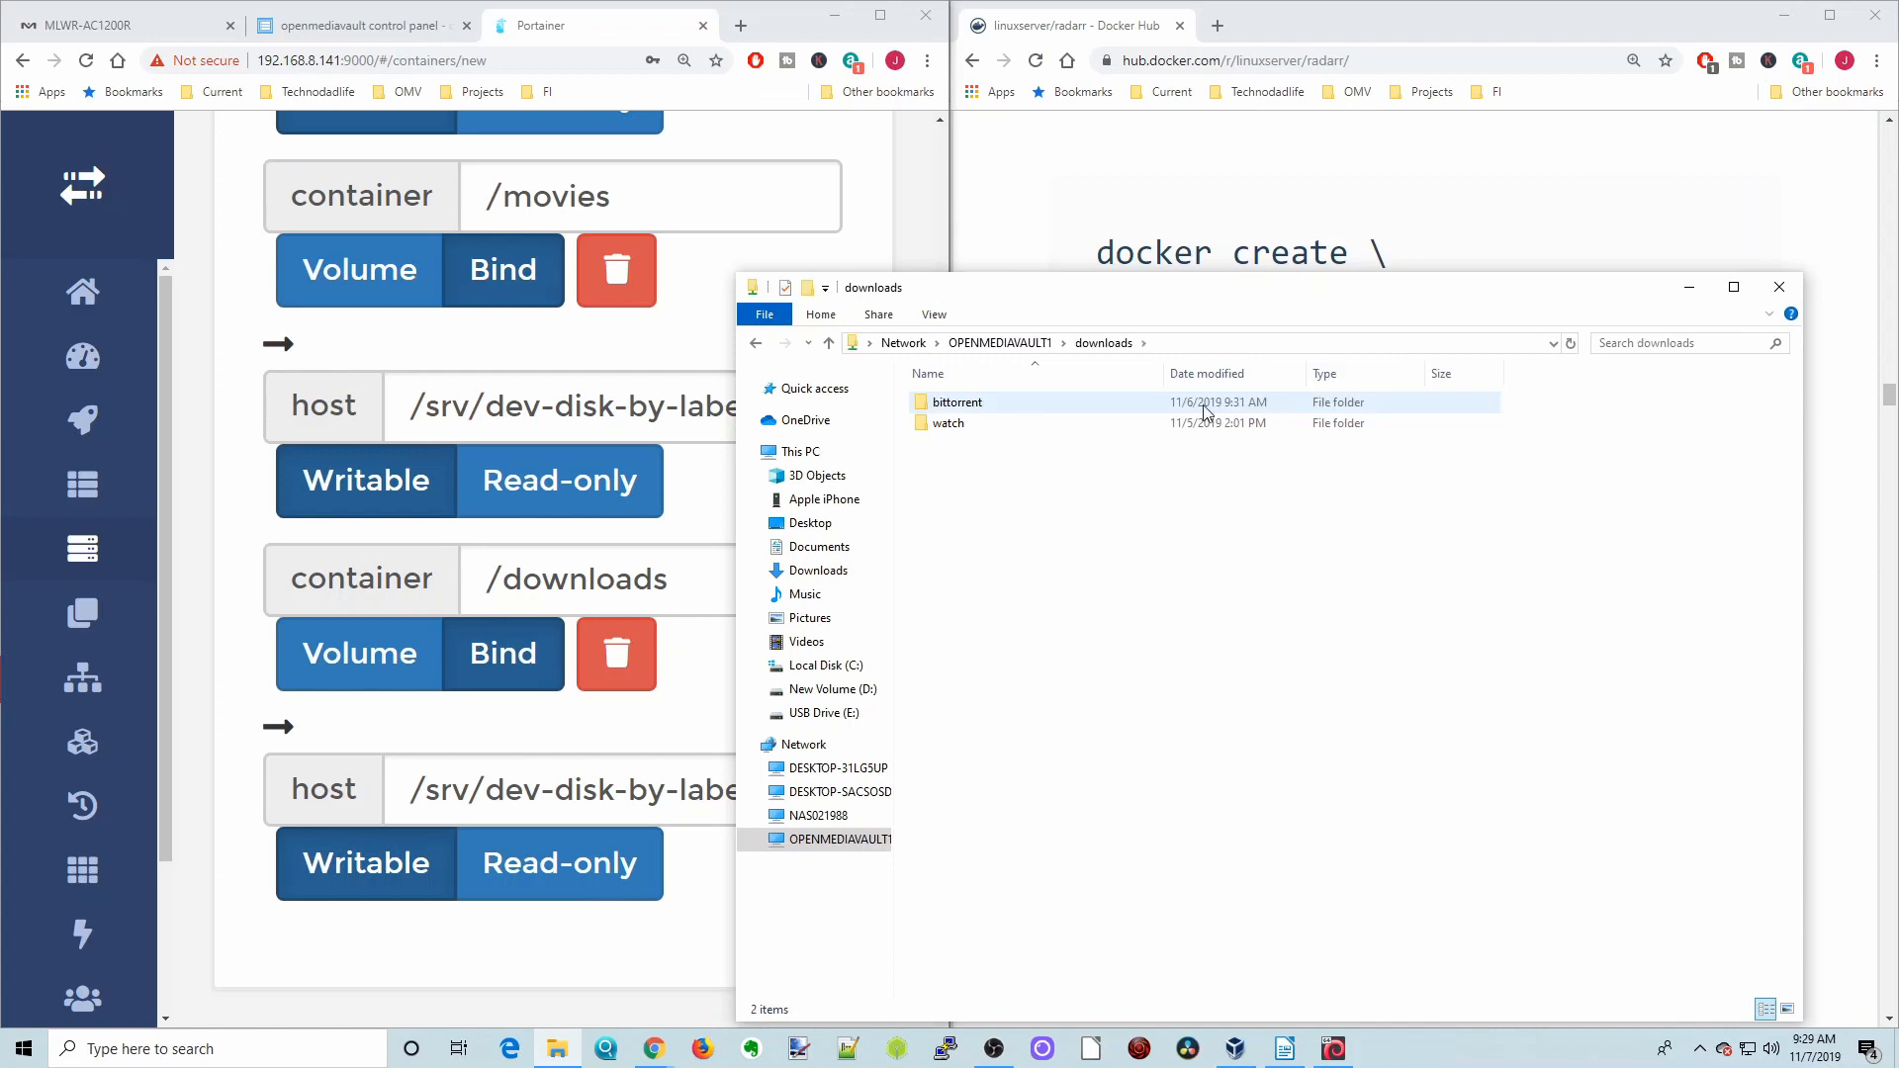
click(957, 402)
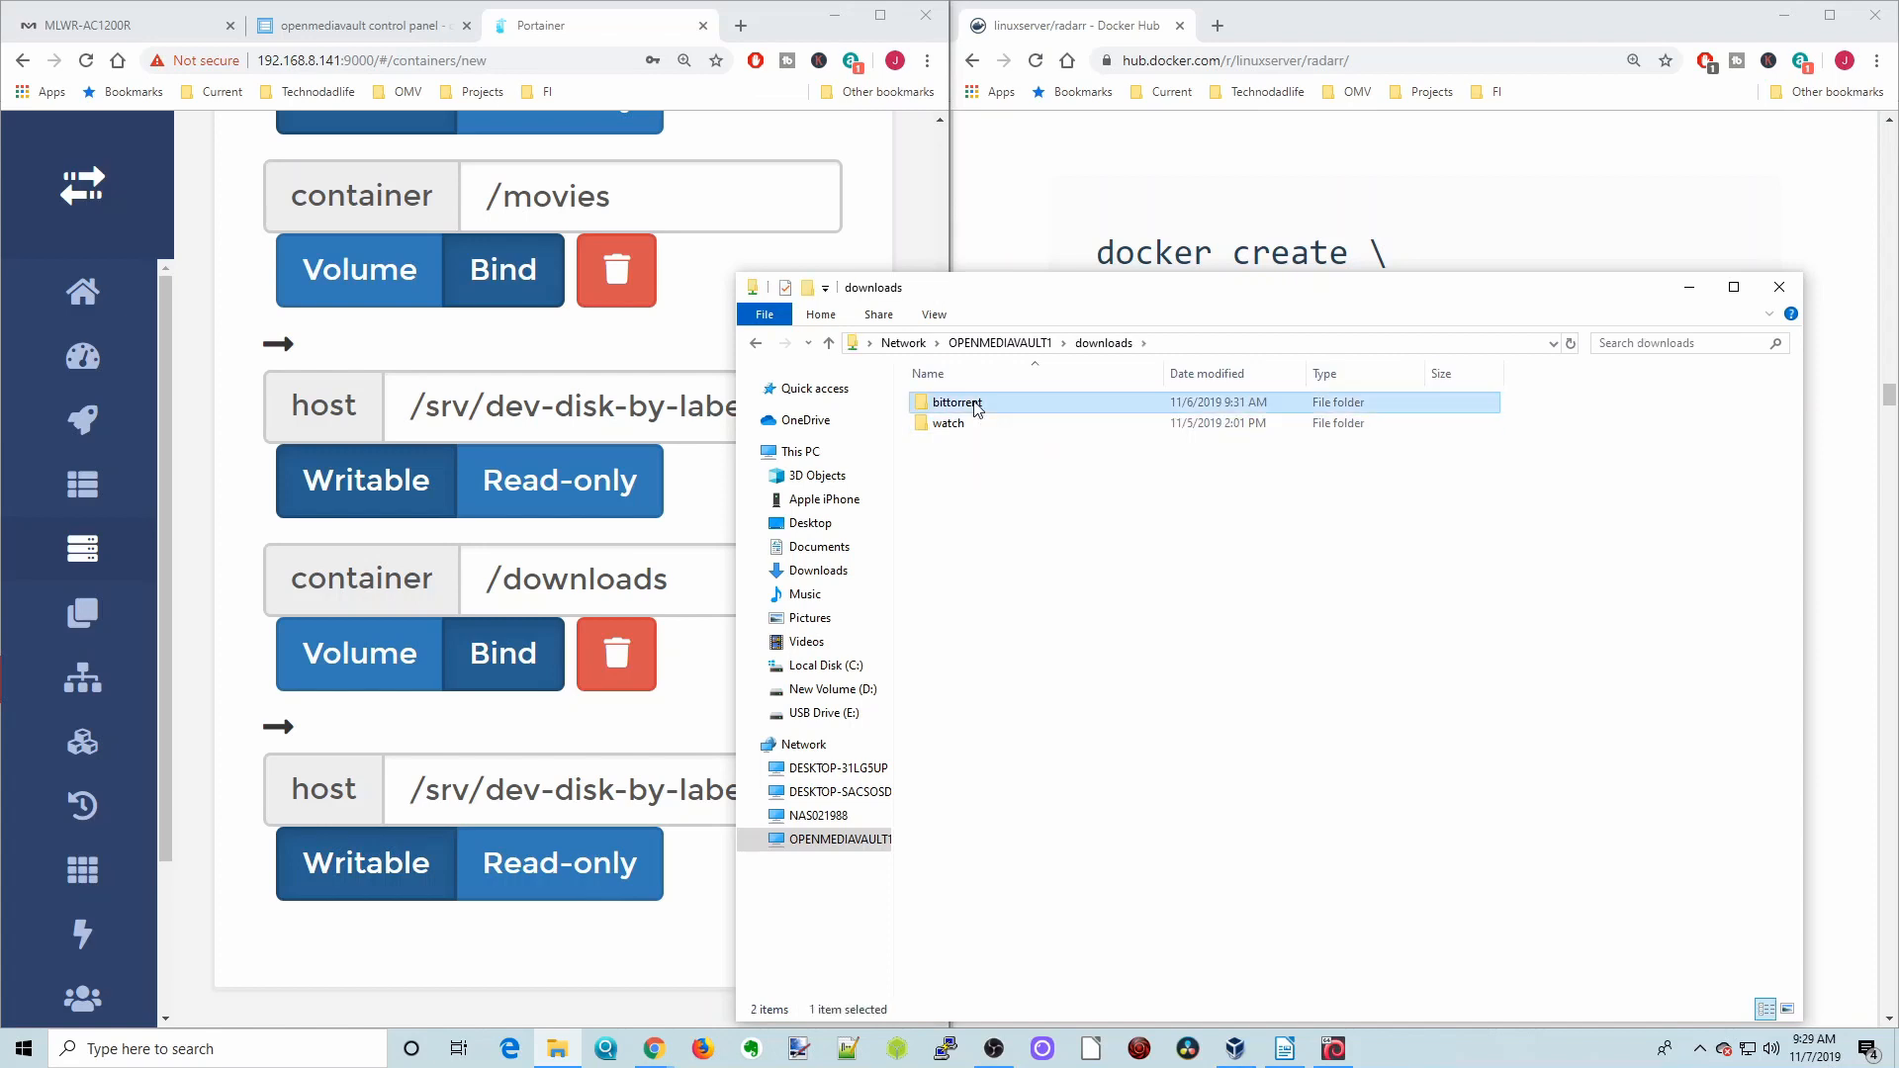
double_click(955, 401)
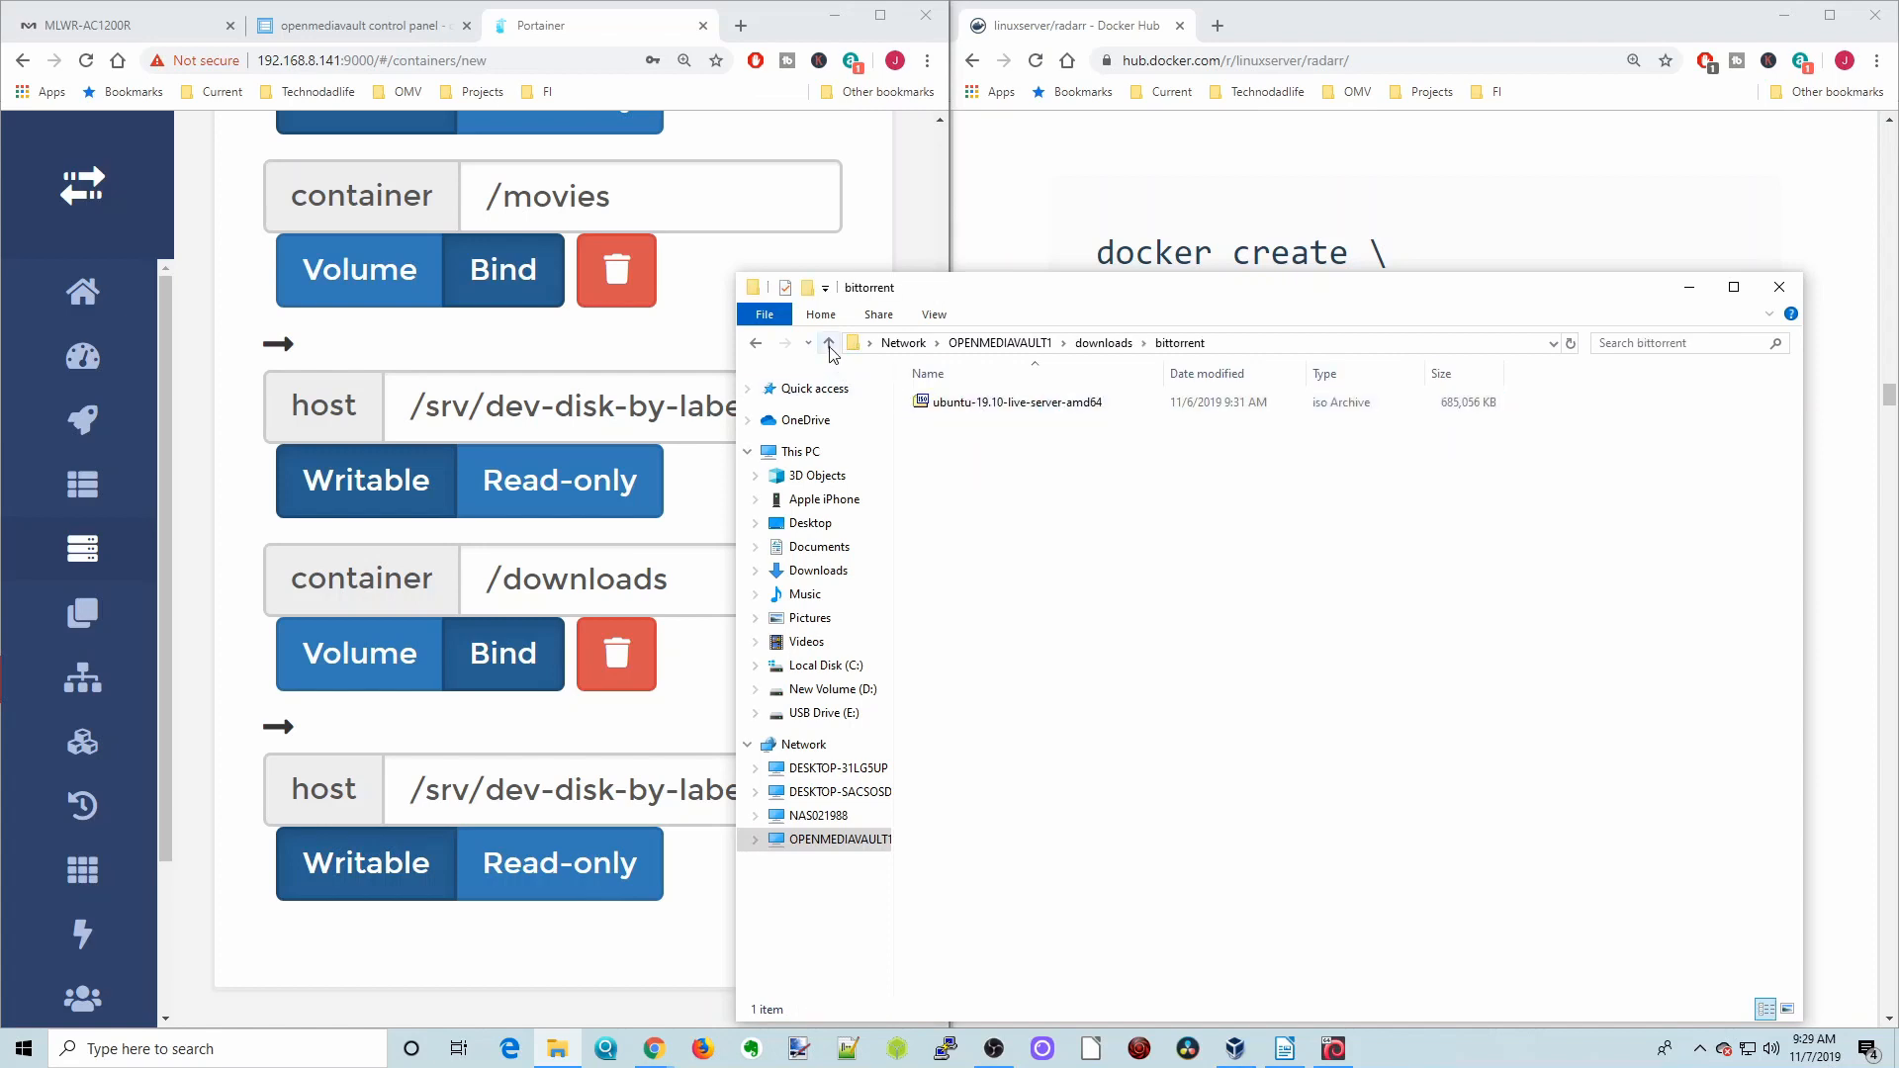
click(829, 343)
text(disk/downloads/bittorrent)
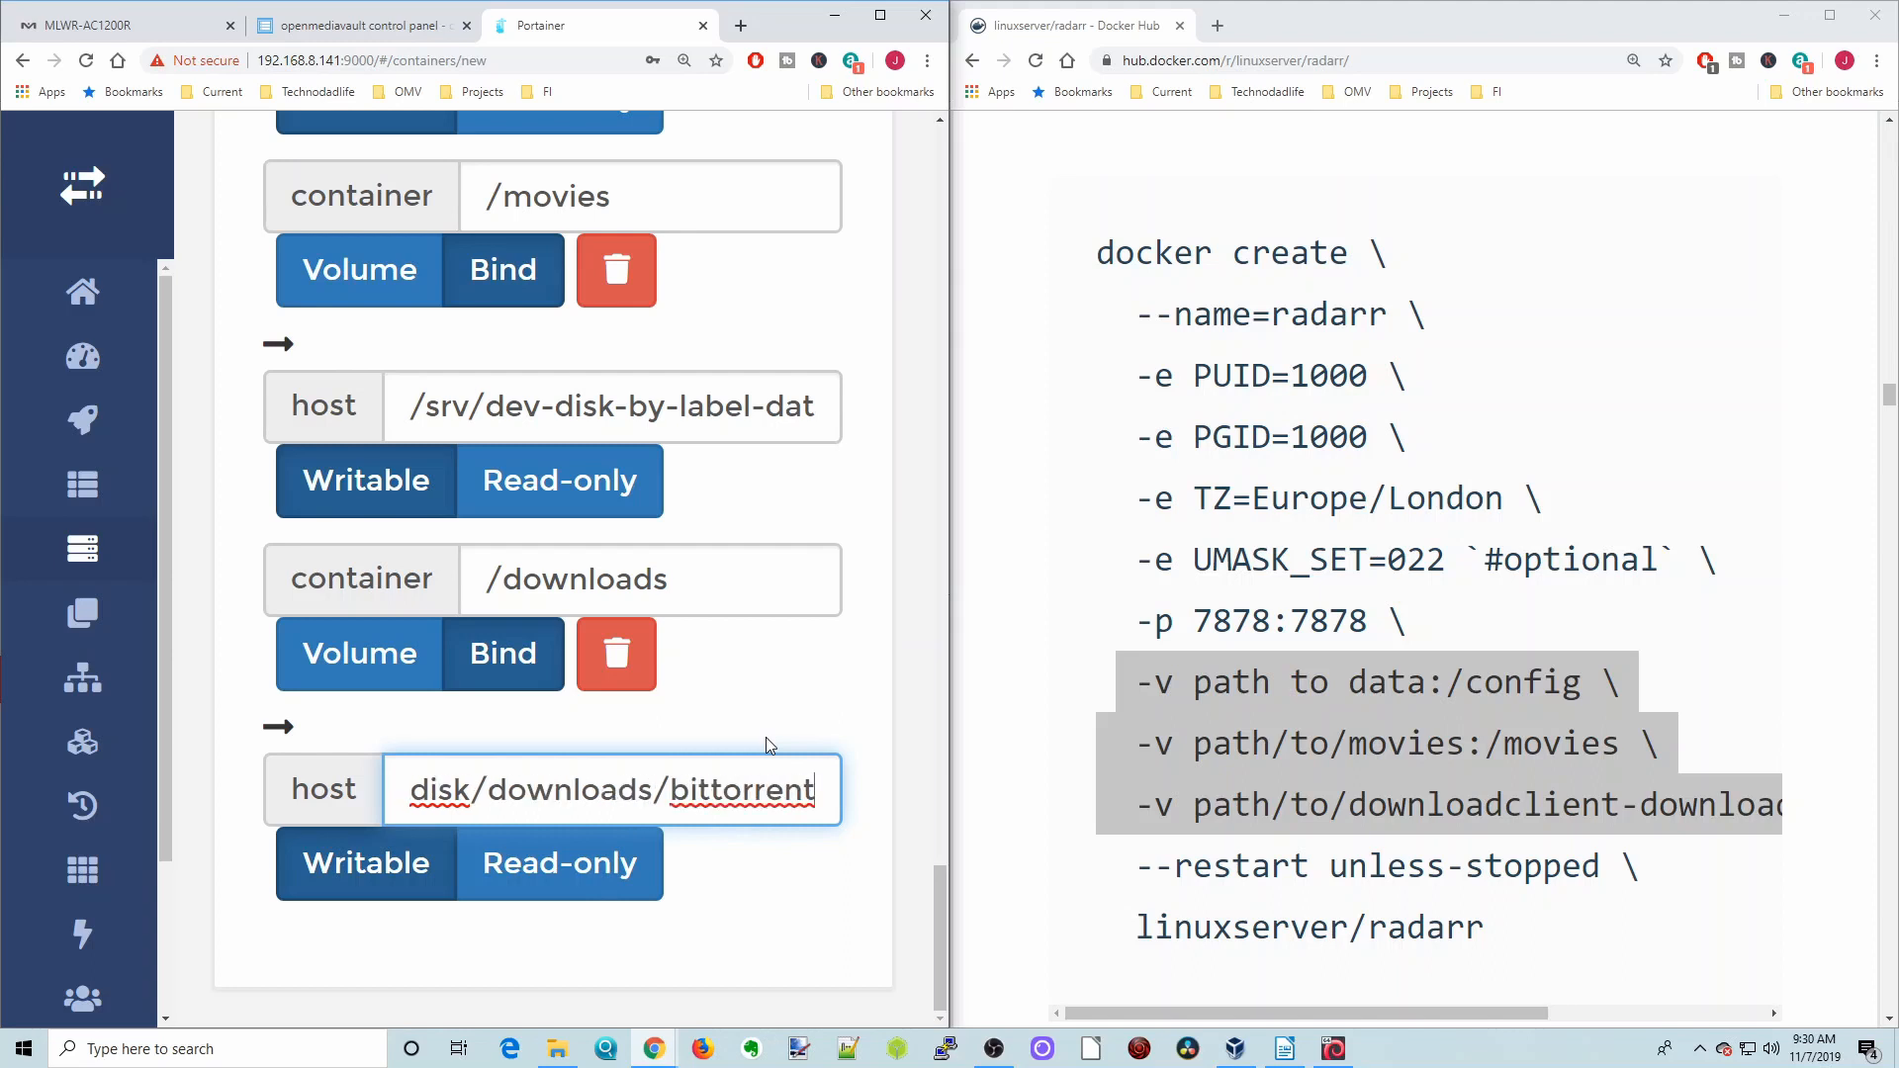
Finish the /downloads host path, review the Network settings leaving bridge, and move to Env
text(/)
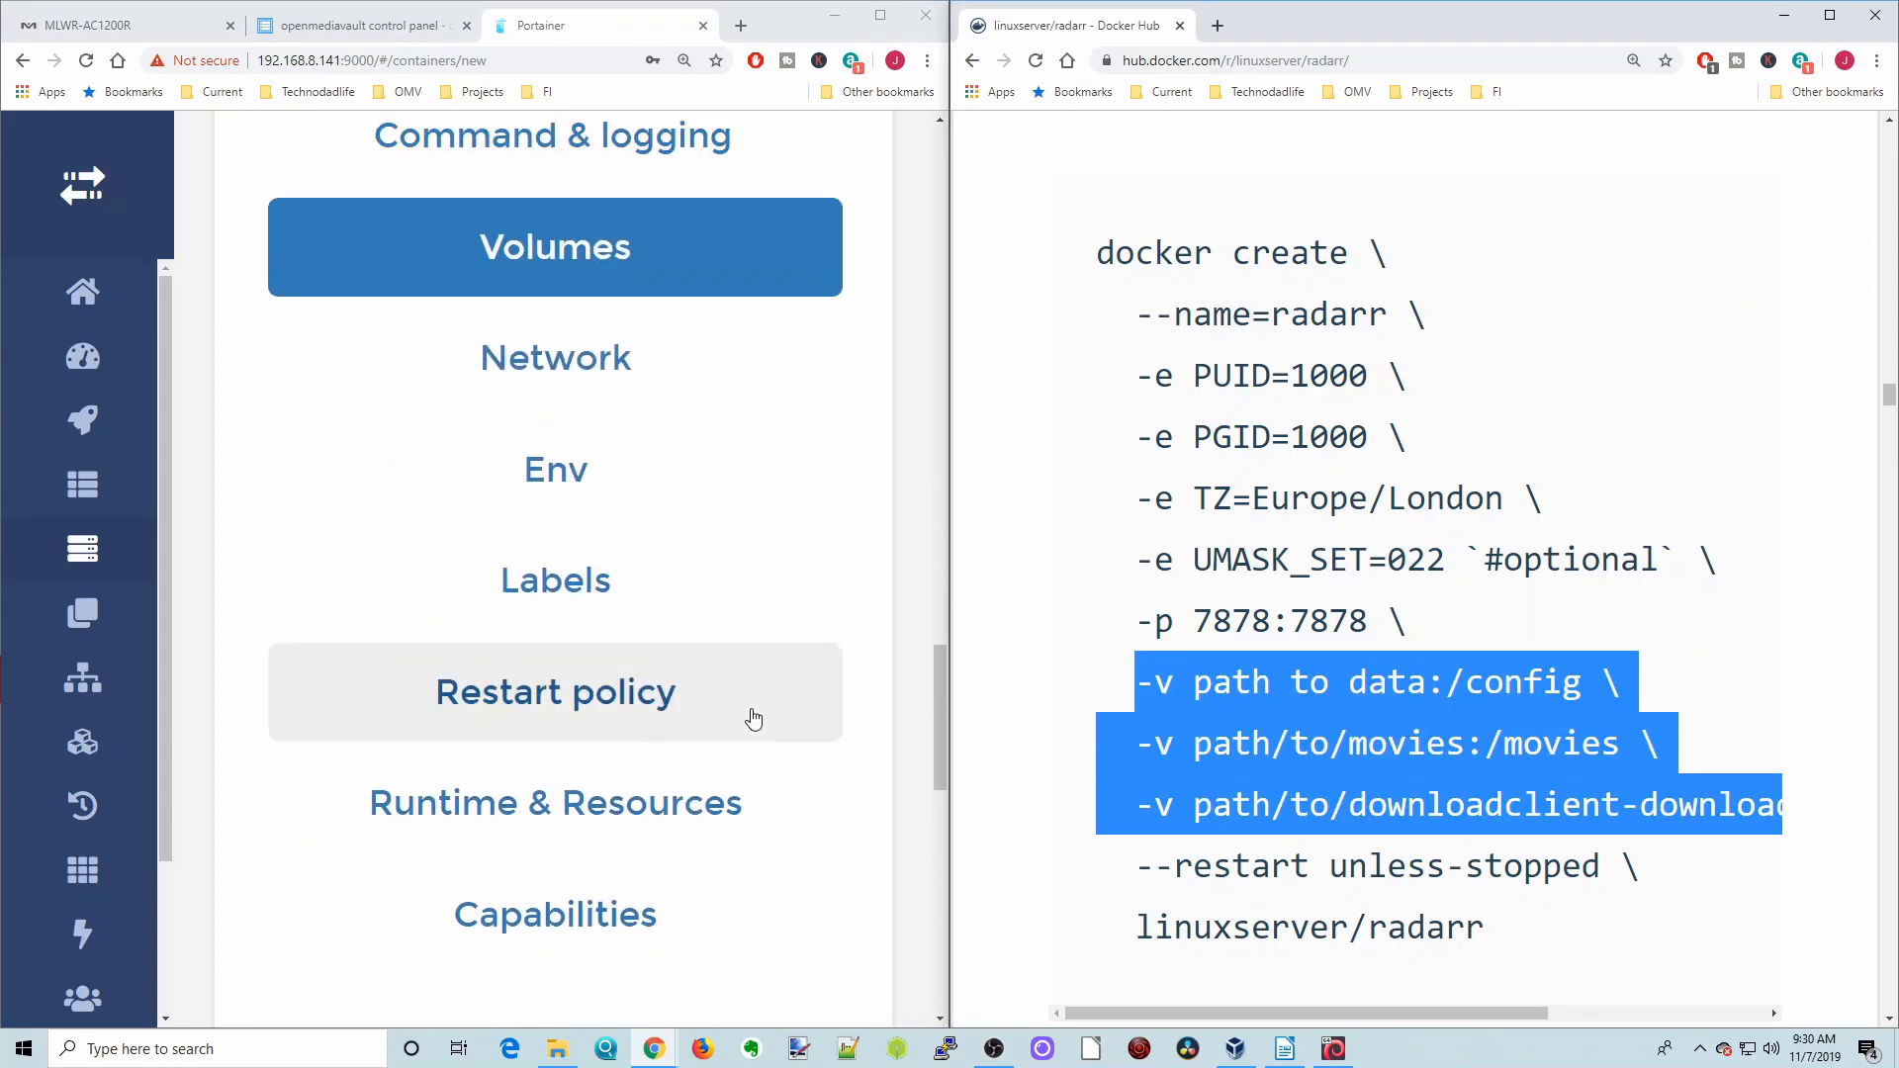
click(554, 358)
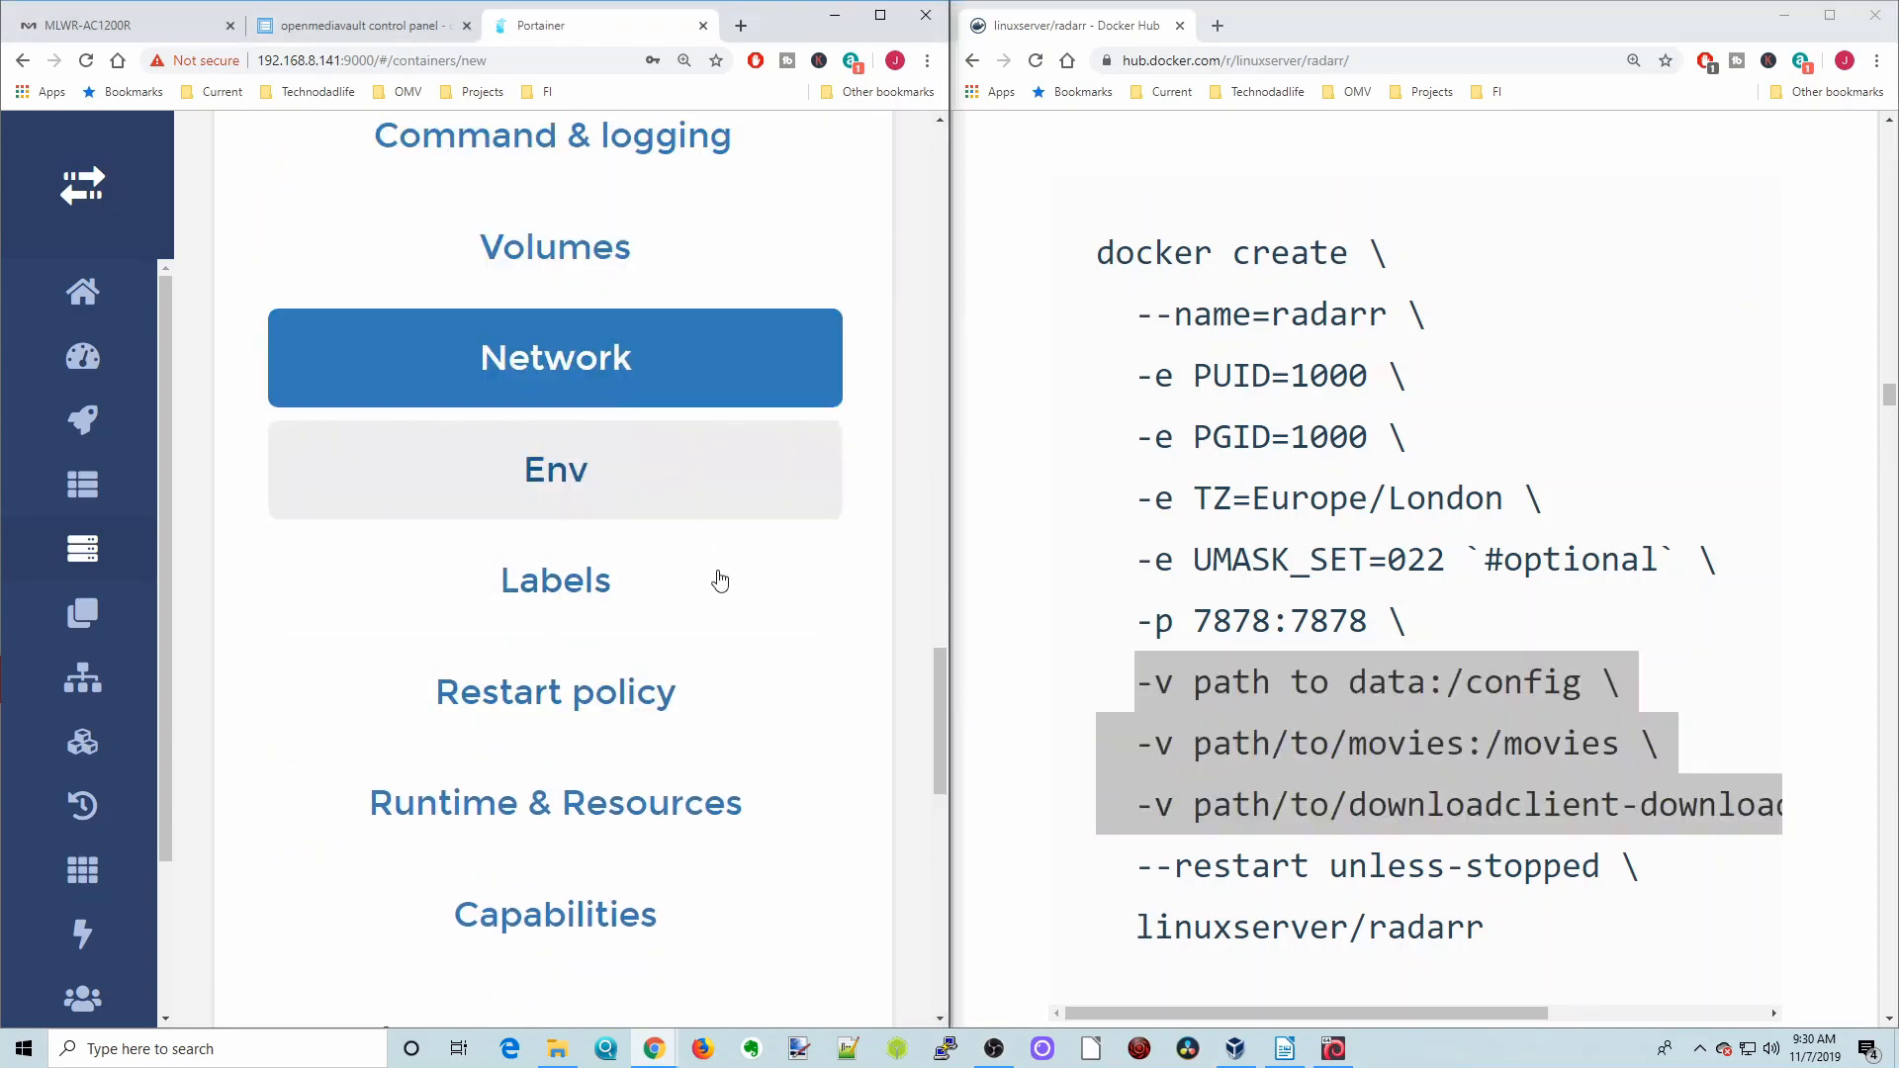
scroll(down, 3)
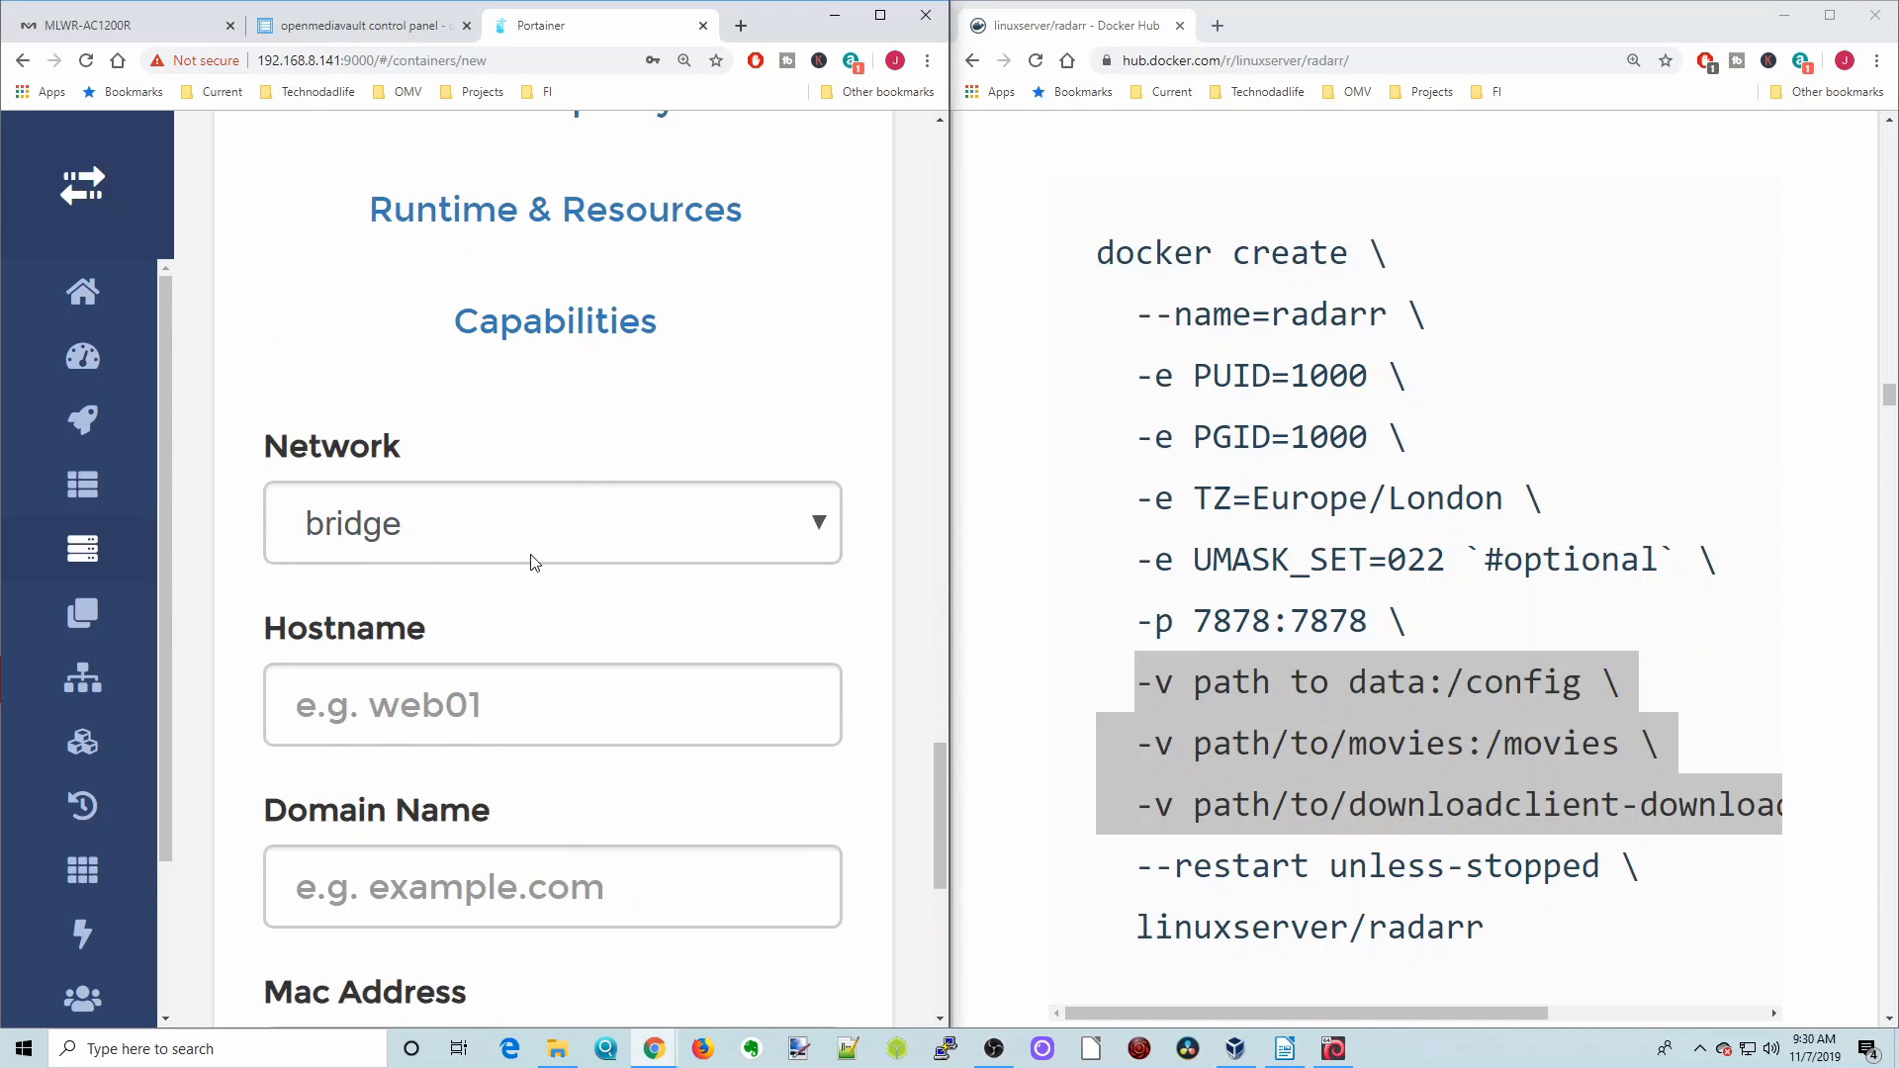
scroll(up, 3)
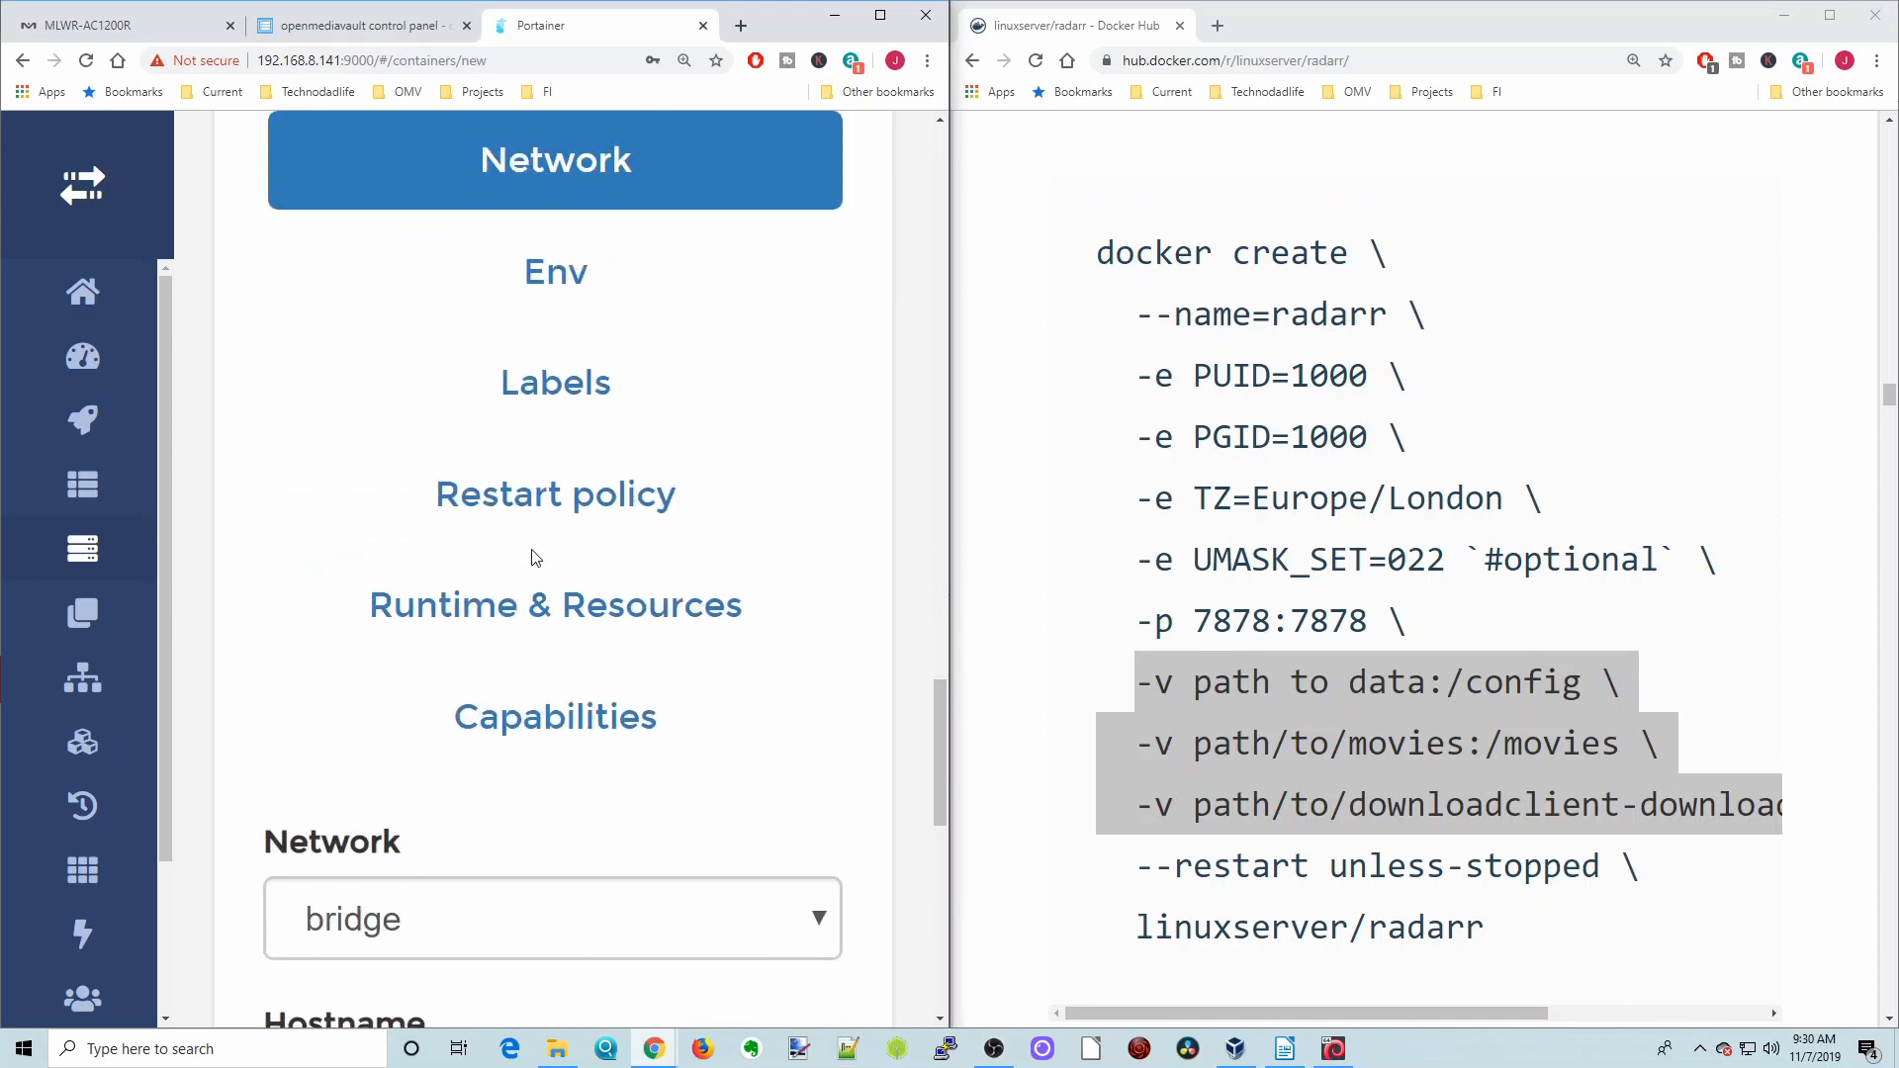
click(553, 271)
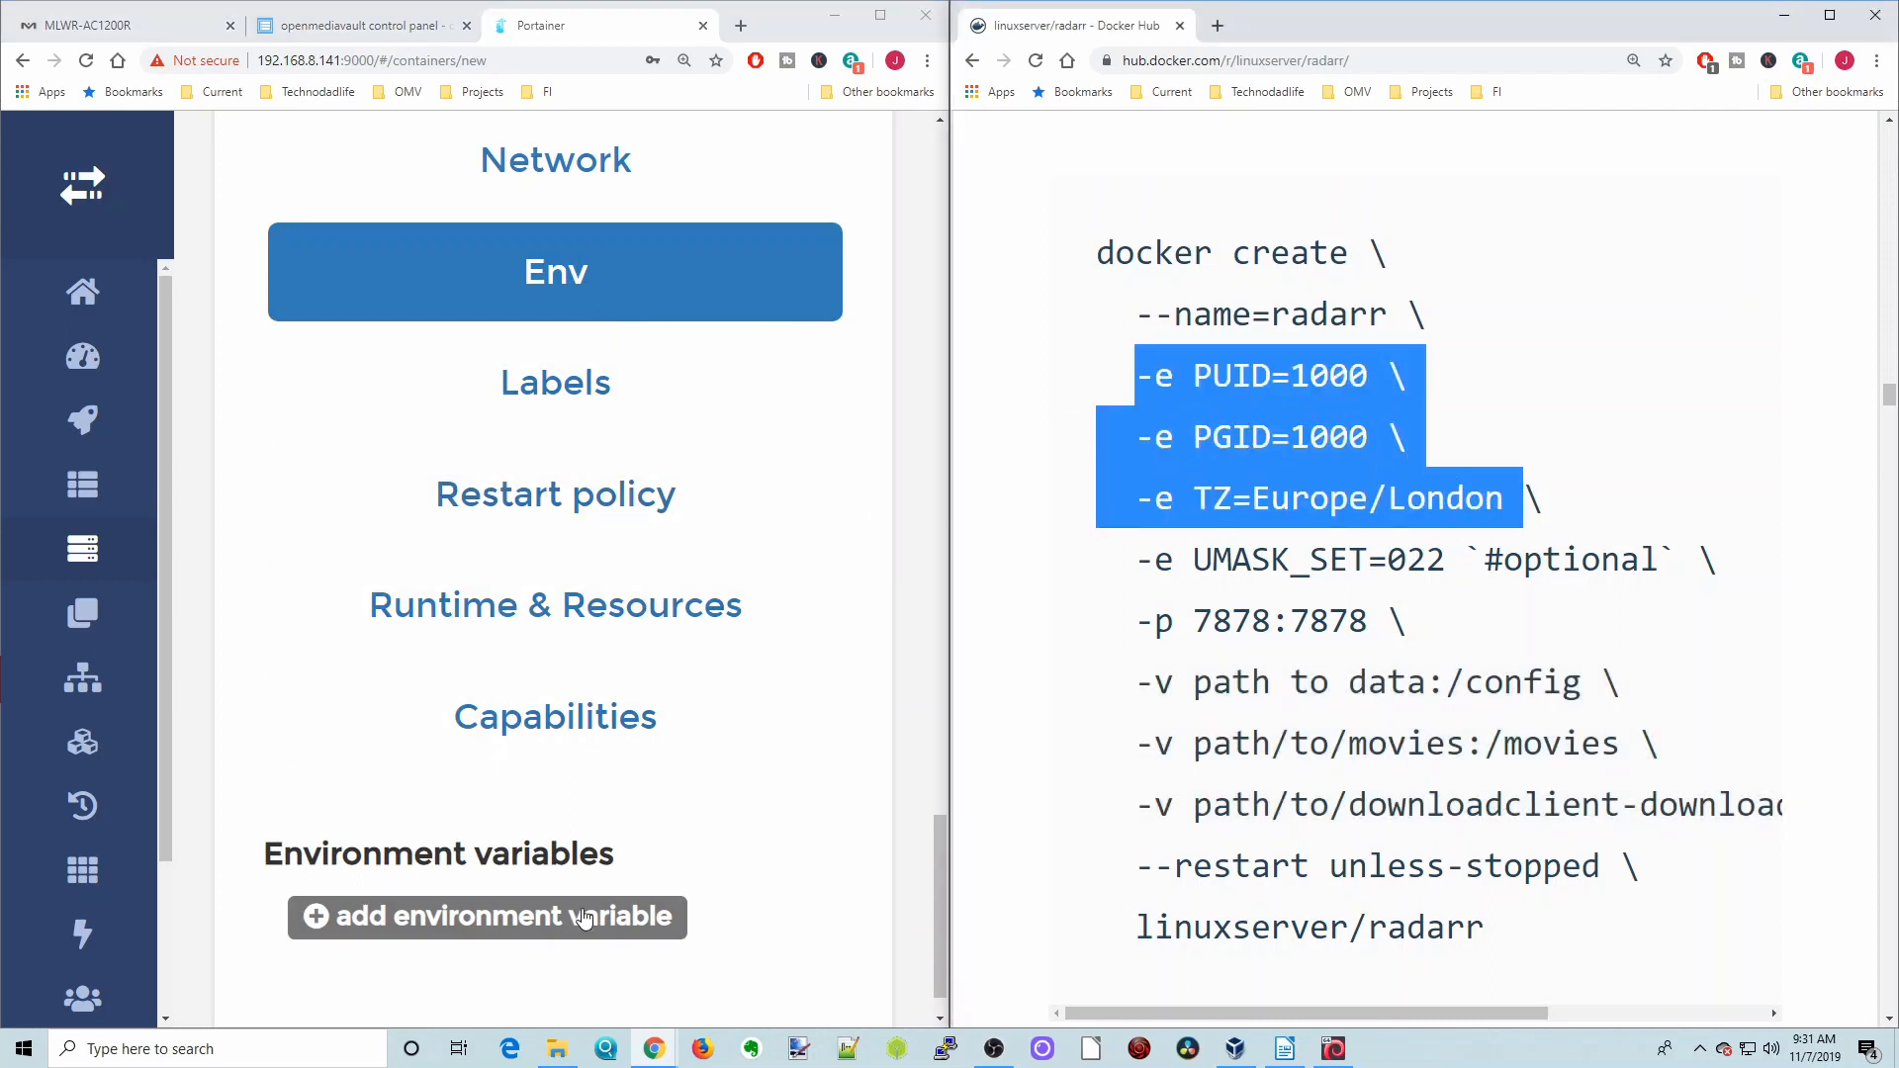
Add environment variable PUID with value 1000
click(486, 916)
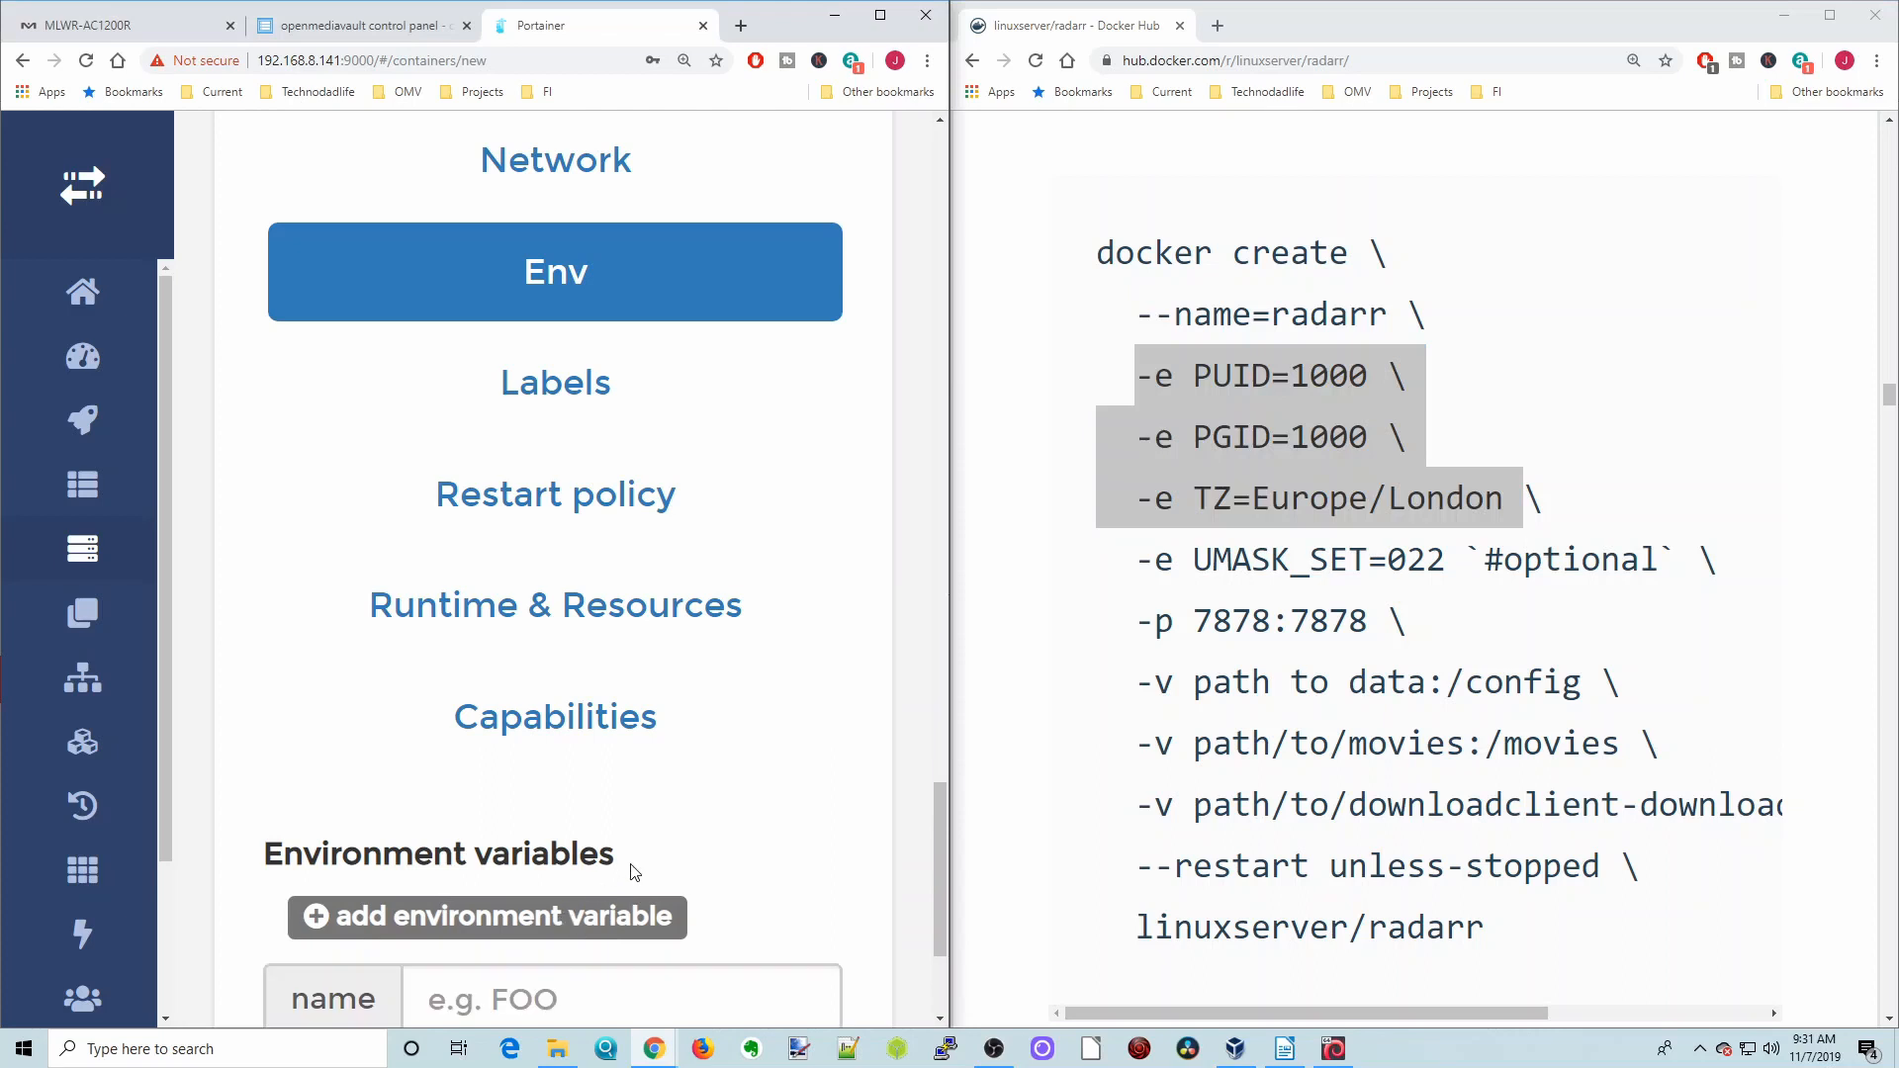
click(487, 916)
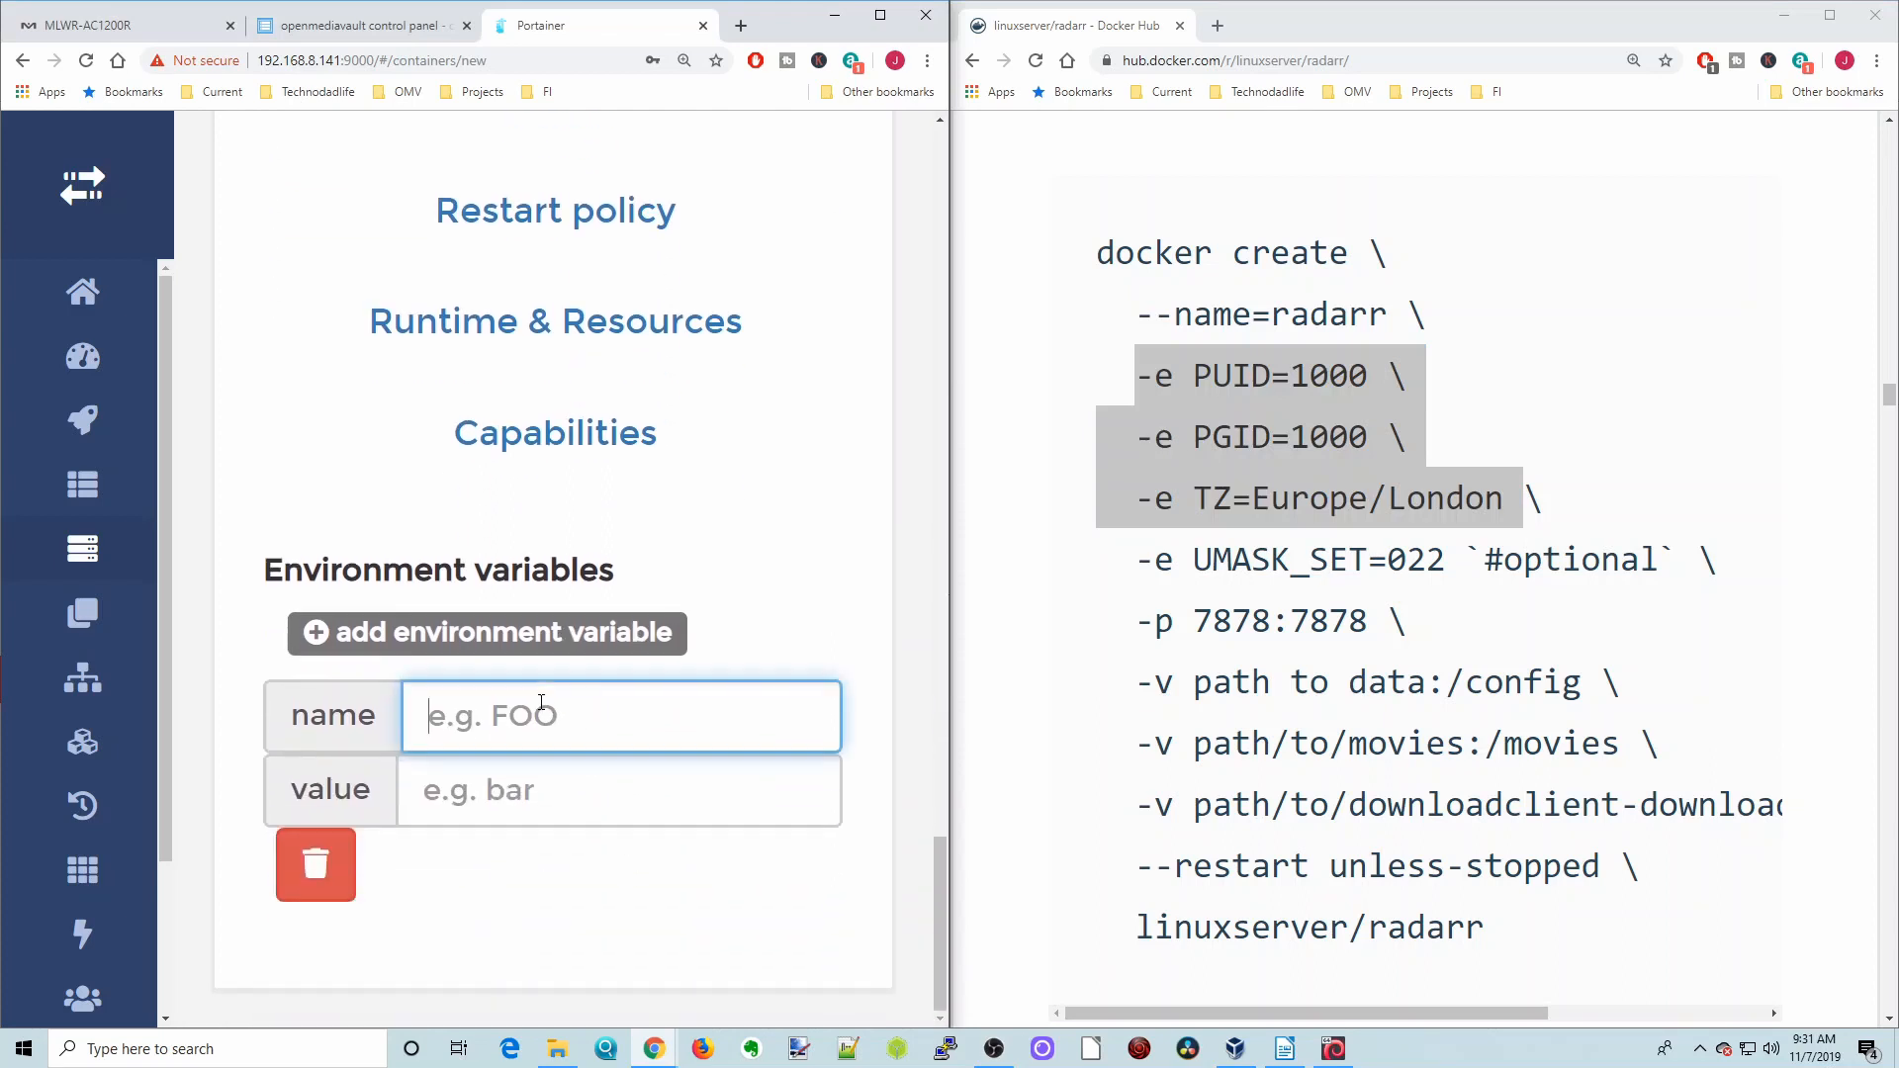
text(PUID)
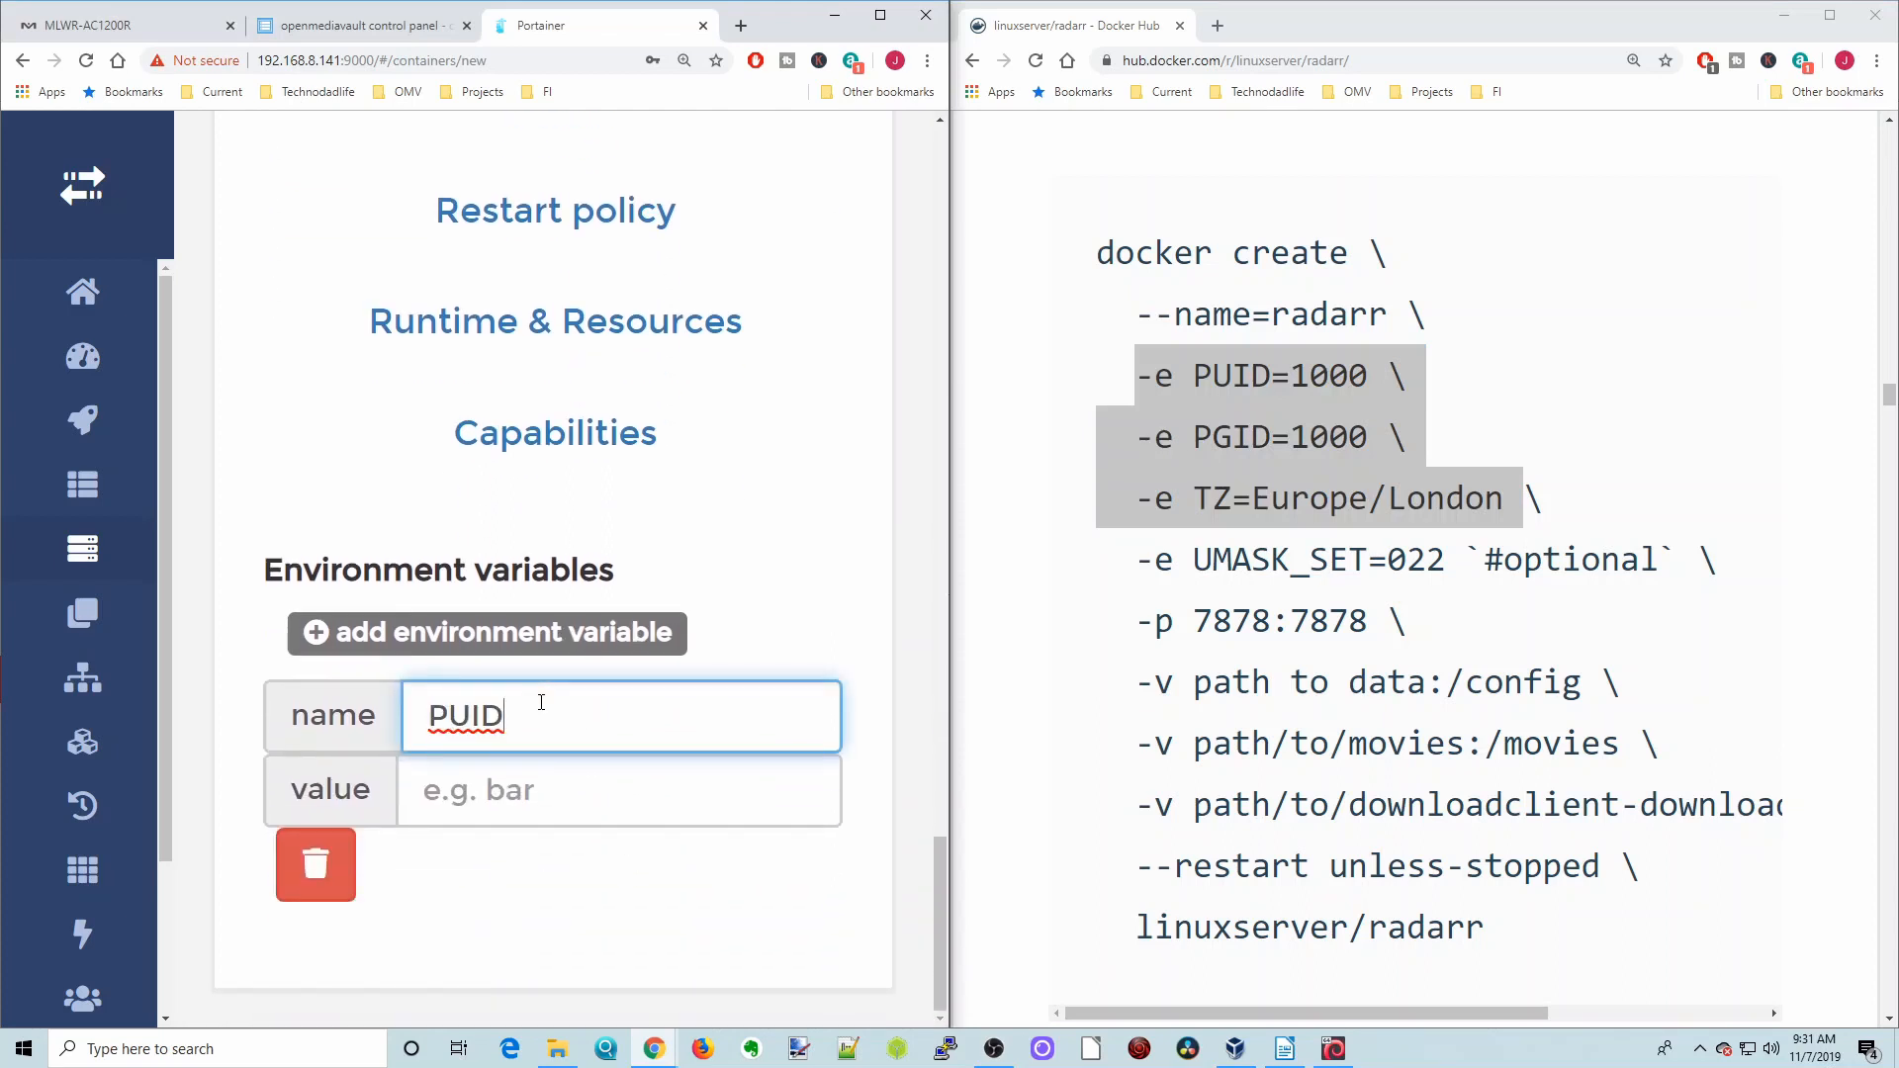
click(617, 790)
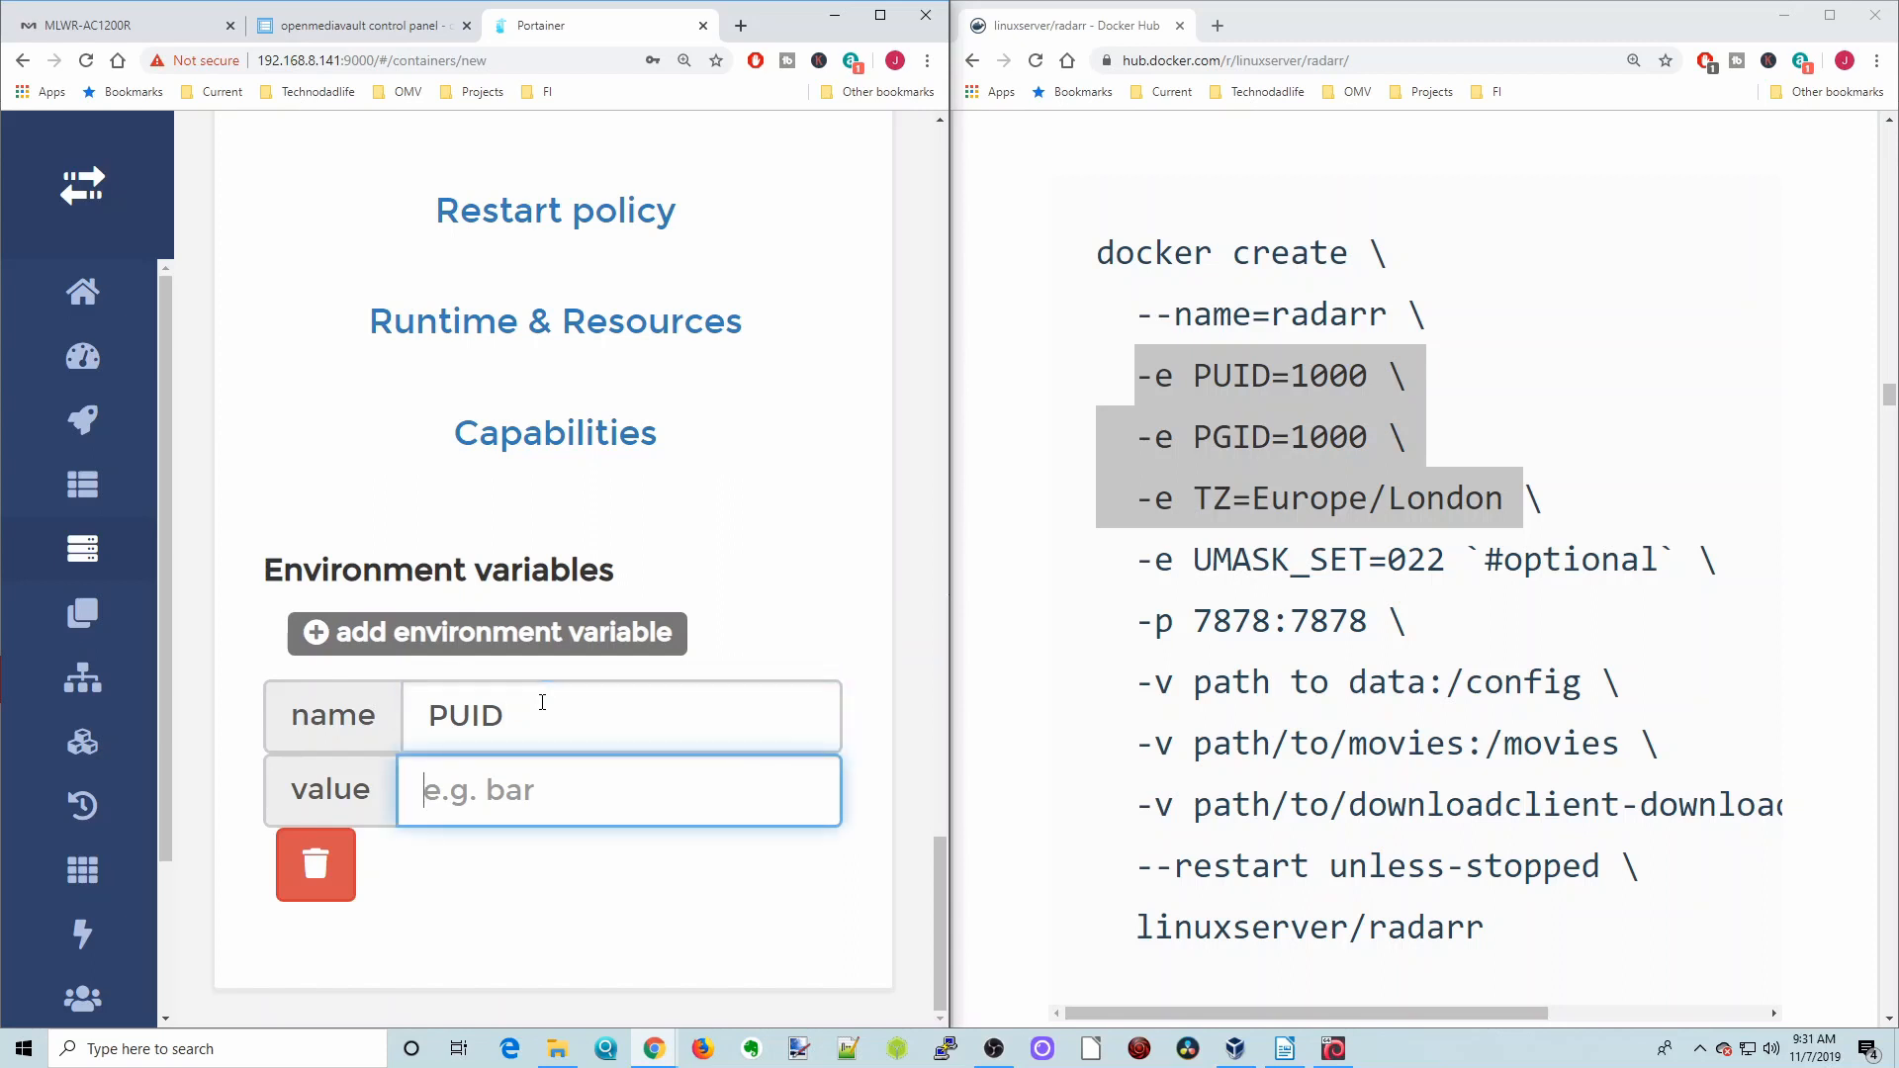
text(1000)
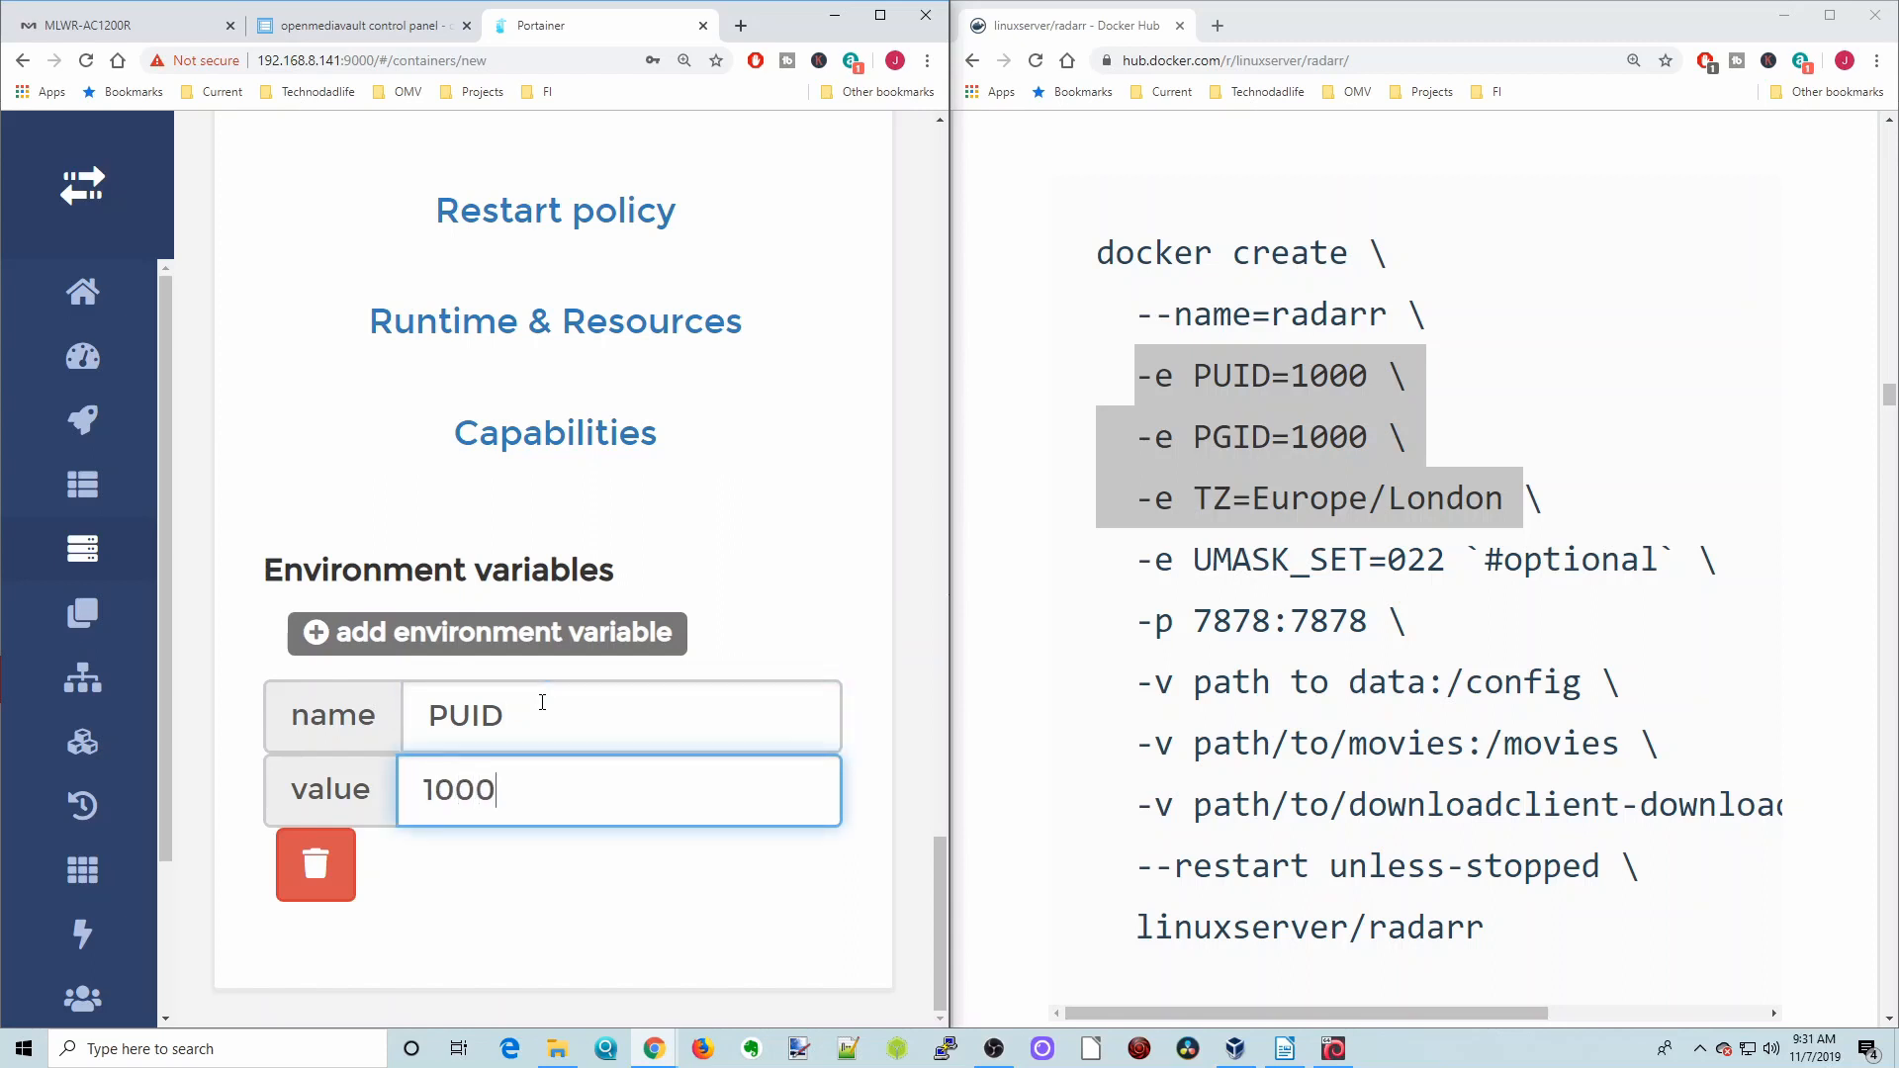
Add a second environment variable named PGID
click(486, 633)
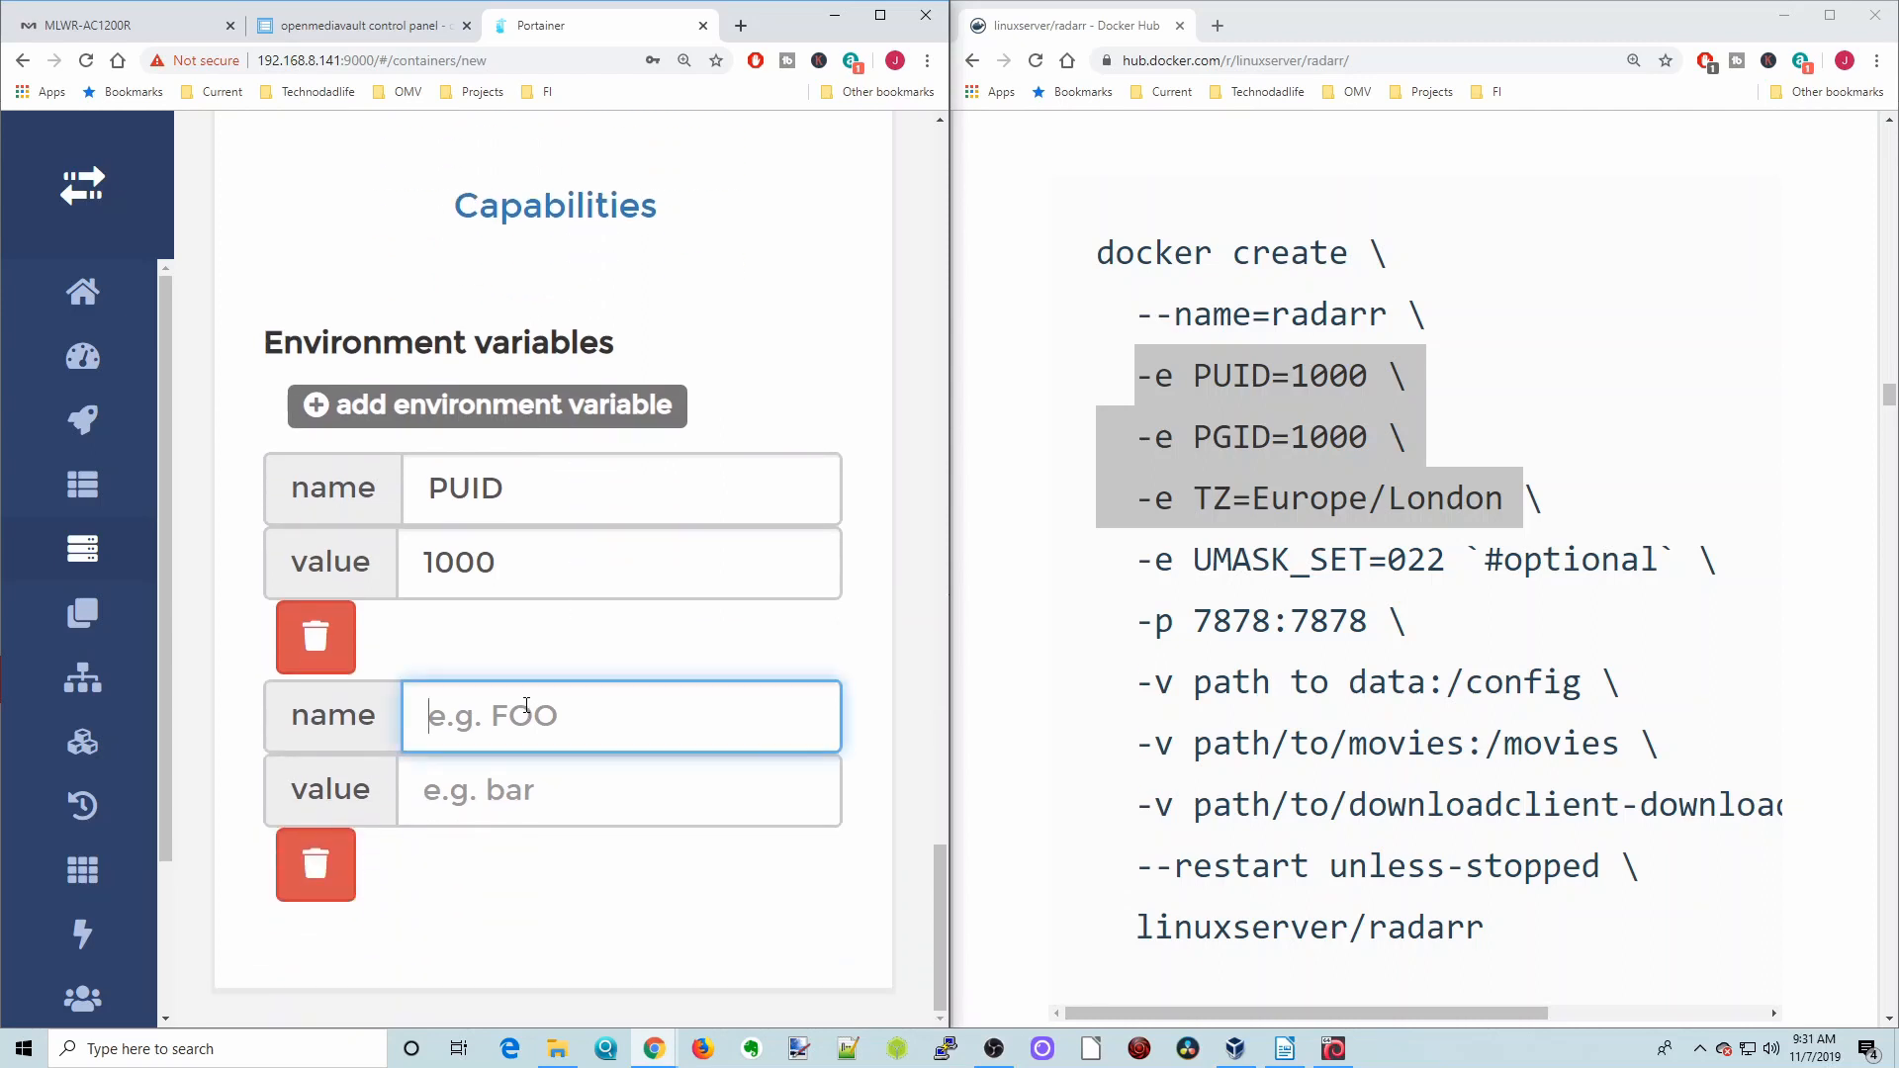
text(PGID)
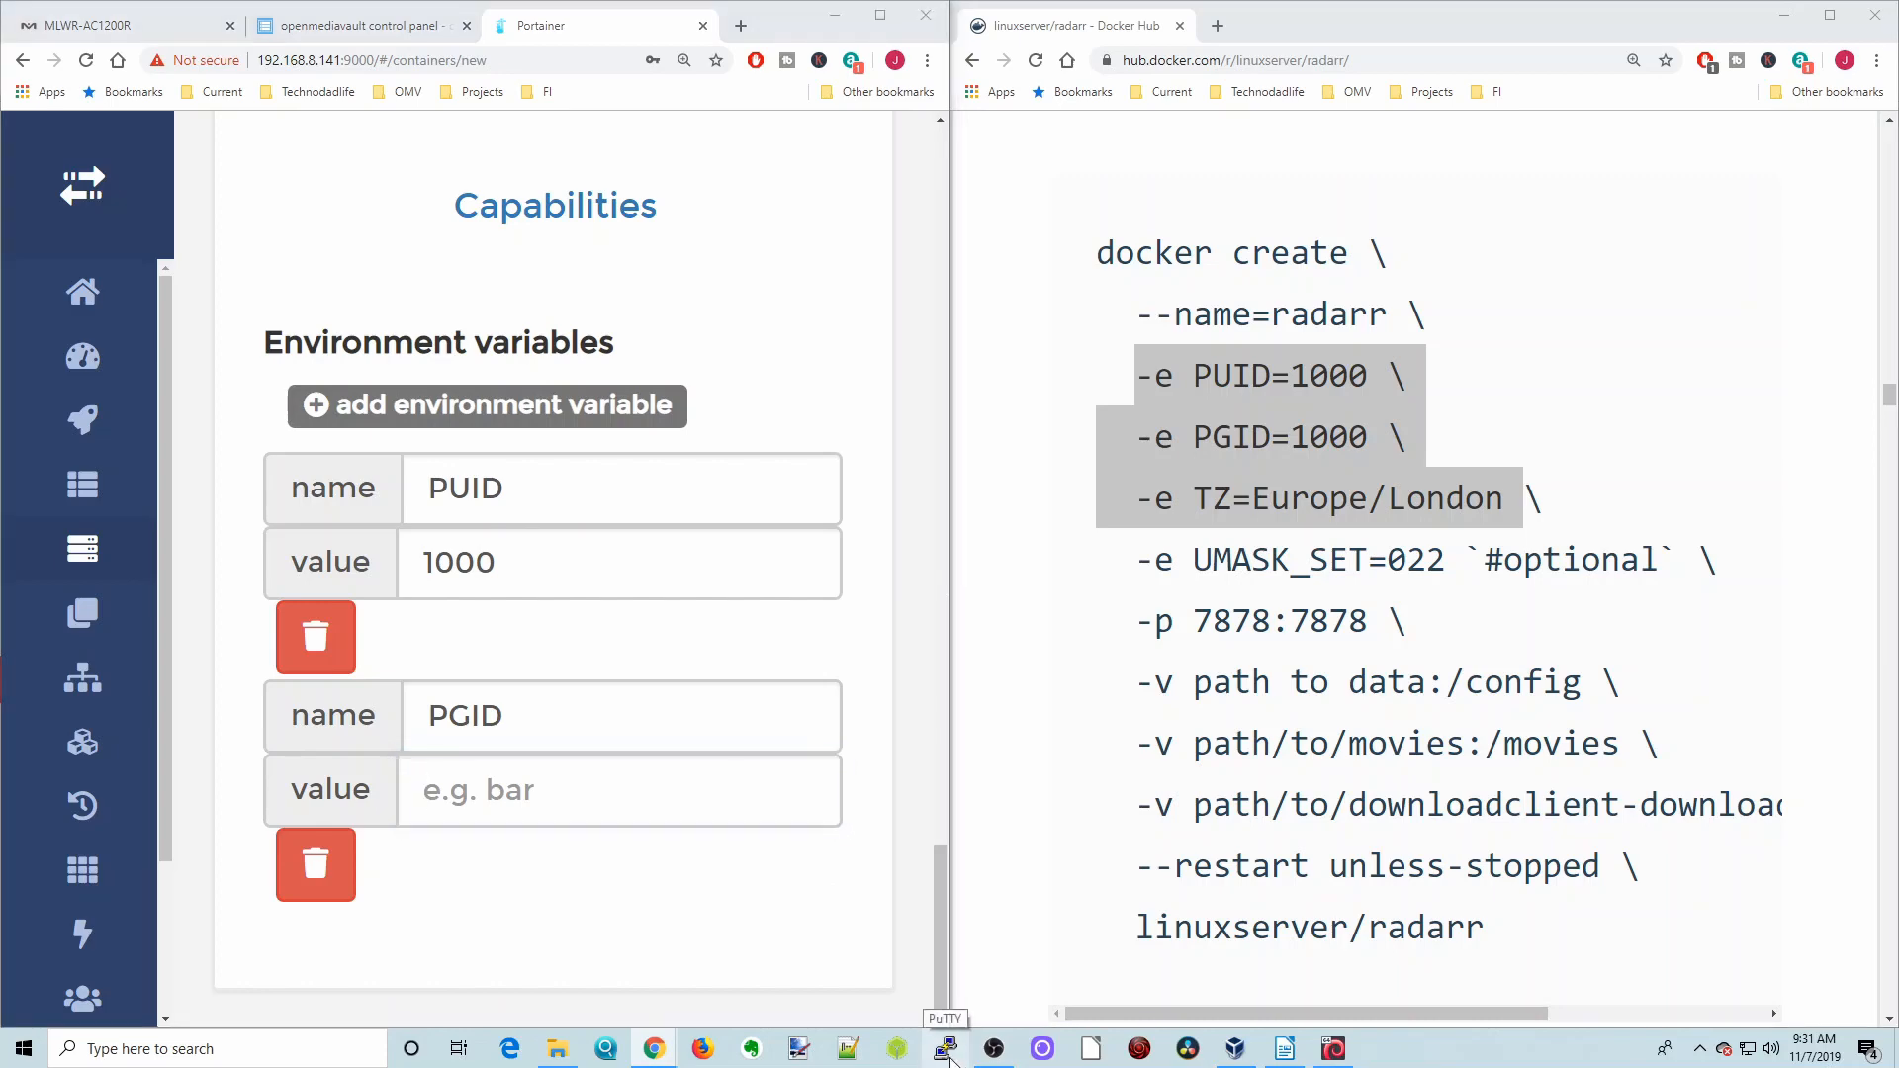
Connect PuTTY to 192.168.8.141 and log in as root
click(946, 1049)
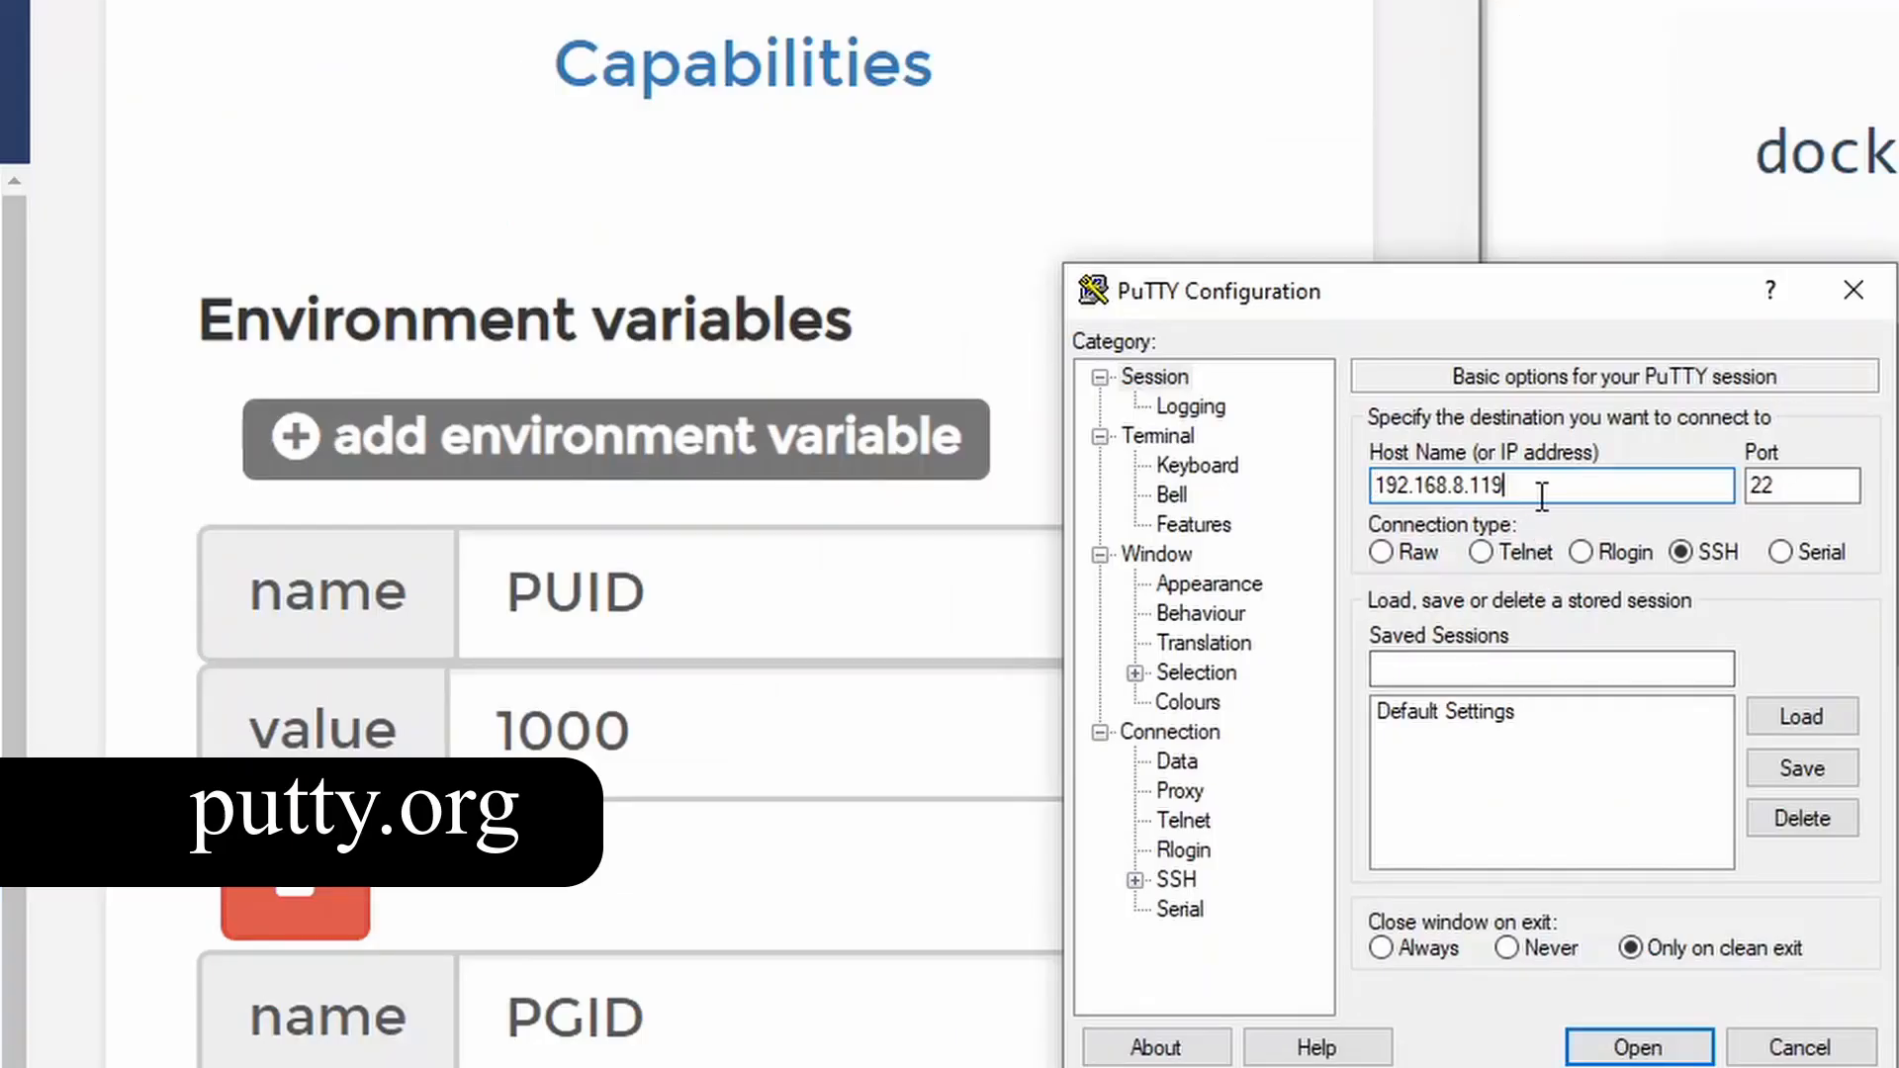
mouse_move(1523, 483)
text(4)
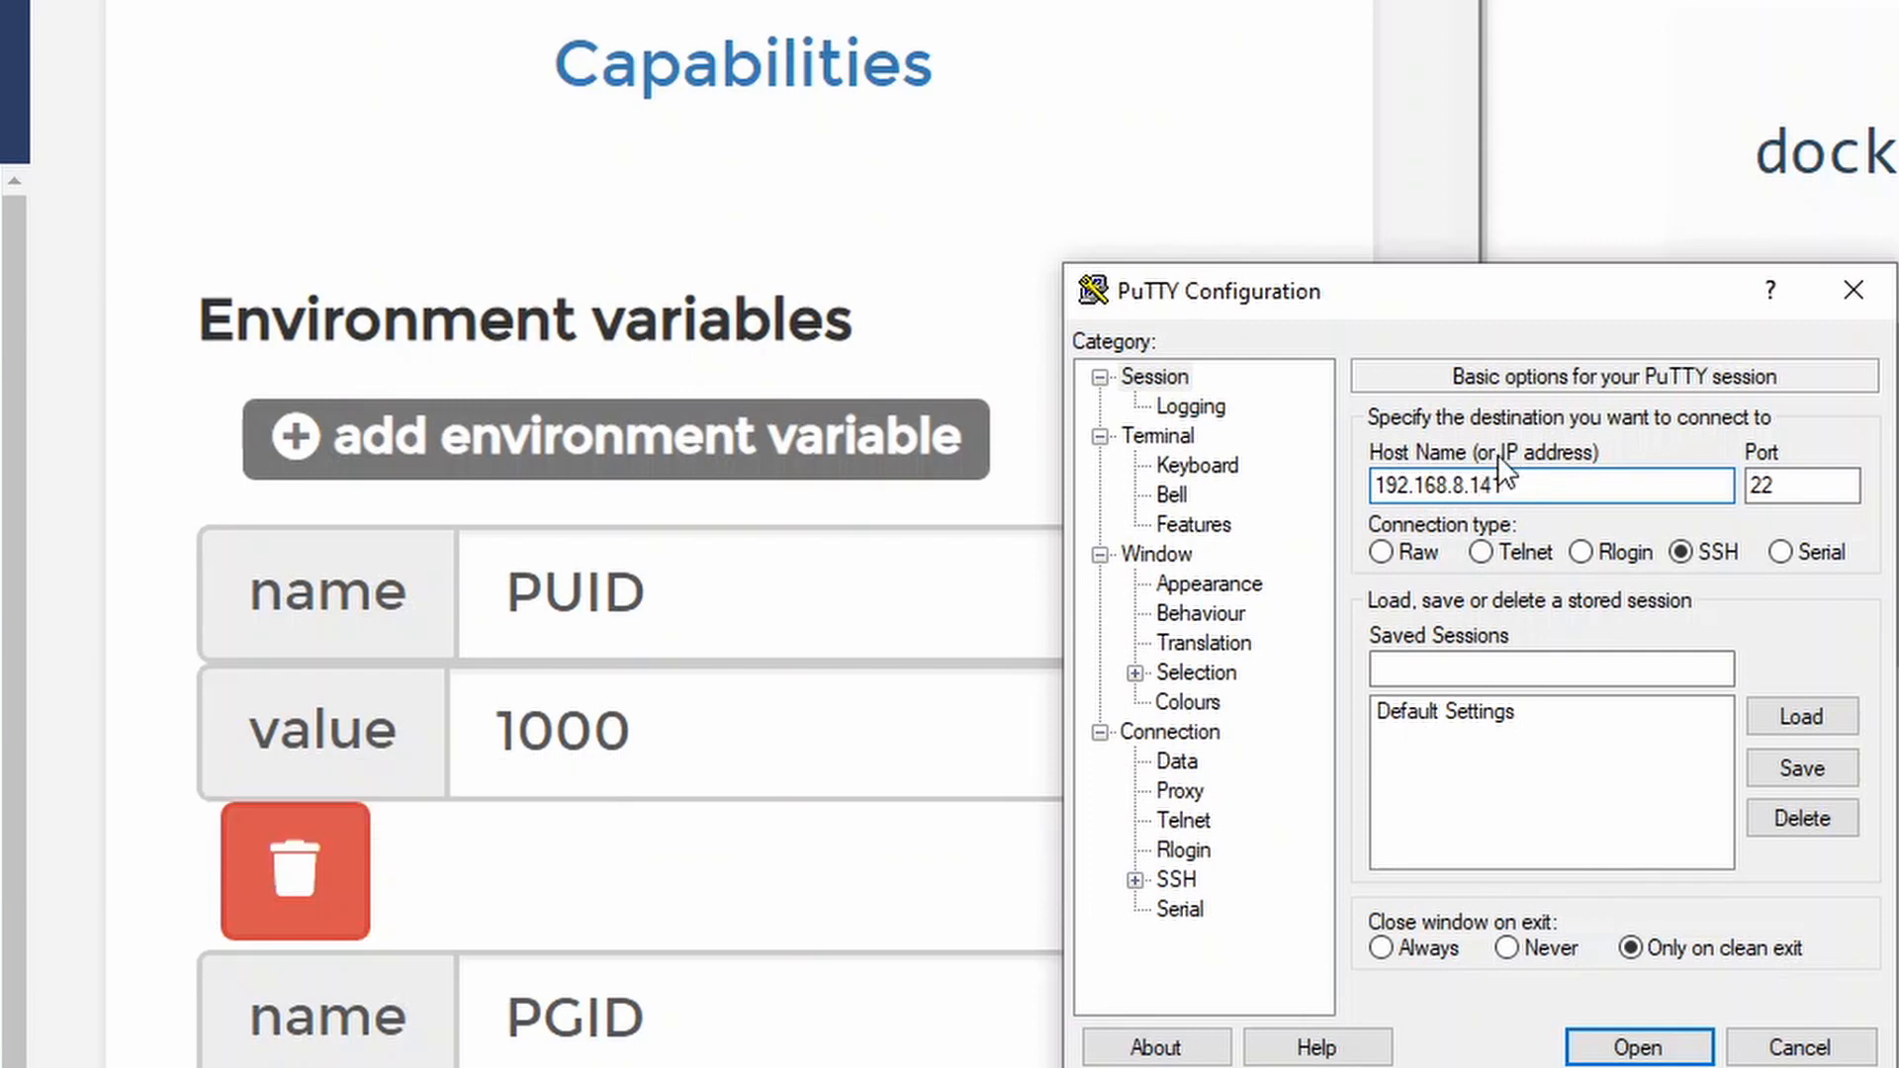
click(1635, 1047)
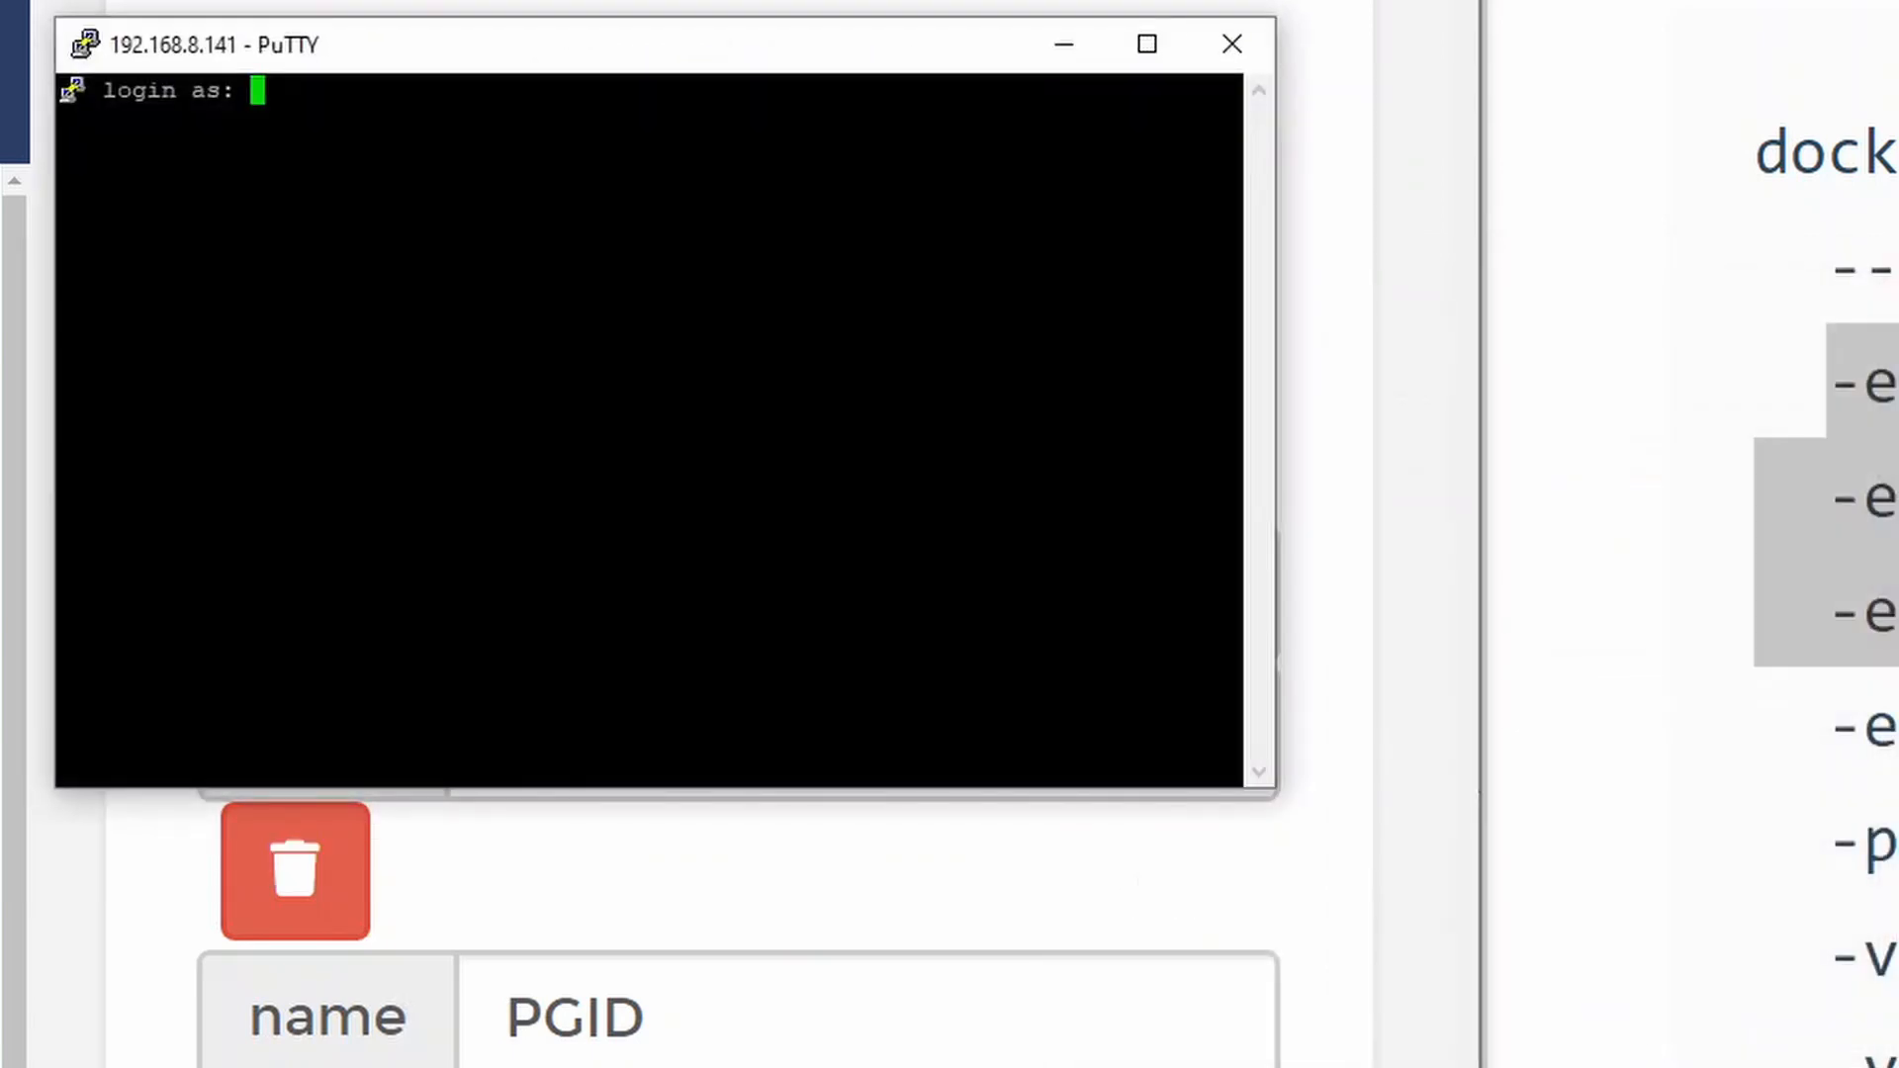
text(root)
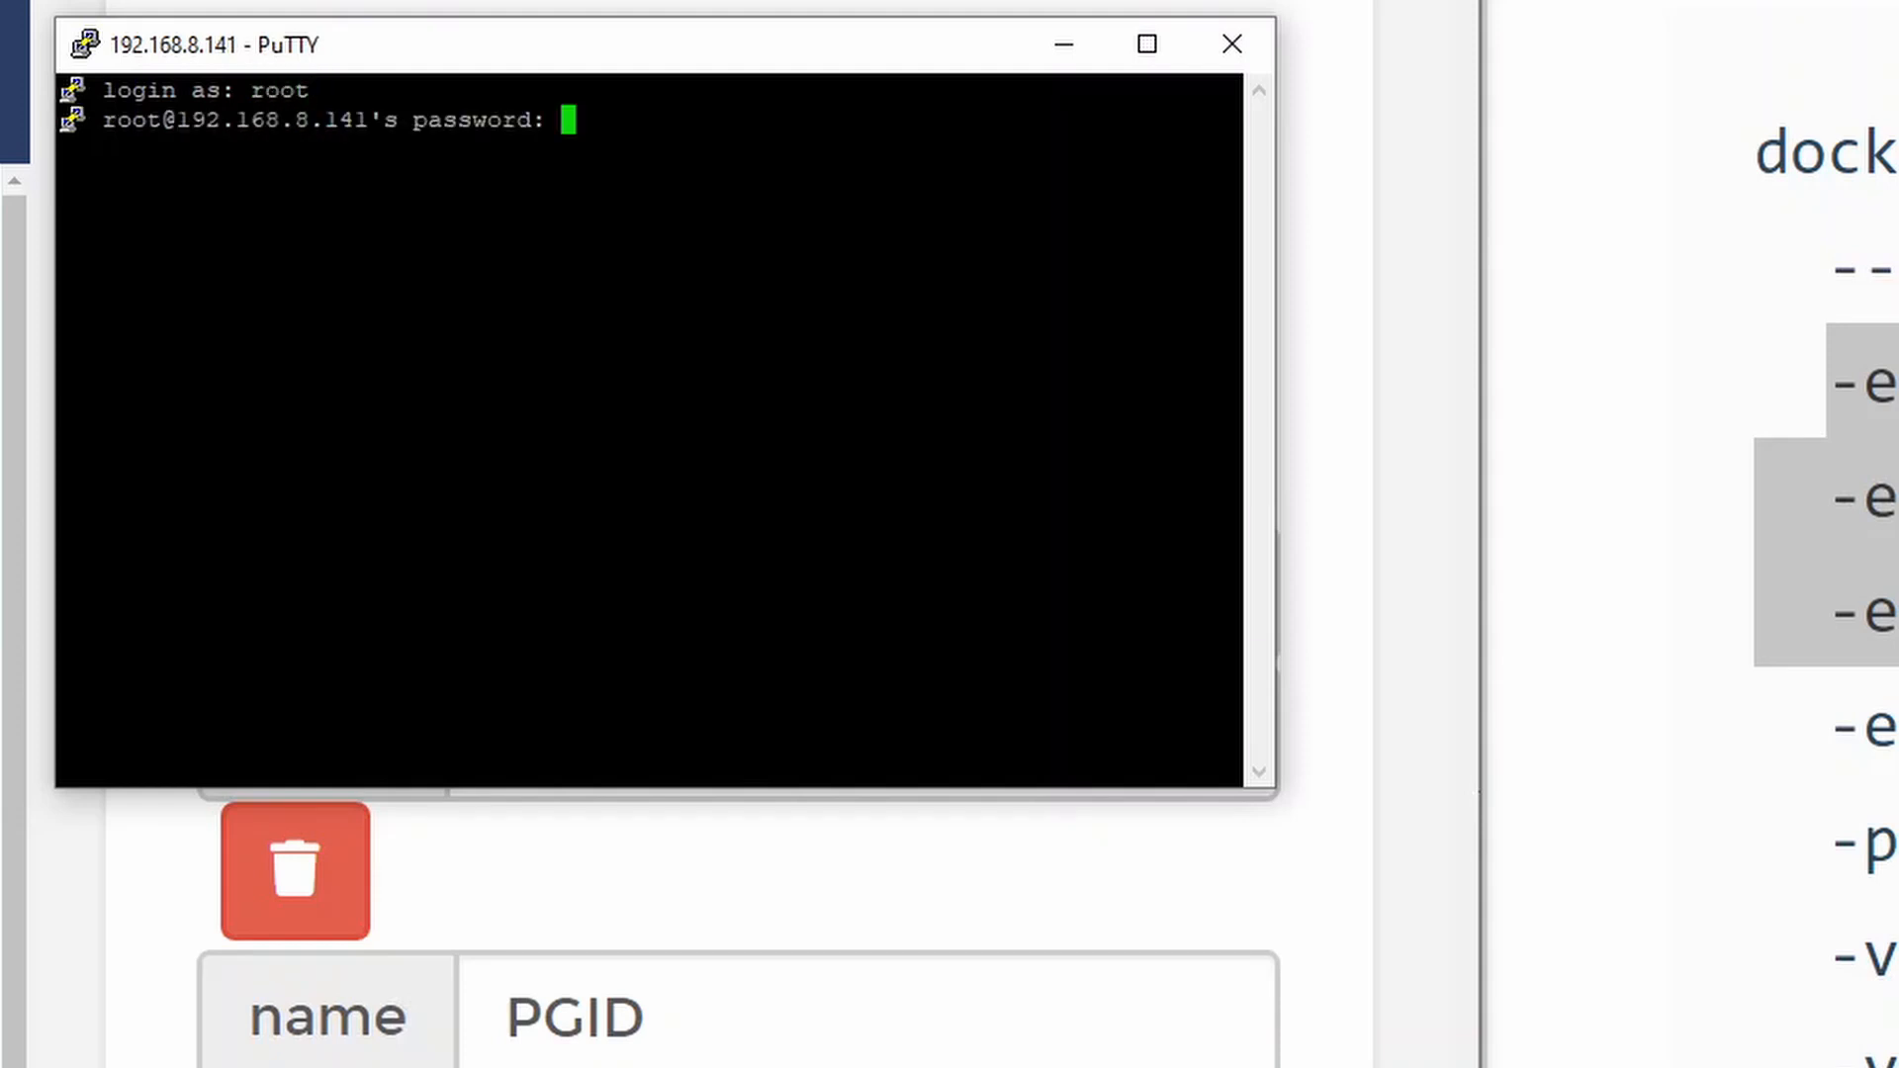
key(Return)
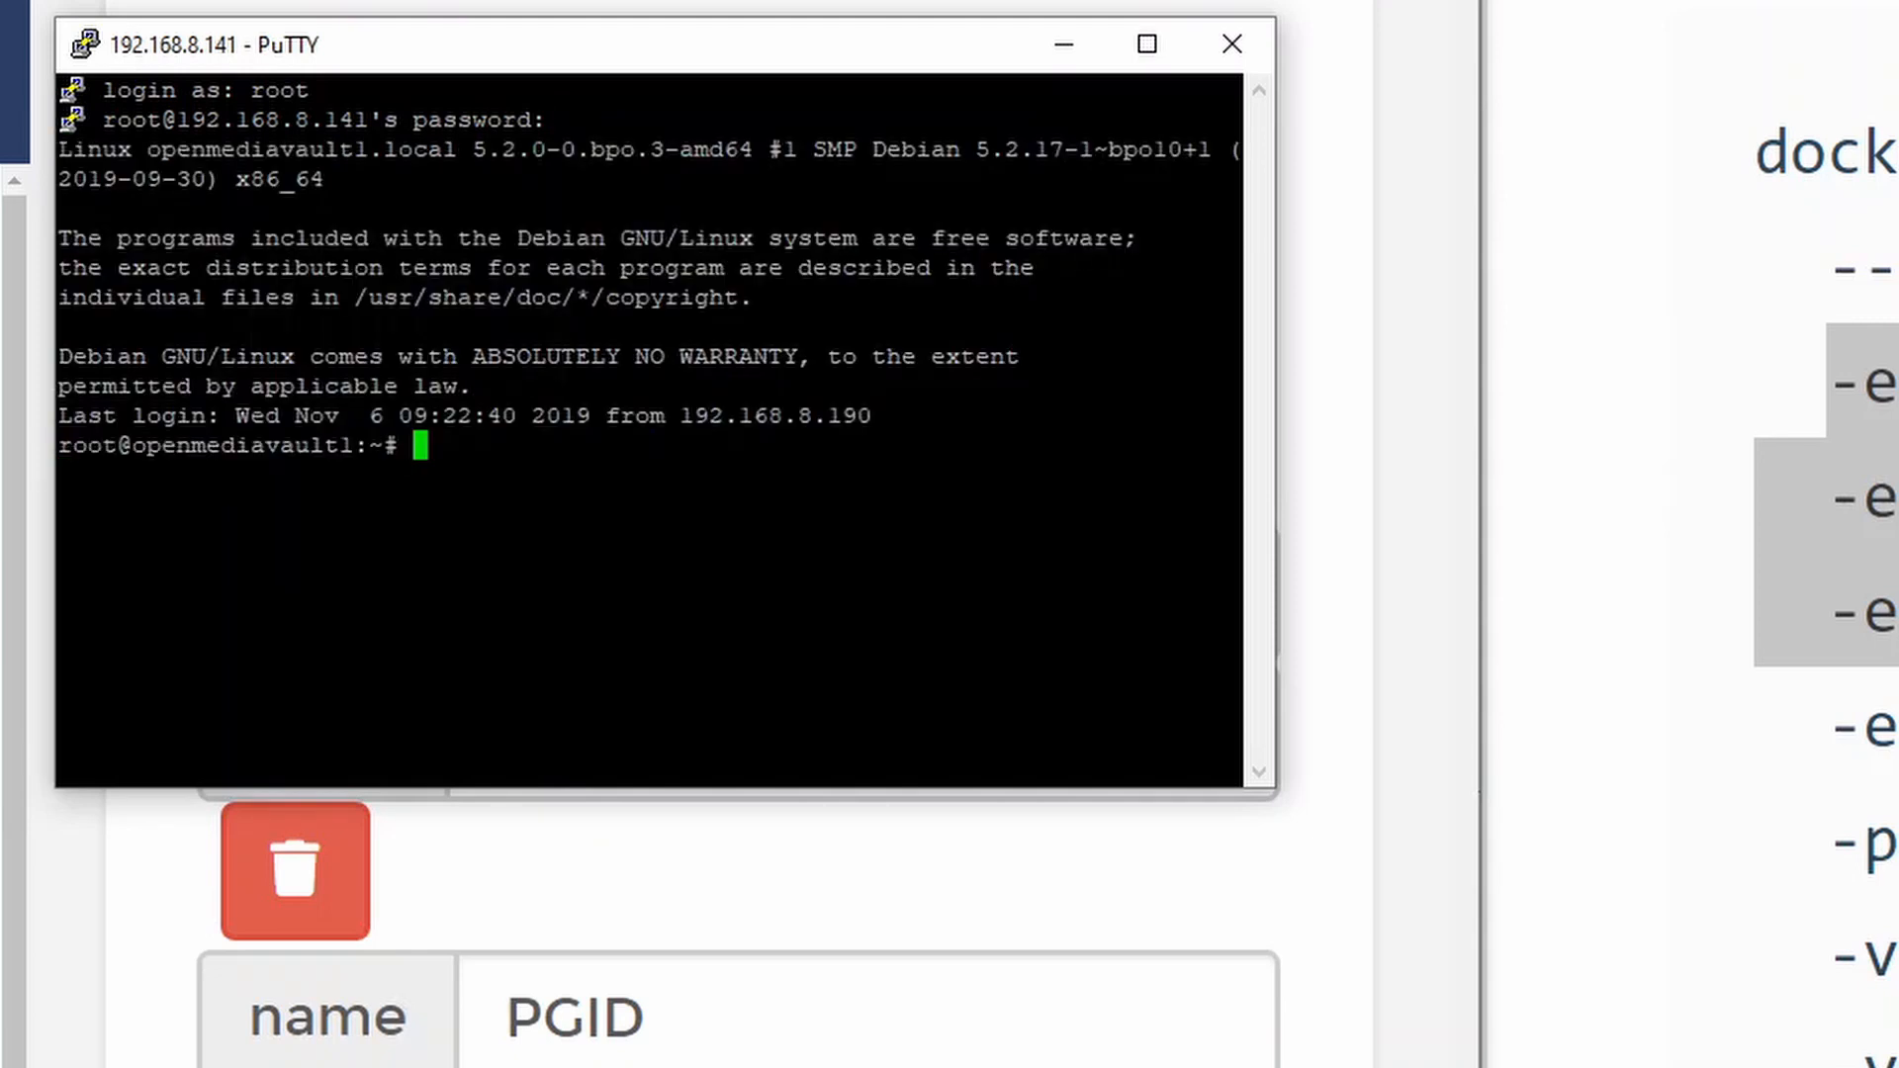
Run 'id jeff' to look up the user's uid and gid
text(id j)
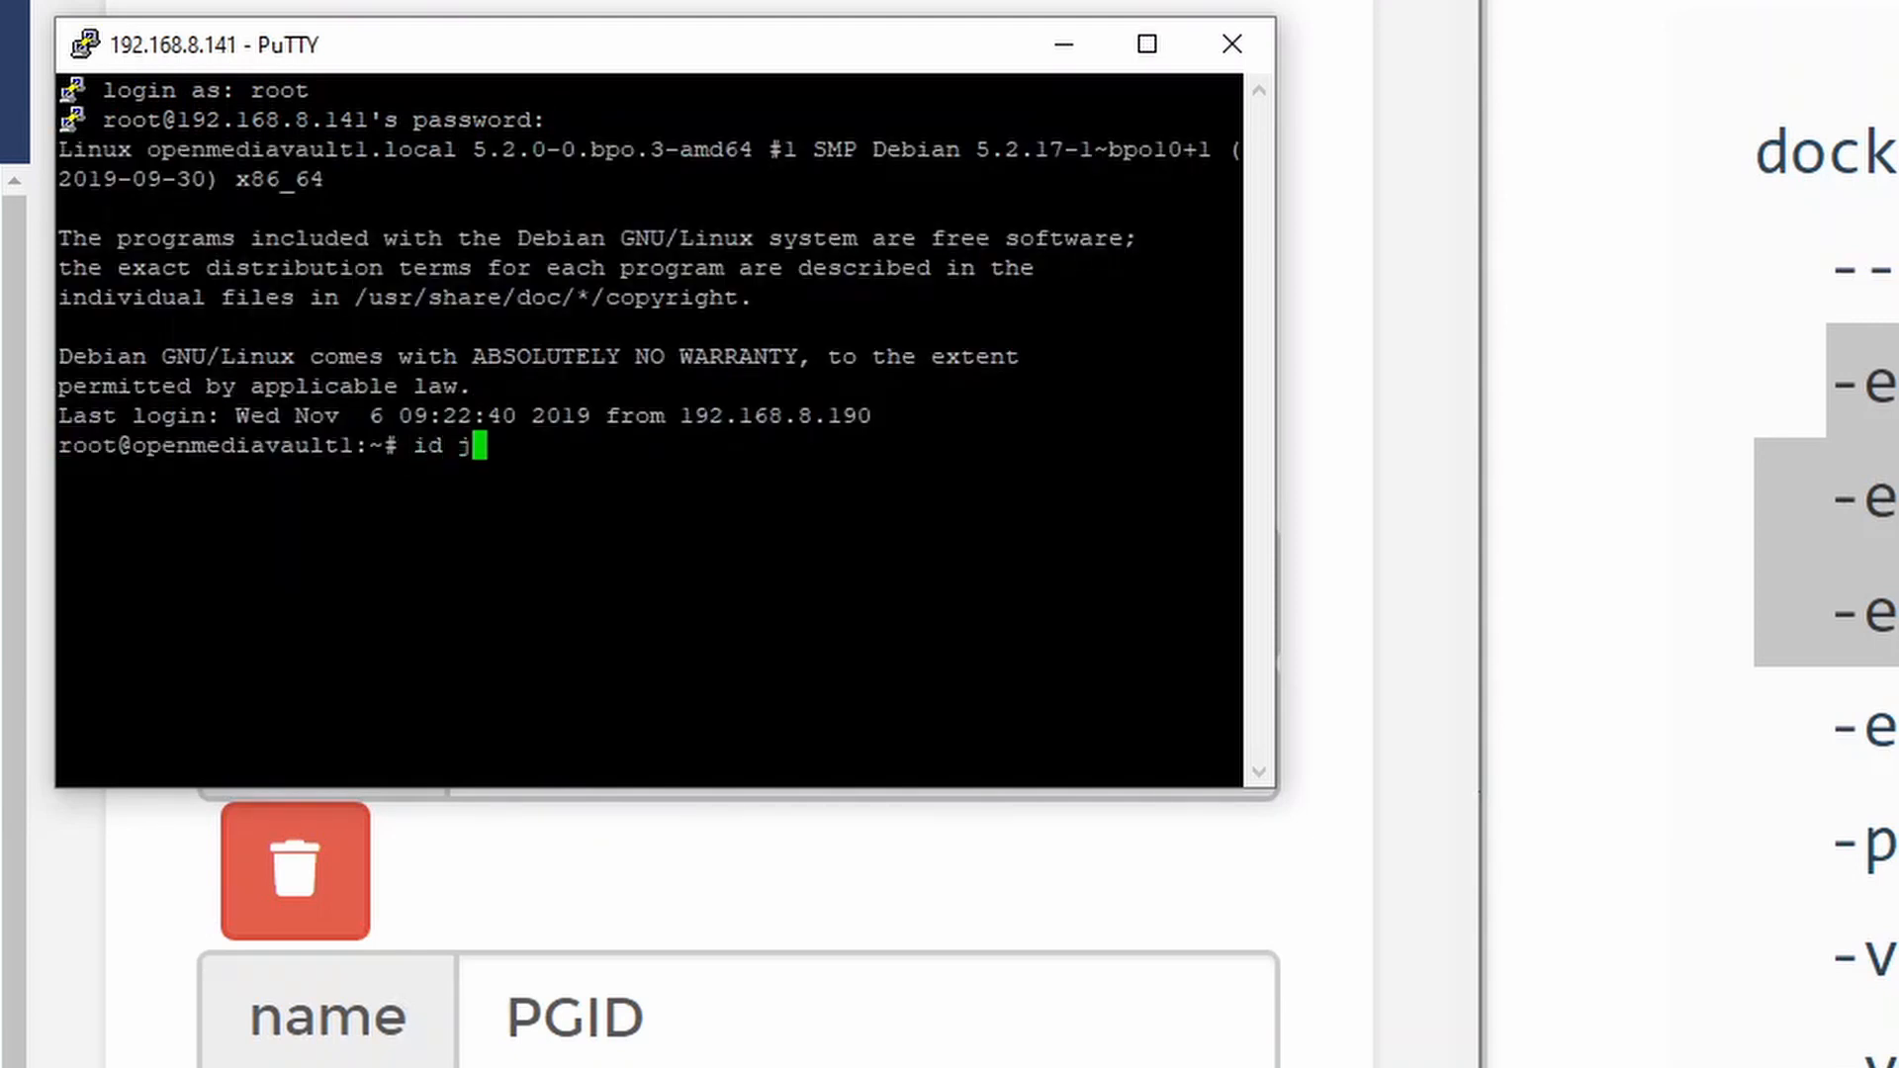
text(eff)
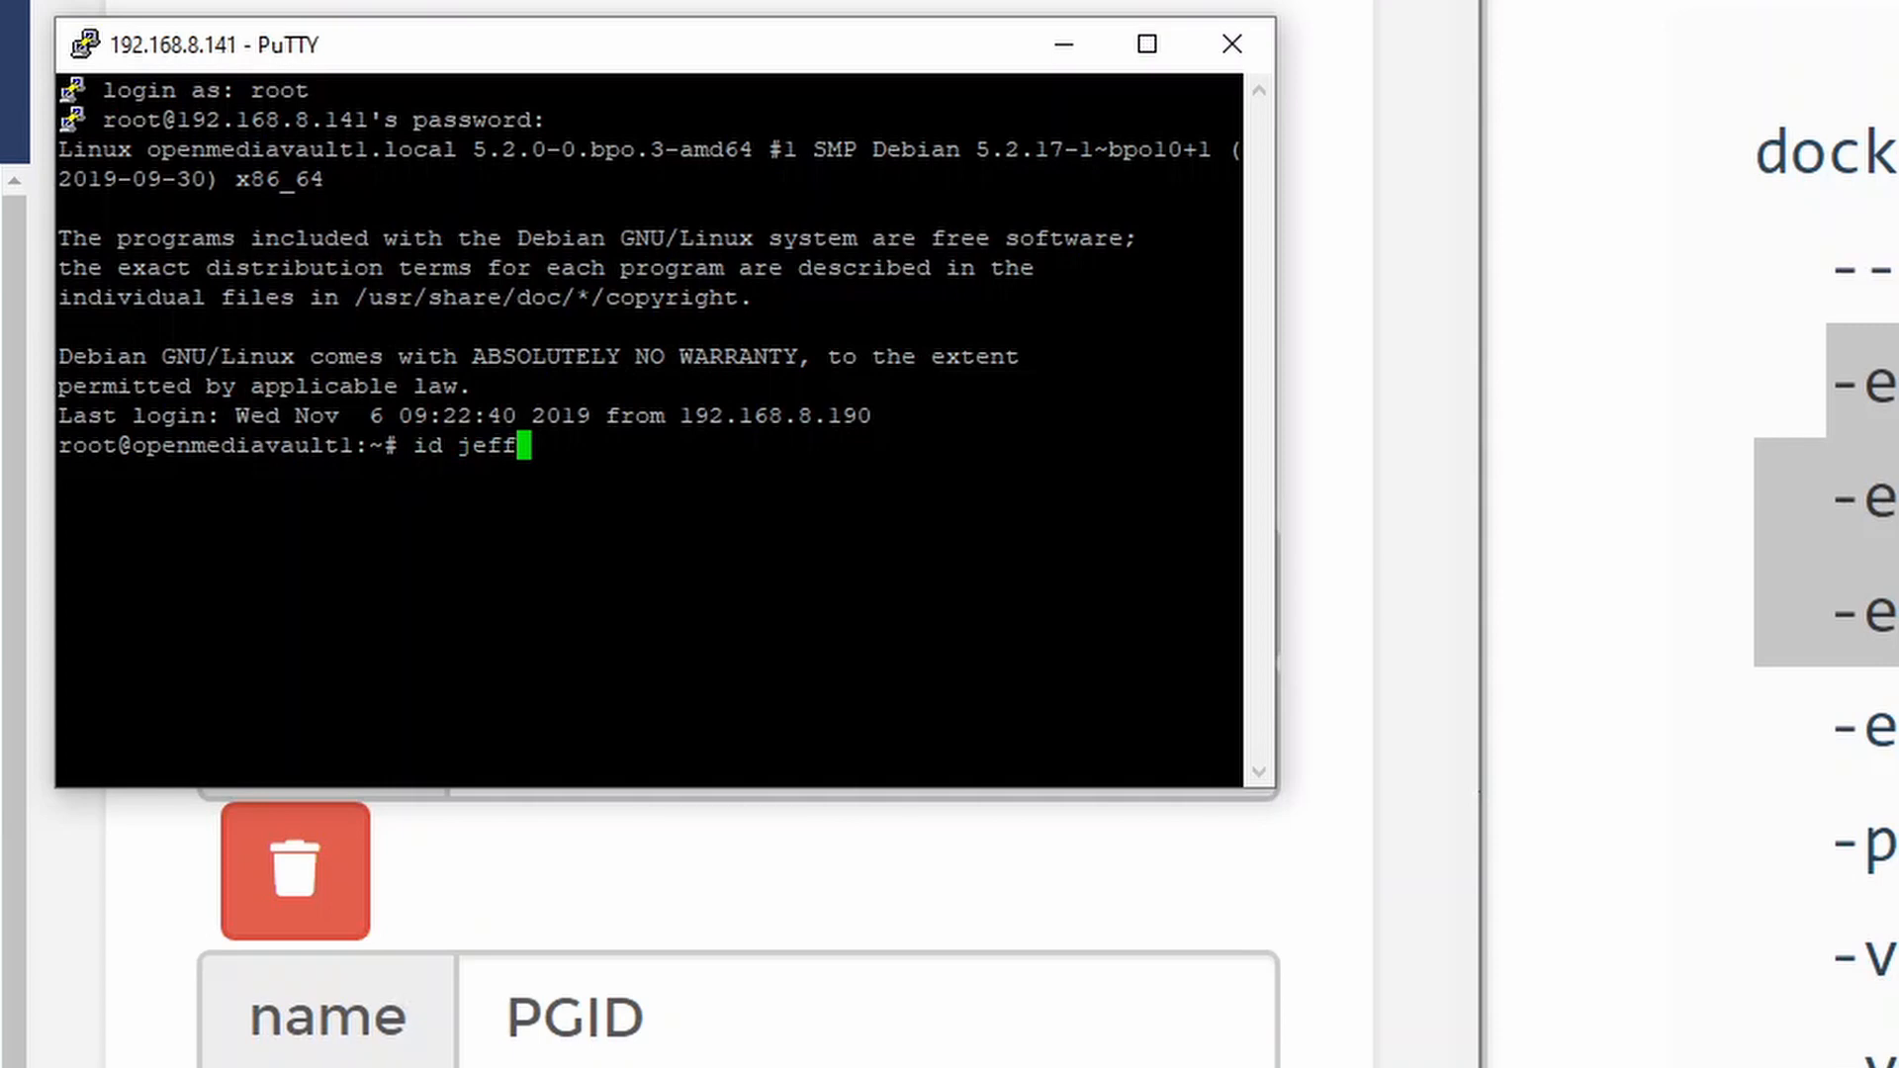
key(Return)
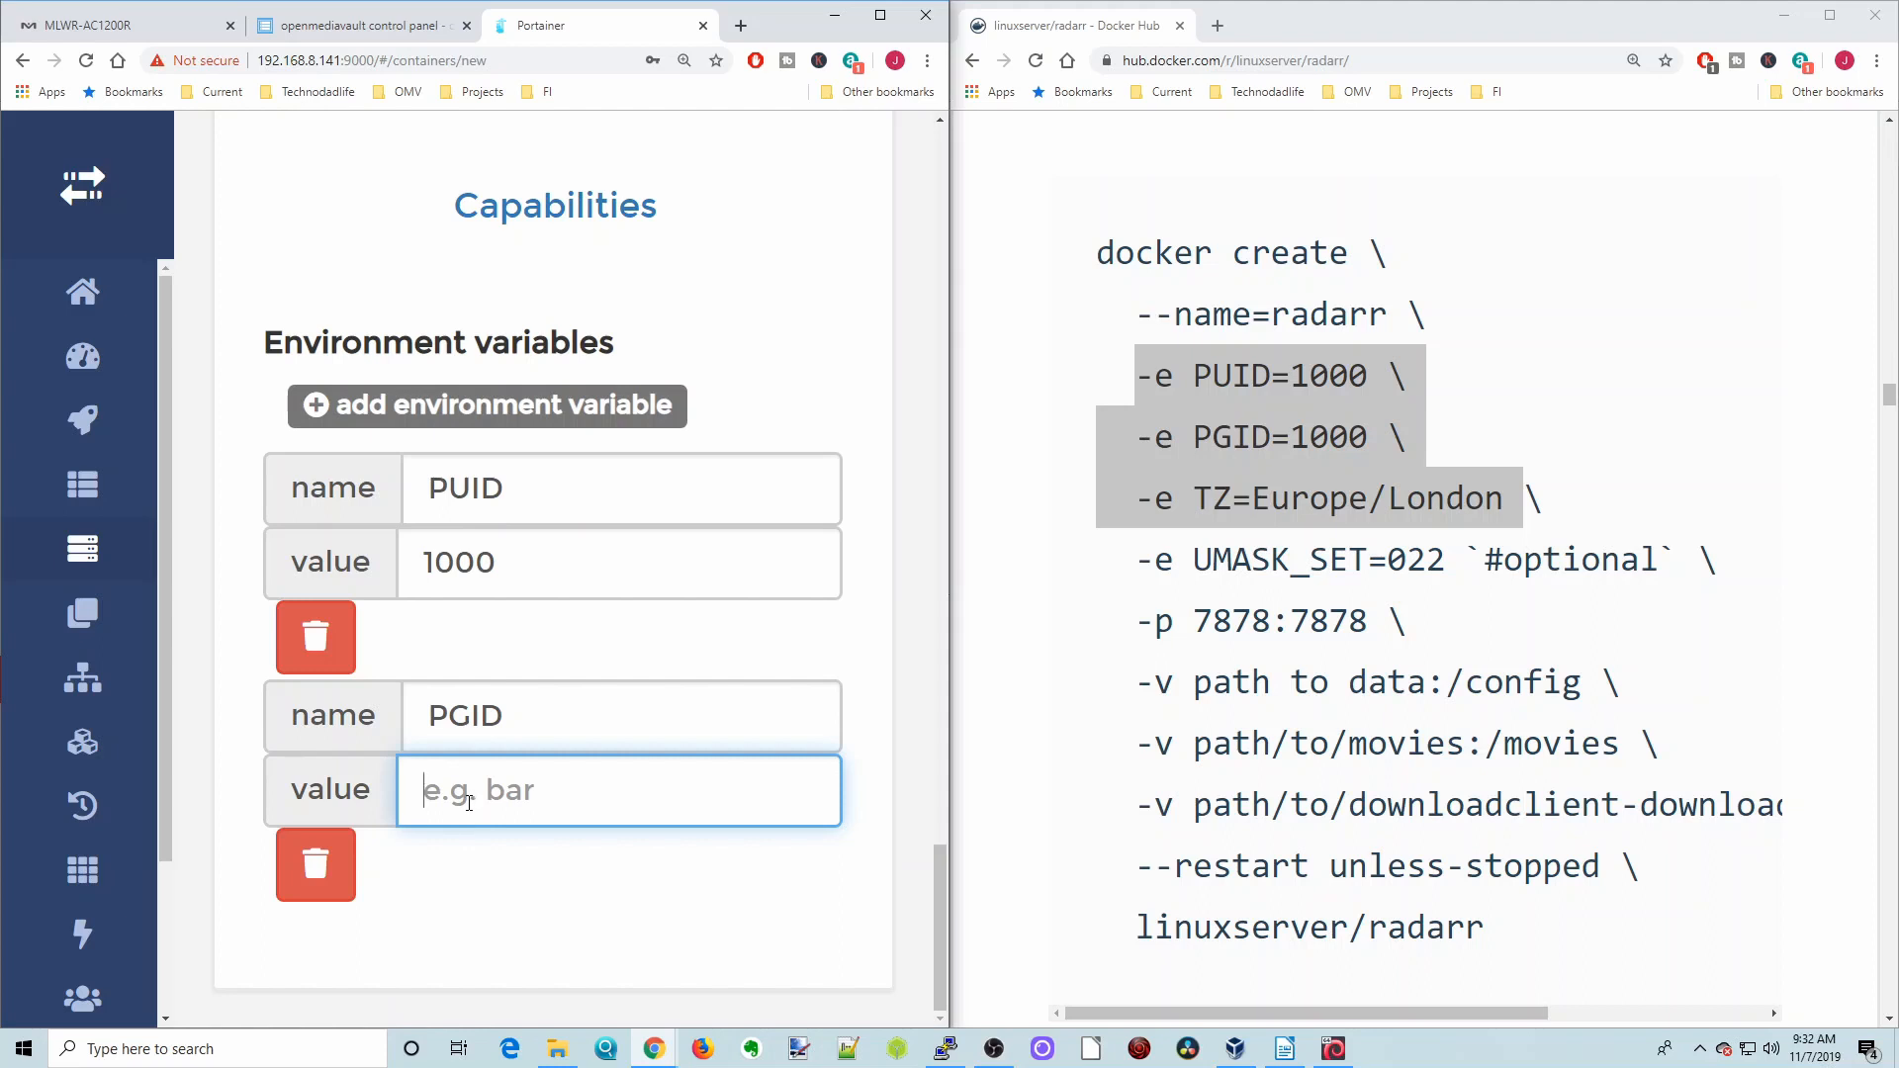
Enter 100 as the PGID variable's value
text(100)
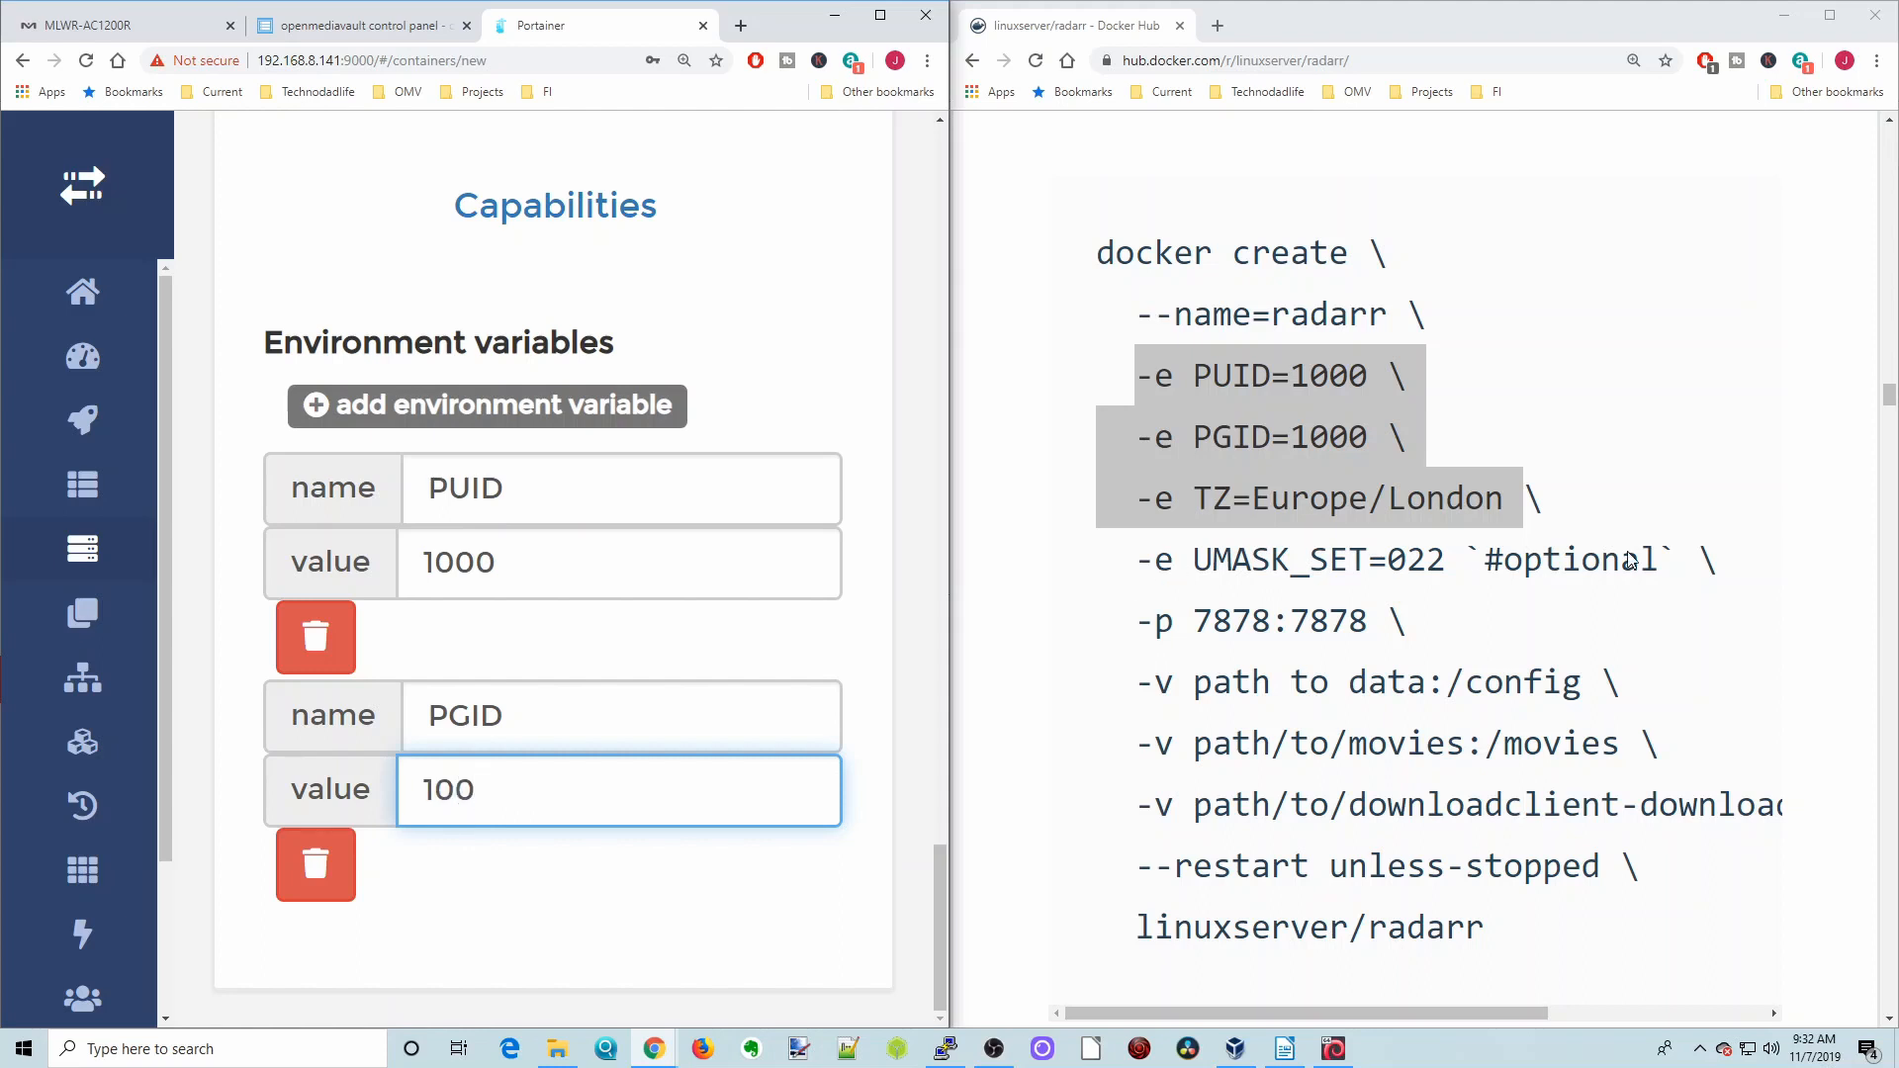
mouse_move(930, 772)
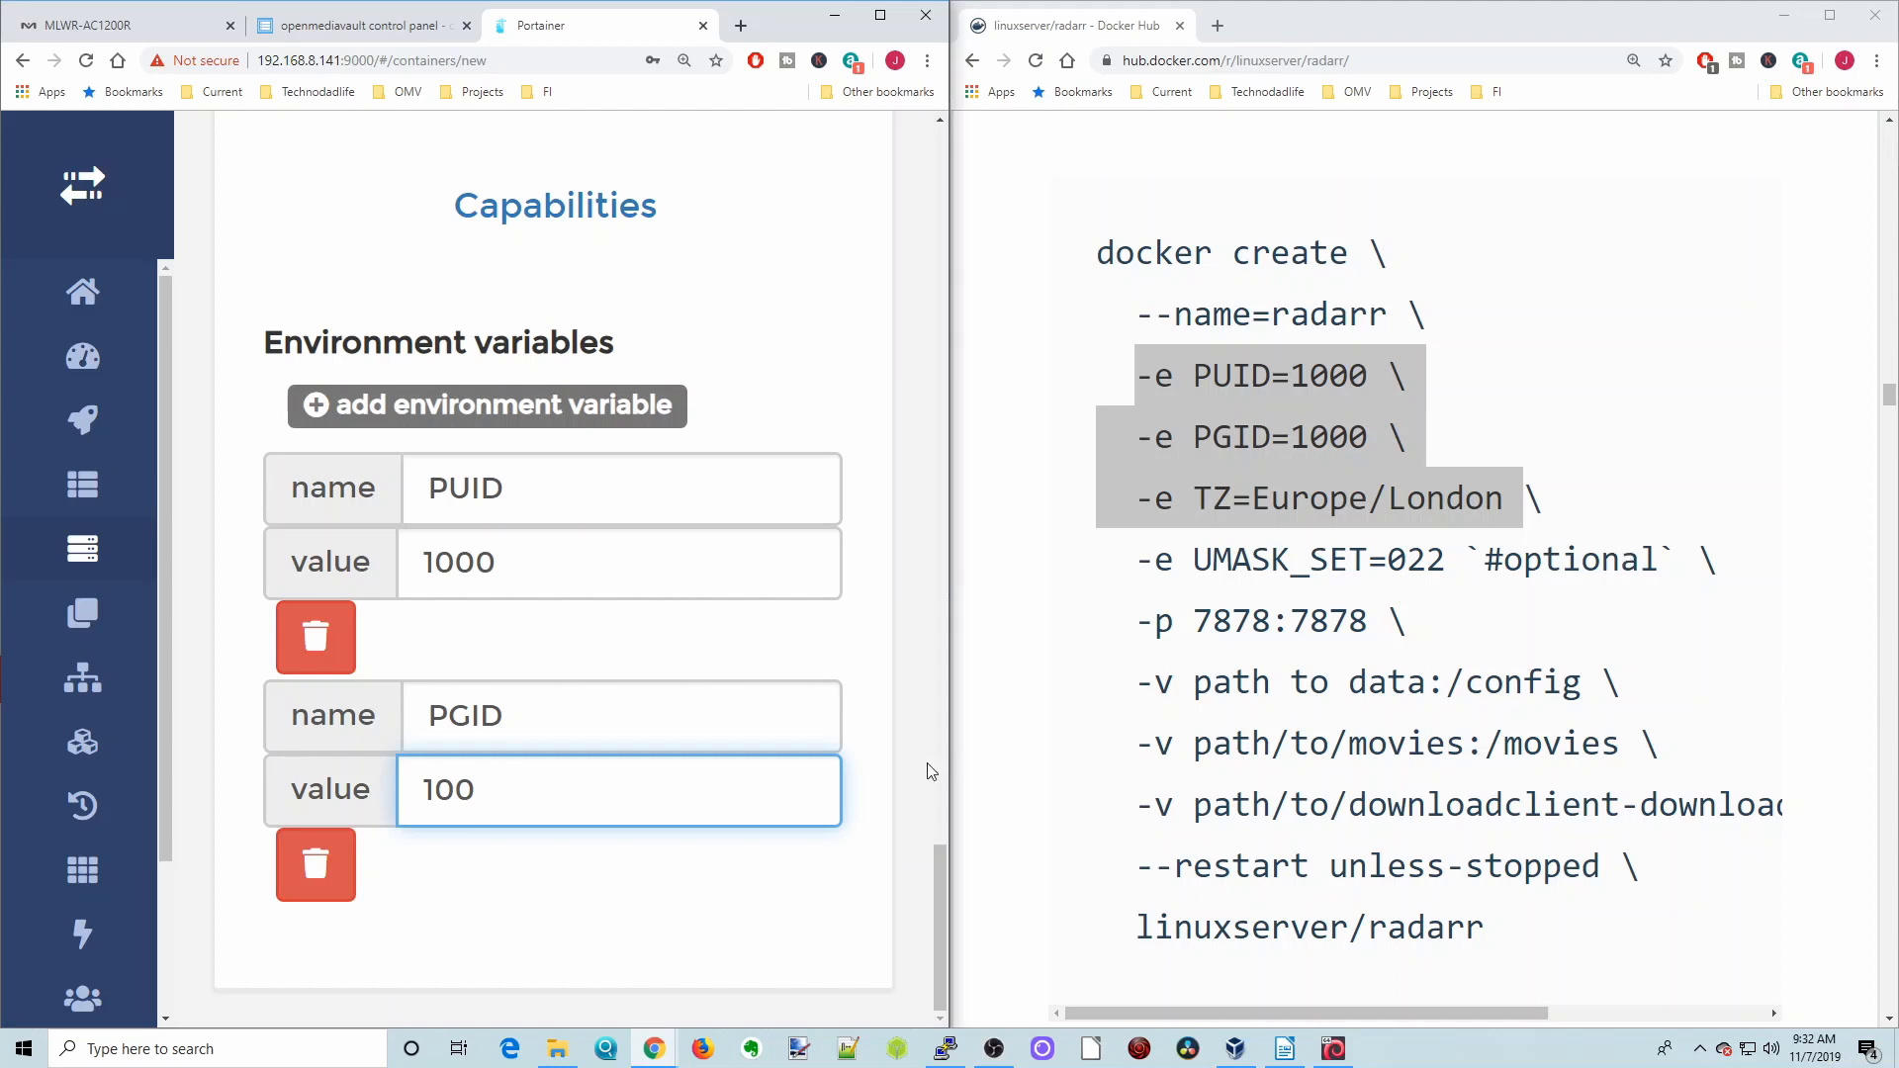
mouse_move(1119, 708)
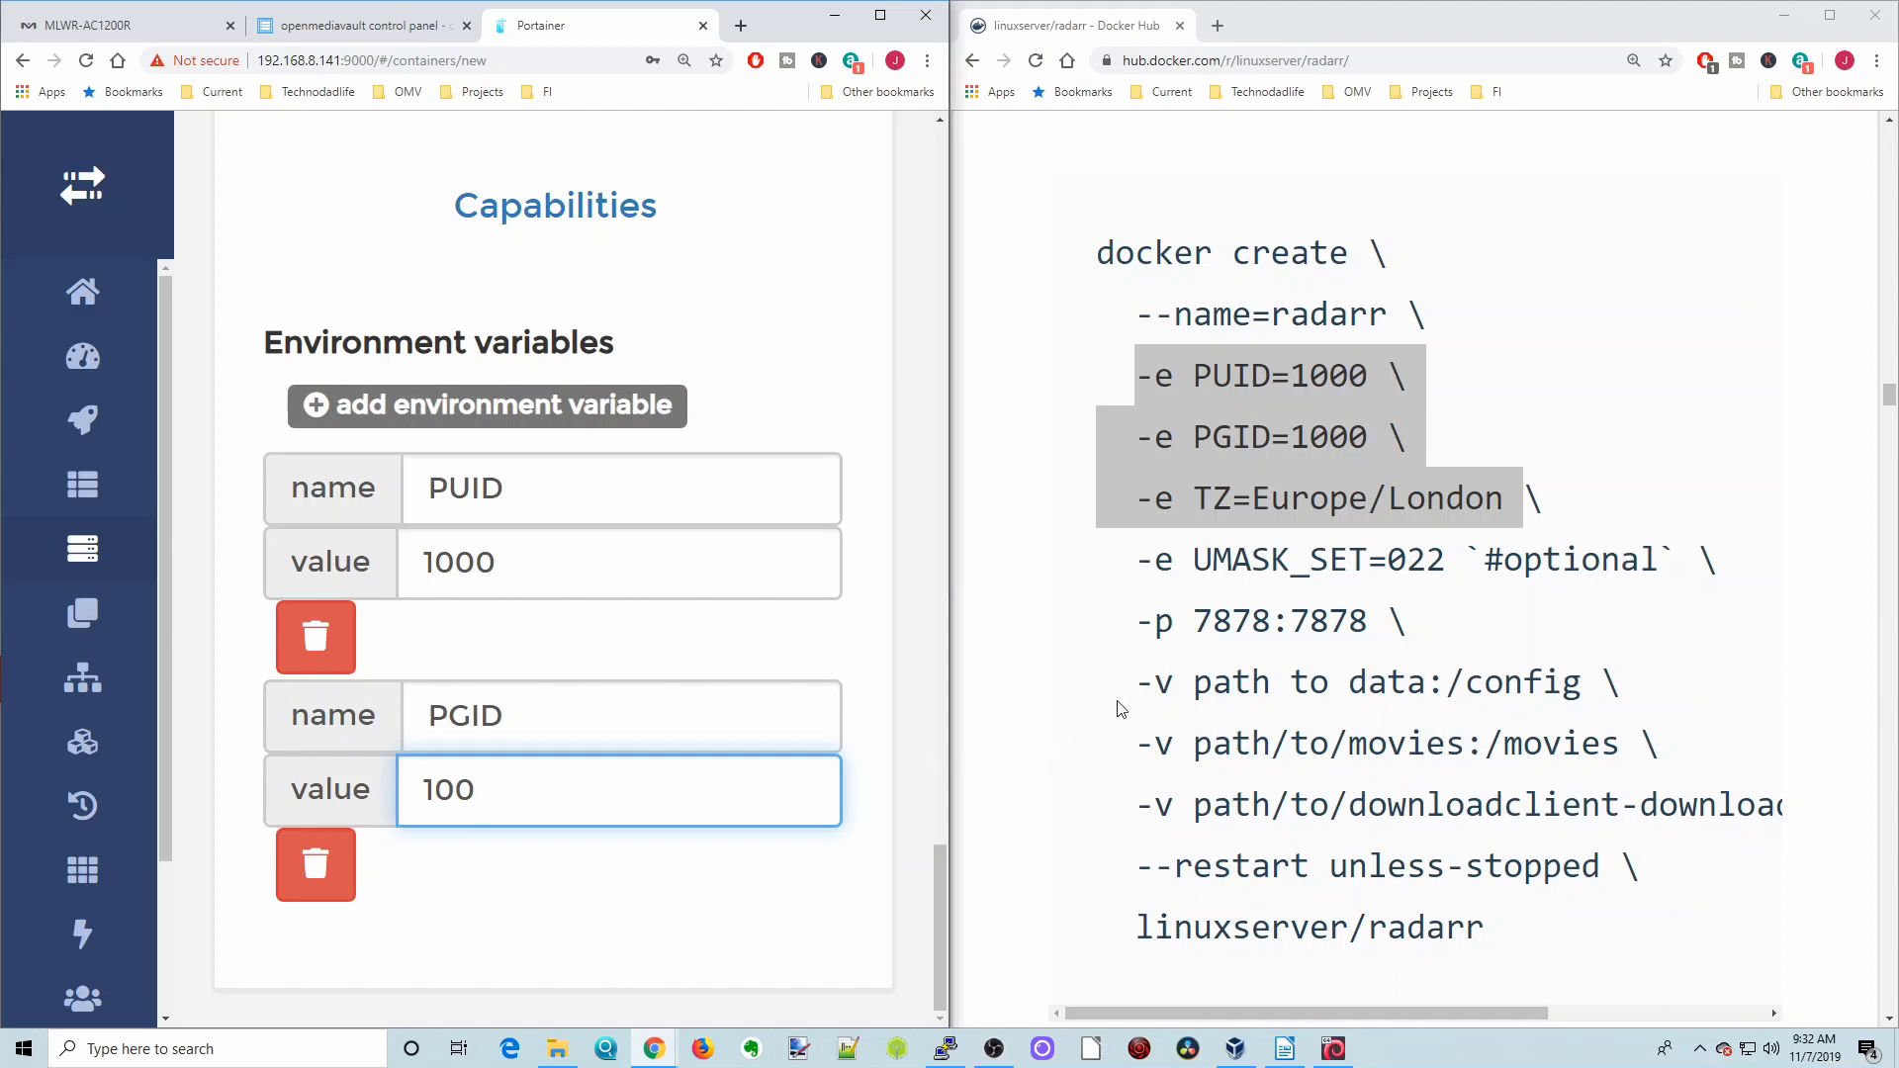
scroll(up, 3)
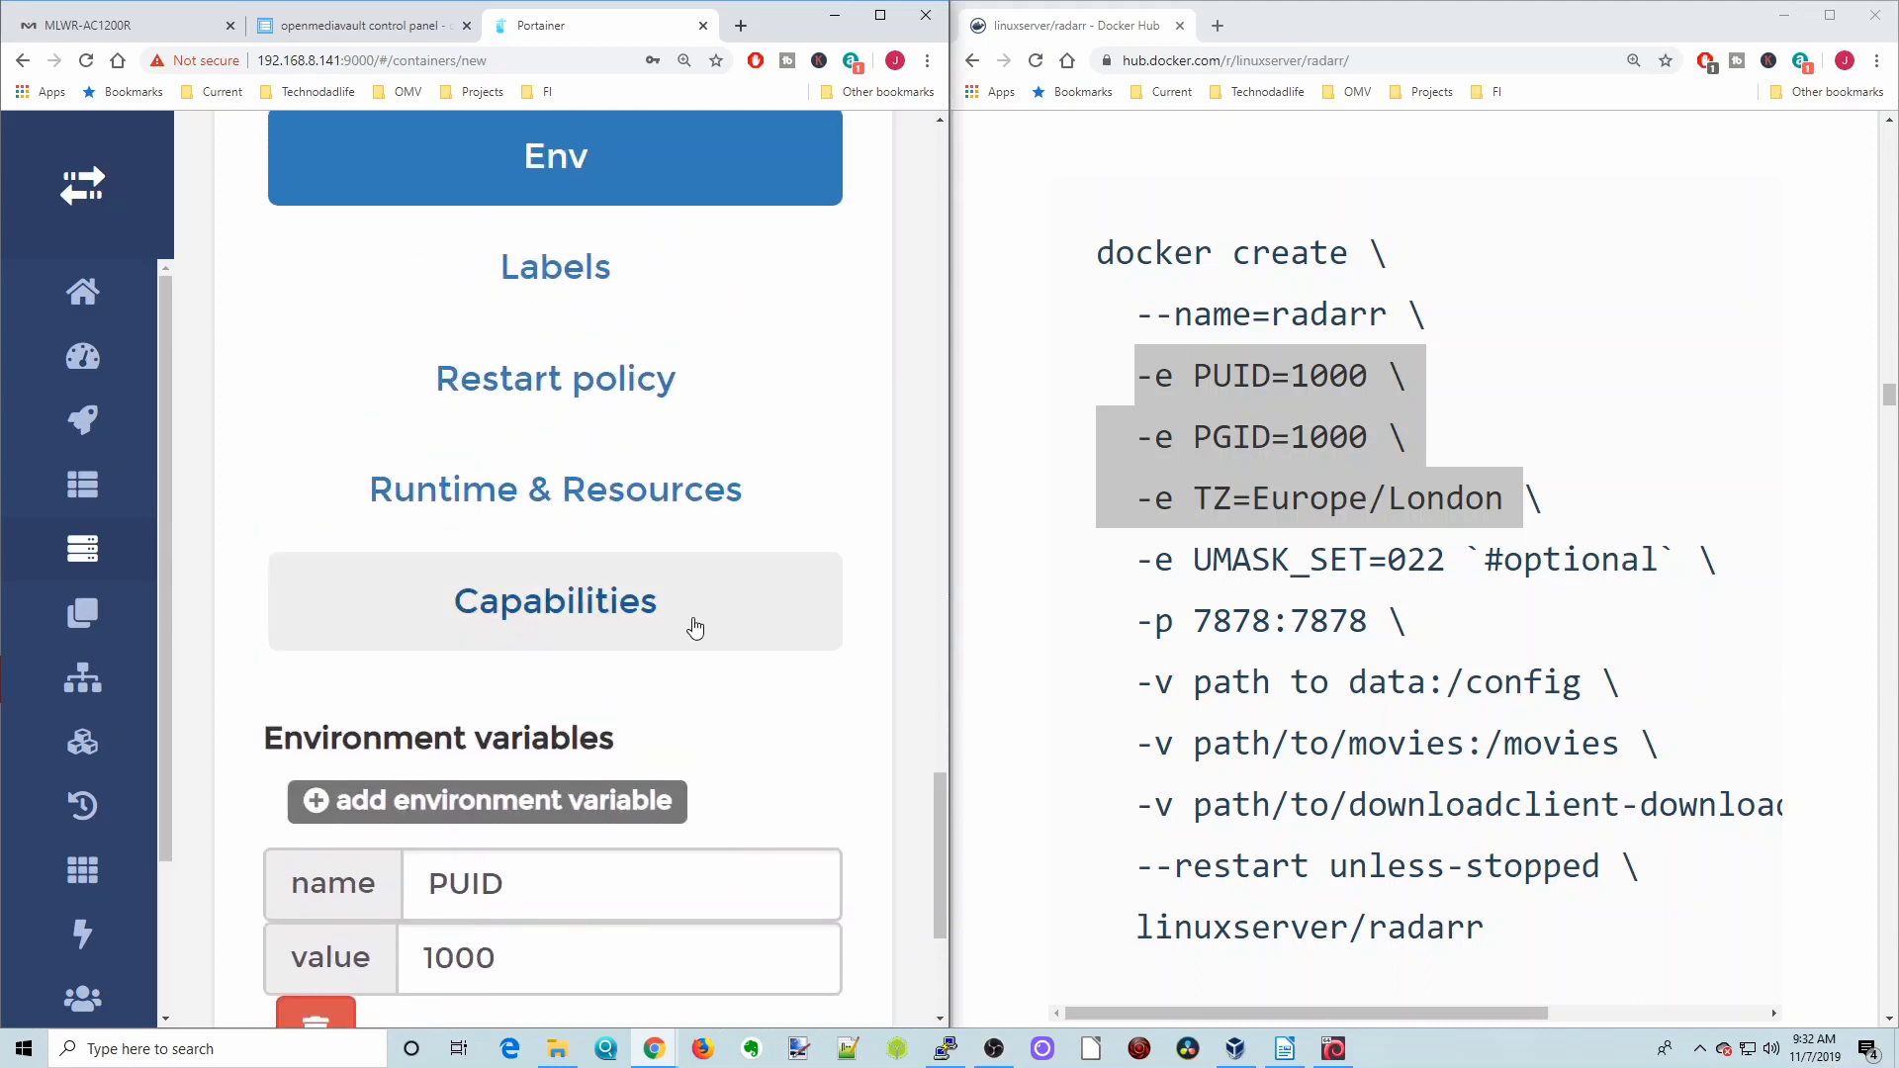
Set the restart policy to Unless stopped after glancing at Labels
click(554, 267)
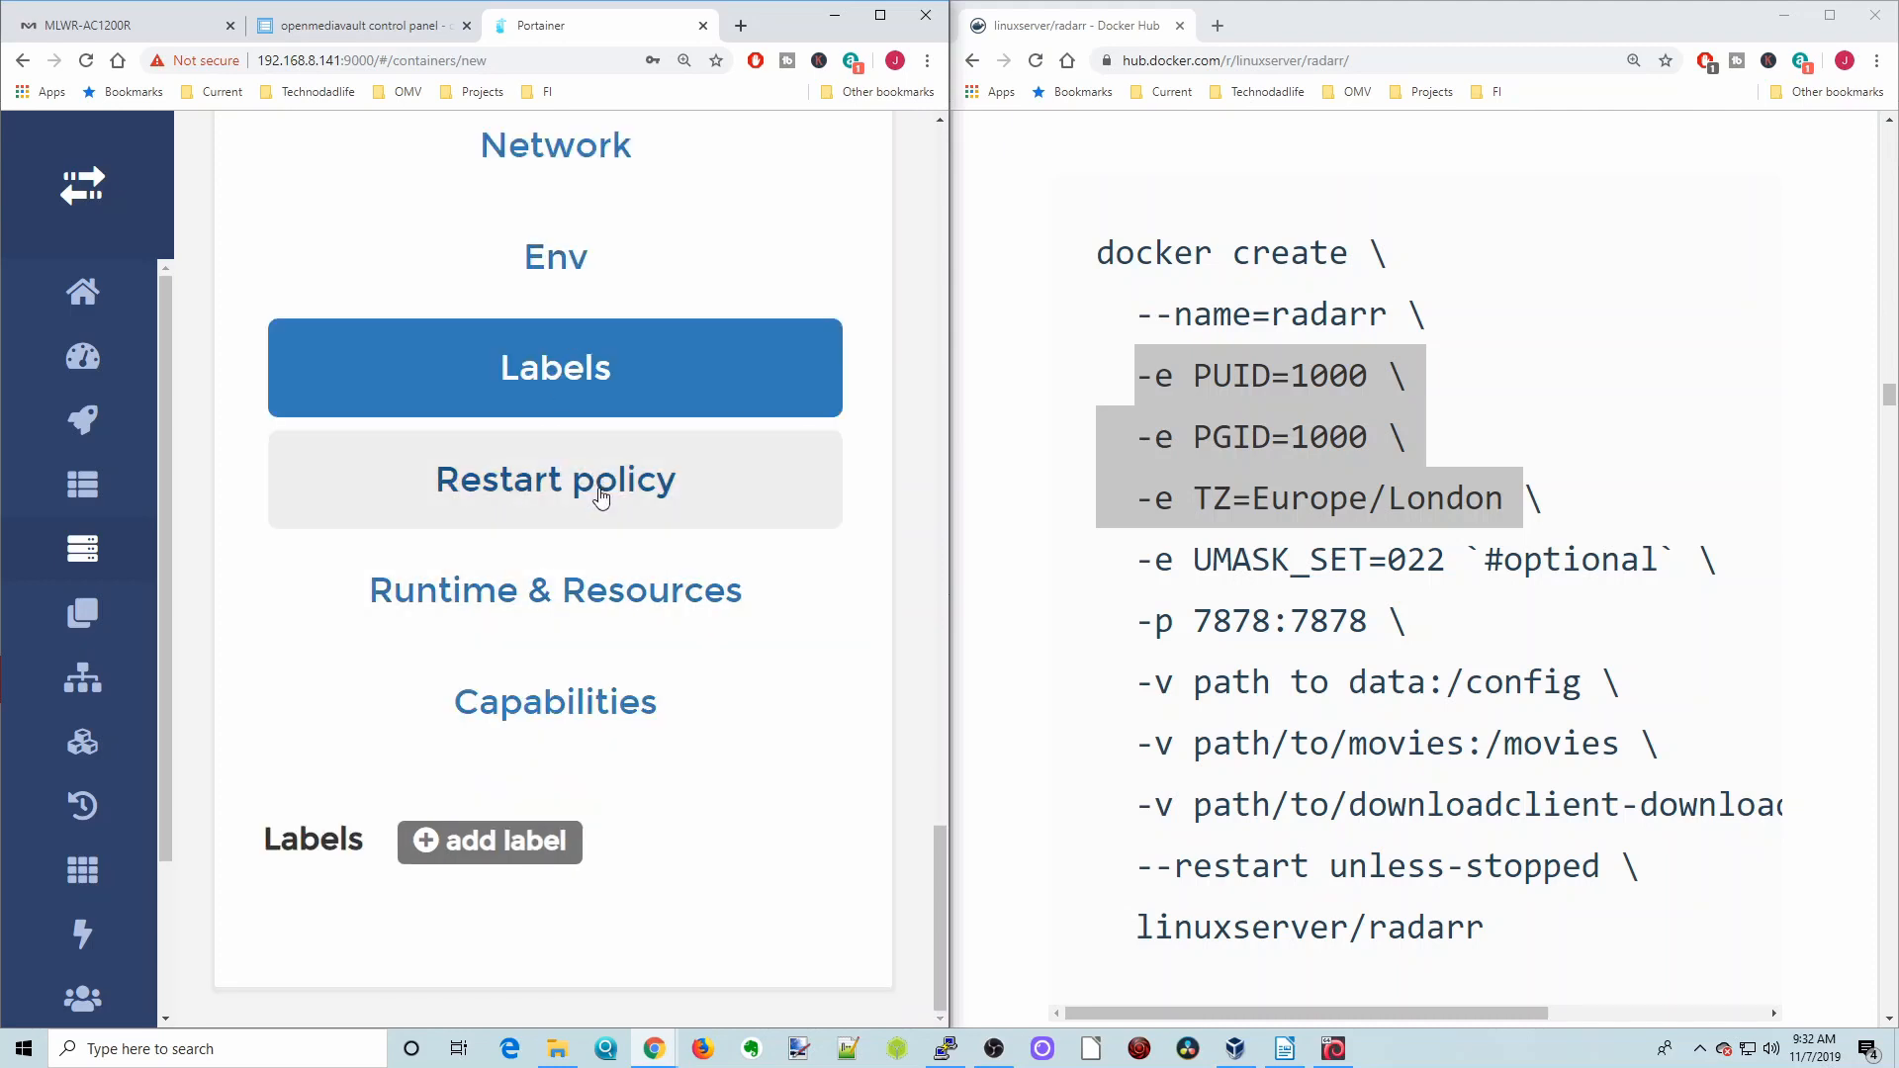
click(554, 479)
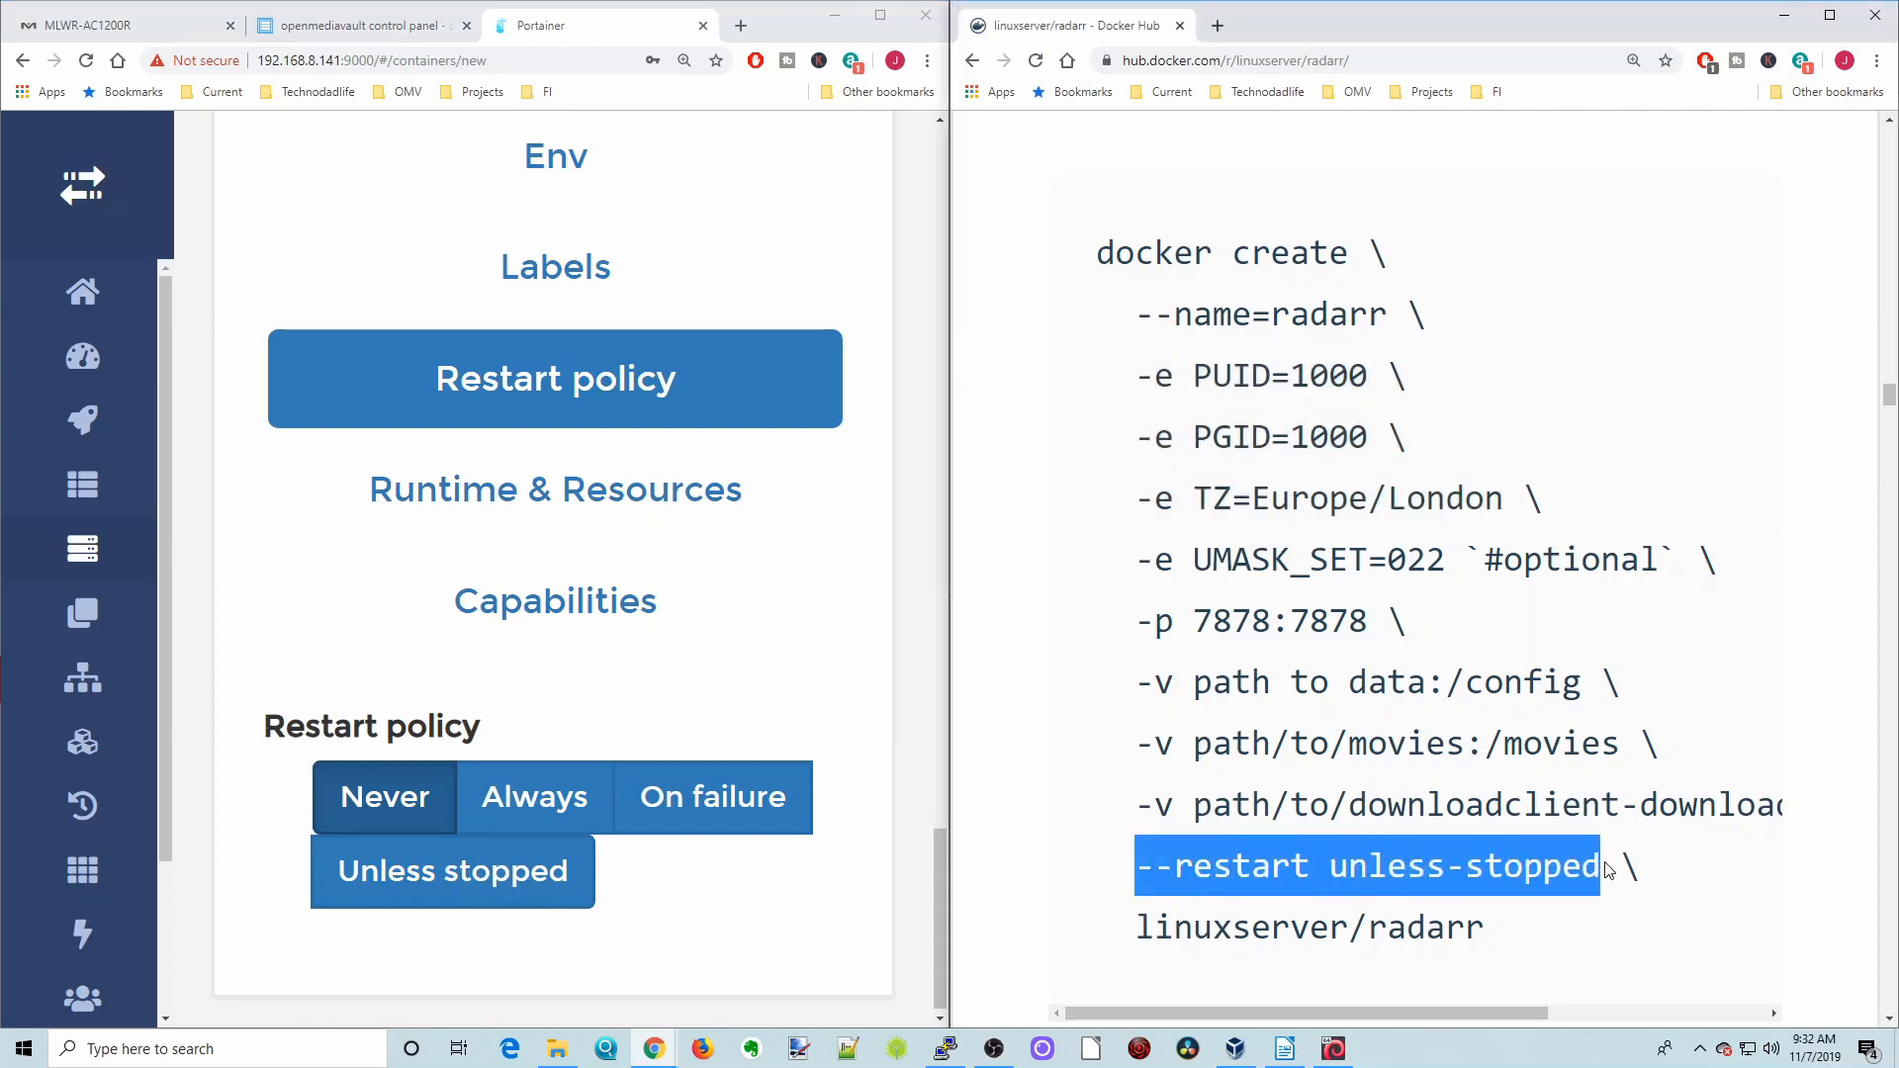
mouse_move(845, 900)
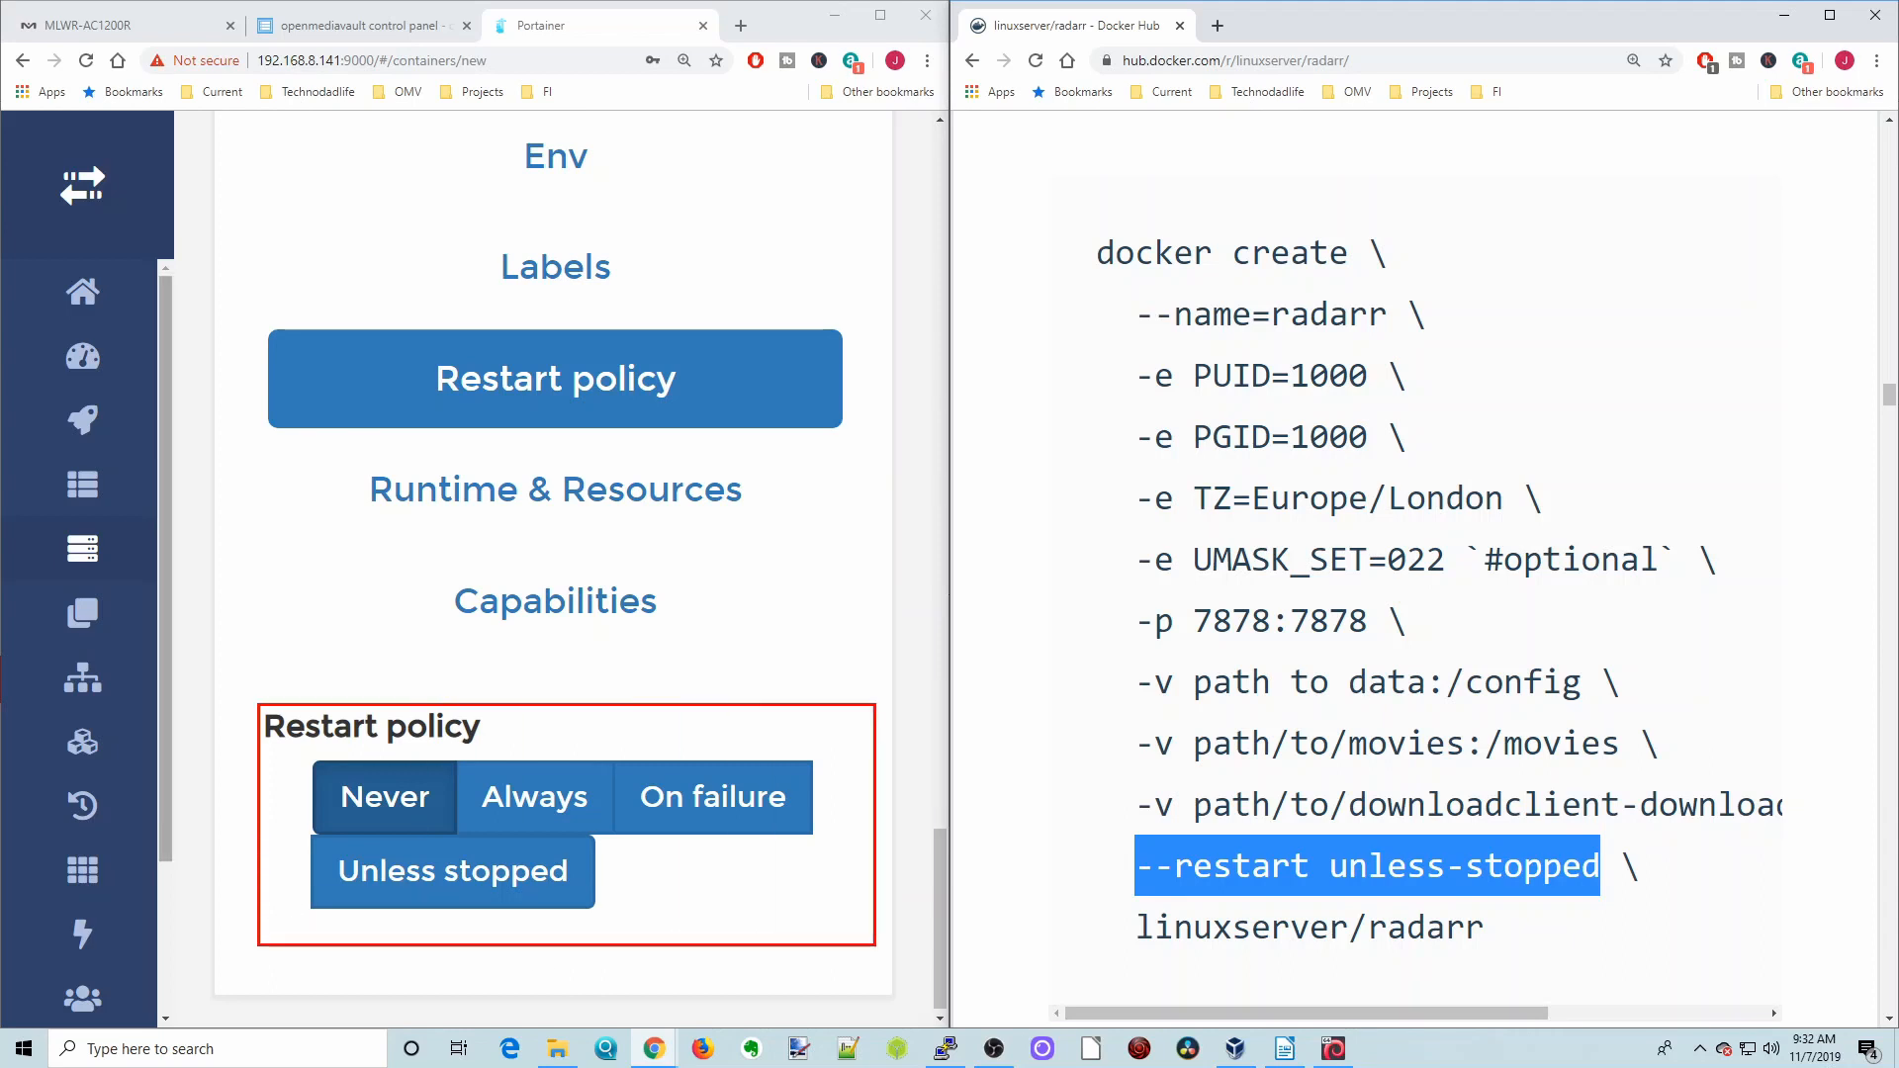
click(451, 870)
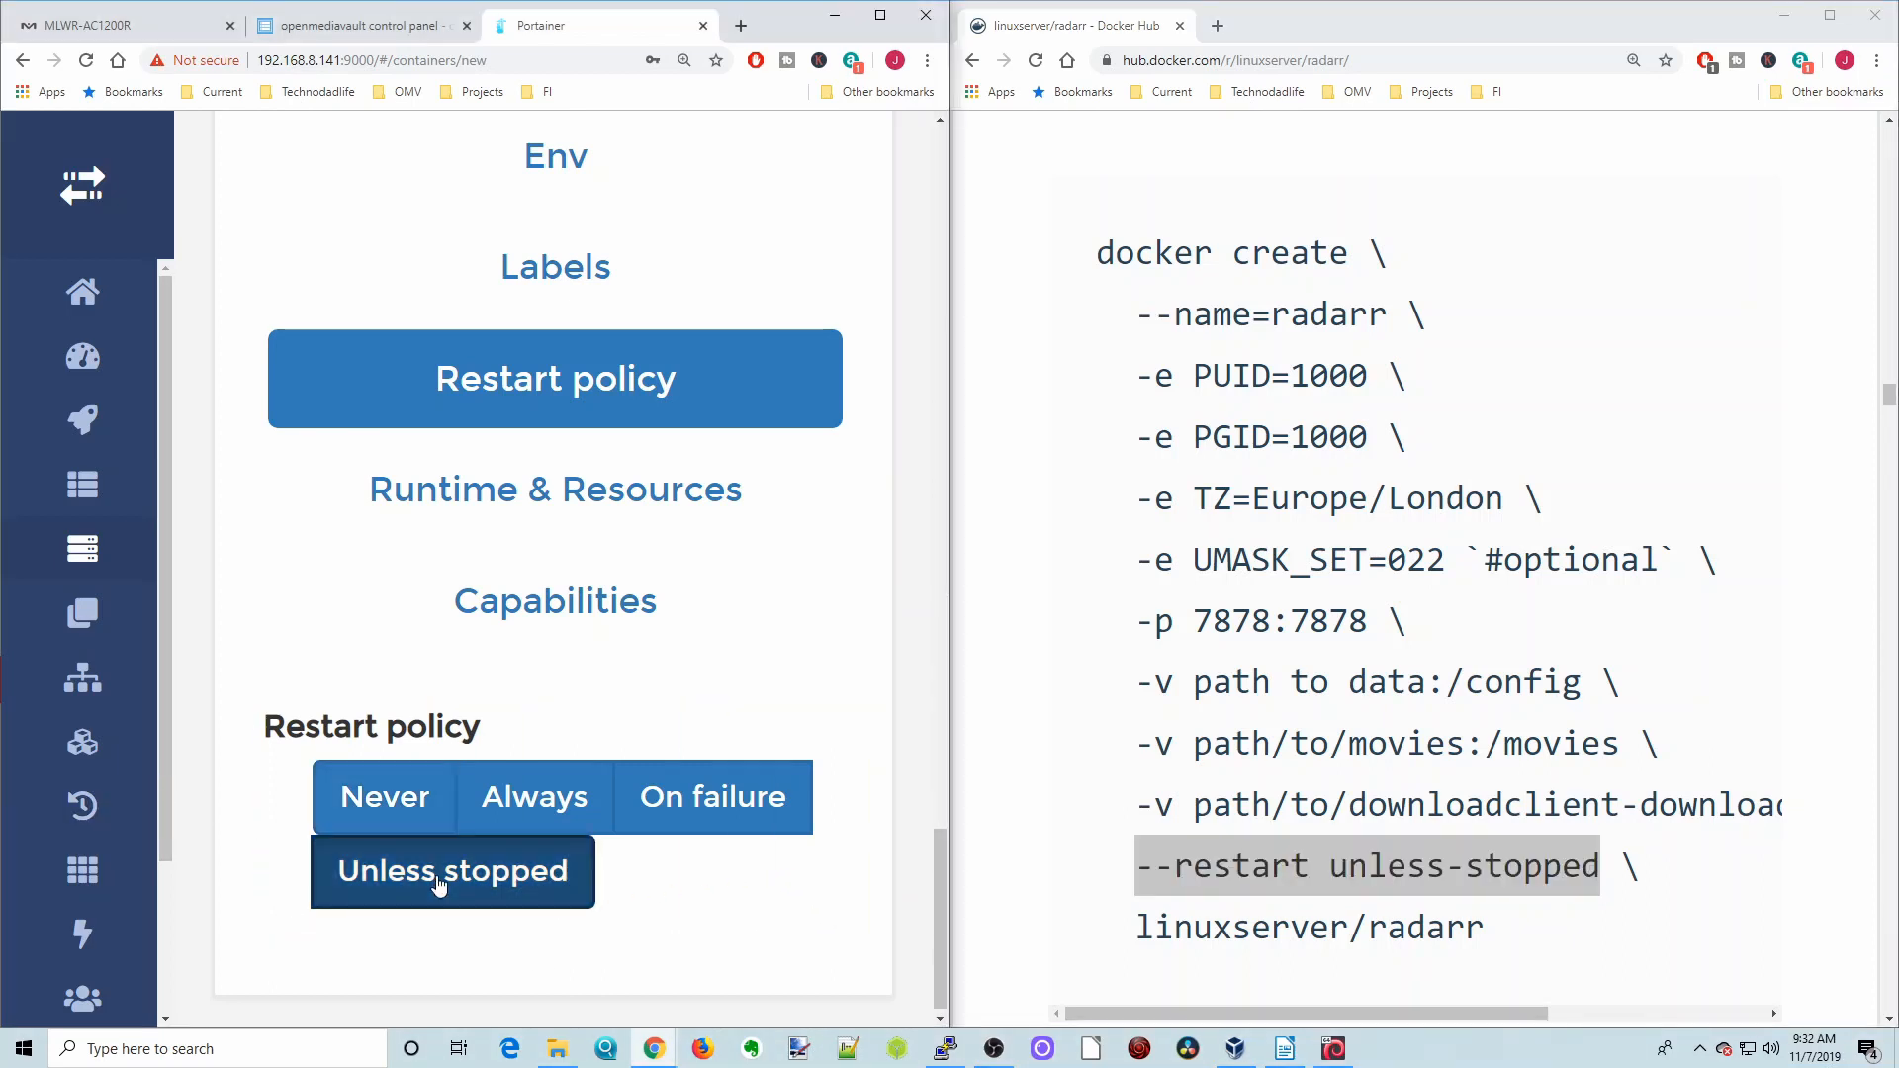
Review the Runtime & Resources and Capabilities settings without changes
click(554, 489)
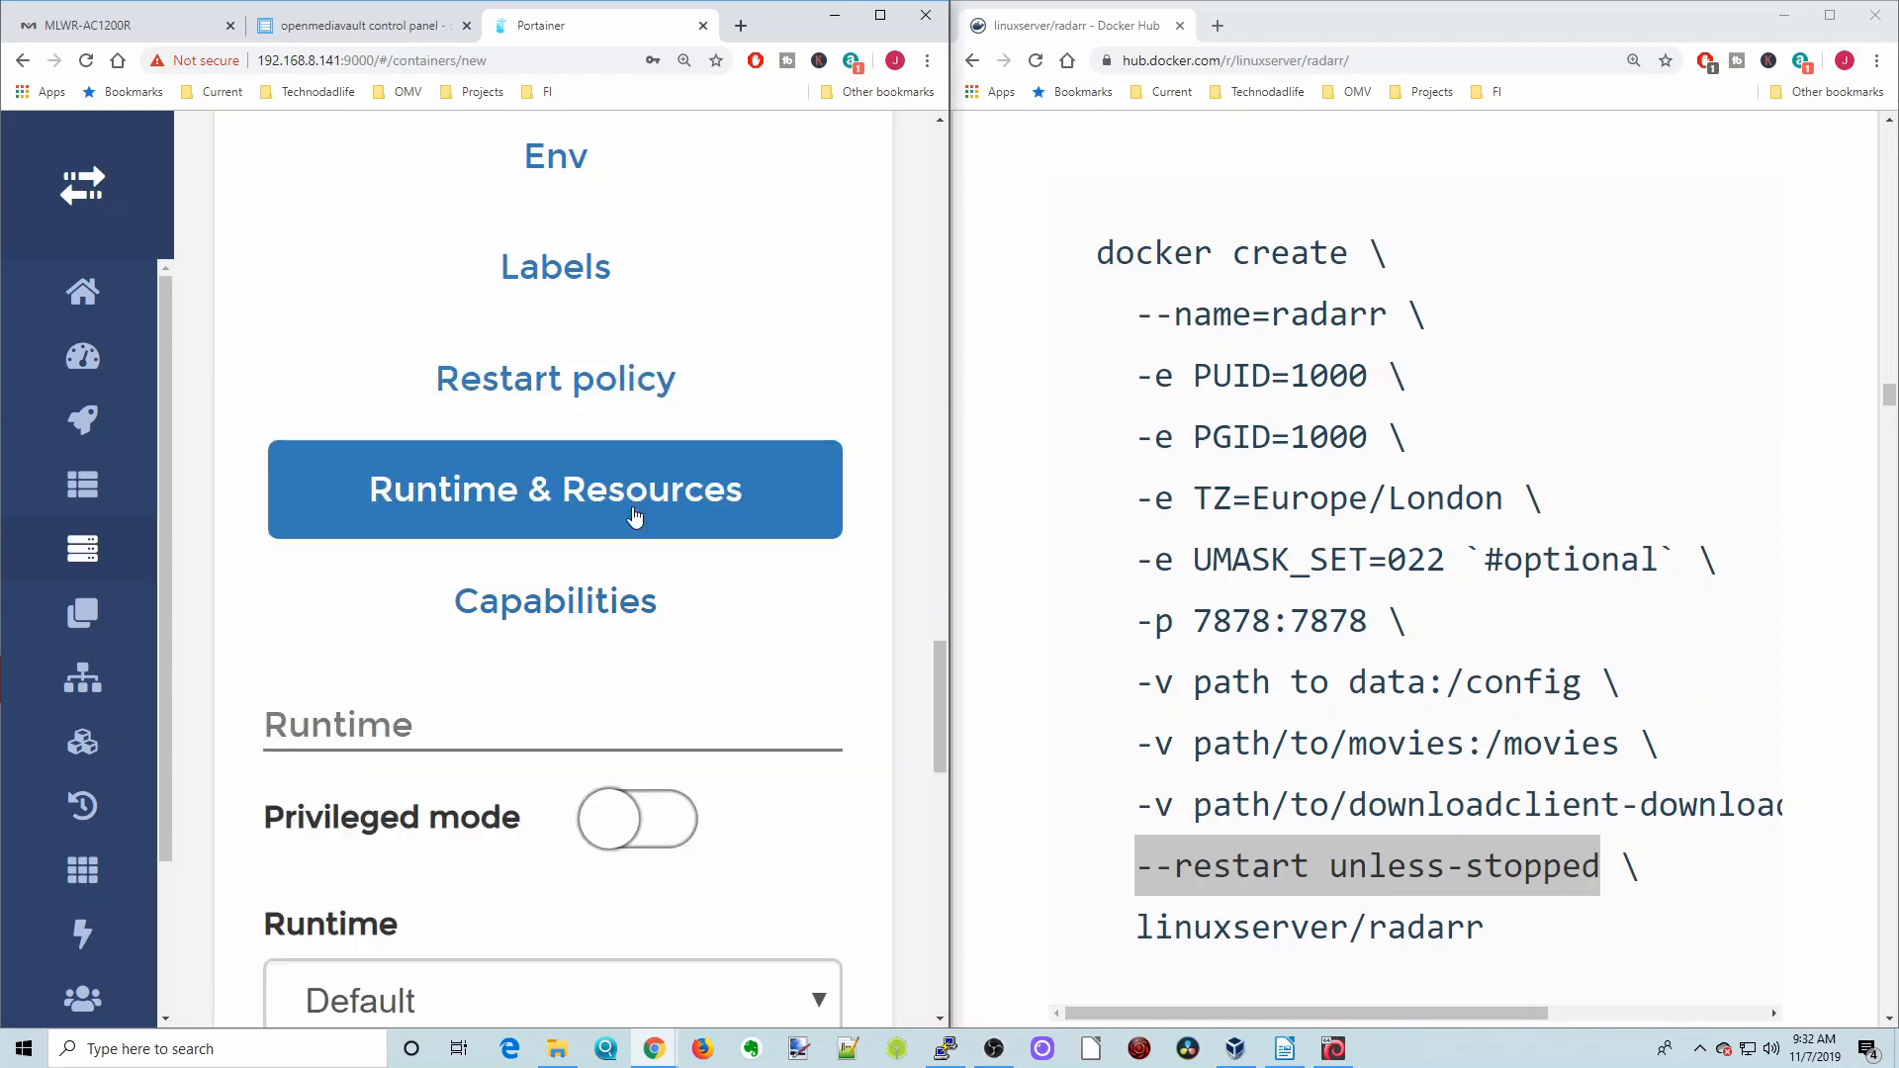
scroll(down, 3)
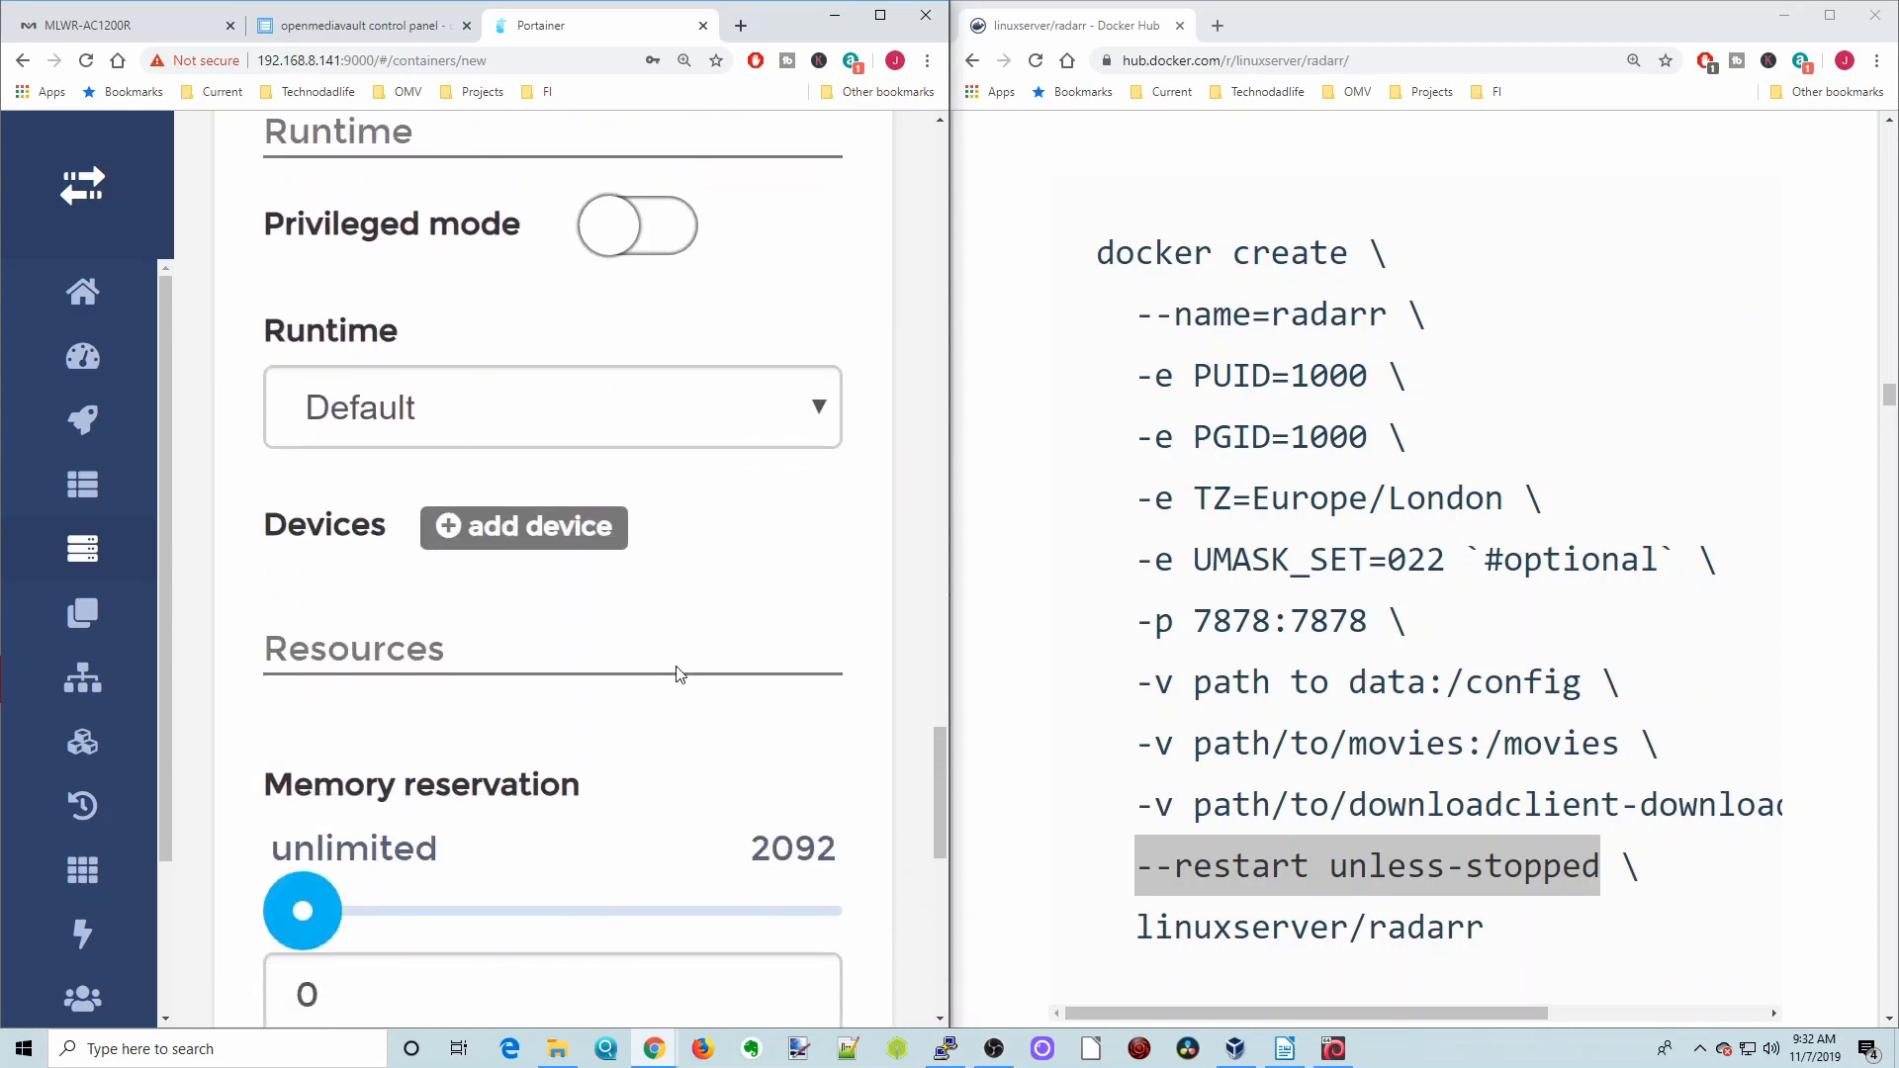
scroll(down, 3)
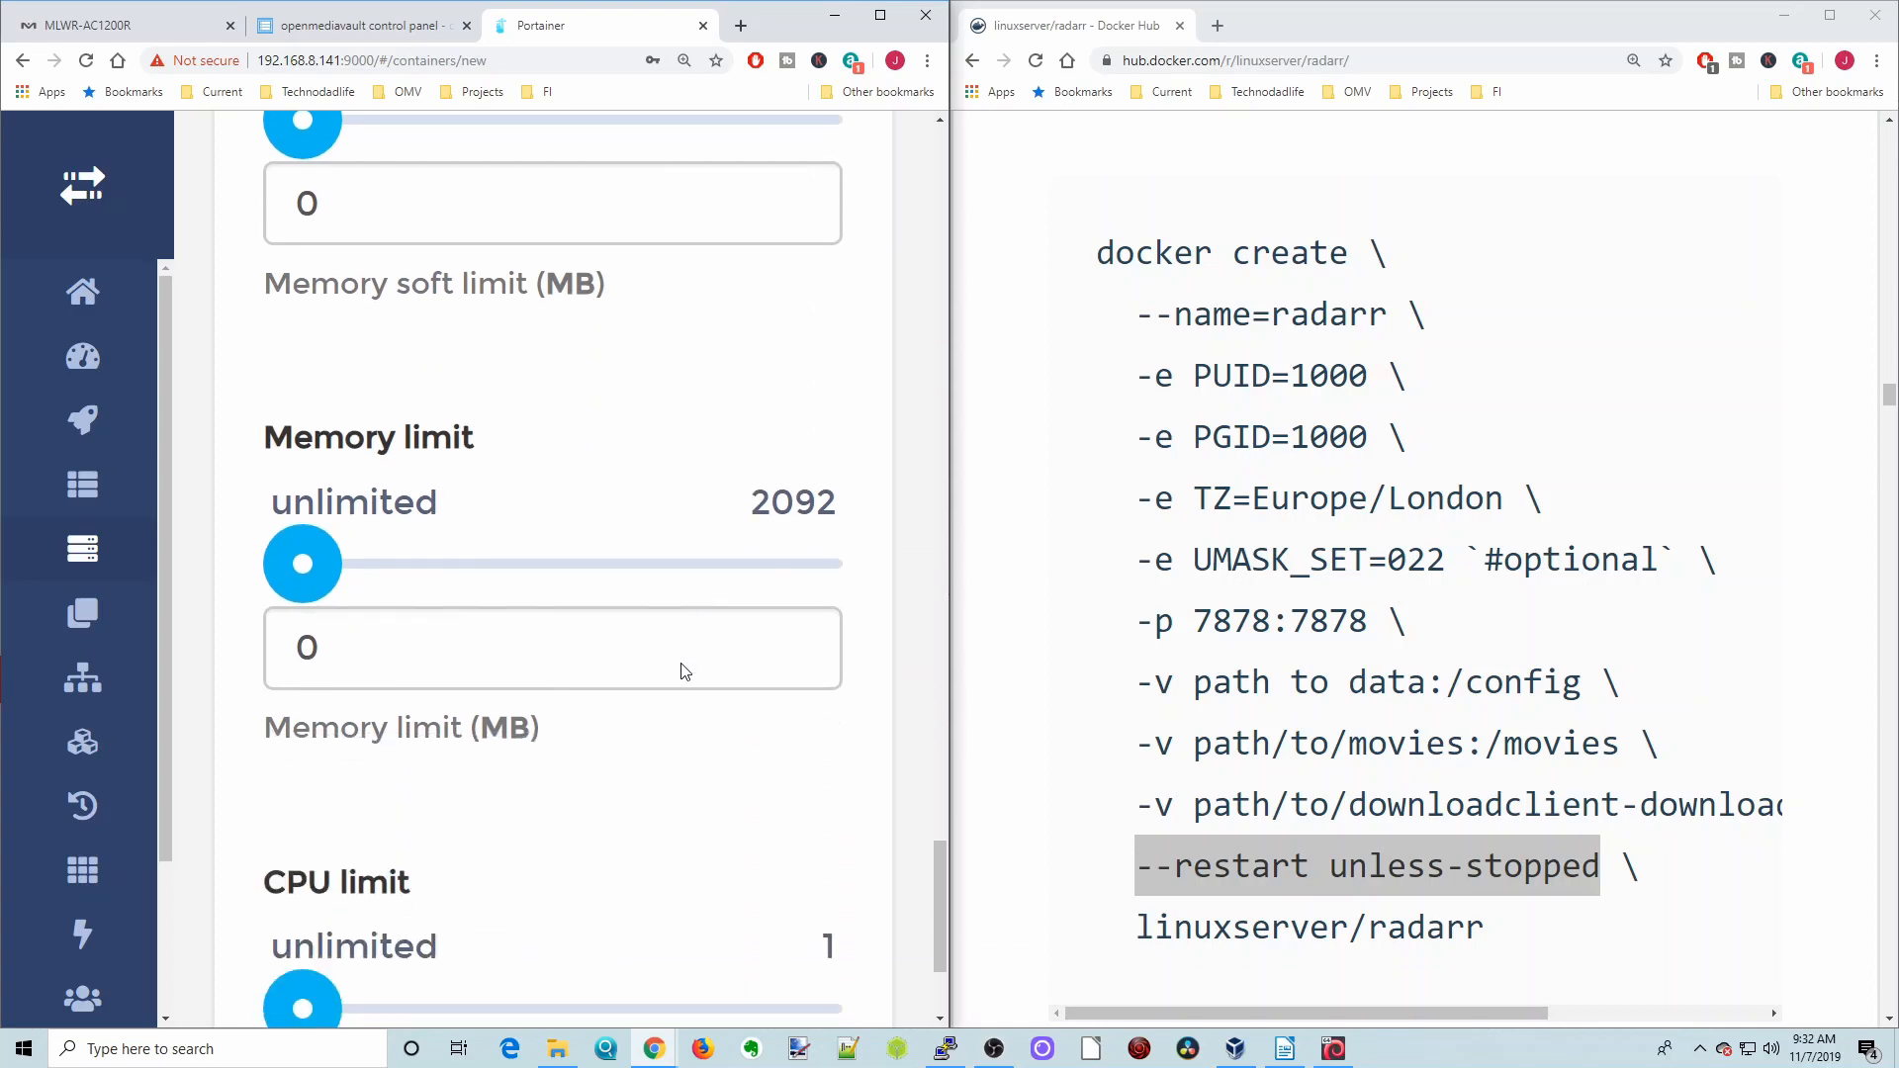
scroll(up, 3)
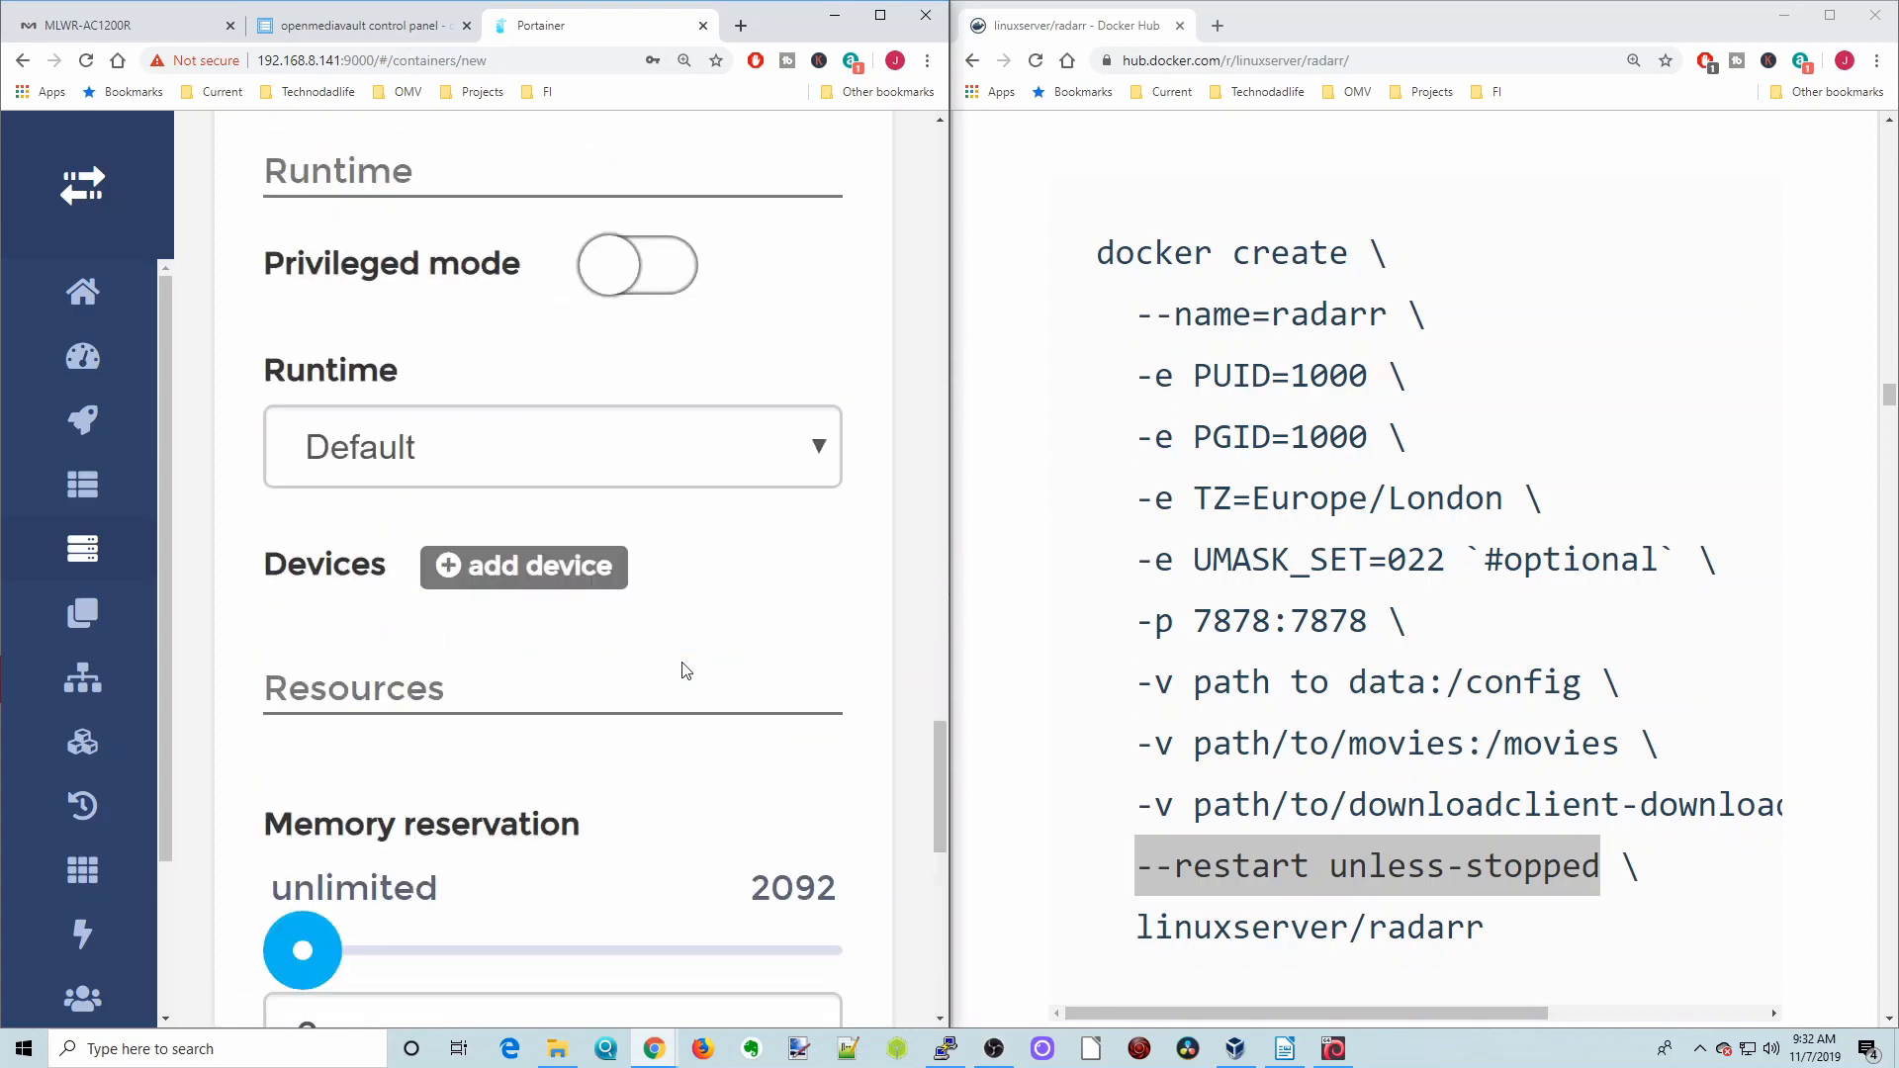
scroll(up, 3)
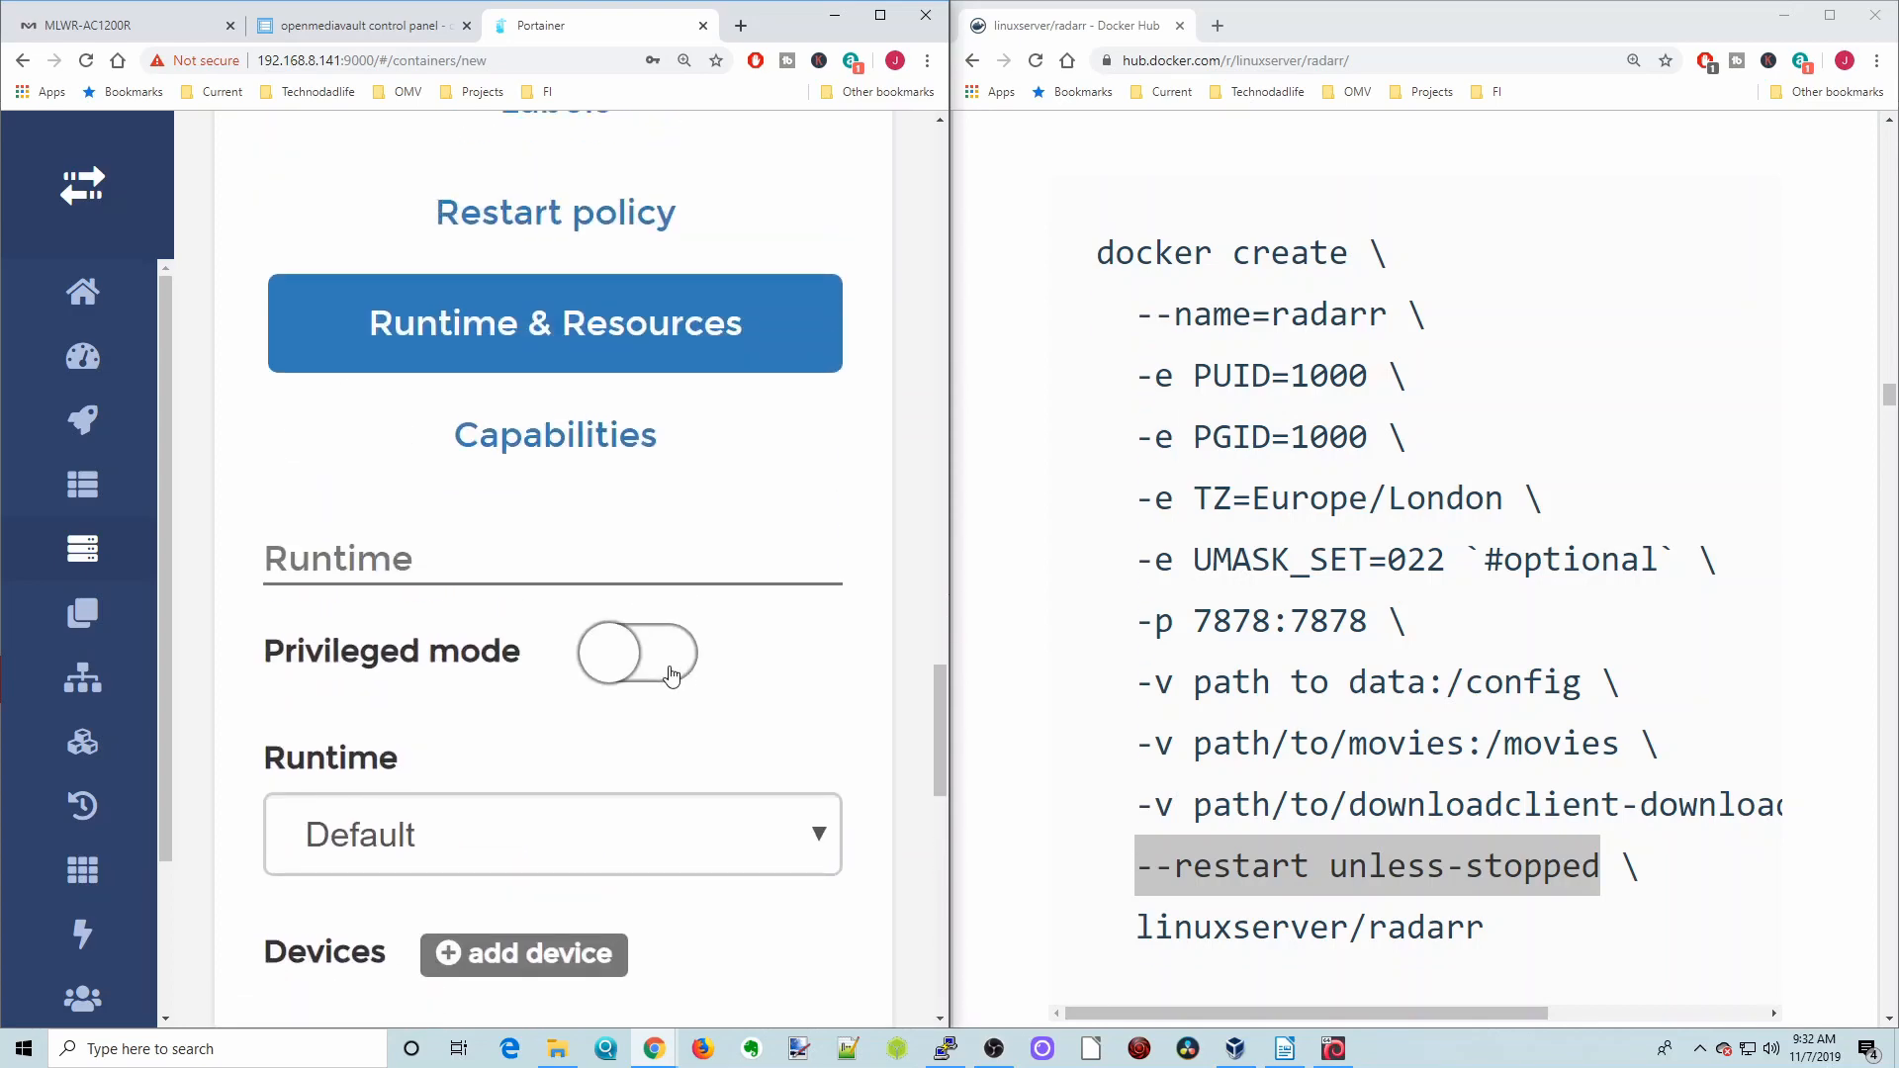
mouse_move(554, 435)
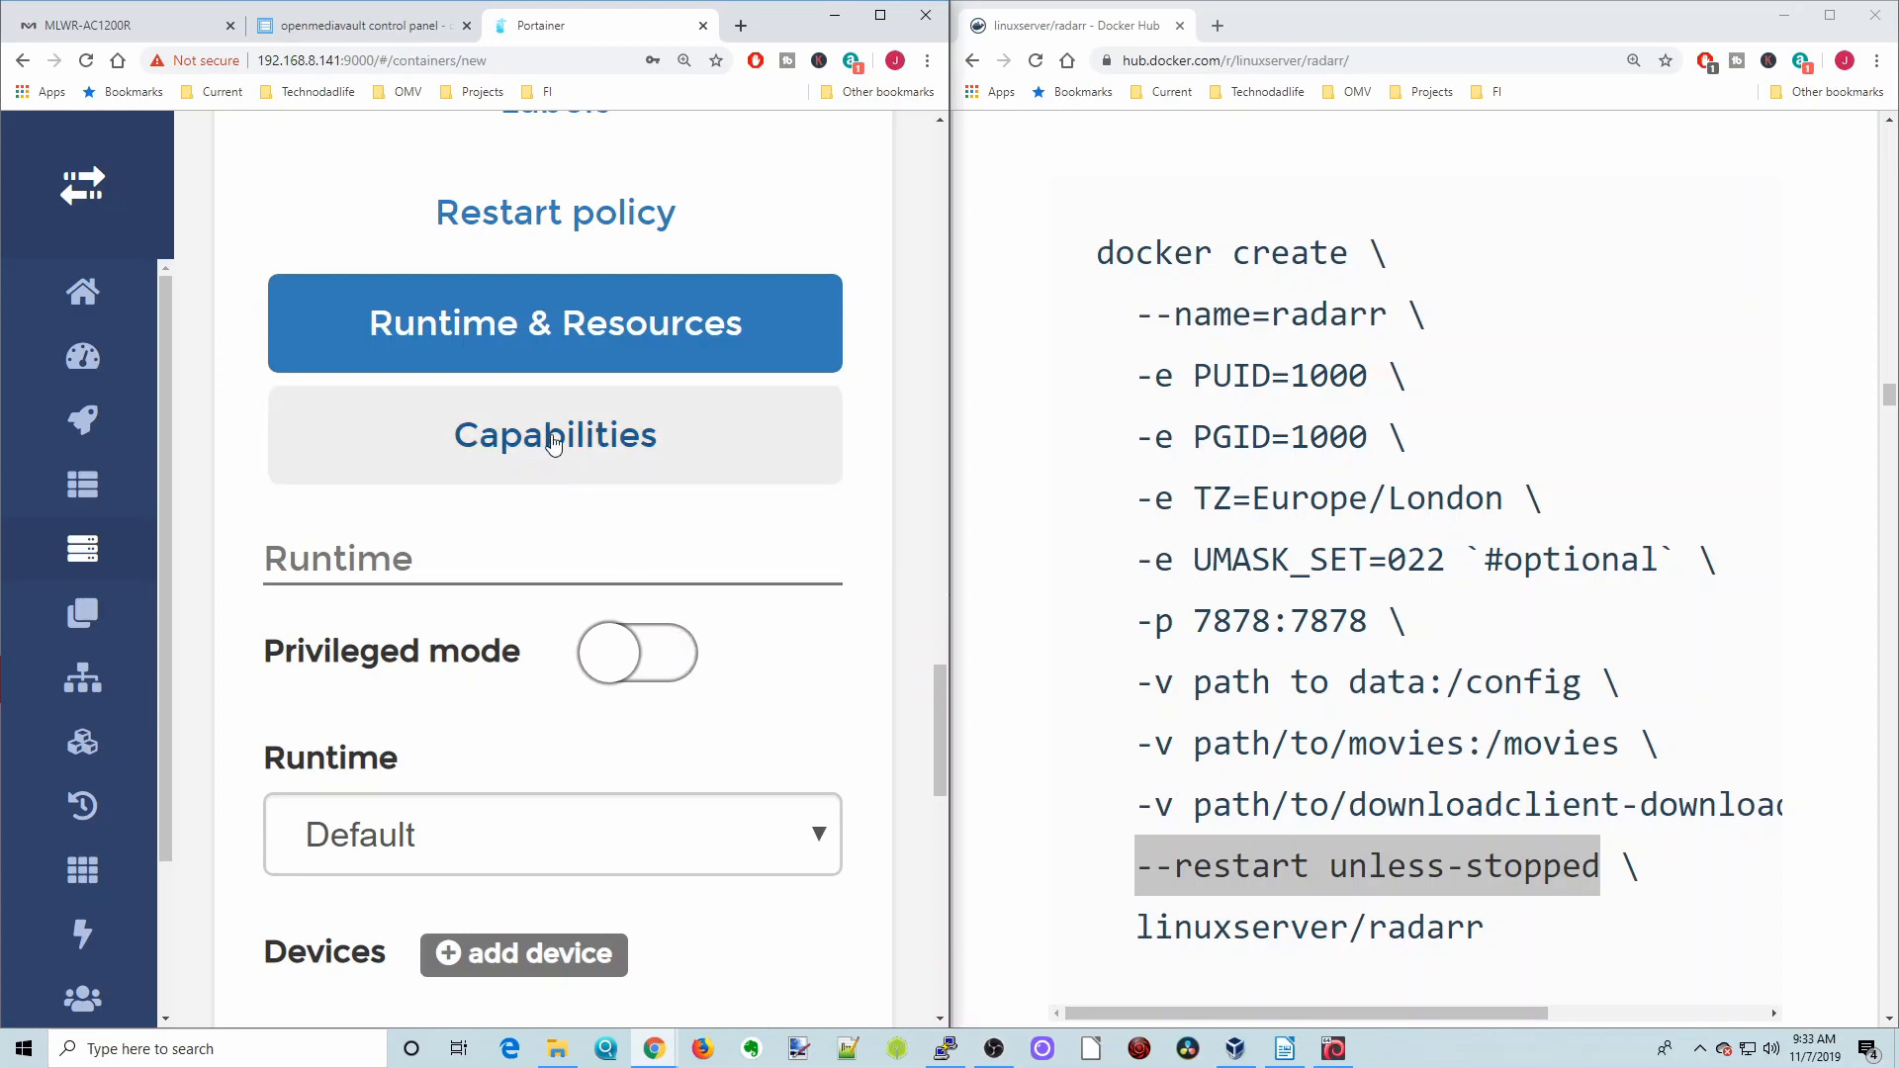
click(554, 435)
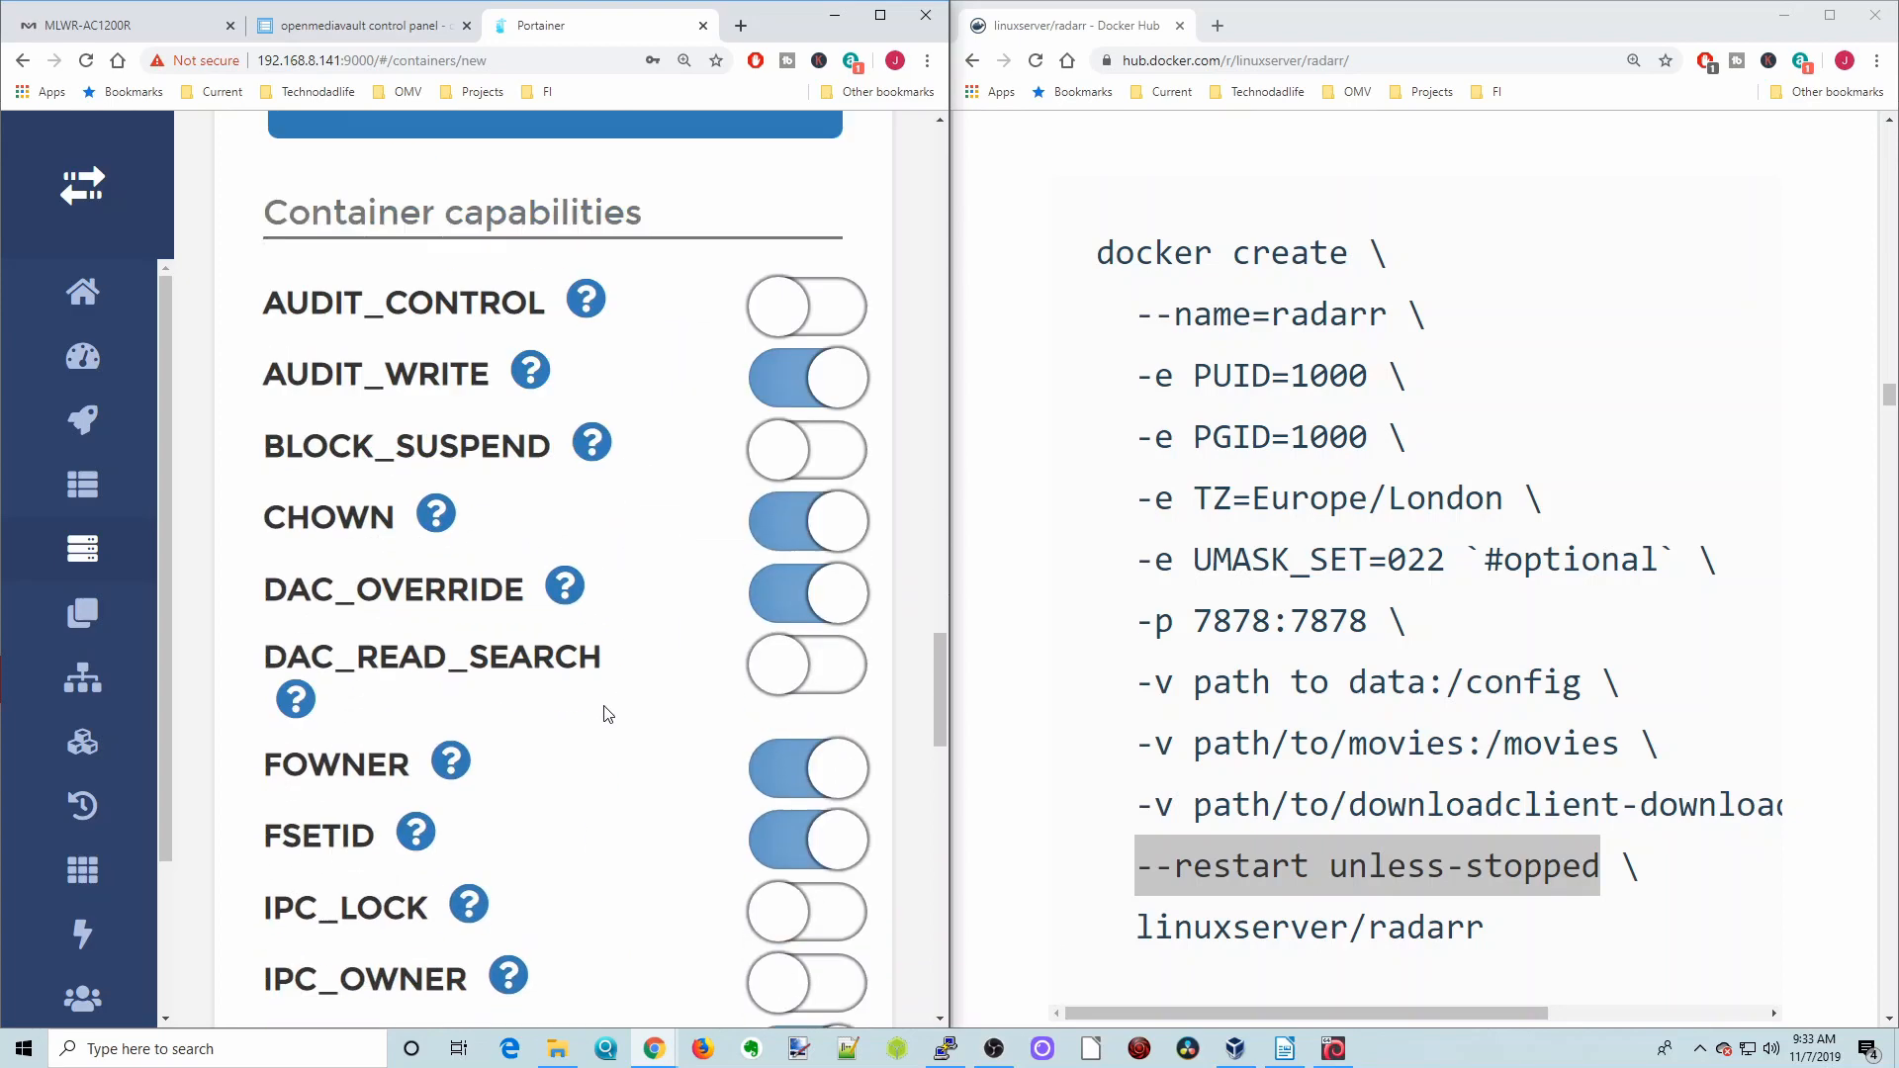
scroll(up, 3)
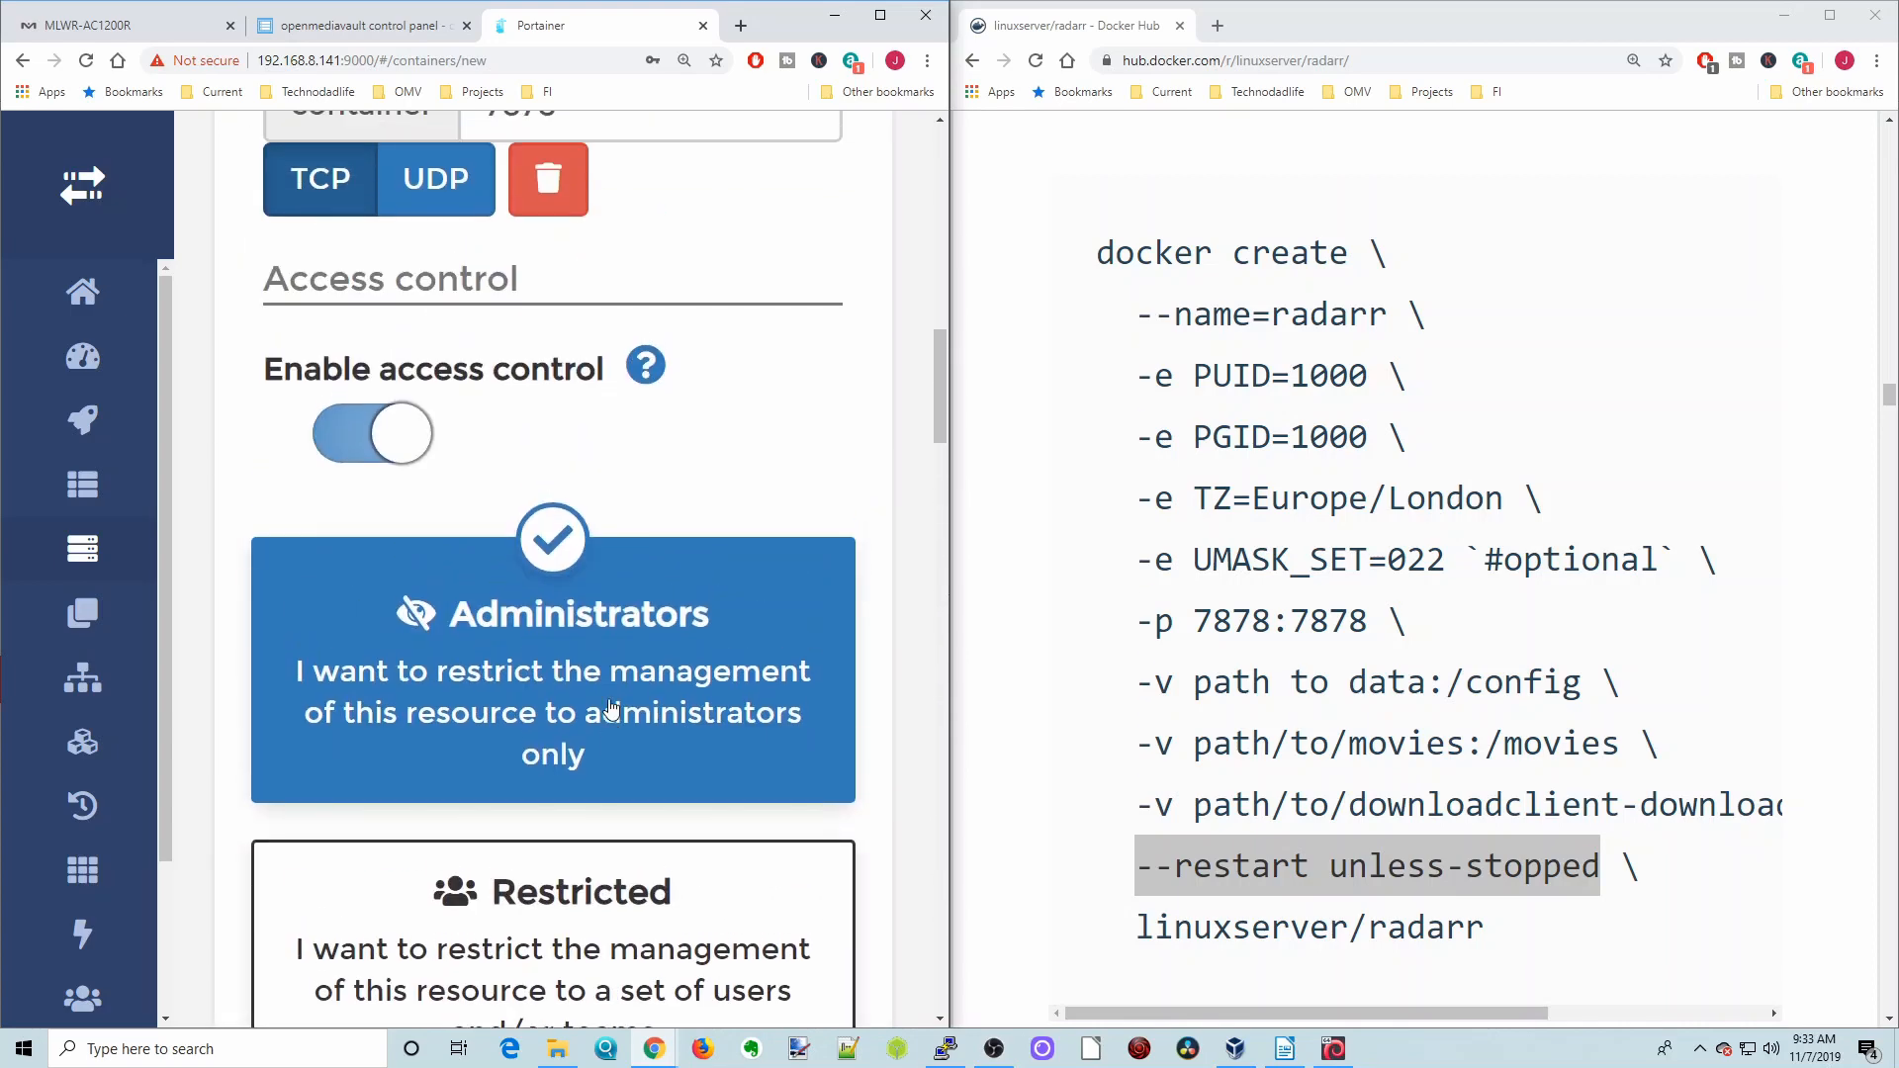
scroll(down, 3)
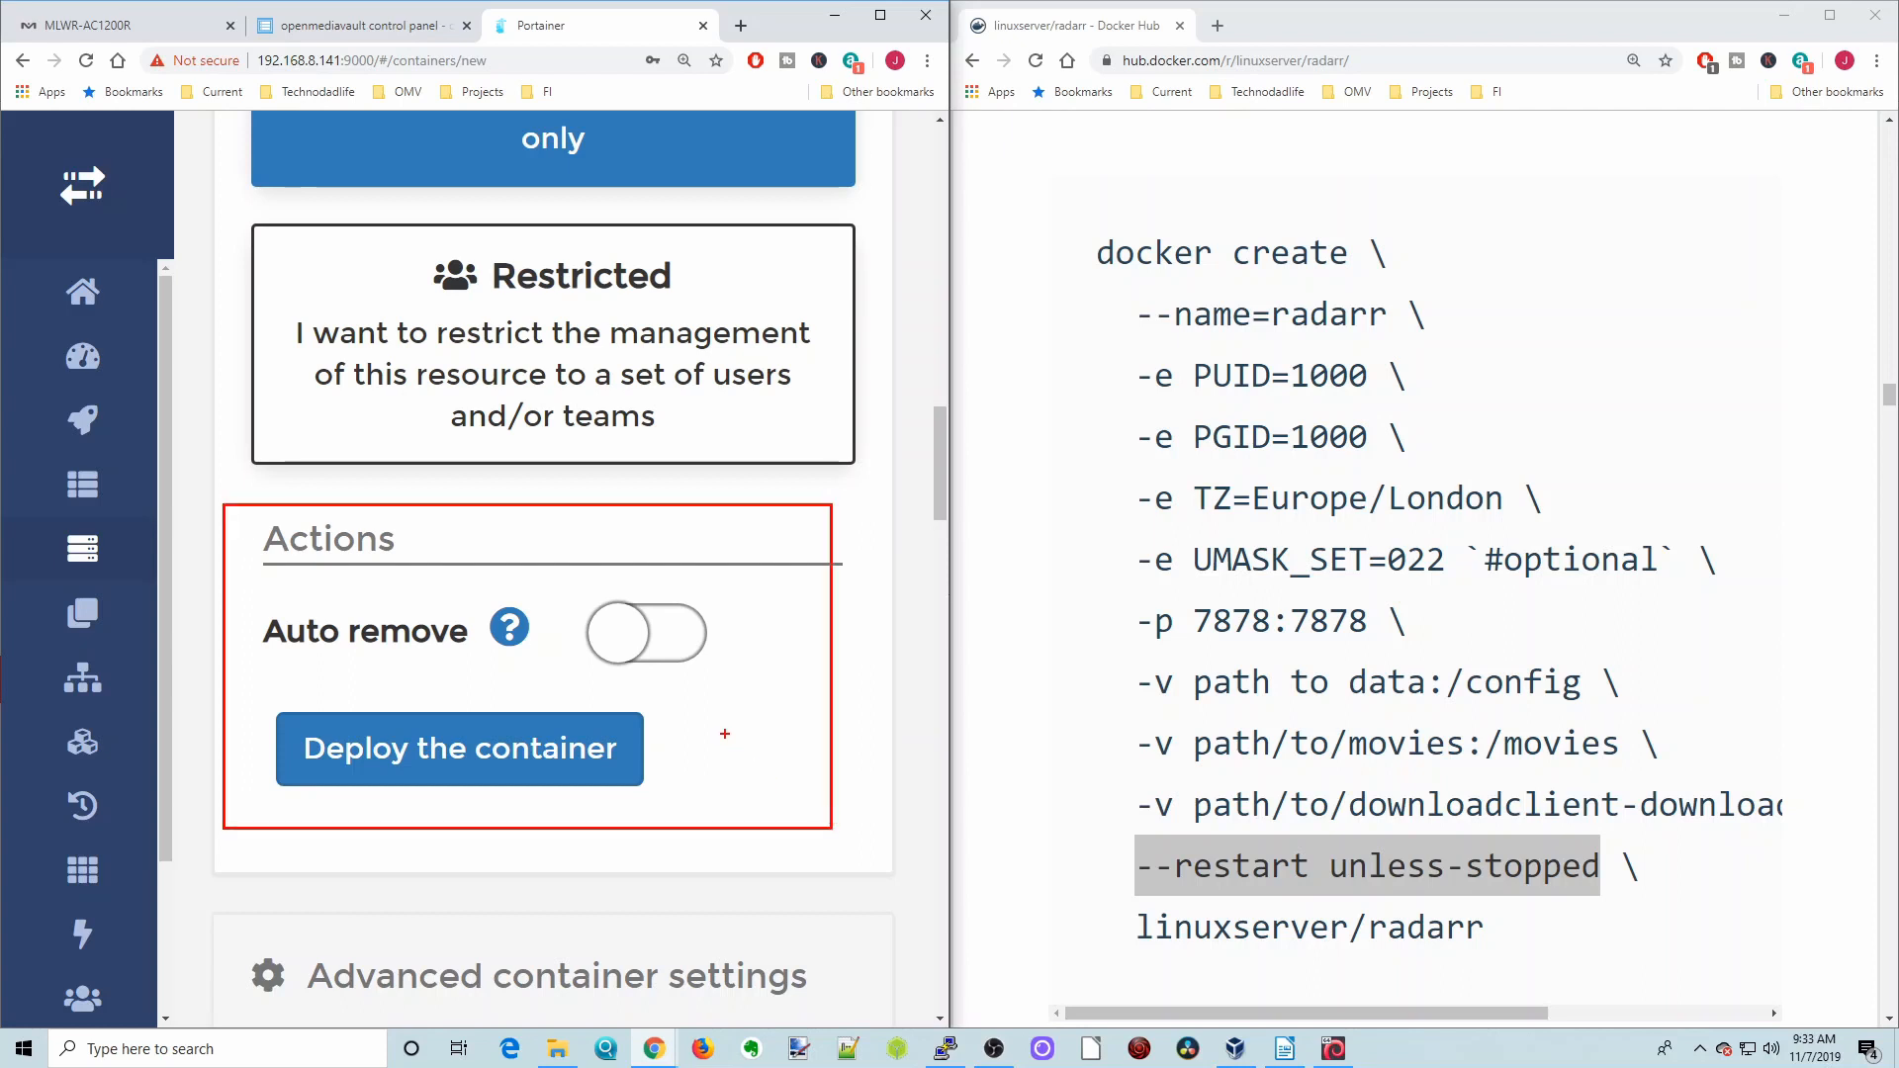
Deploy the radarr container and check its logs showing it listening on port 7878, copying the server IP
click(457, 748)
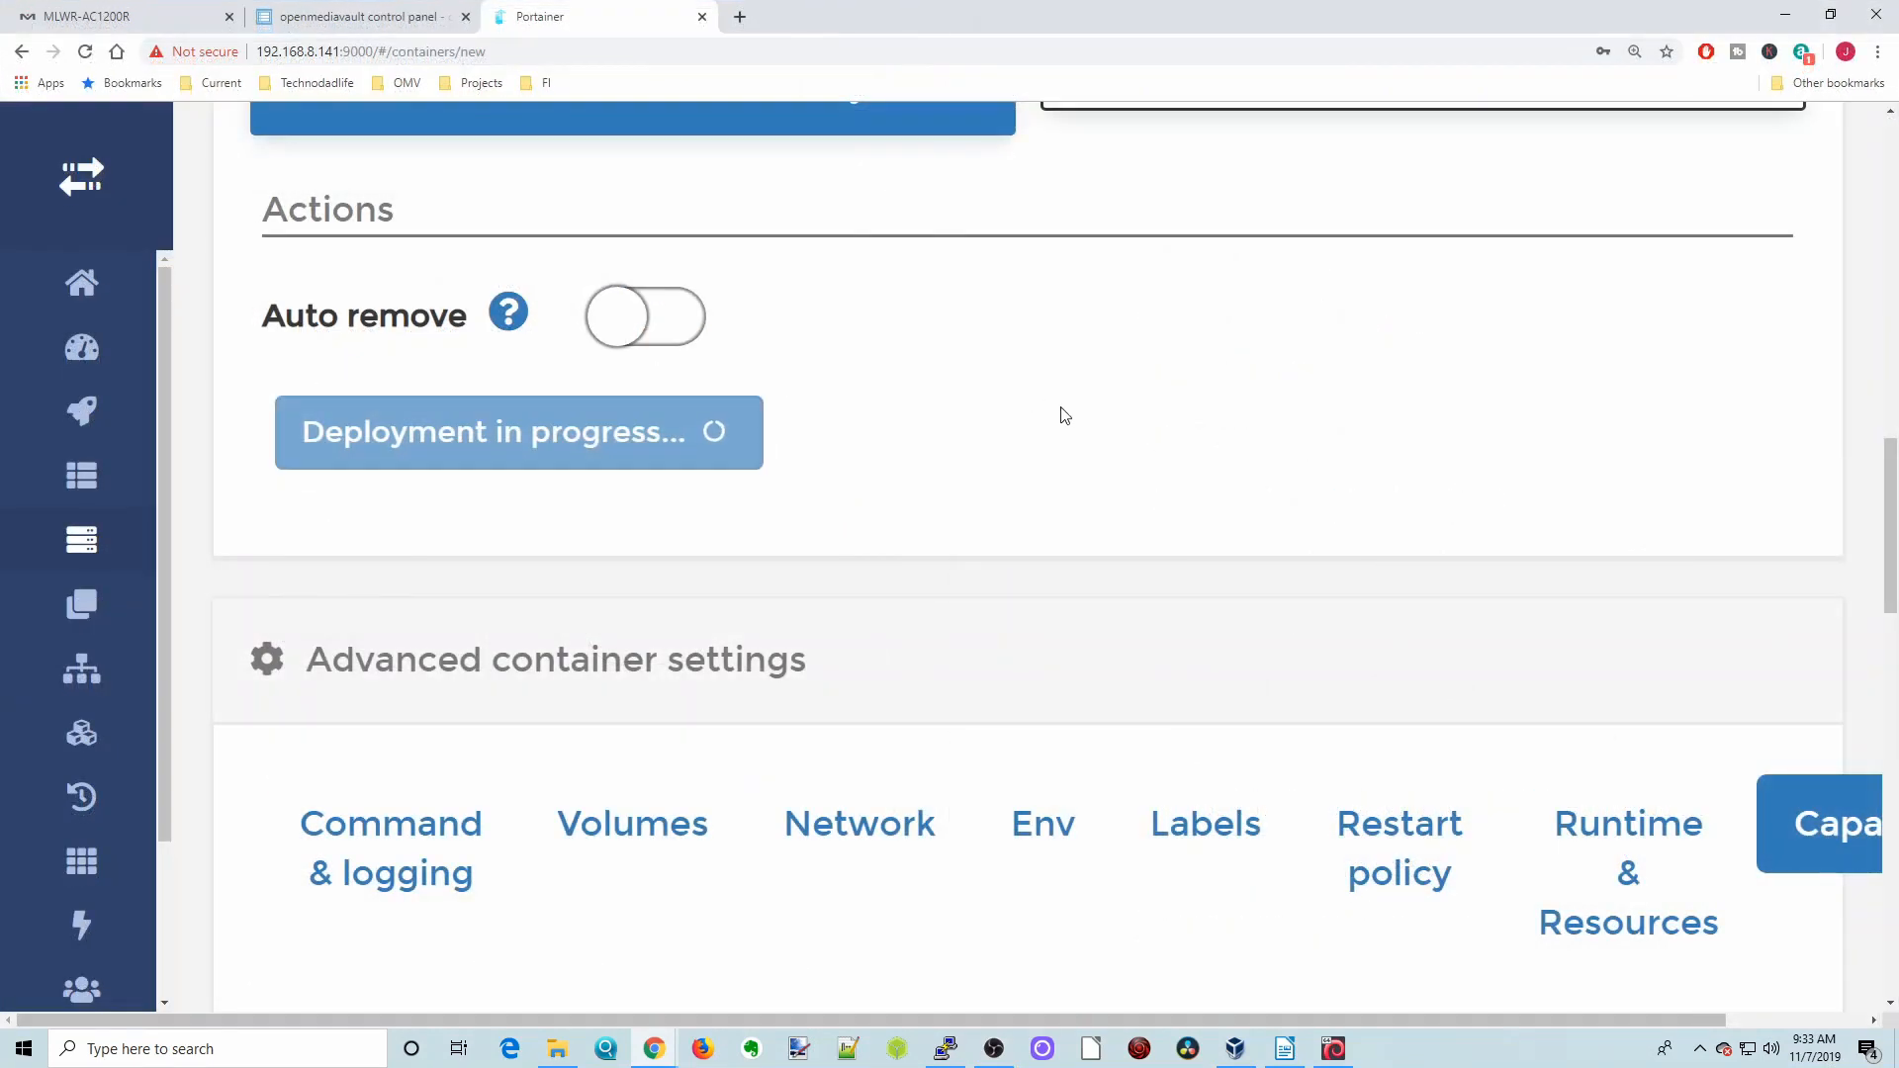
mouse_move(1028, 399)
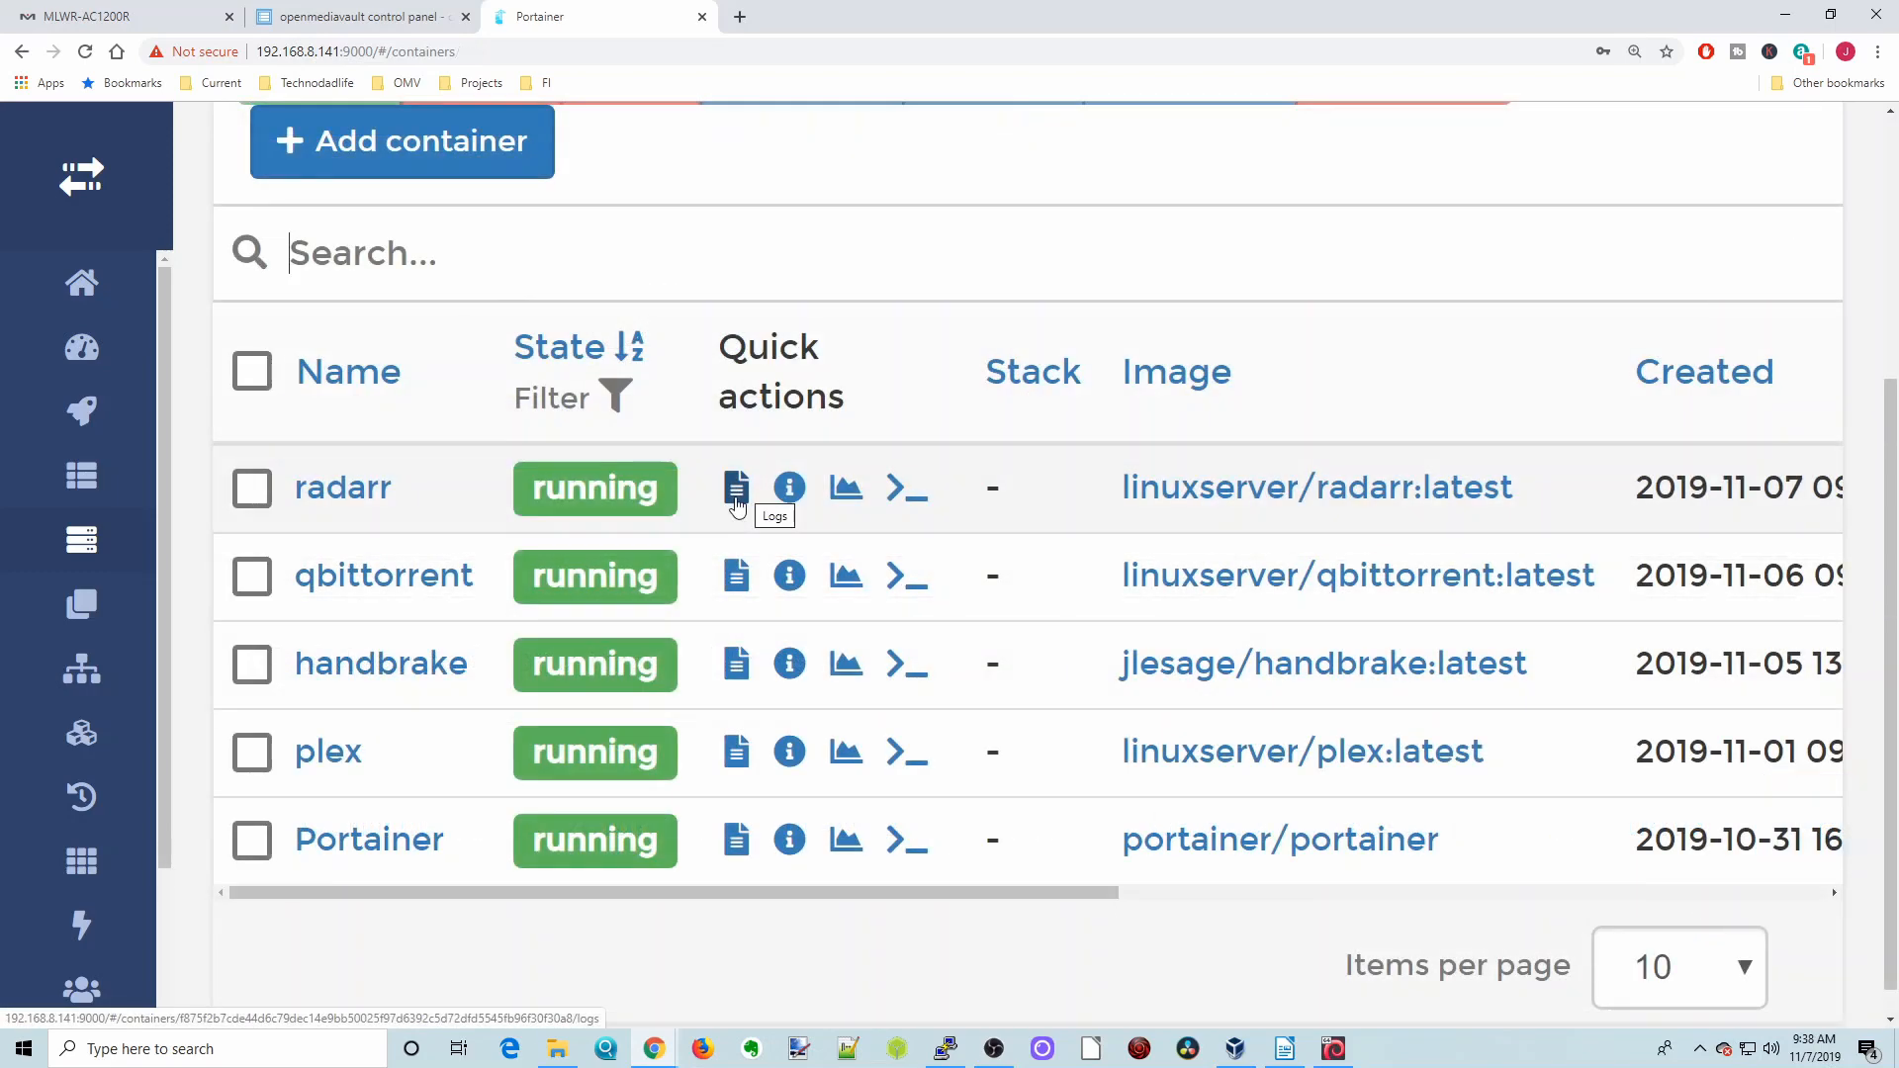
mouse_move(509, 540)
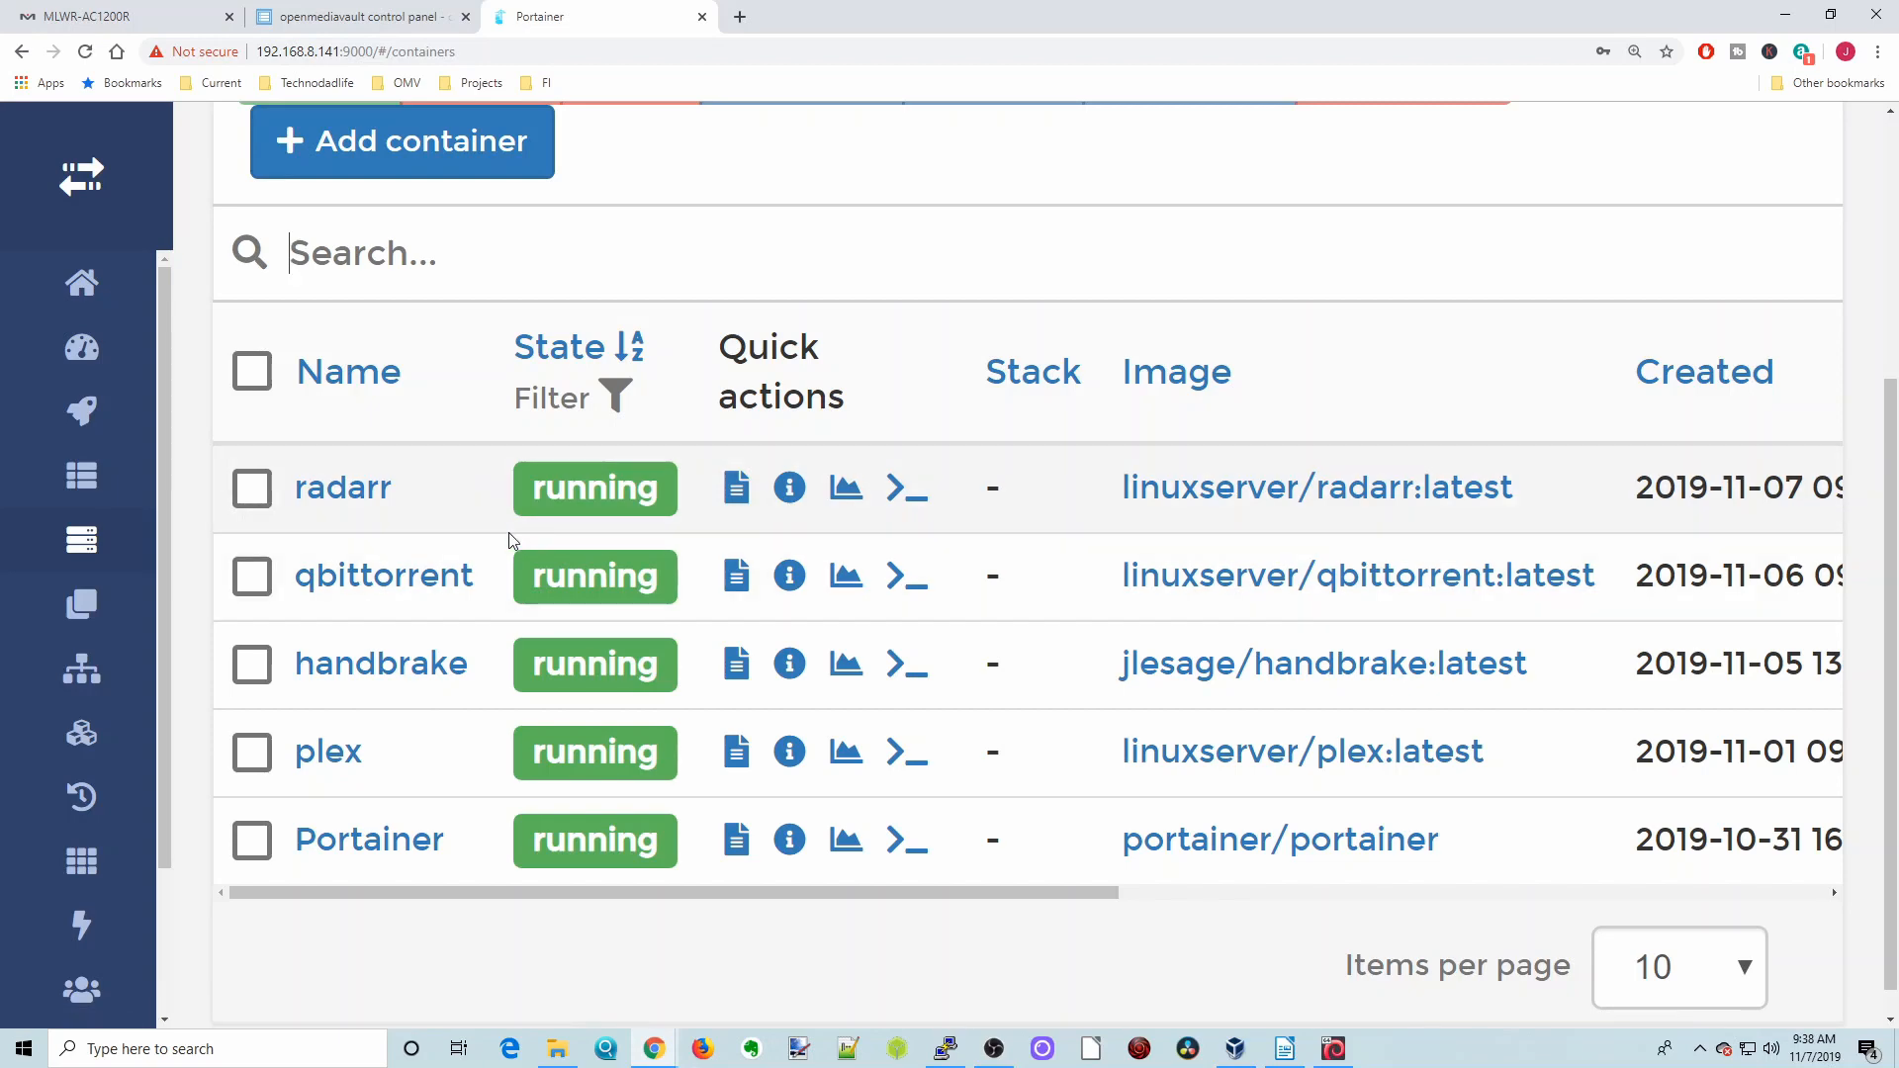
click(736, 486)
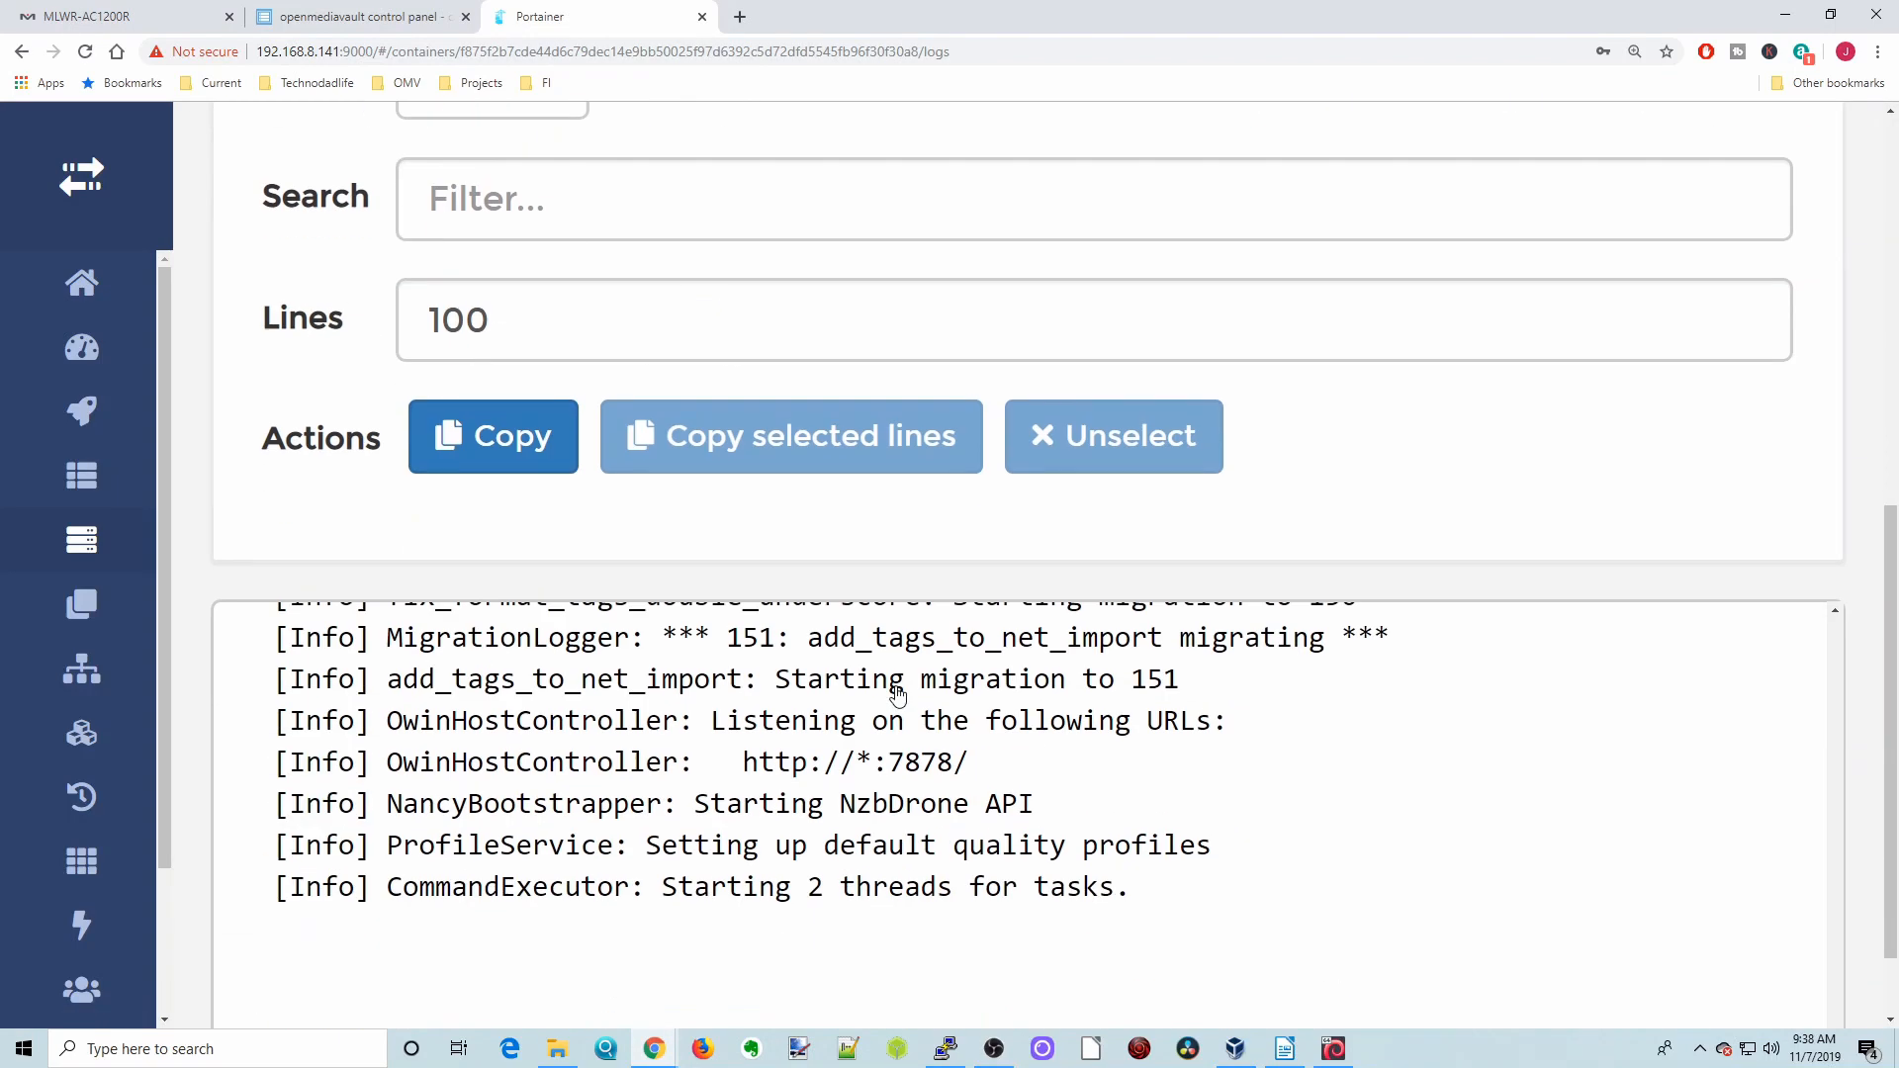
scroll(down, 3)
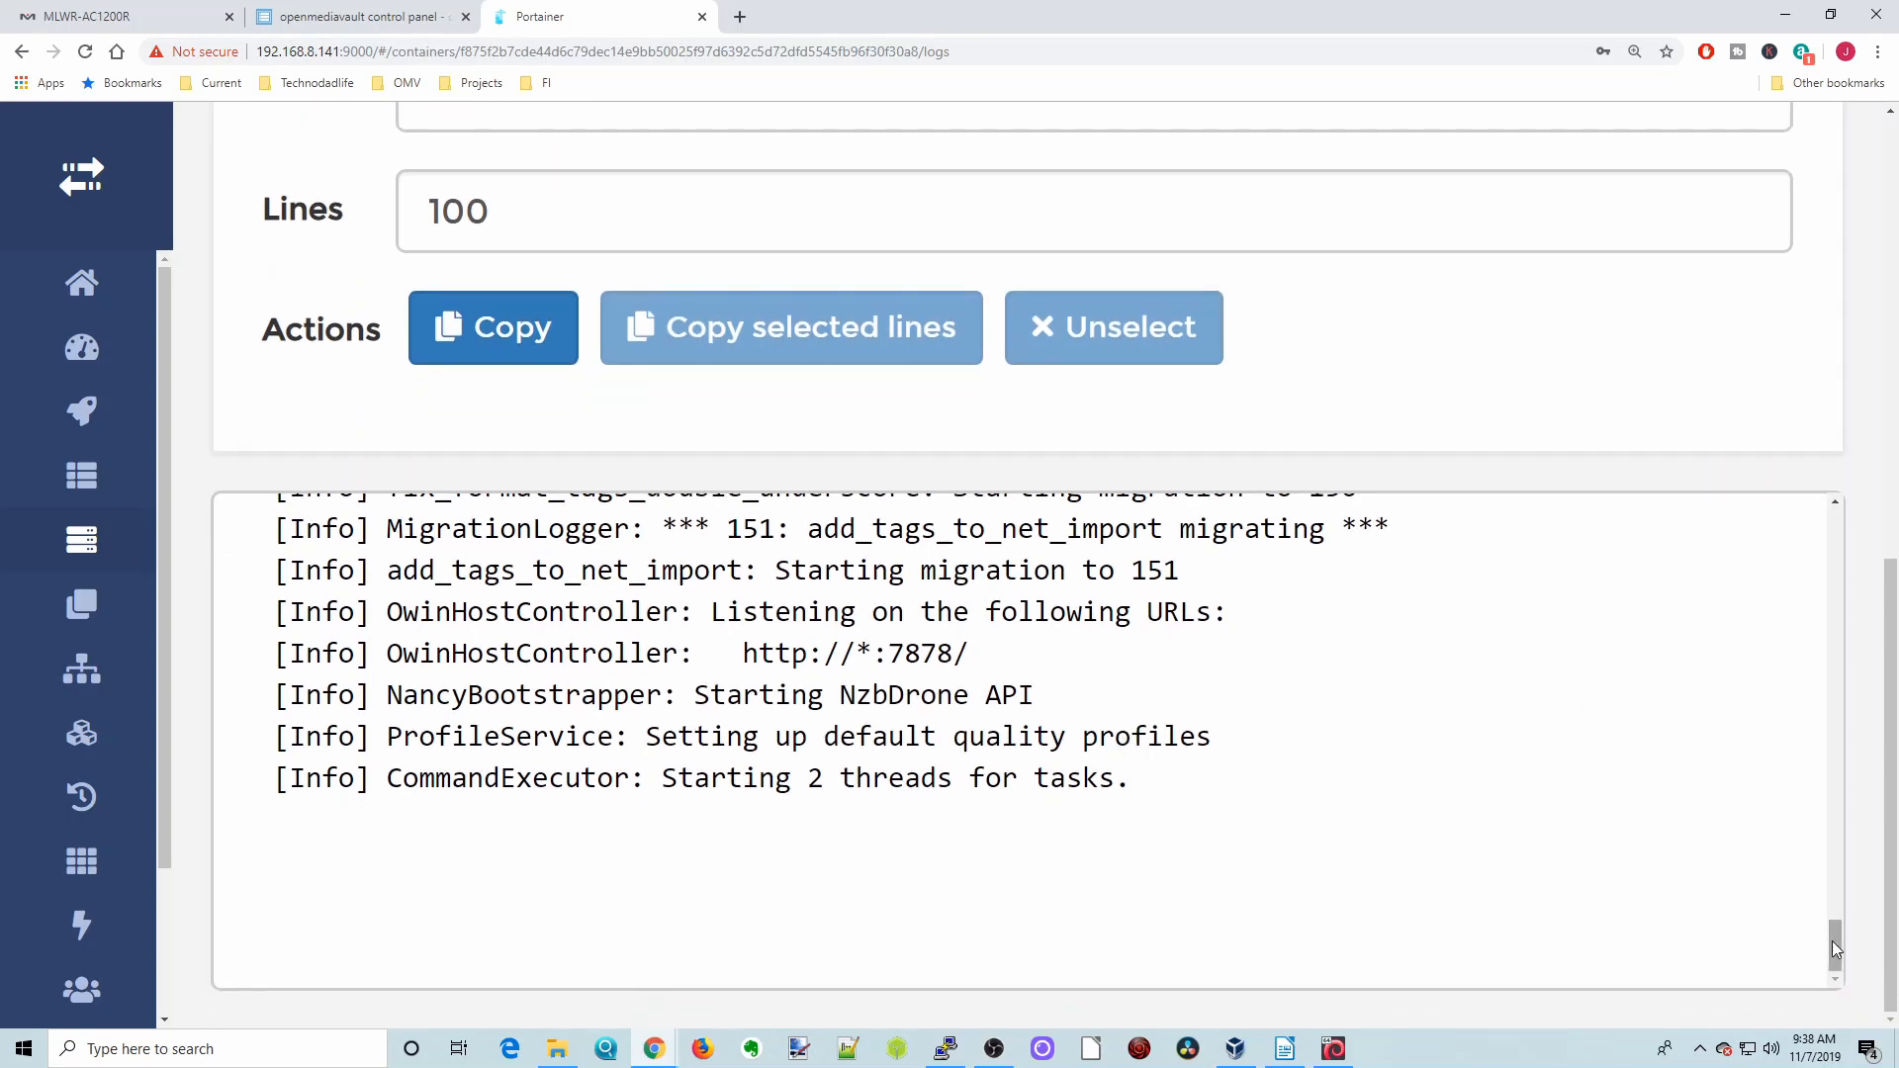
scroll(up, 3)
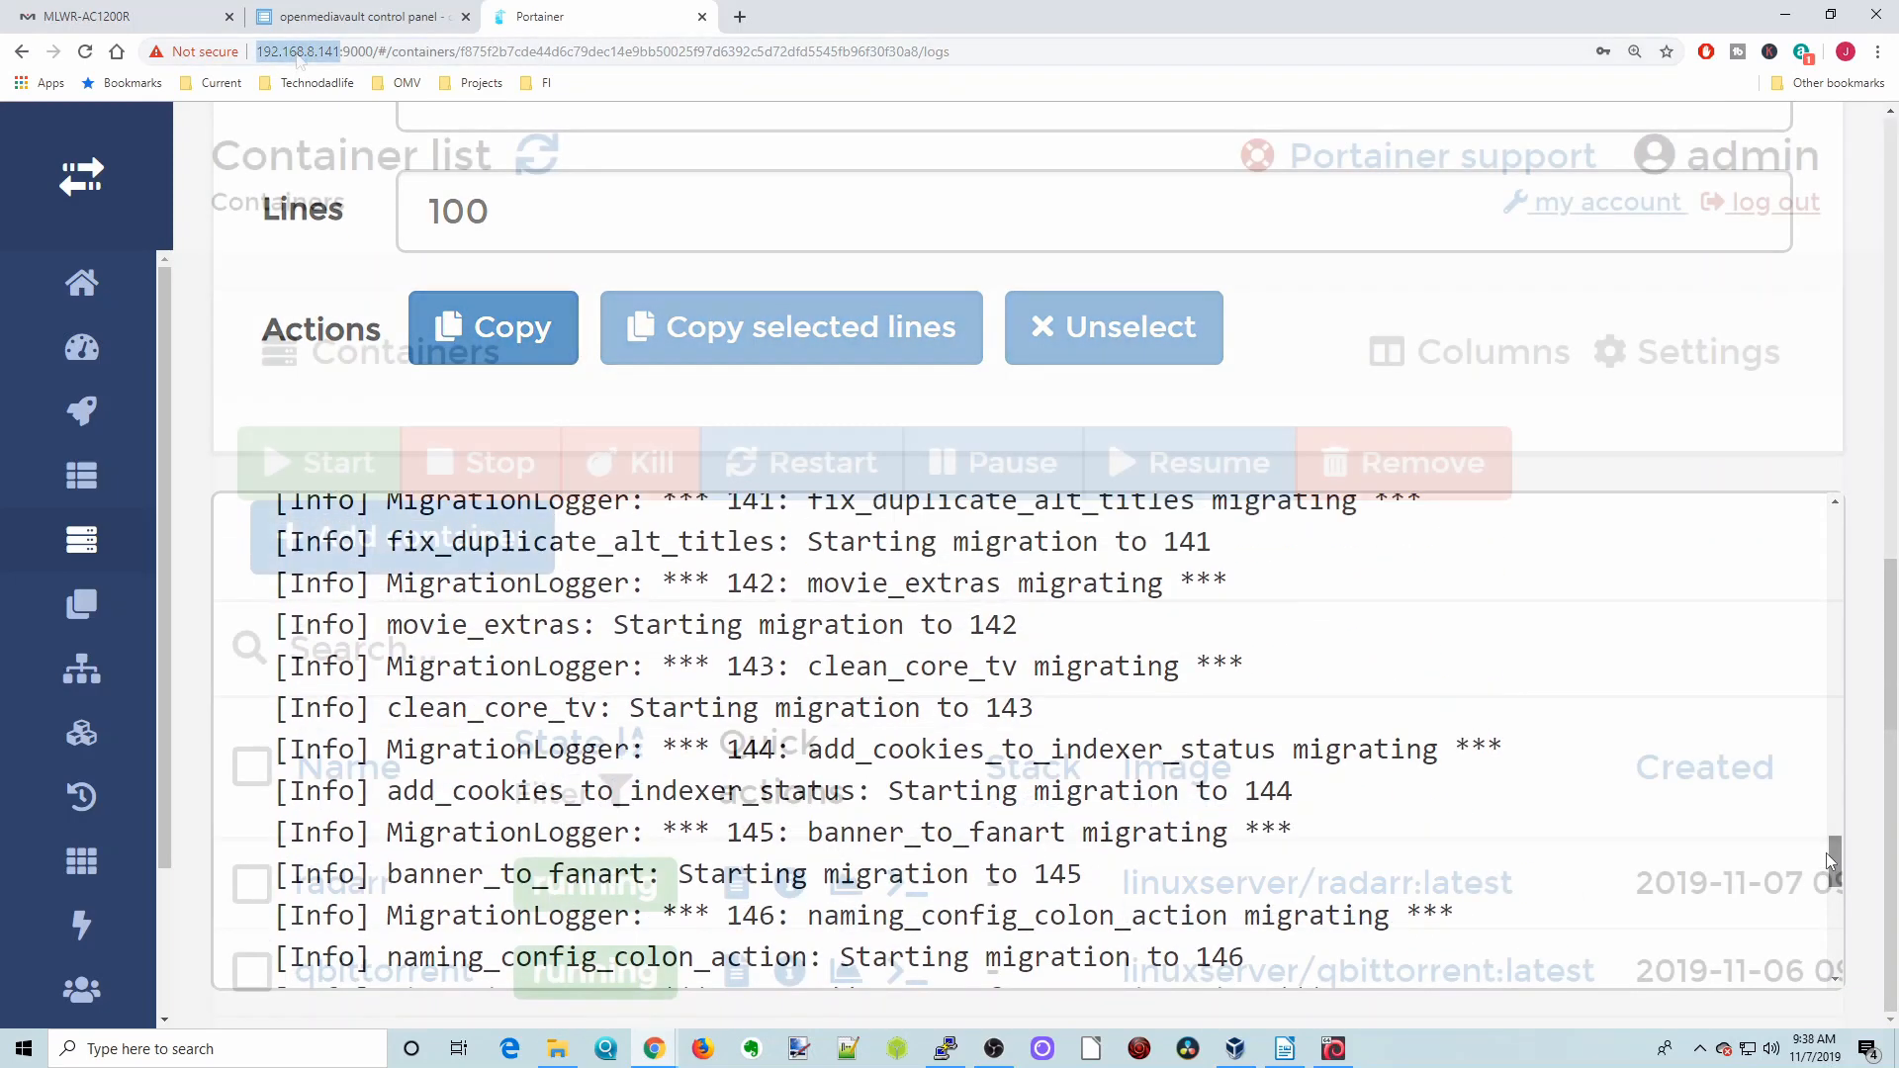
right_click(291, 52)
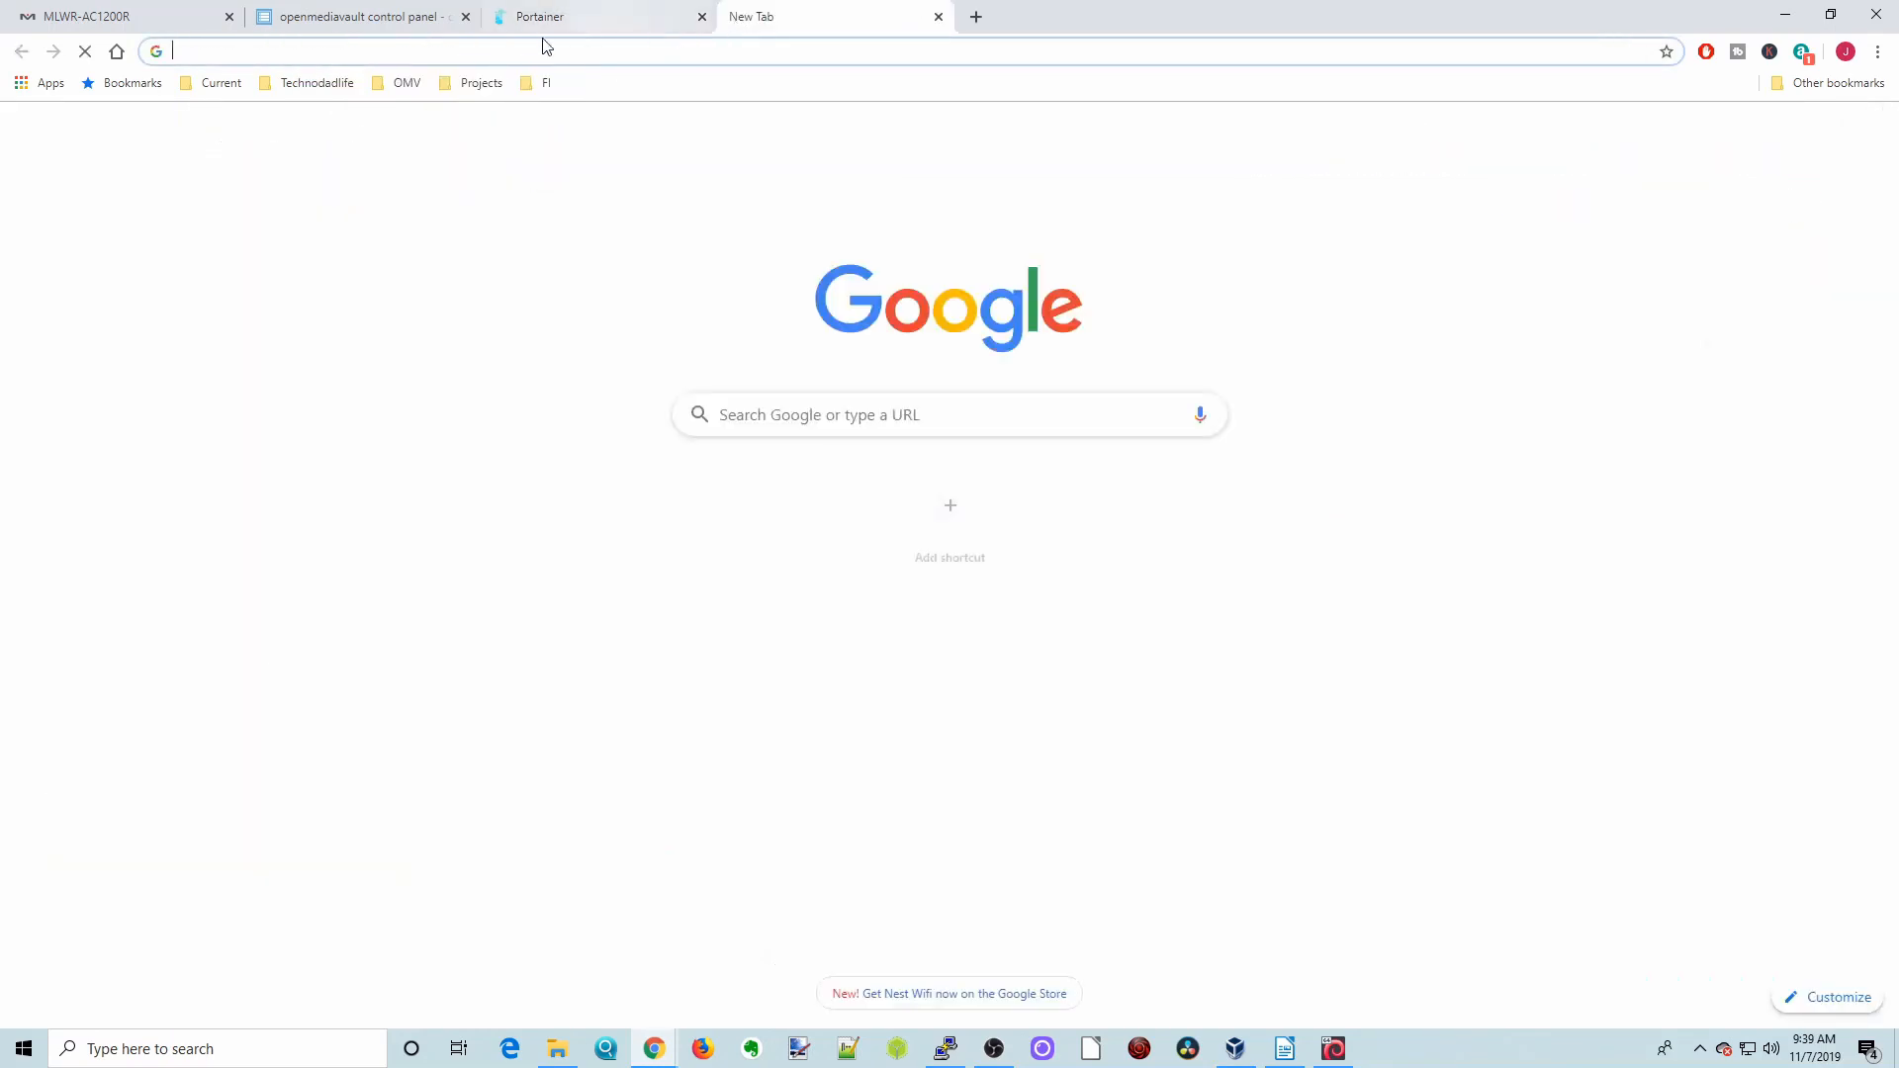
text(http://192.168.8.141/)
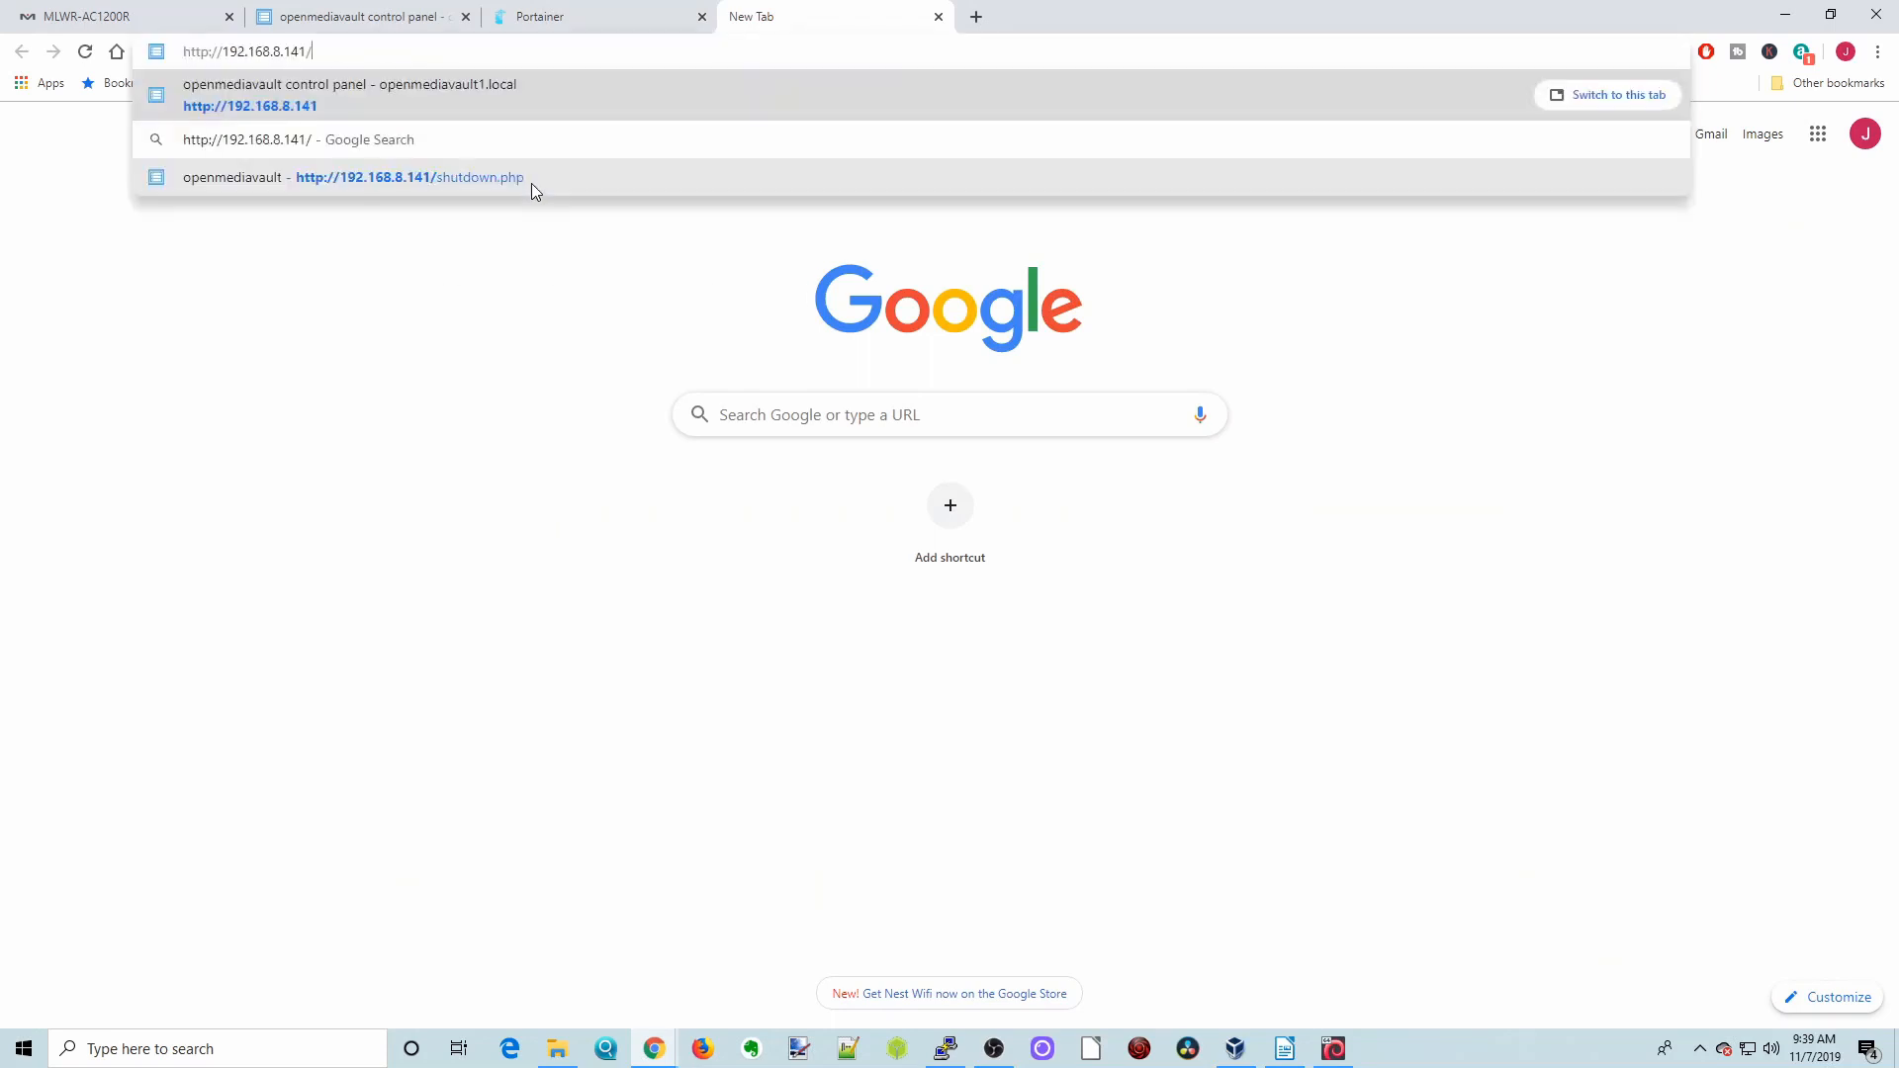
mouse_move(587, 239)
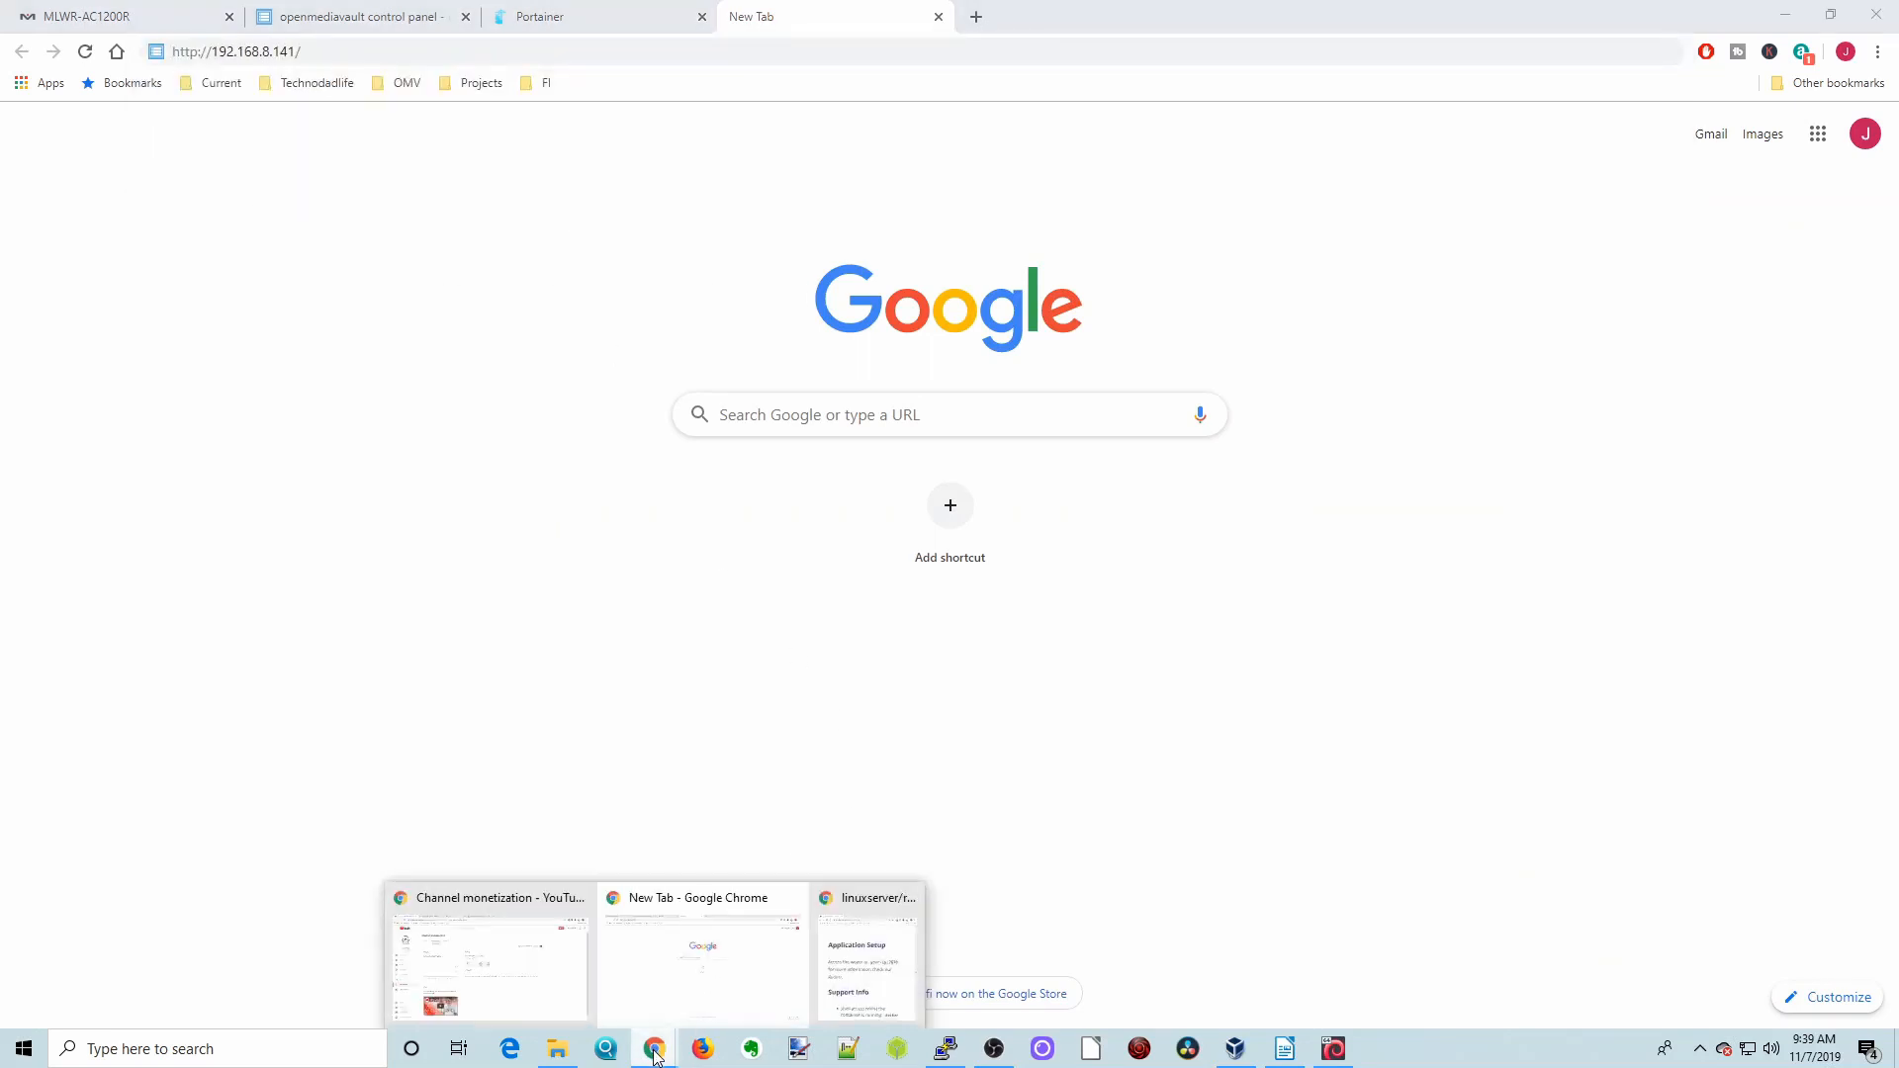
click(868, 957)
text(:)
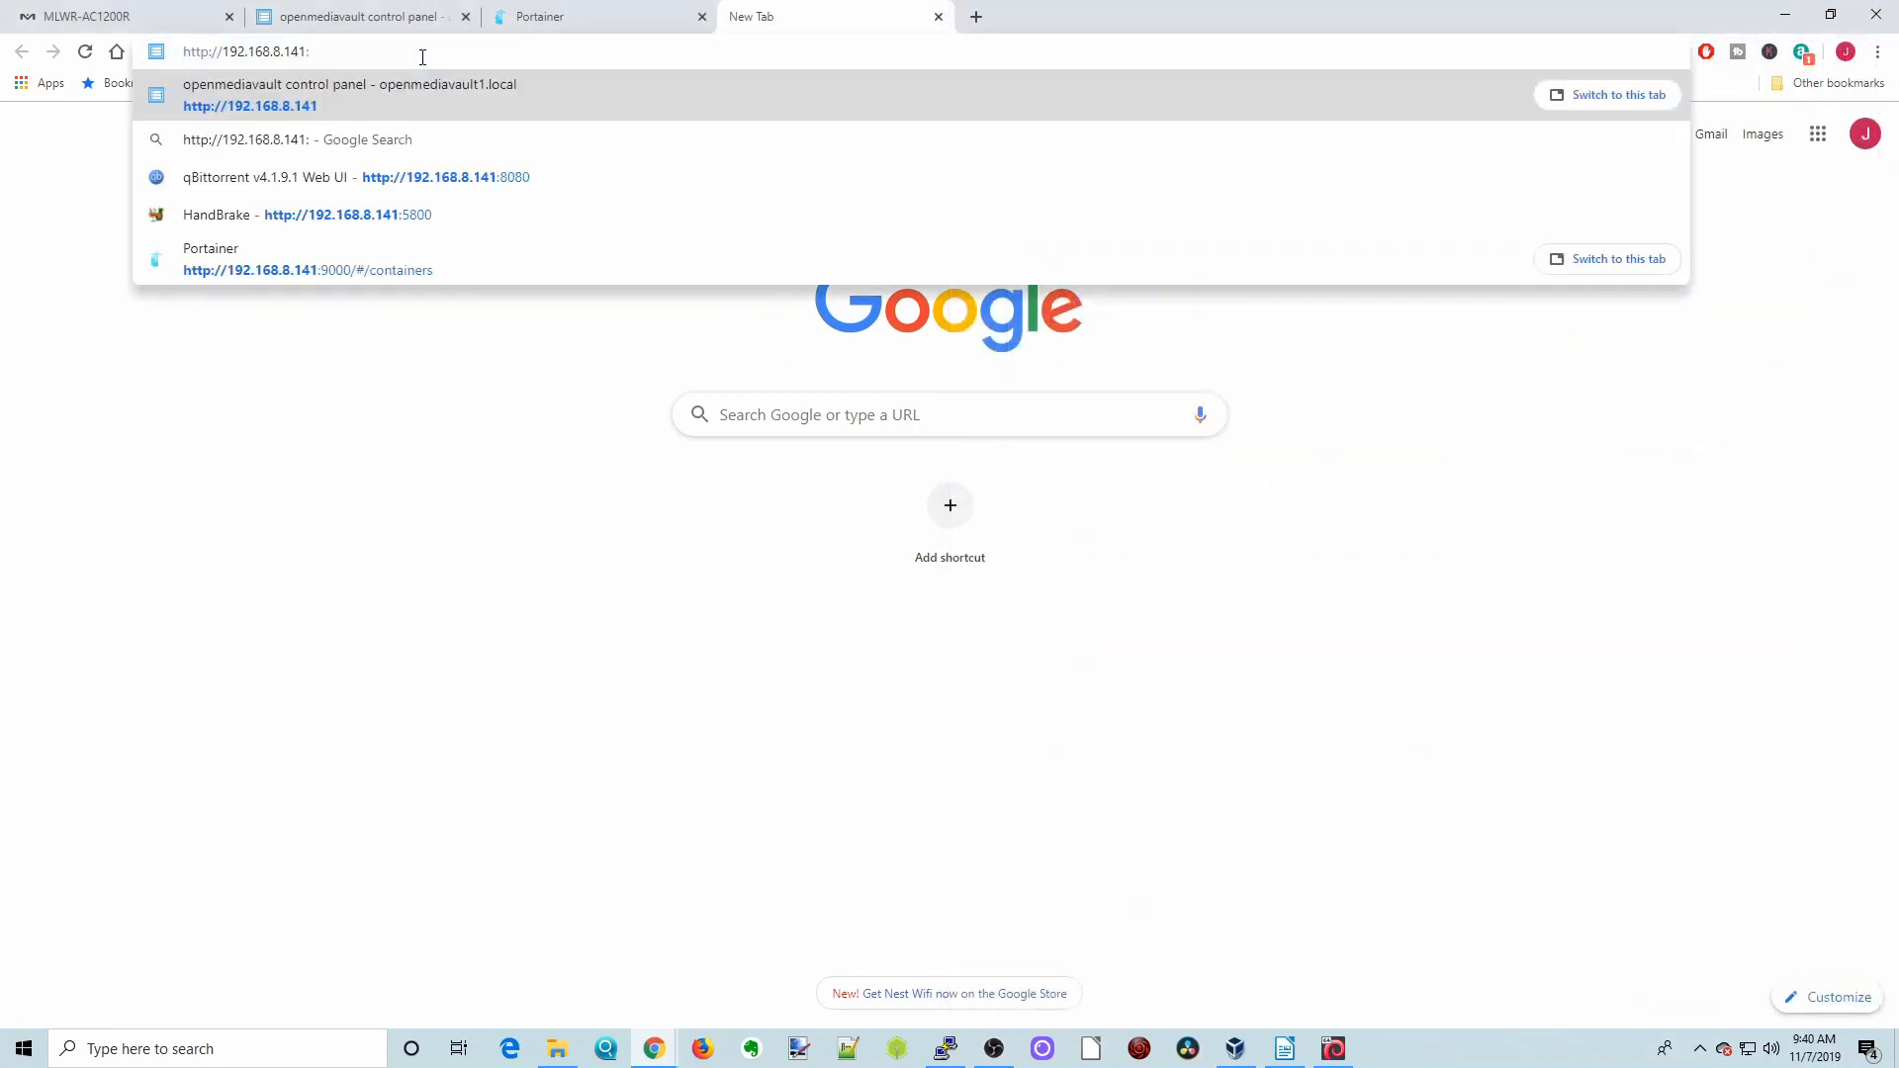
text(7878)
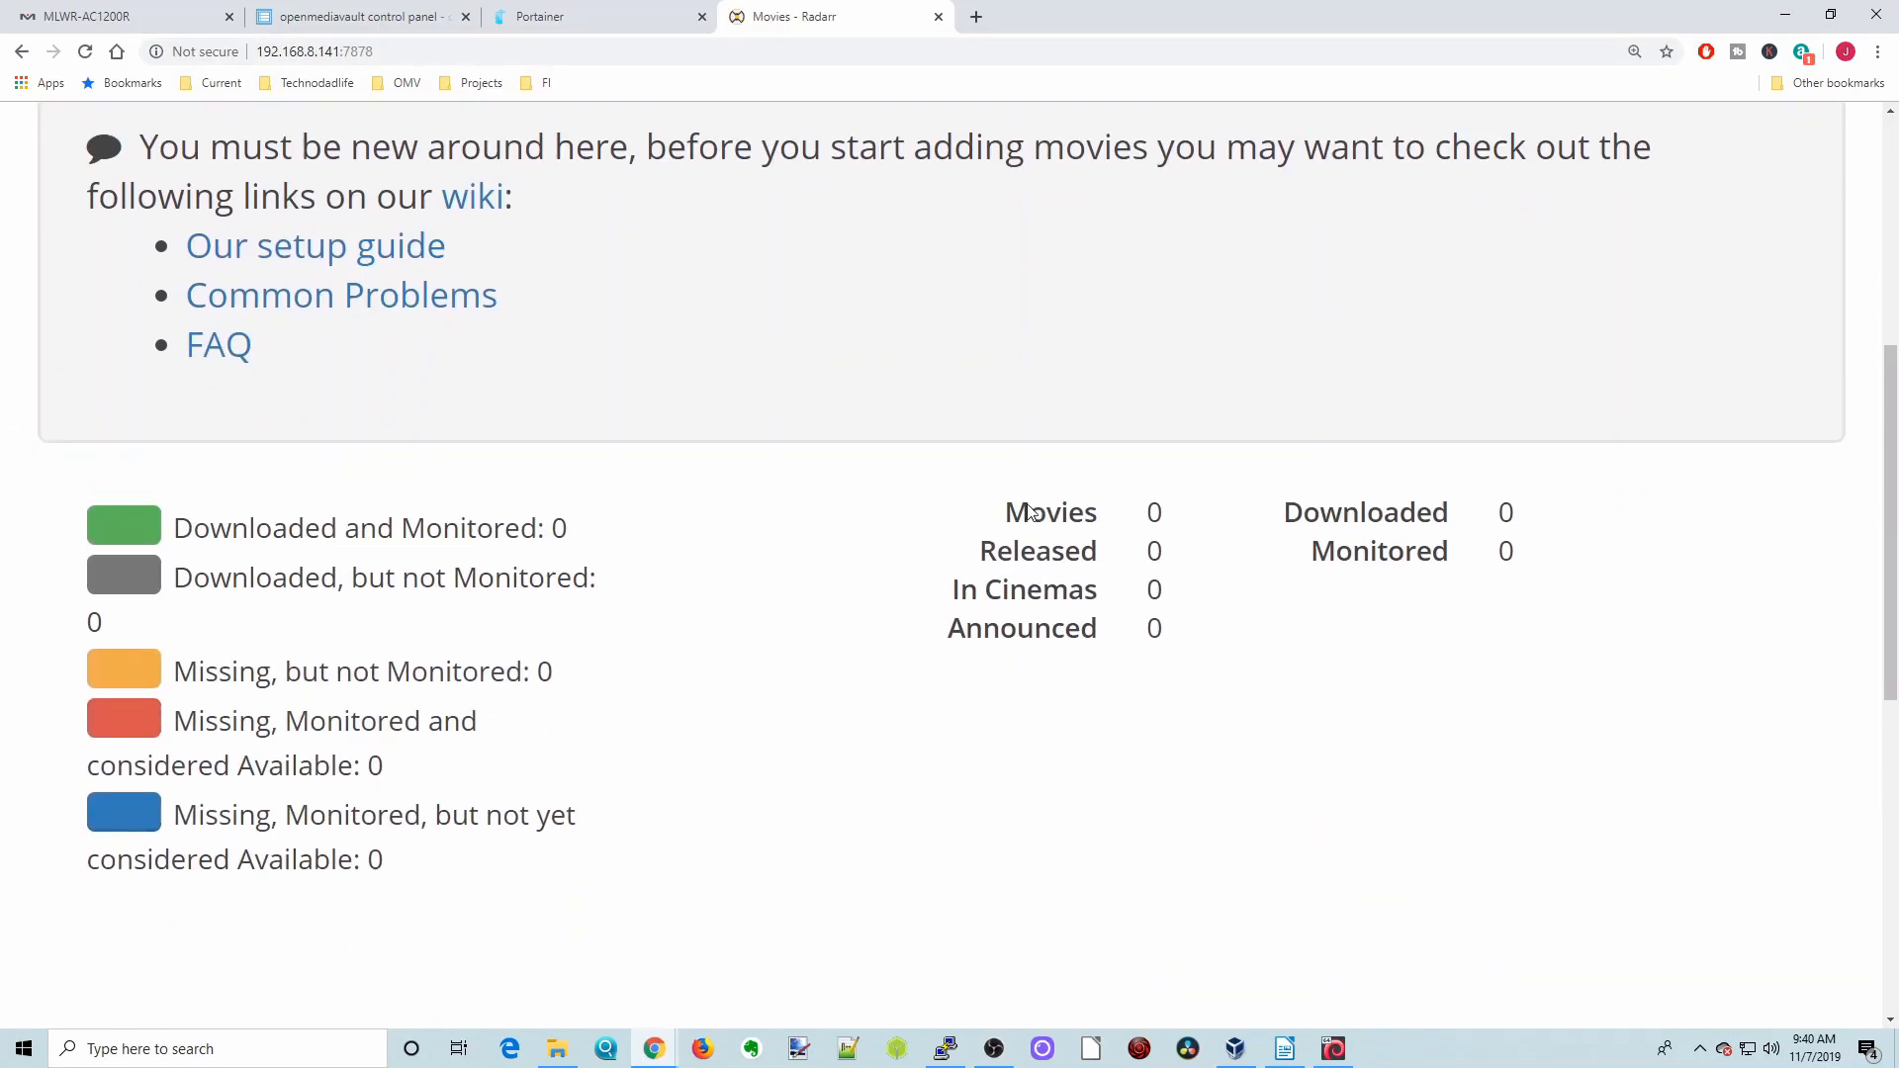
View the System Status health warnings: no indexers and no download client
scroll(up, 3)
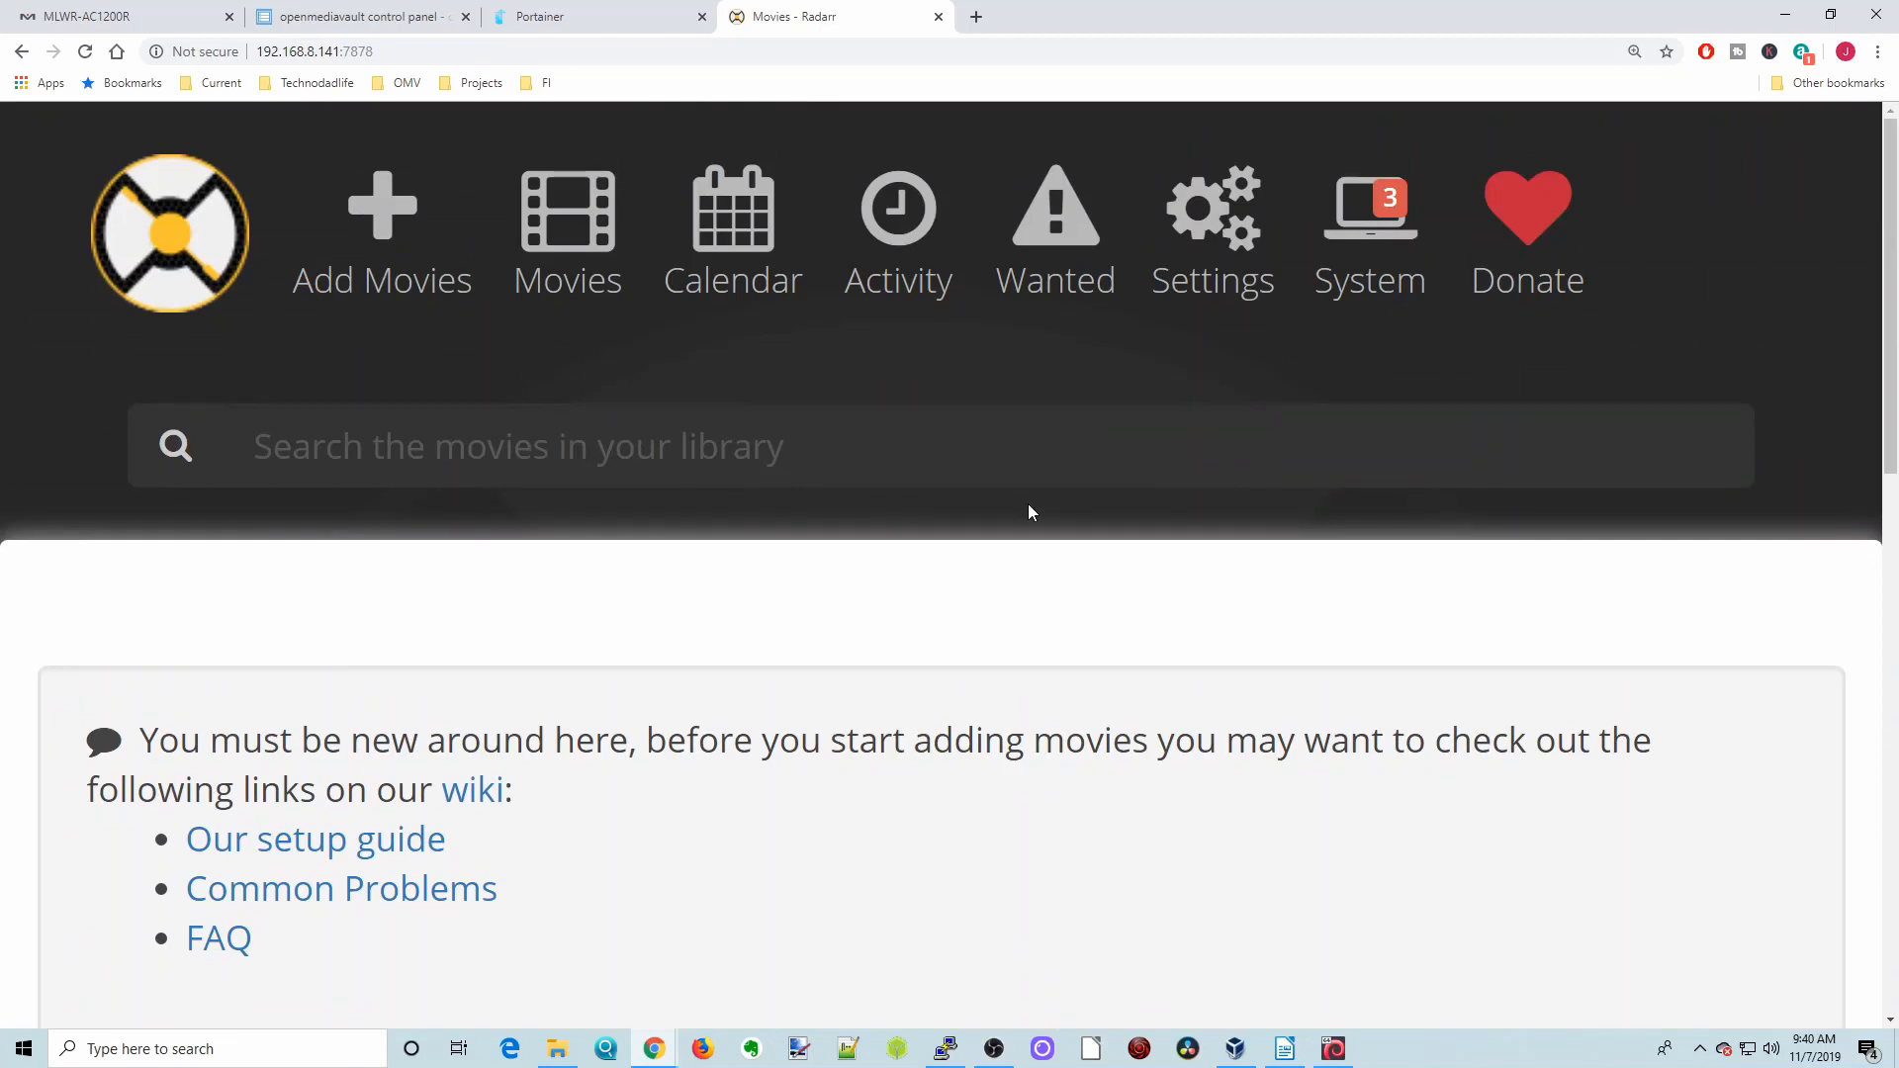
mouse_move(544, 614)
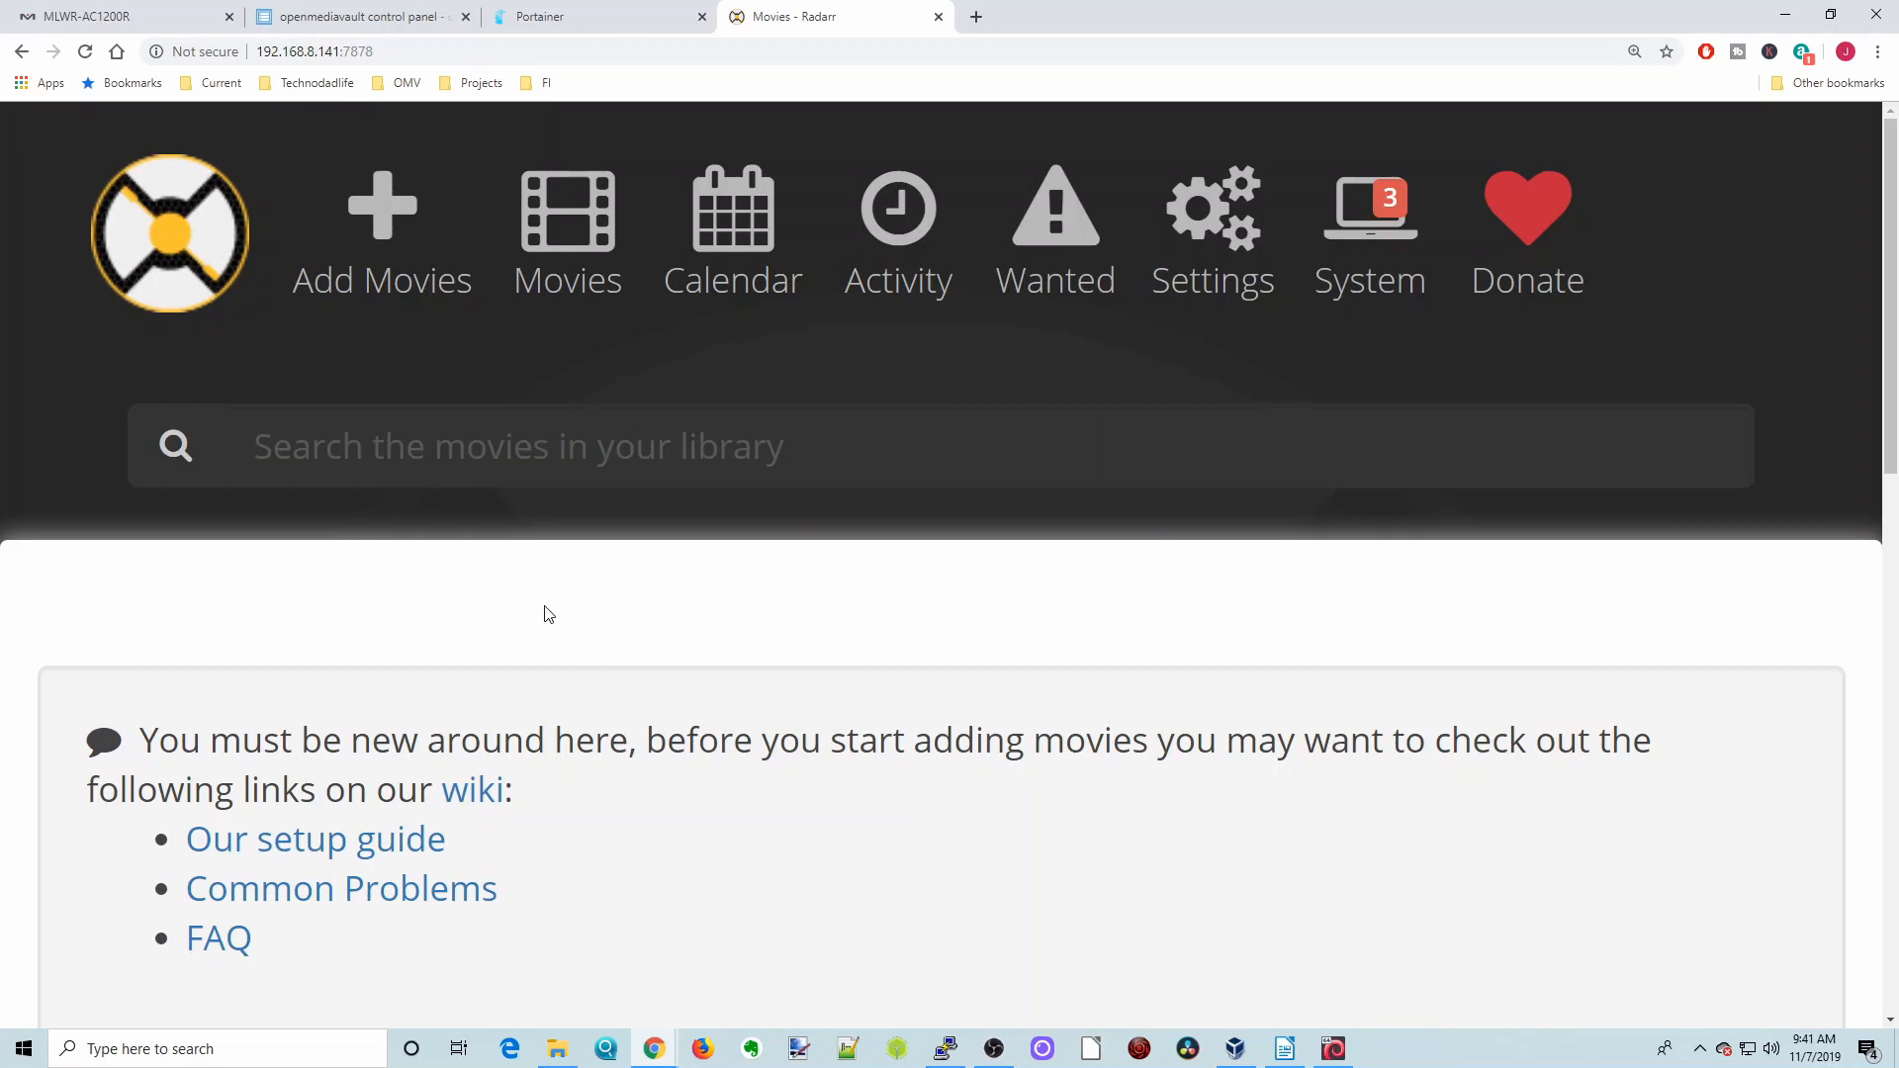
mouse_move(1181, 418)
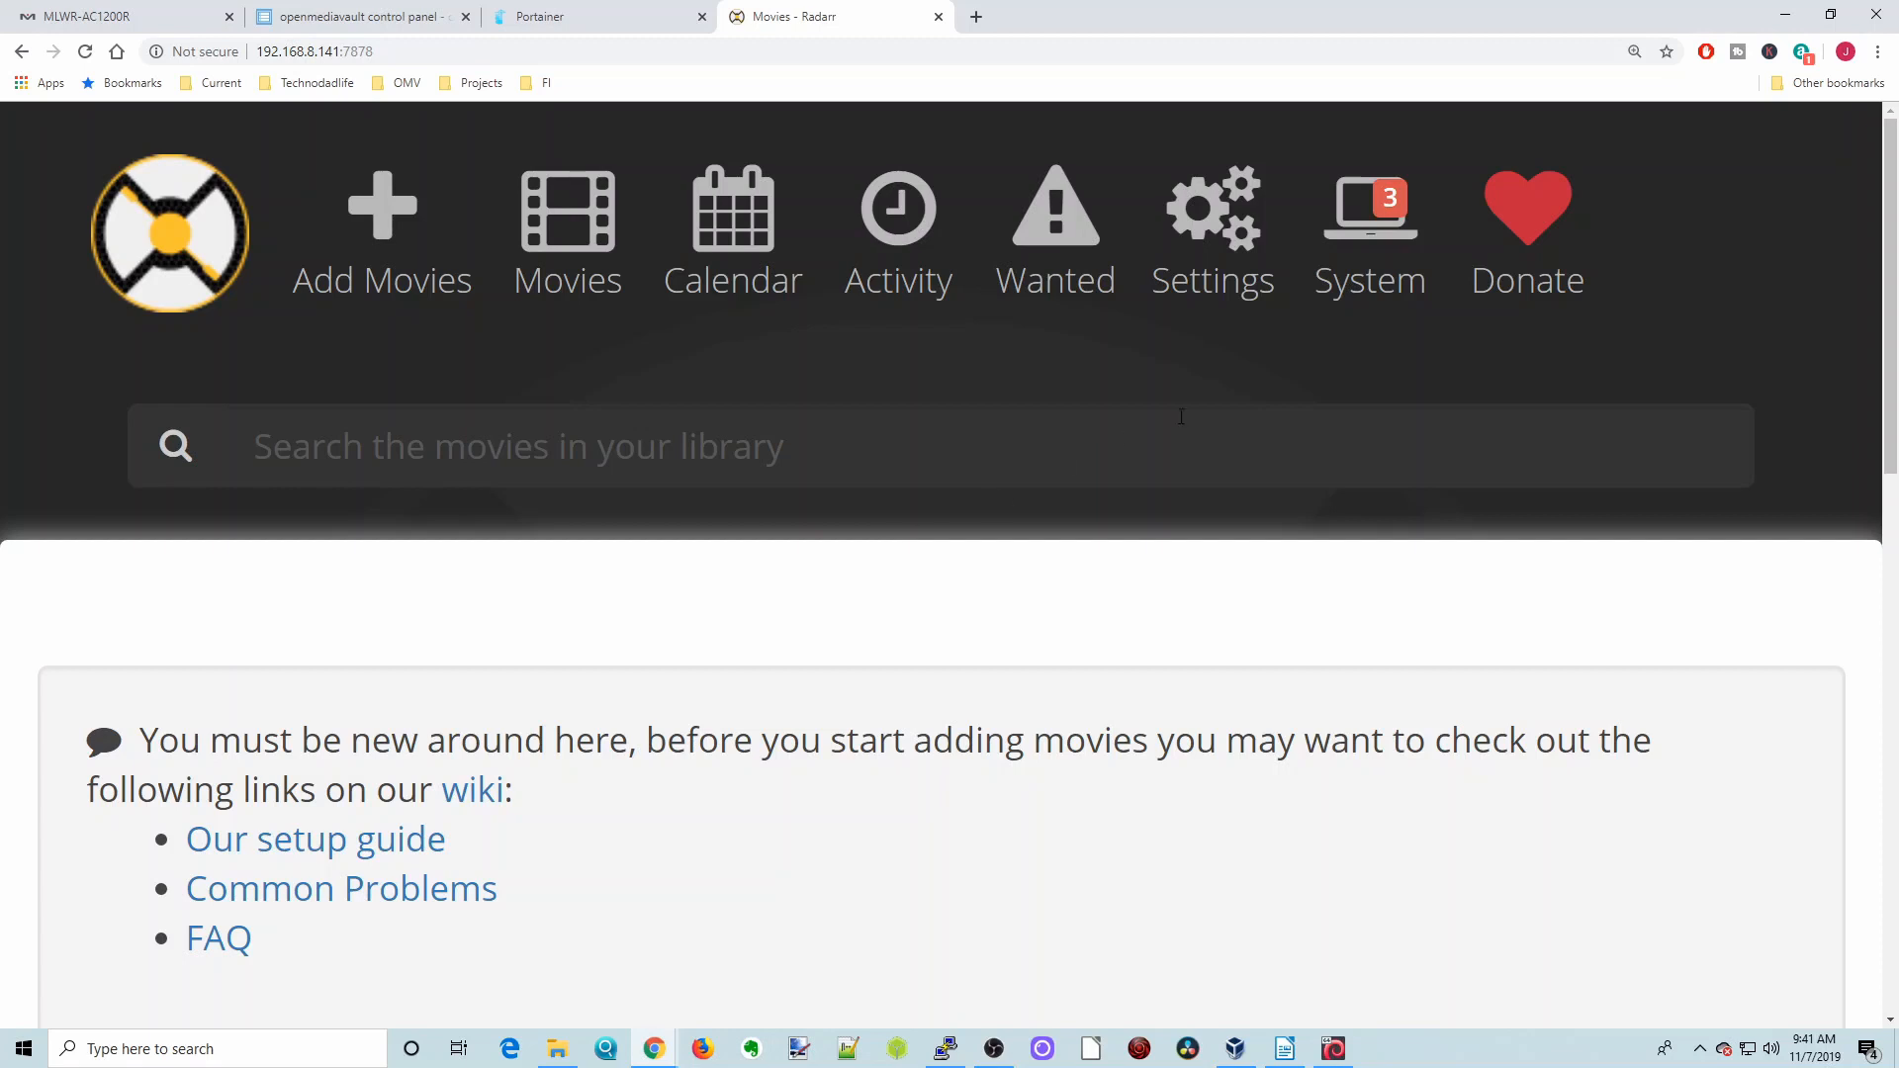
click(1369, 230)
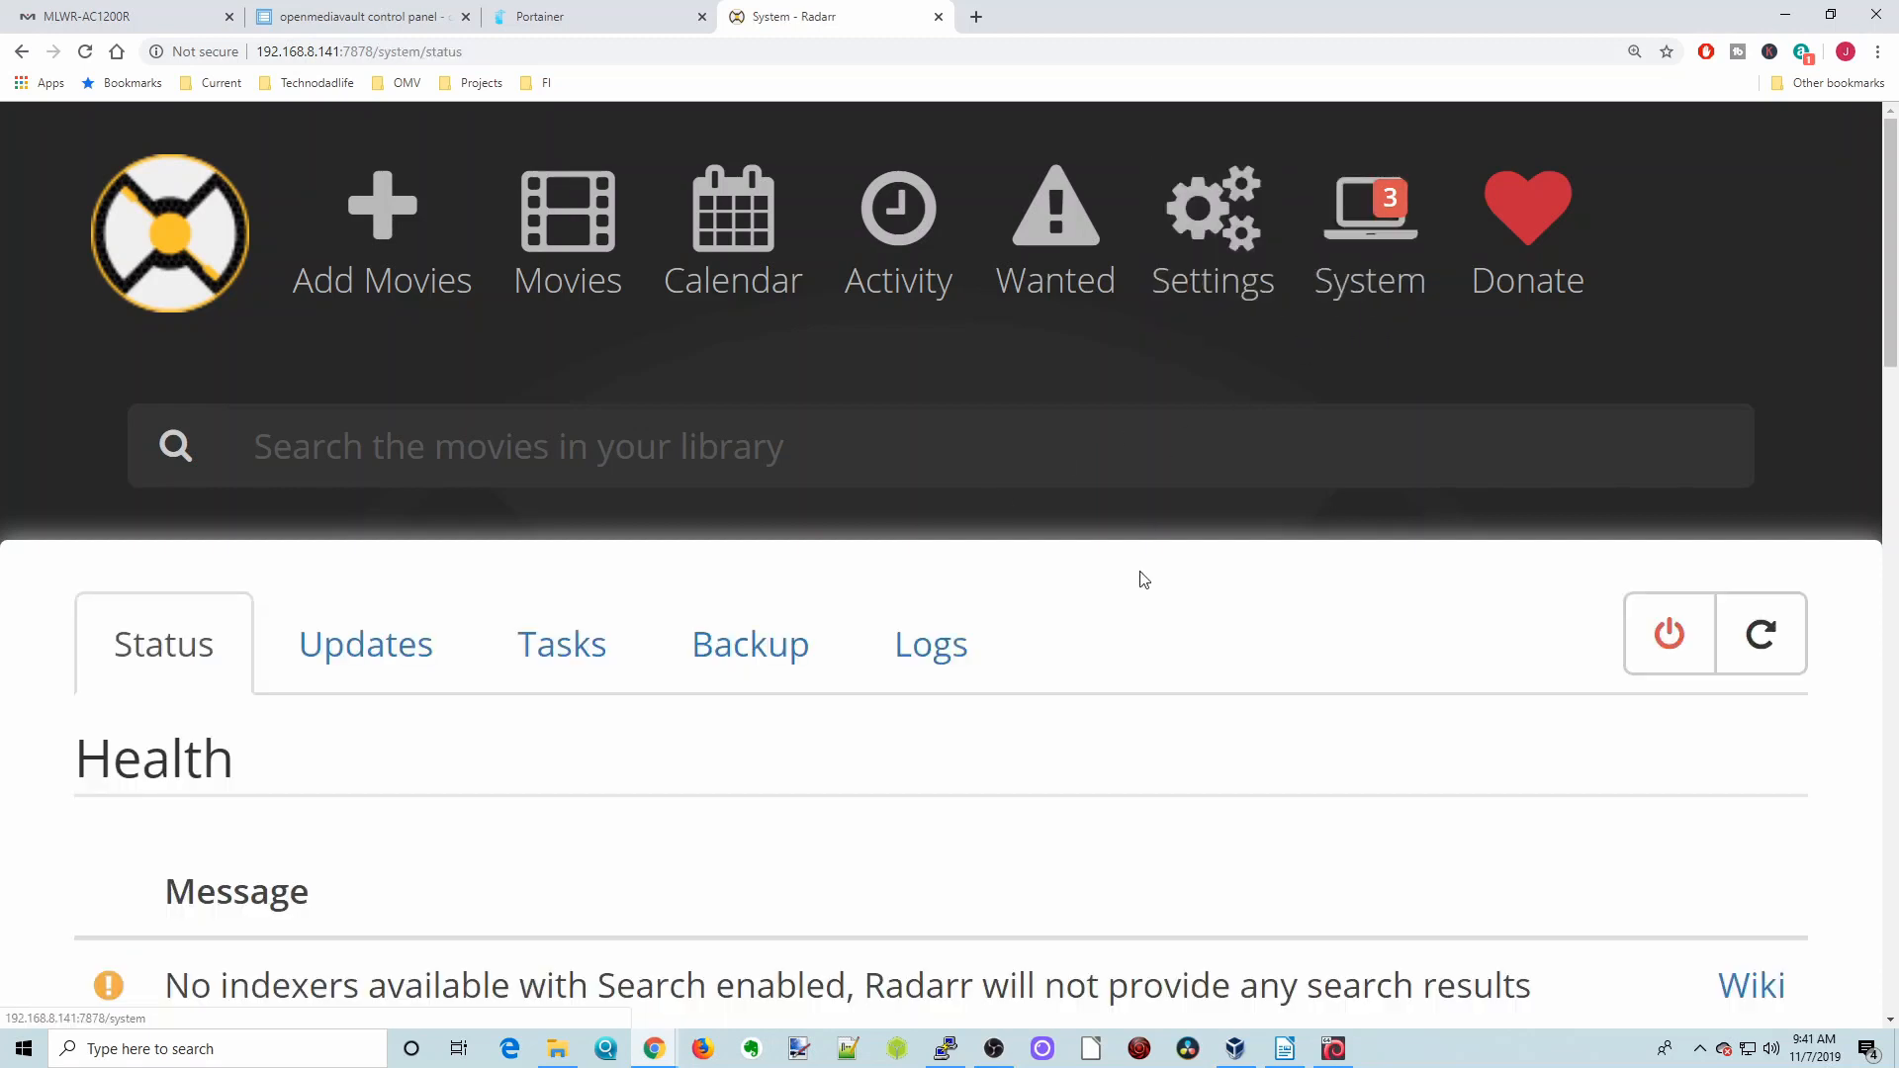
scroll(down, 3)
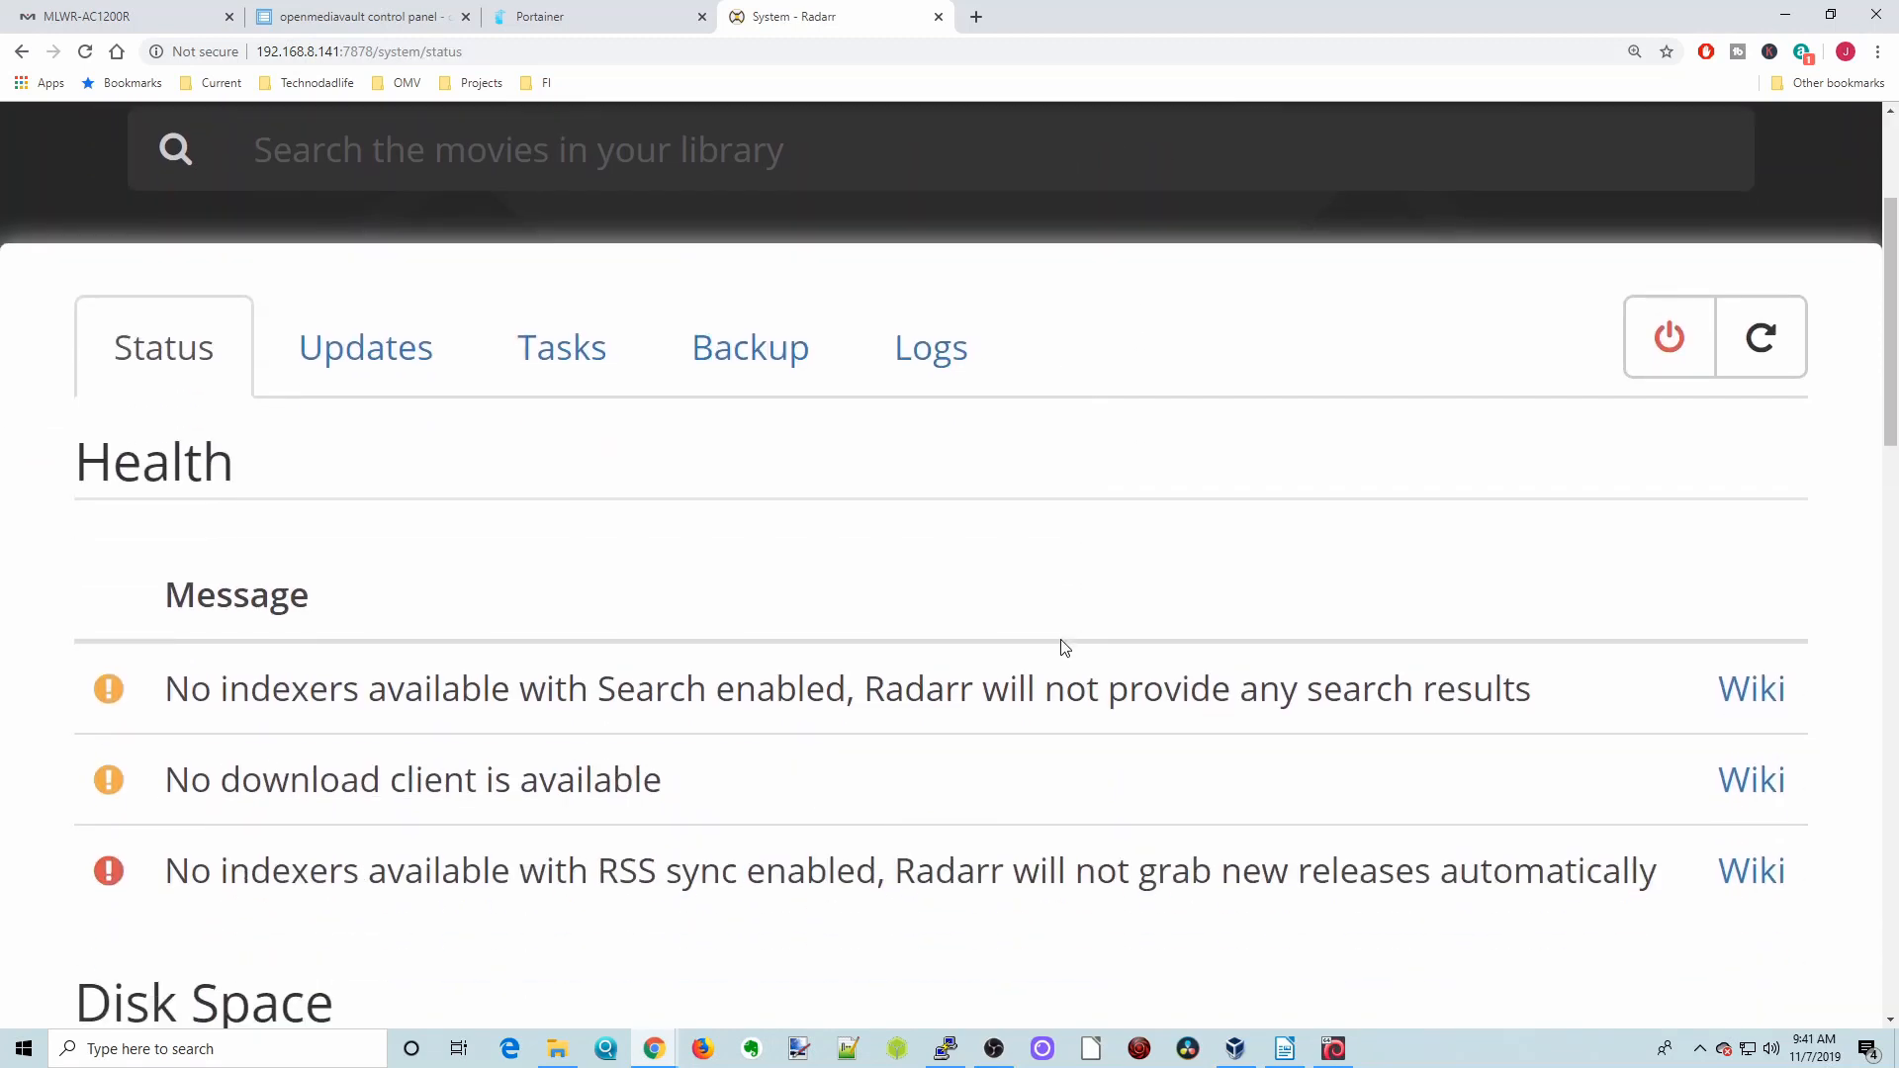
scroll(up, 3)
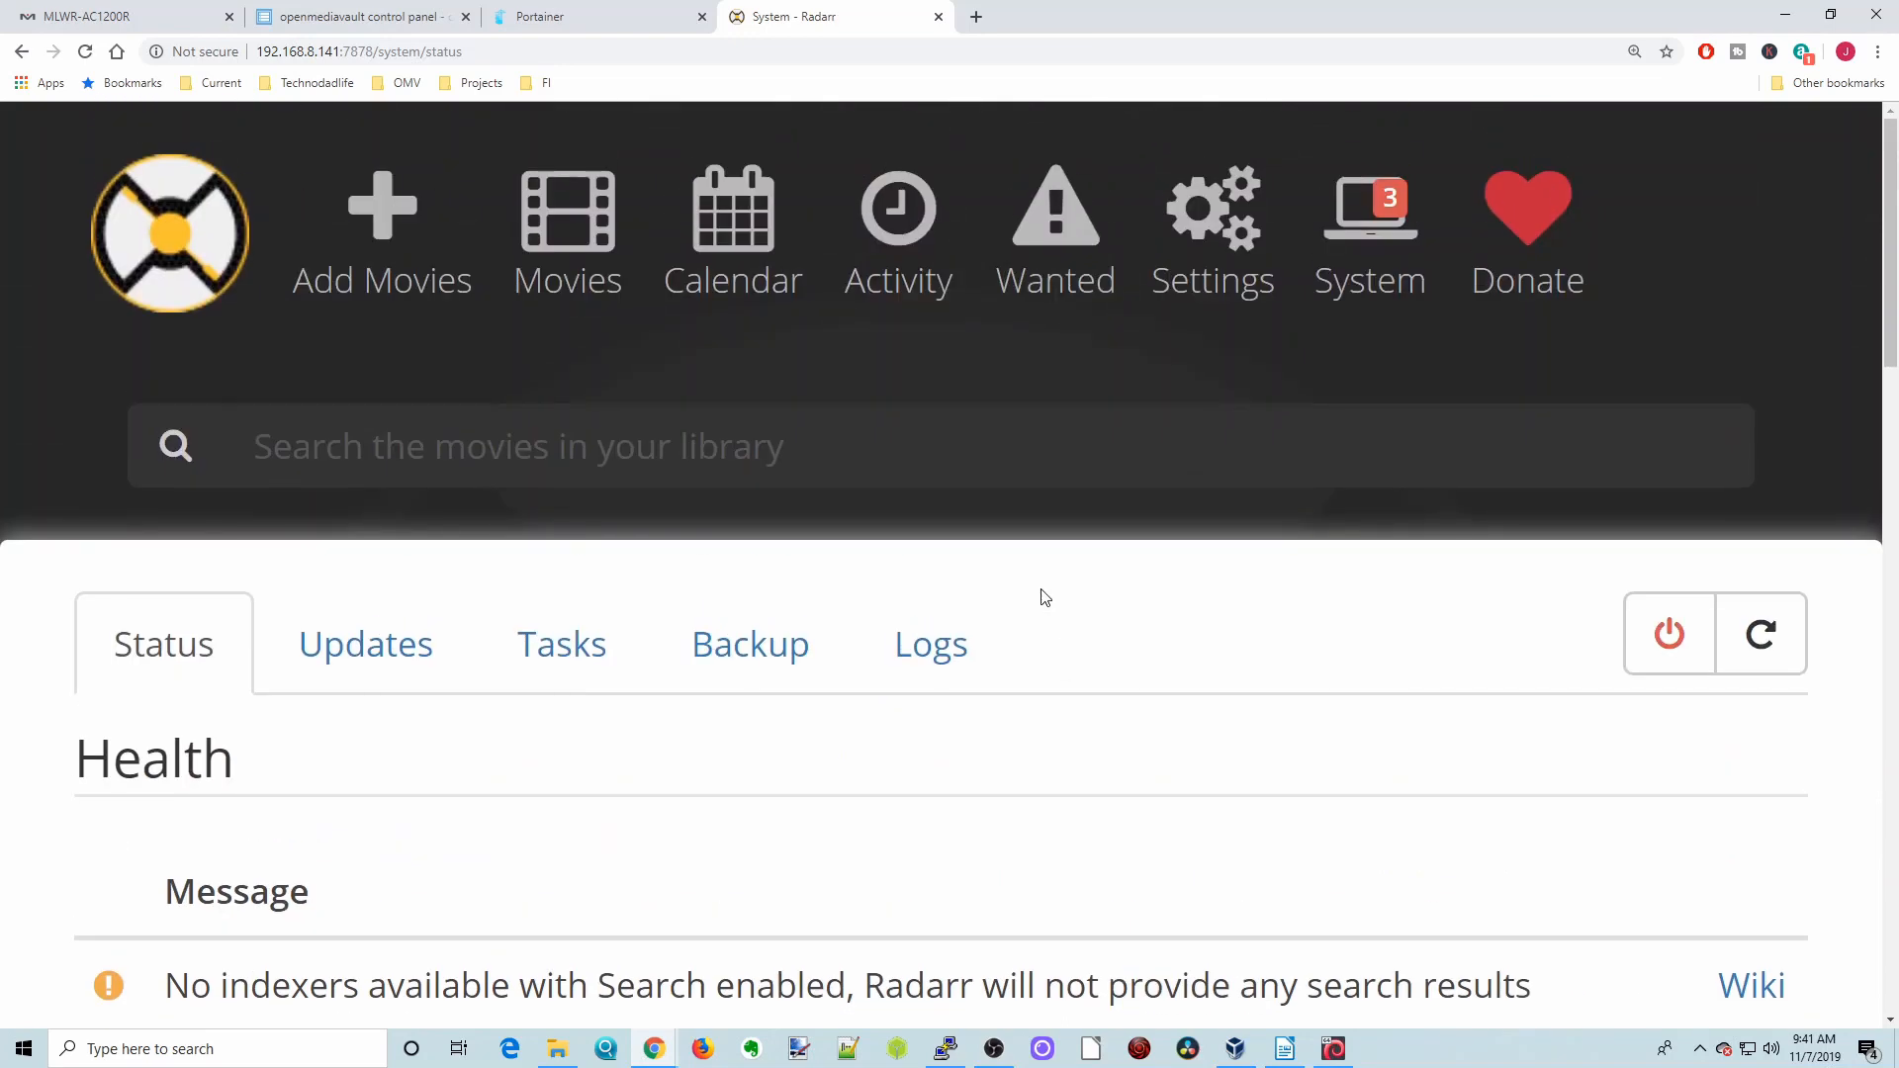